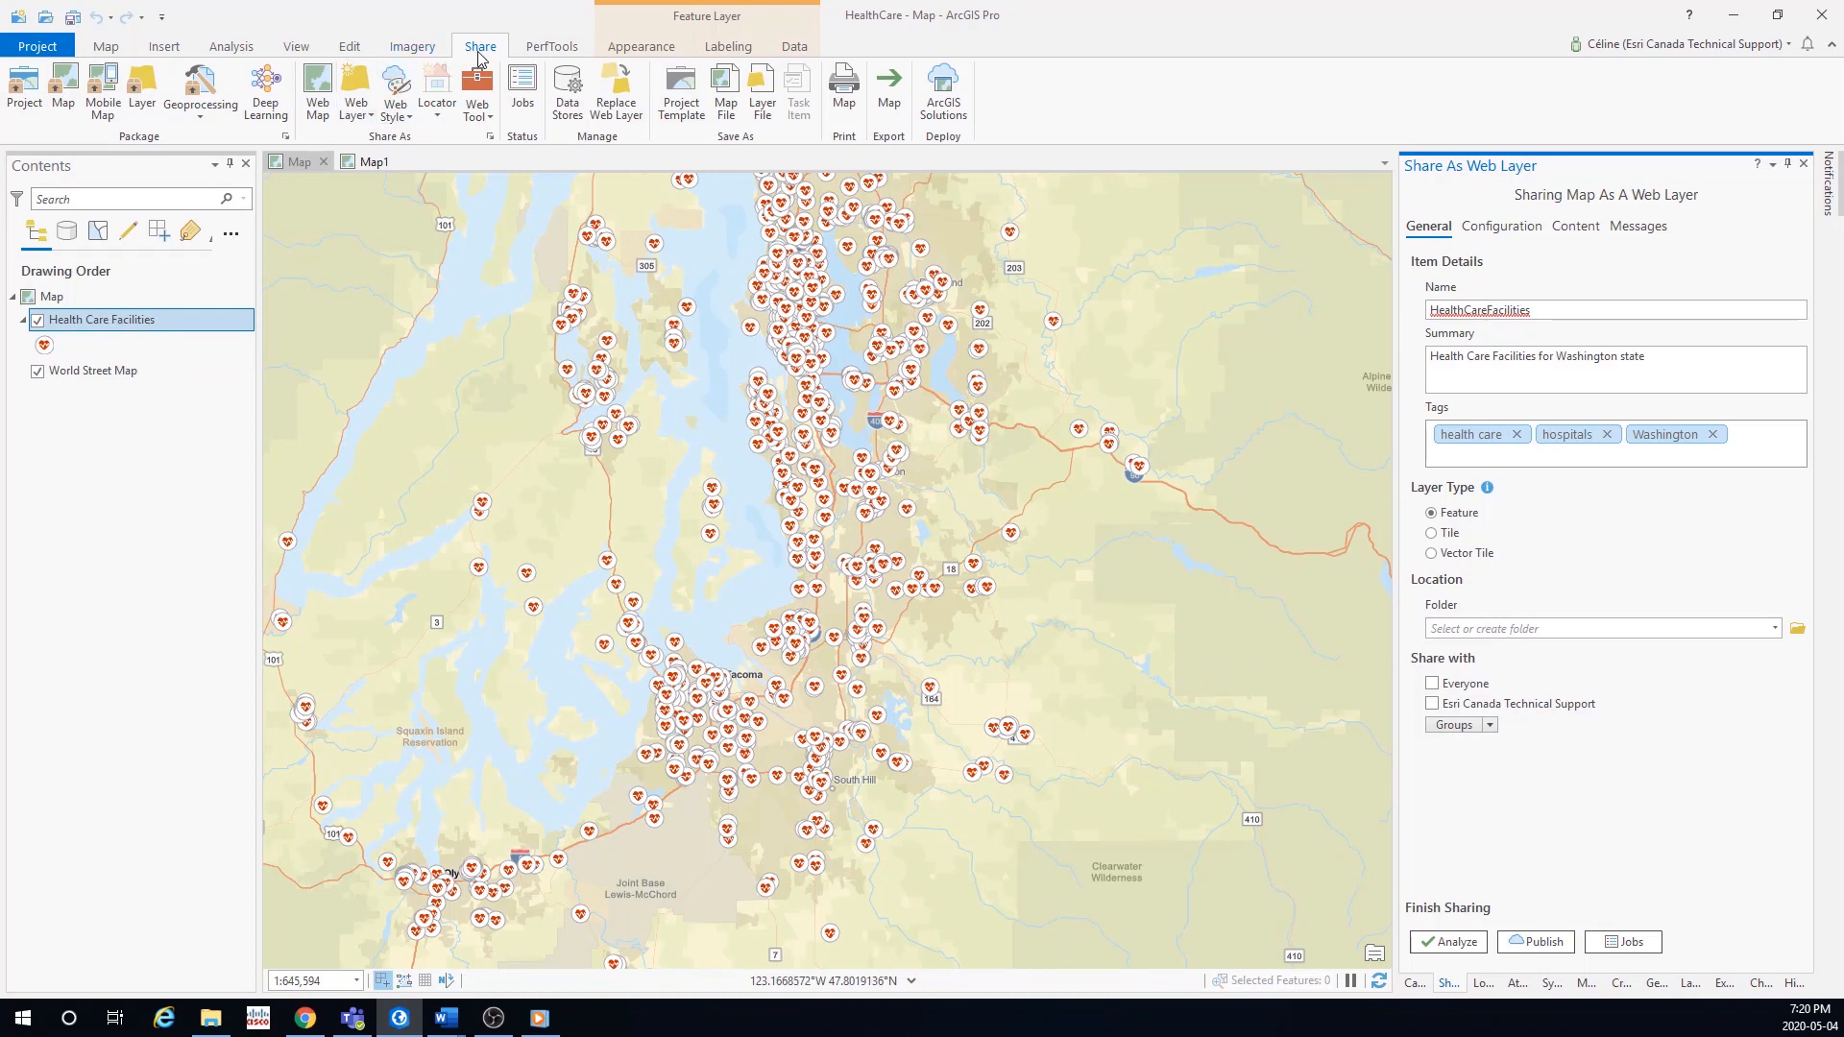
# - Enable editing on the HealthCareFacilities web layer, allowing add, update and delete of features
pyautogui.click(355, 93)
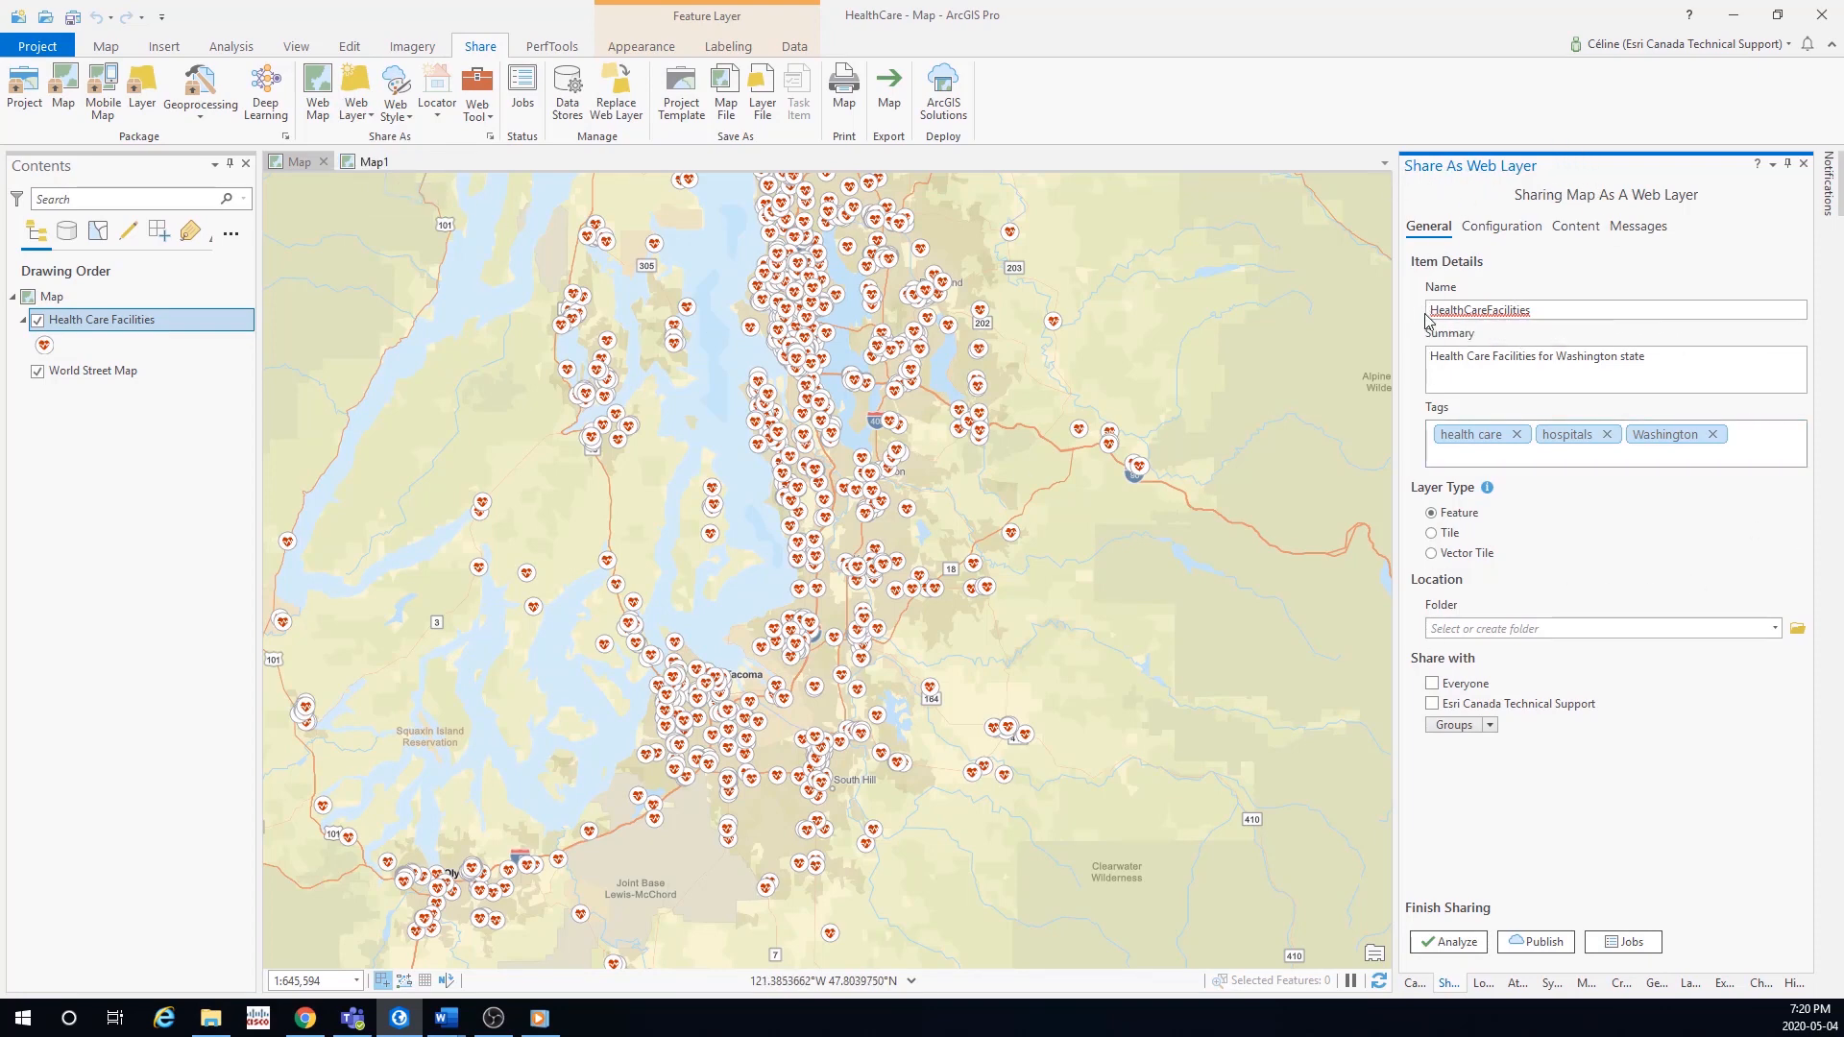
pyautogui.click(1432, 310)
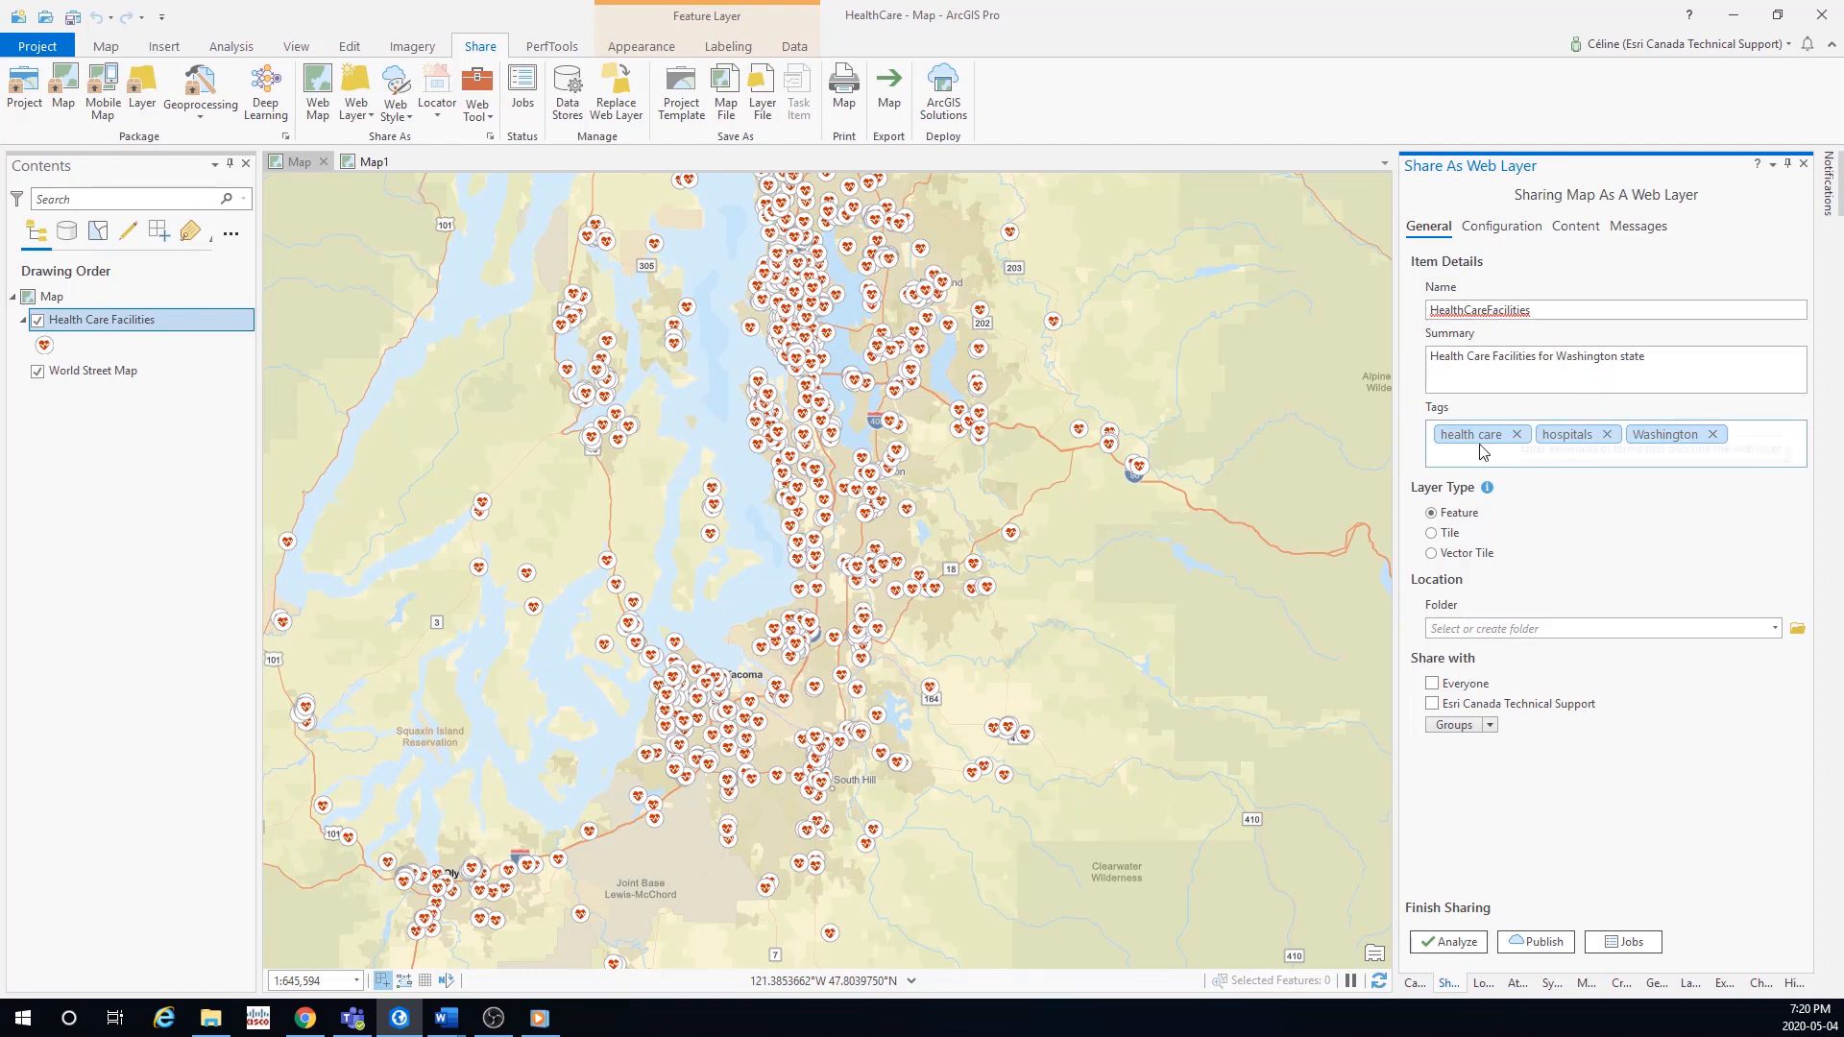
pyautogui.moveTo(1541, 459)
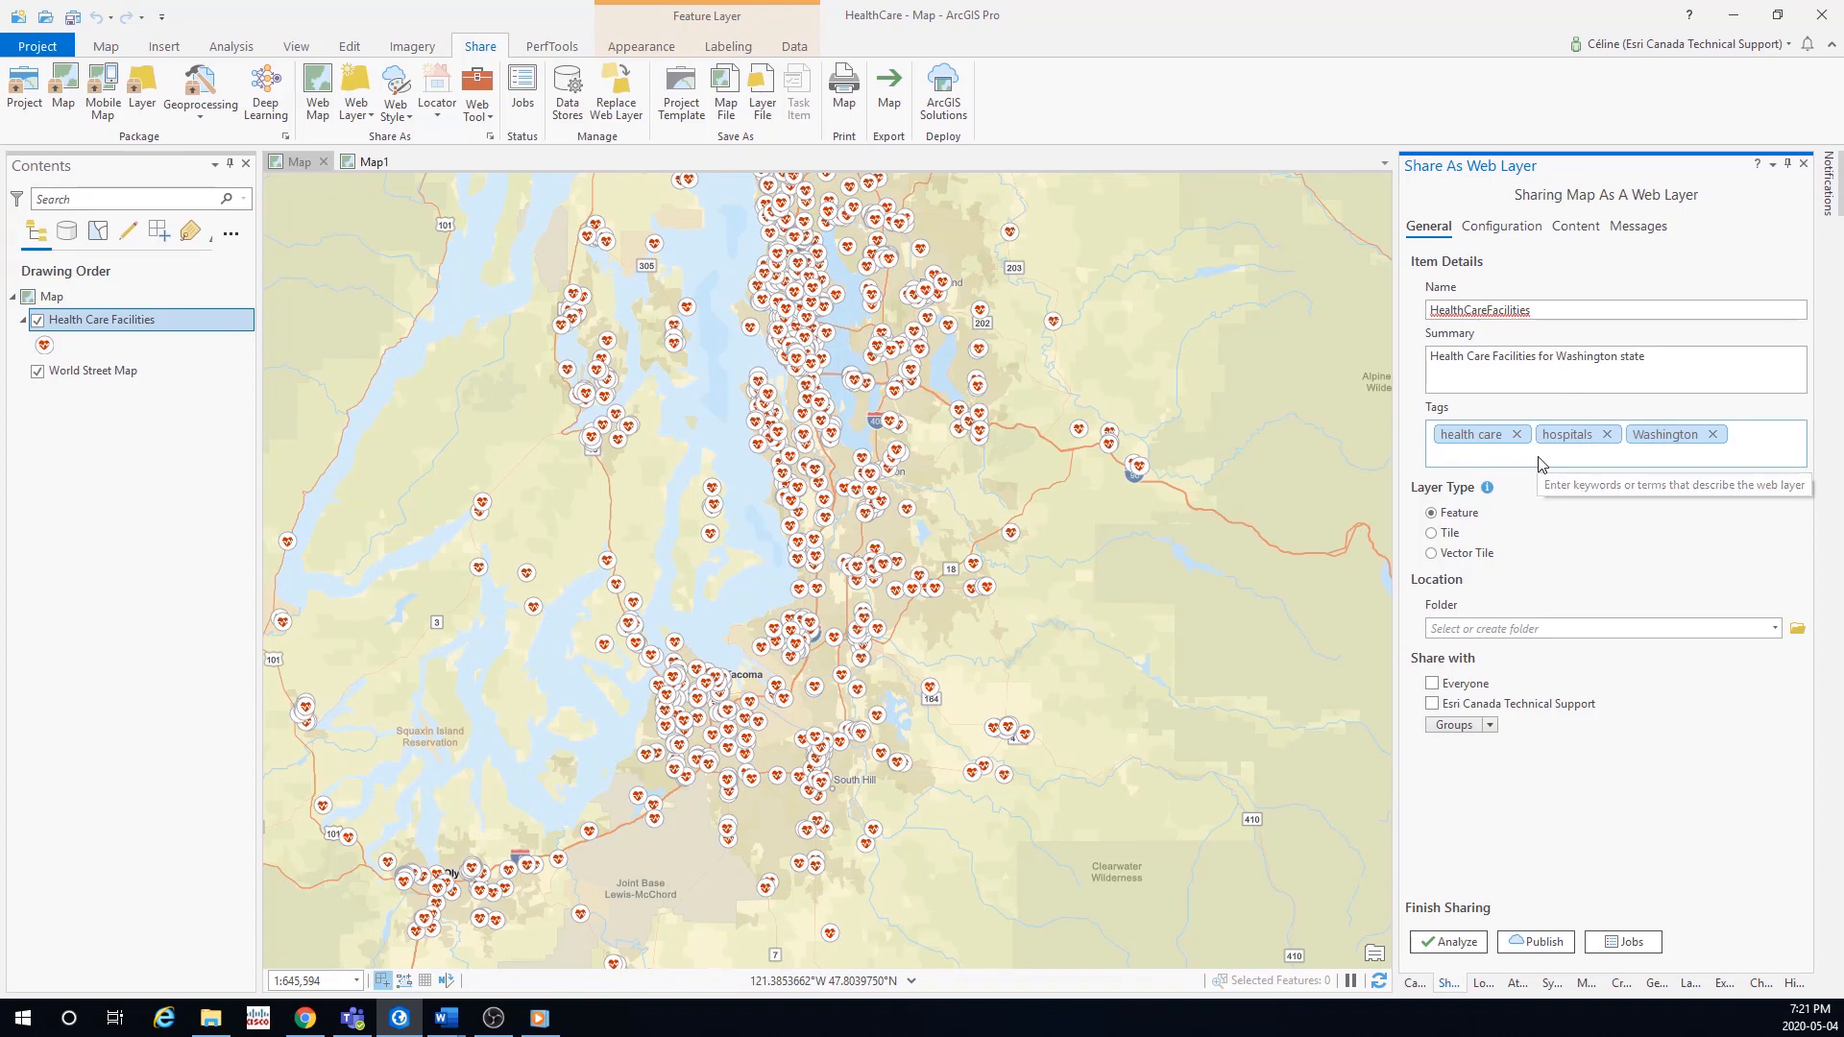
pyautogui.moveTo(1541, 462)
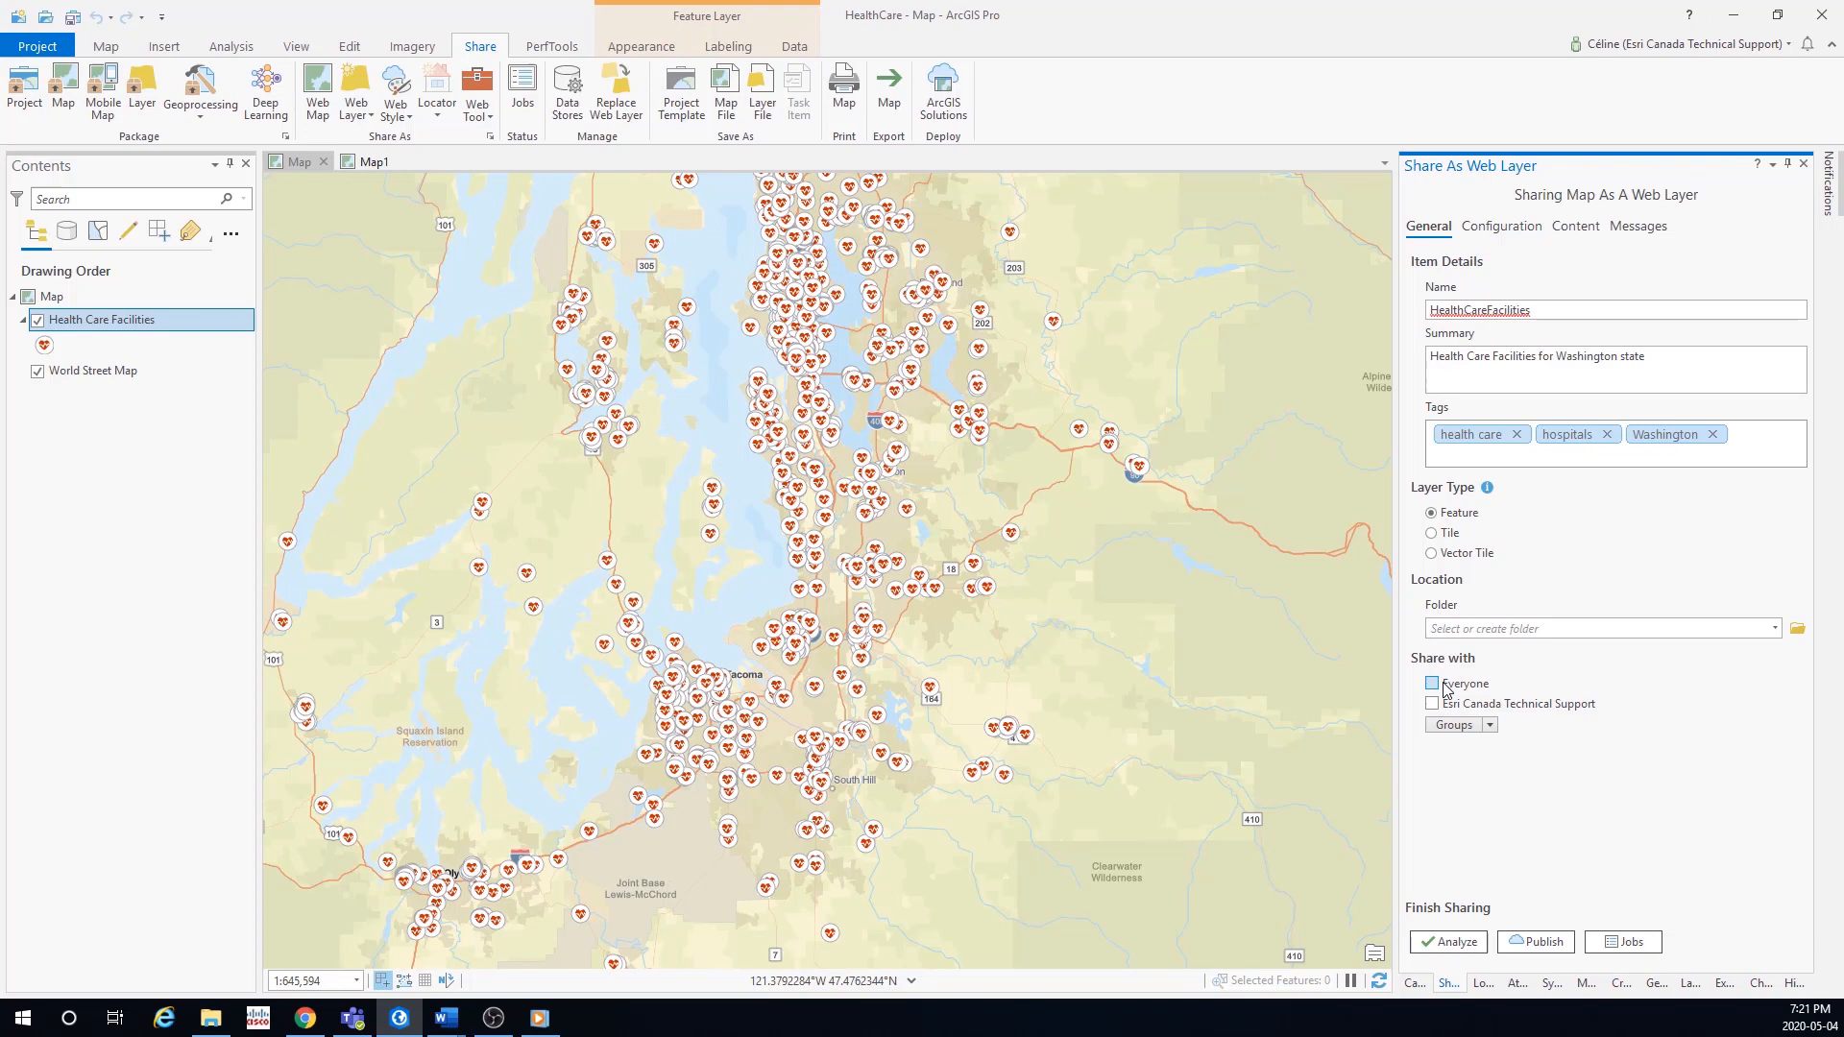
pyautogui.click(1431, 683)
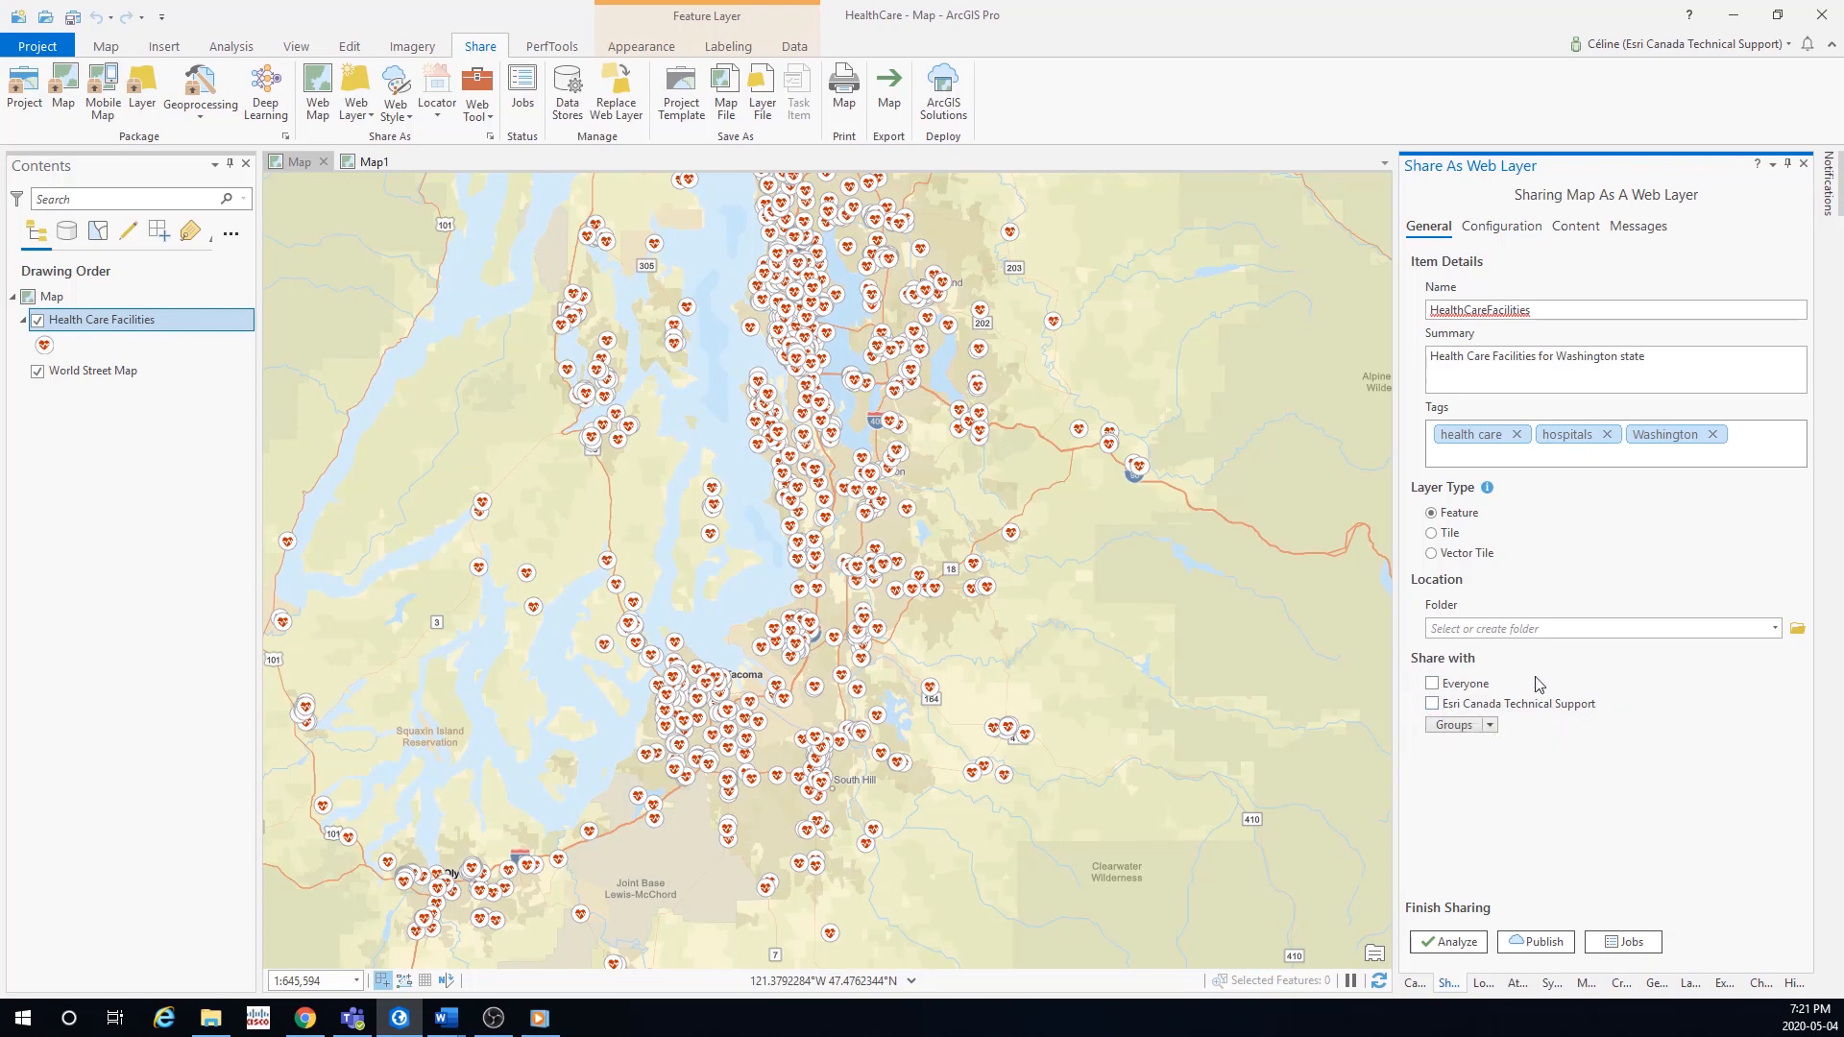
pyautogui.moveTo(1473, 659)
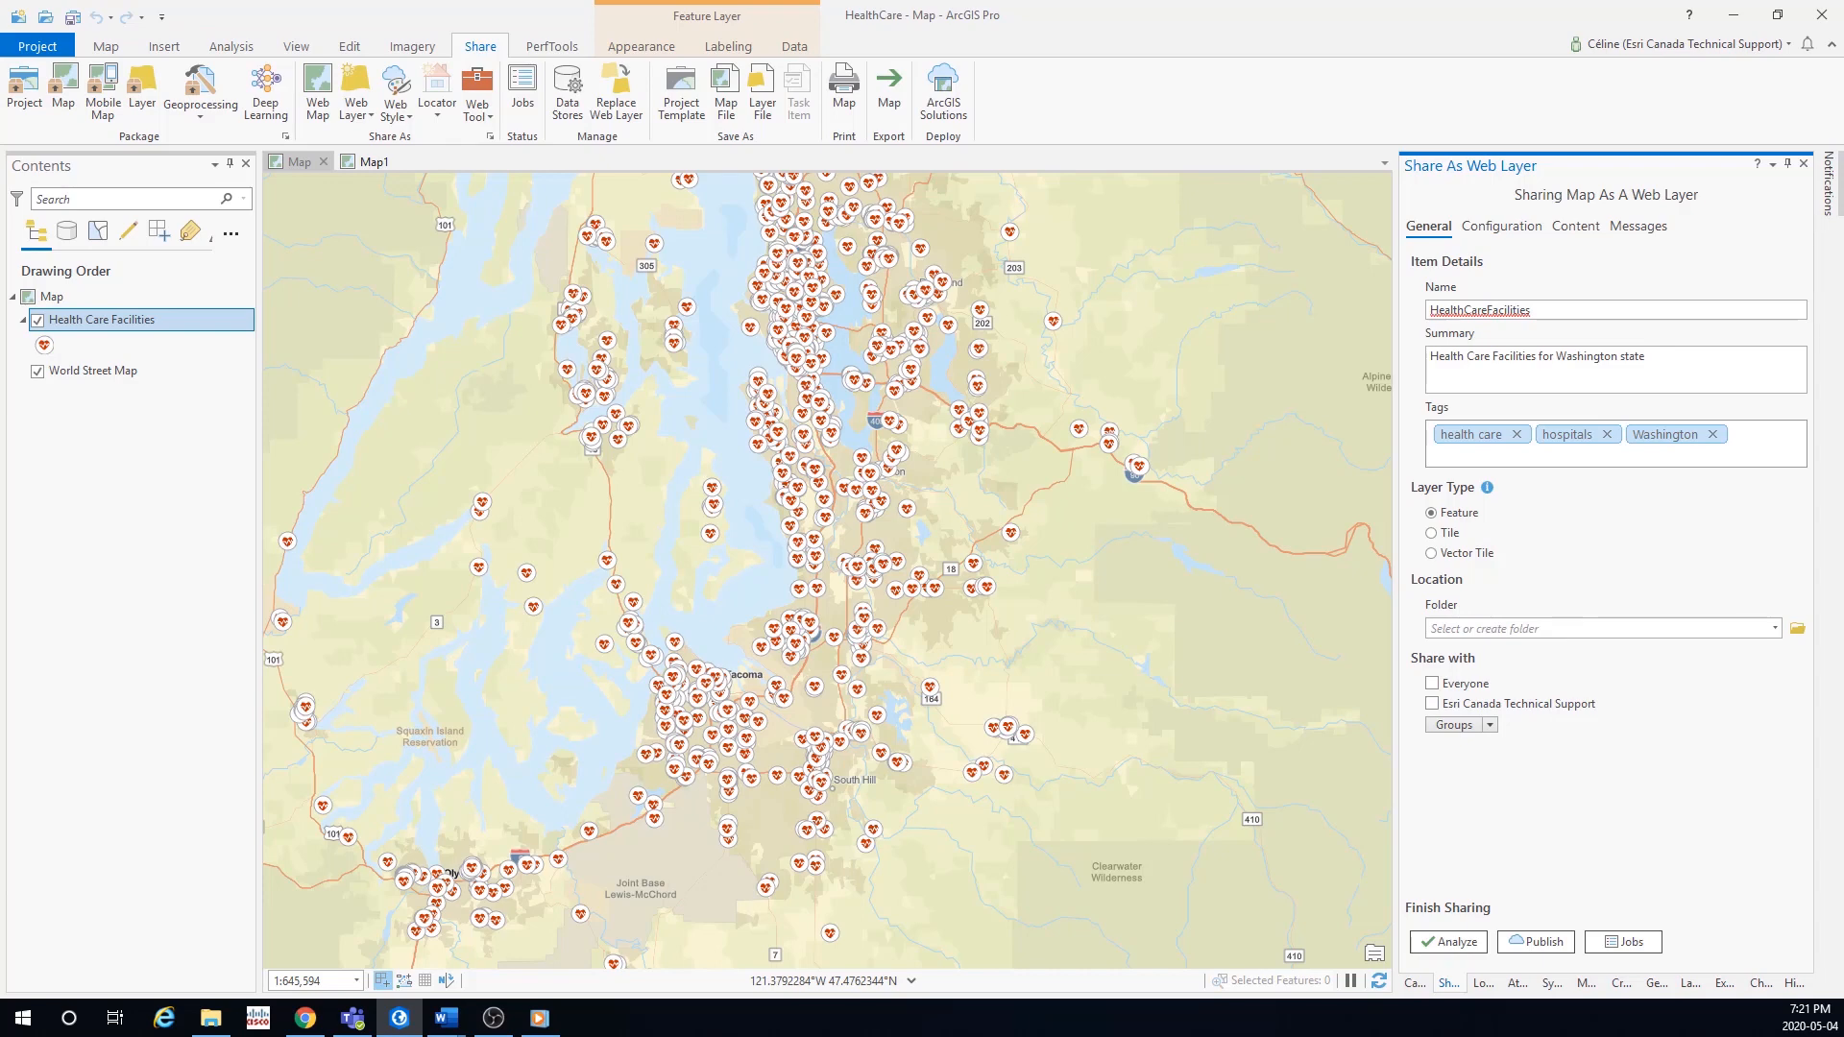
pyautogui.moveTo(1501, 225)
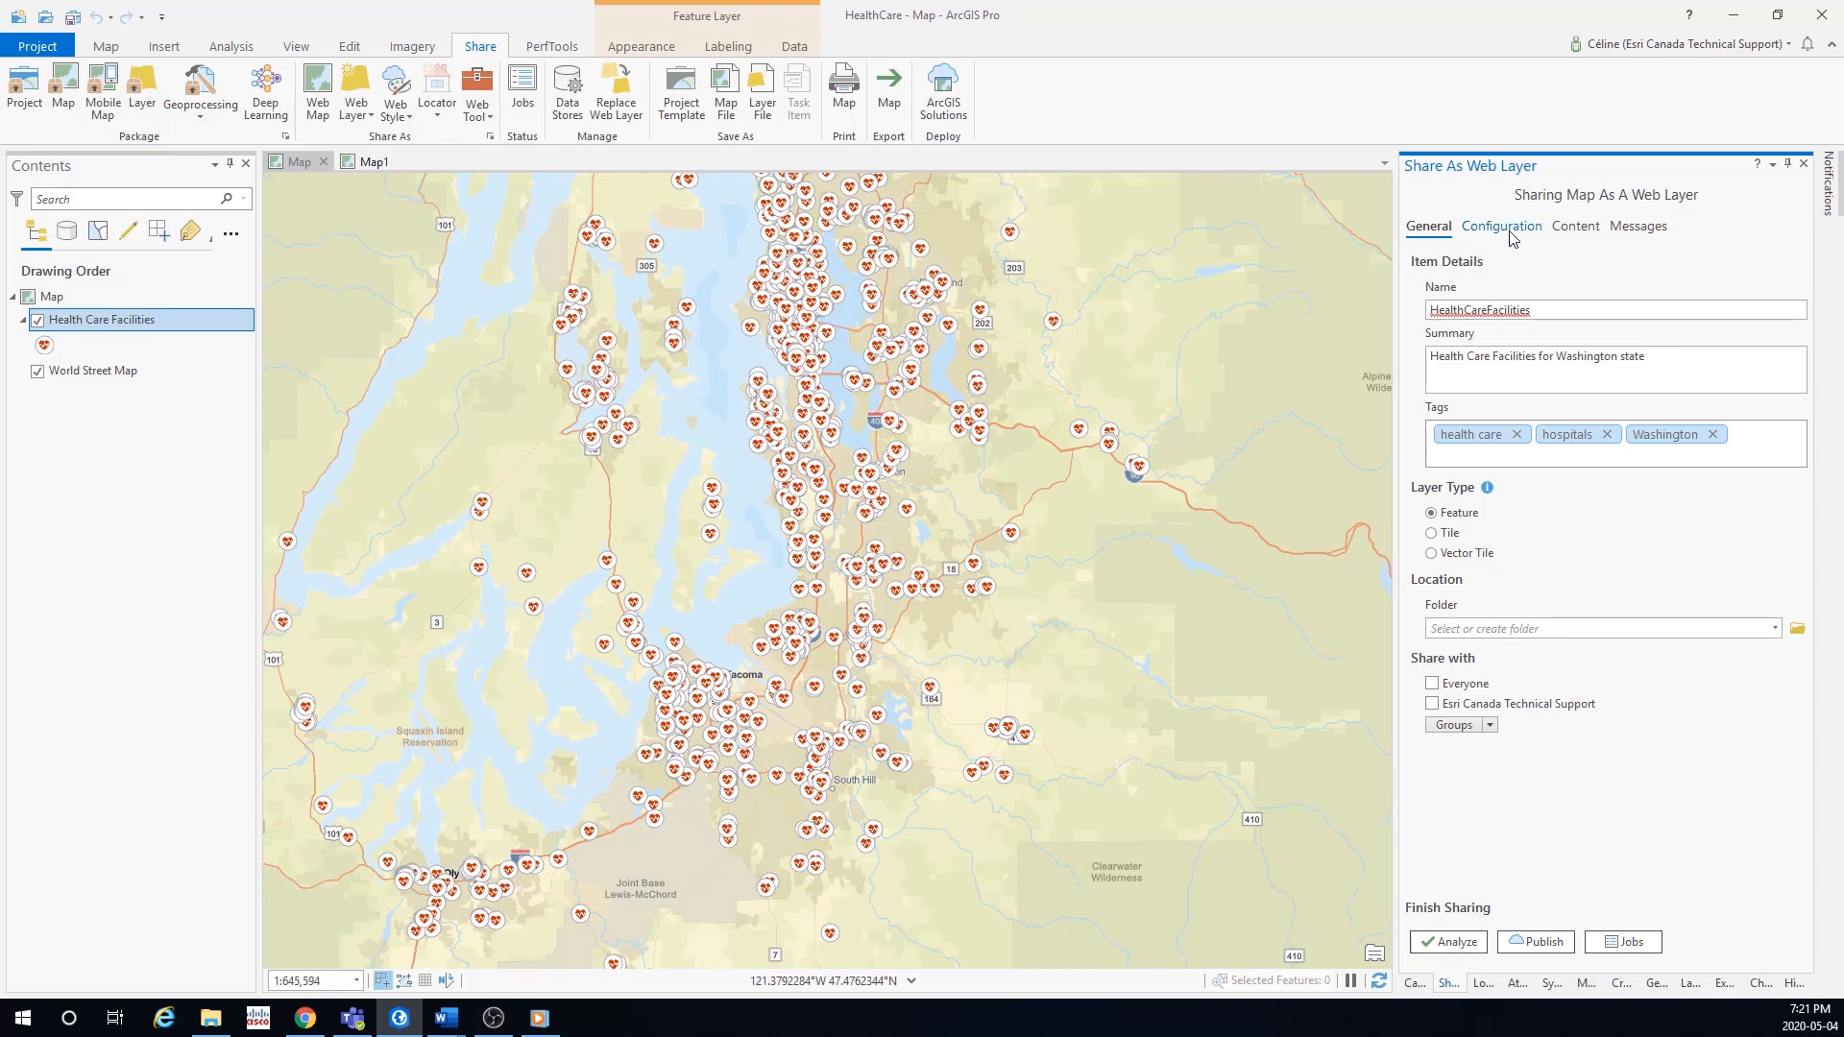
pyautogui.click(1501, 225)
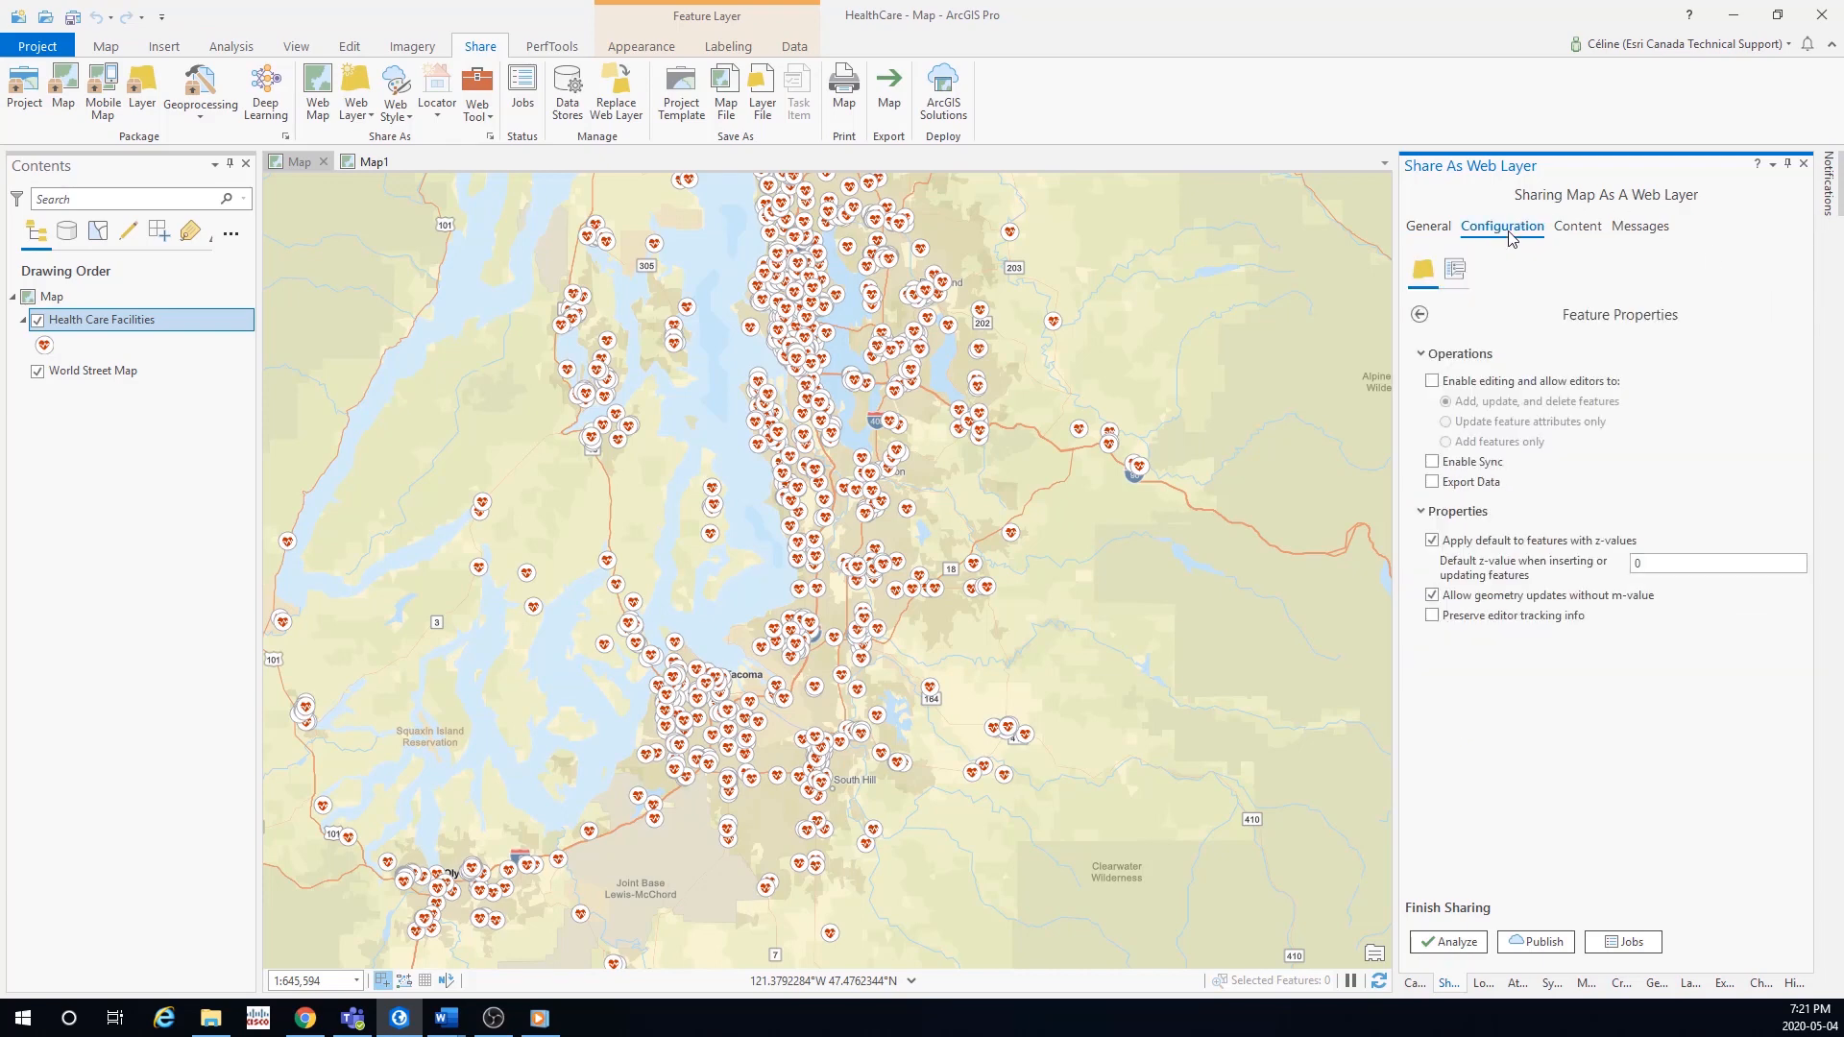
pyautogui.click(1431, 381)
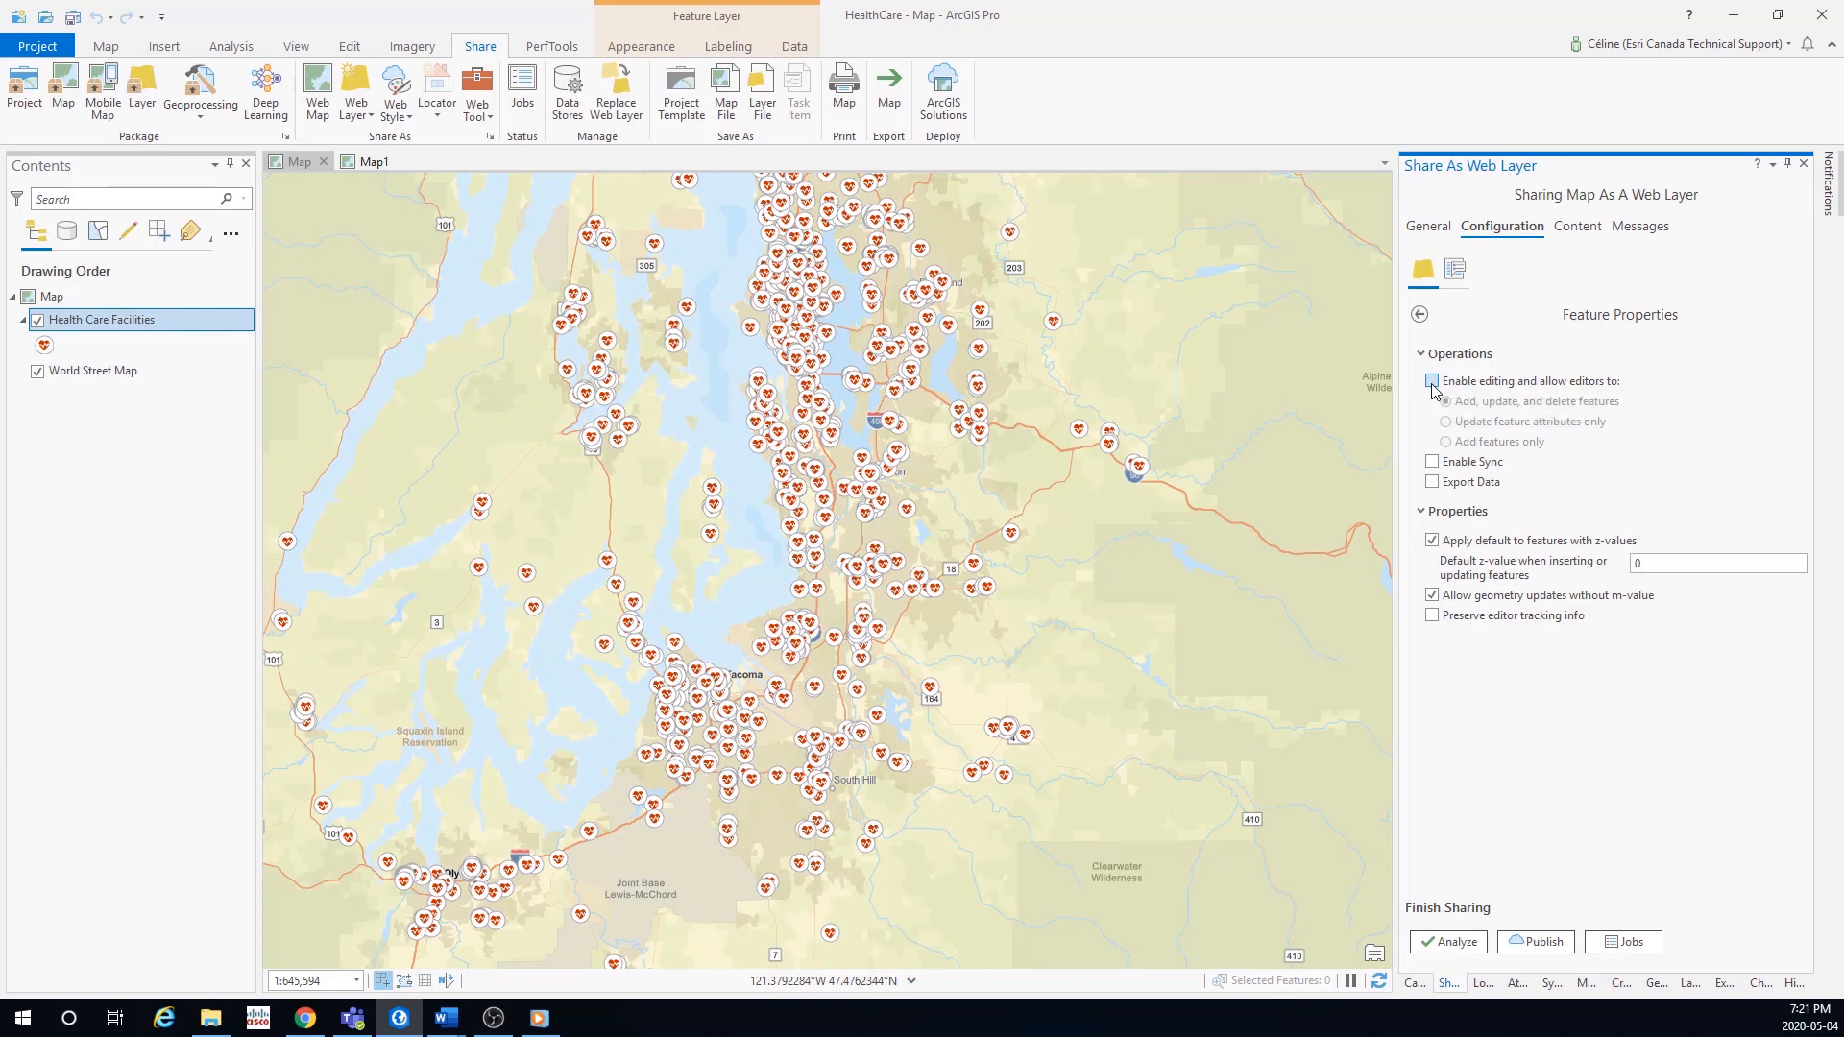
pyautogui.click(1431, 380)
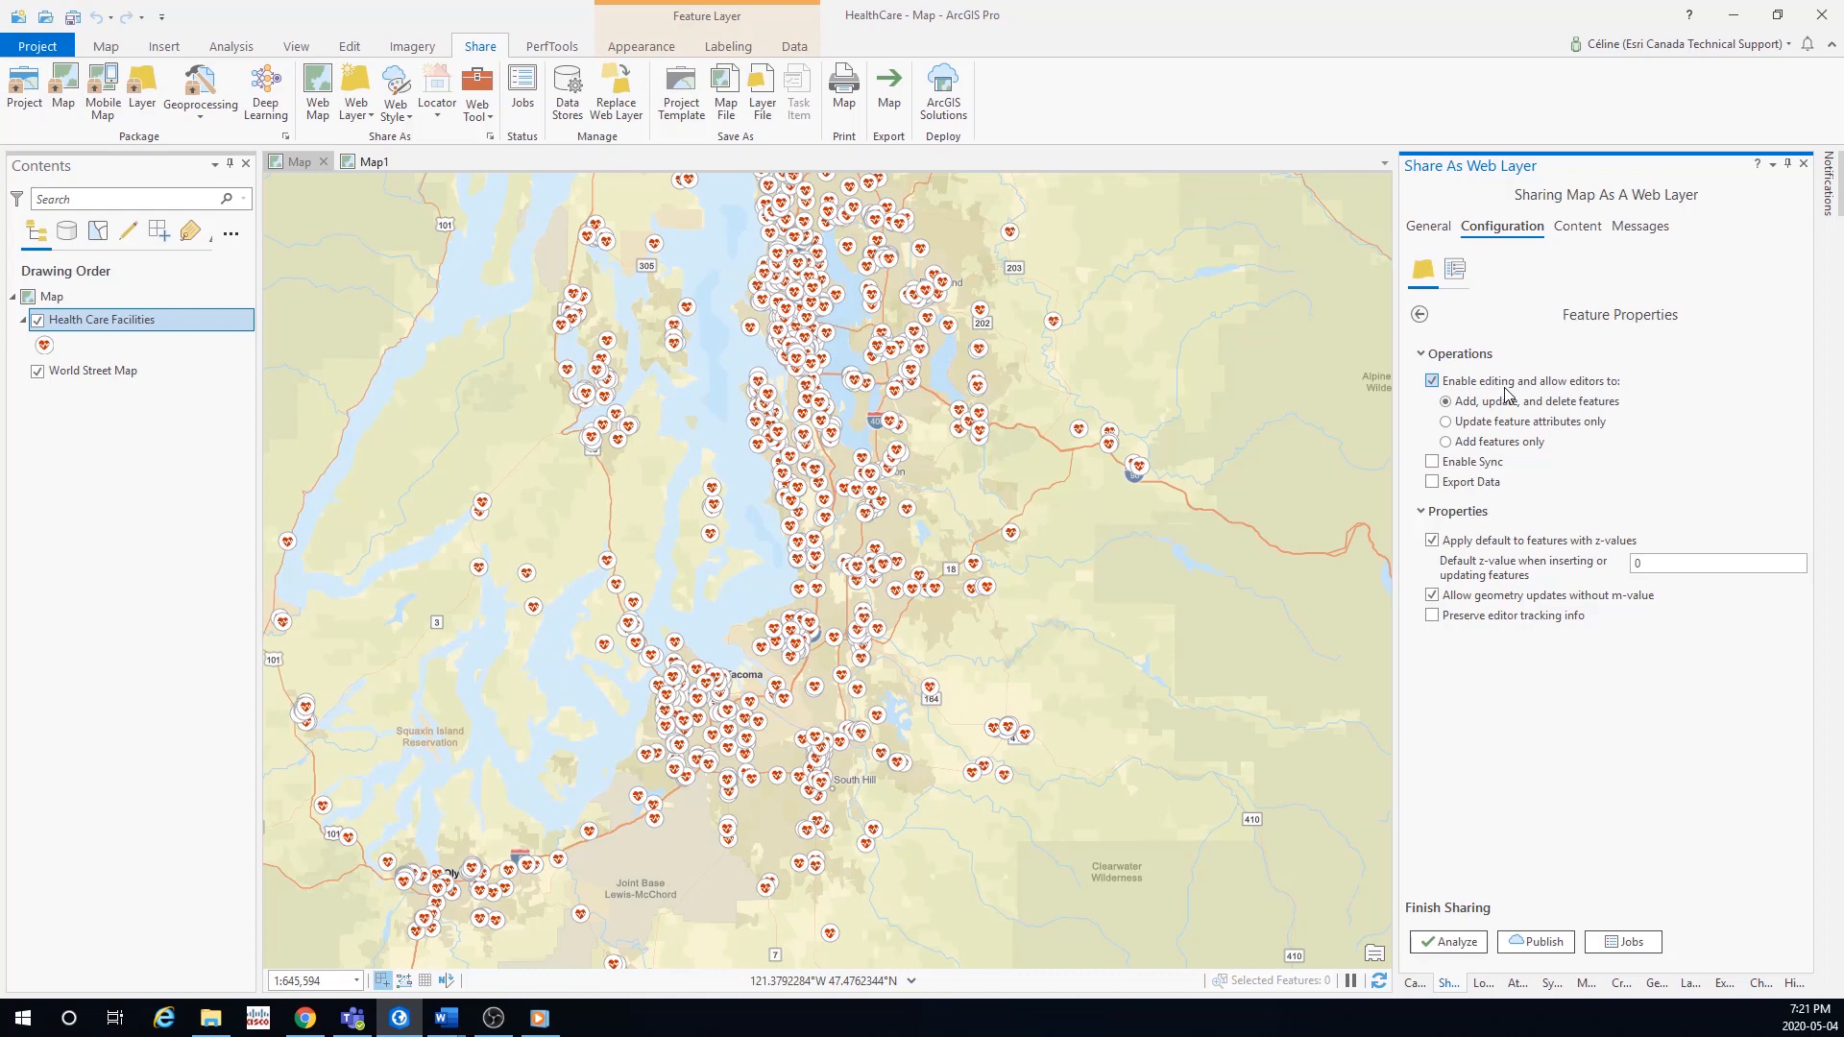
pyautogui.click(1429, 225)
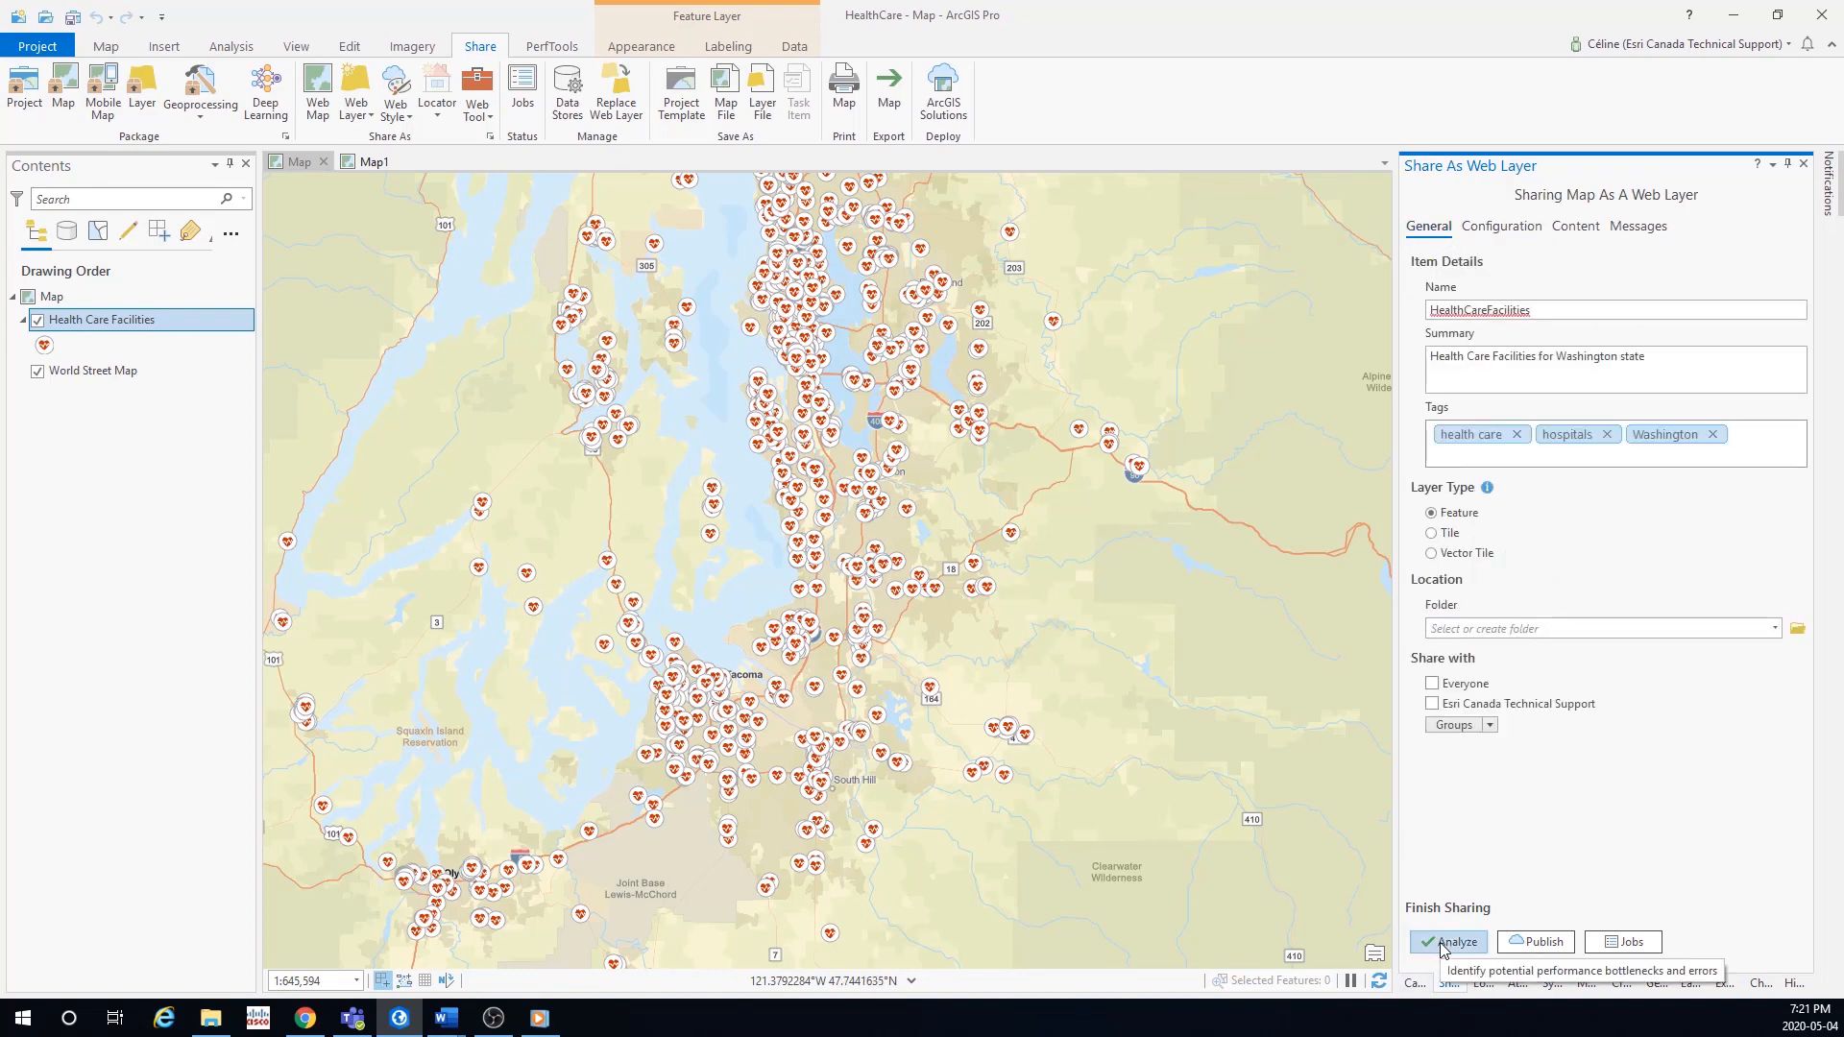
# - Analyze the HealthCareFacilities web layer, which reports two warnings
pyautogui.click(1455, 941)
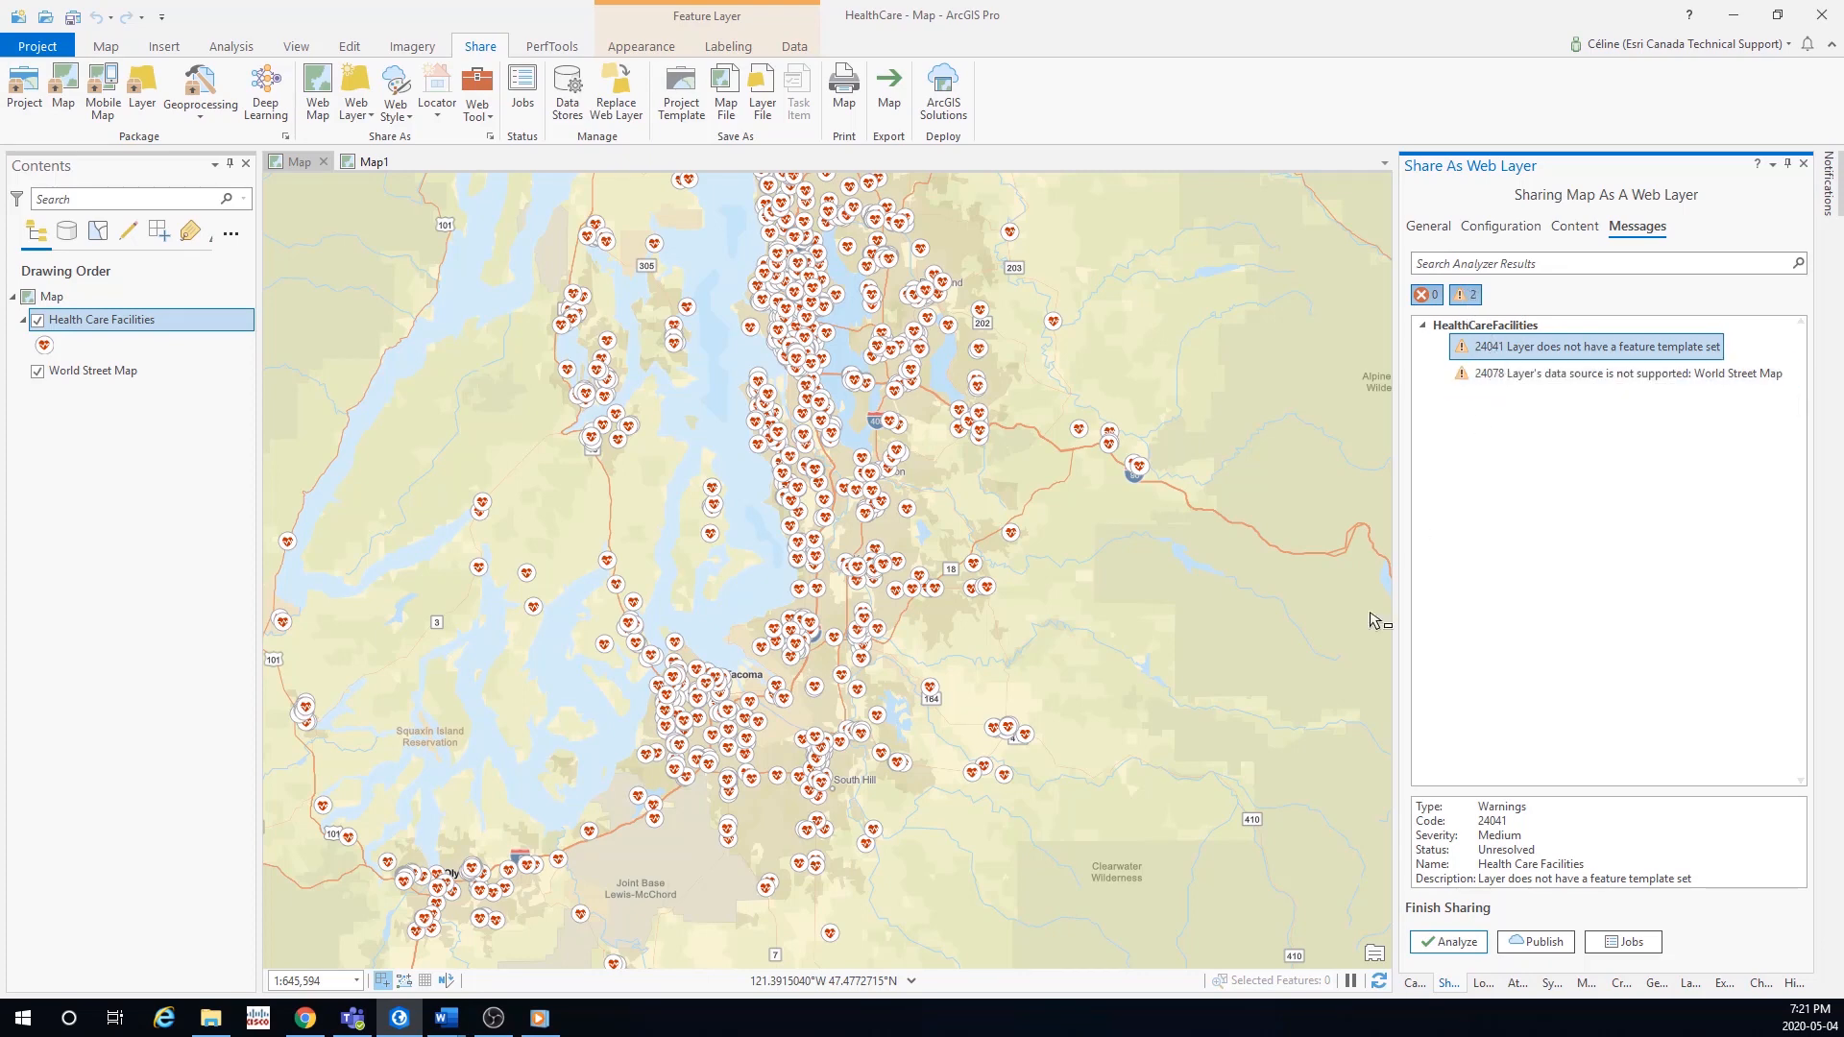
pyautogui.moveTo(1542, 942)
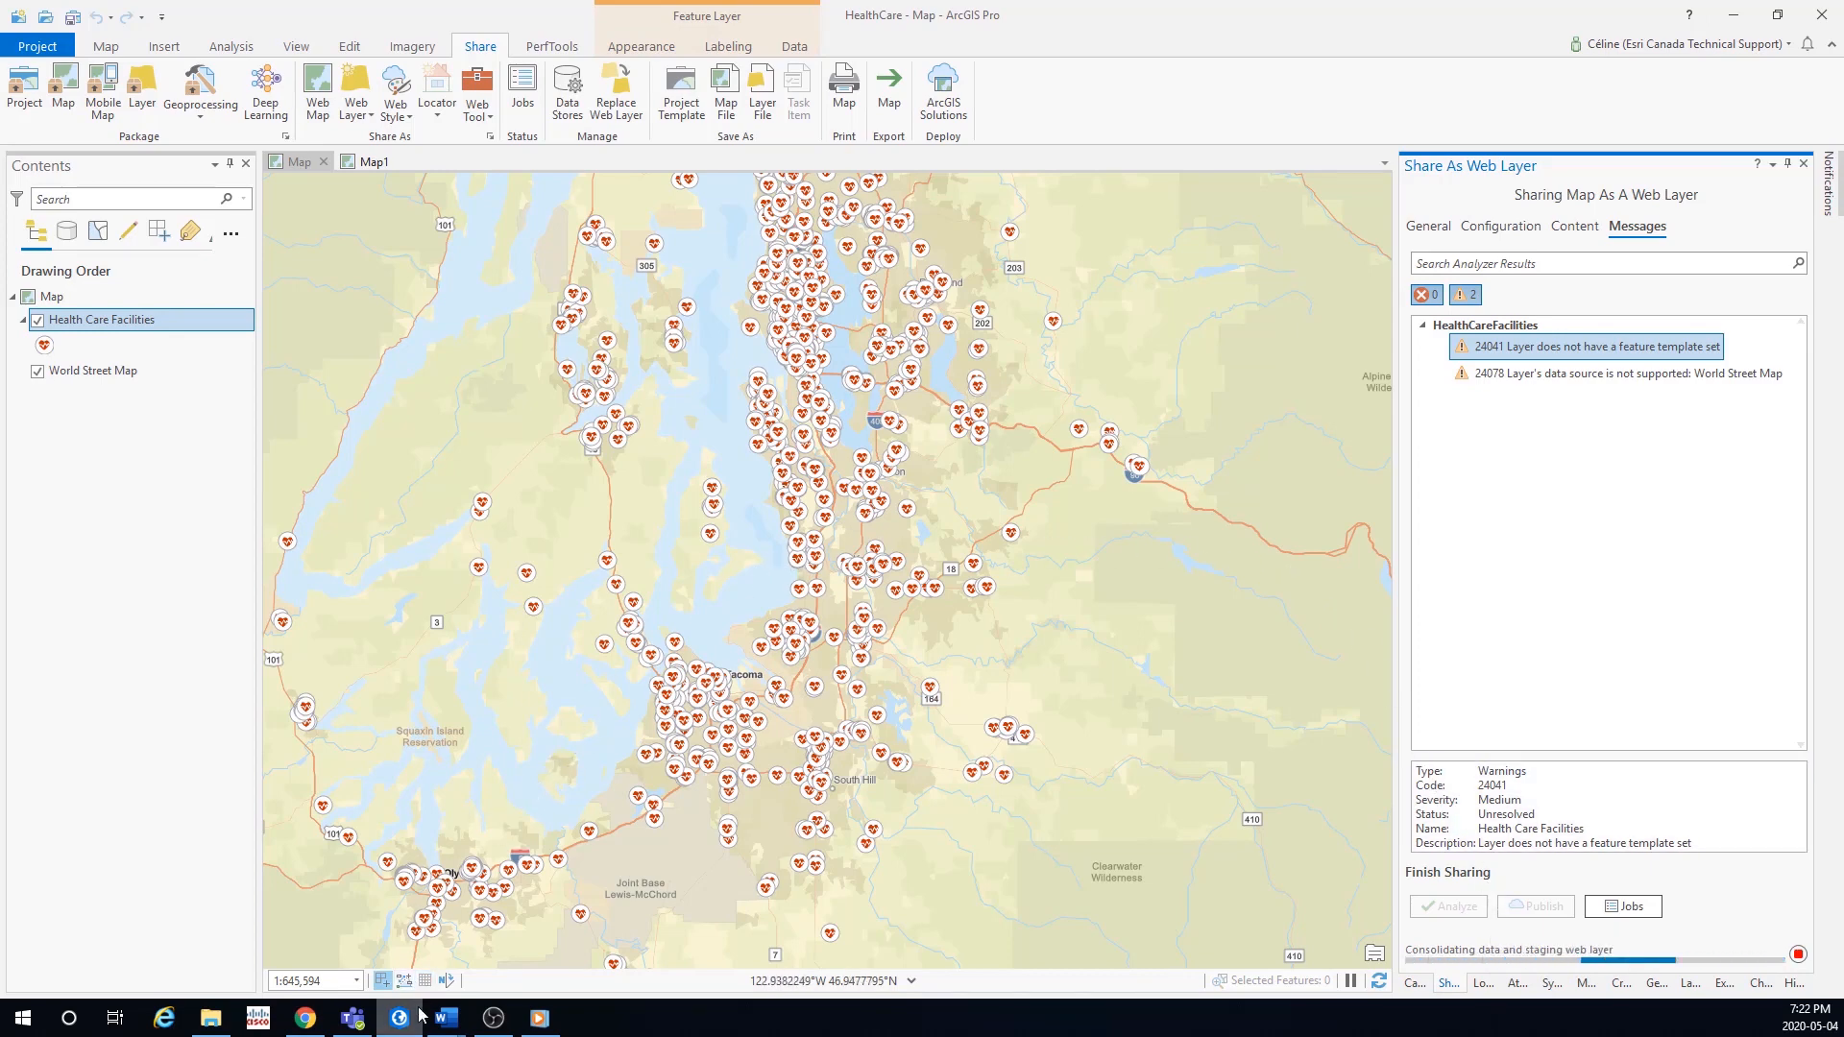
# - Sign in to arcgis.com in Chrome and bring up Add Item on the Content page
pyautogui.click(303, 1017)
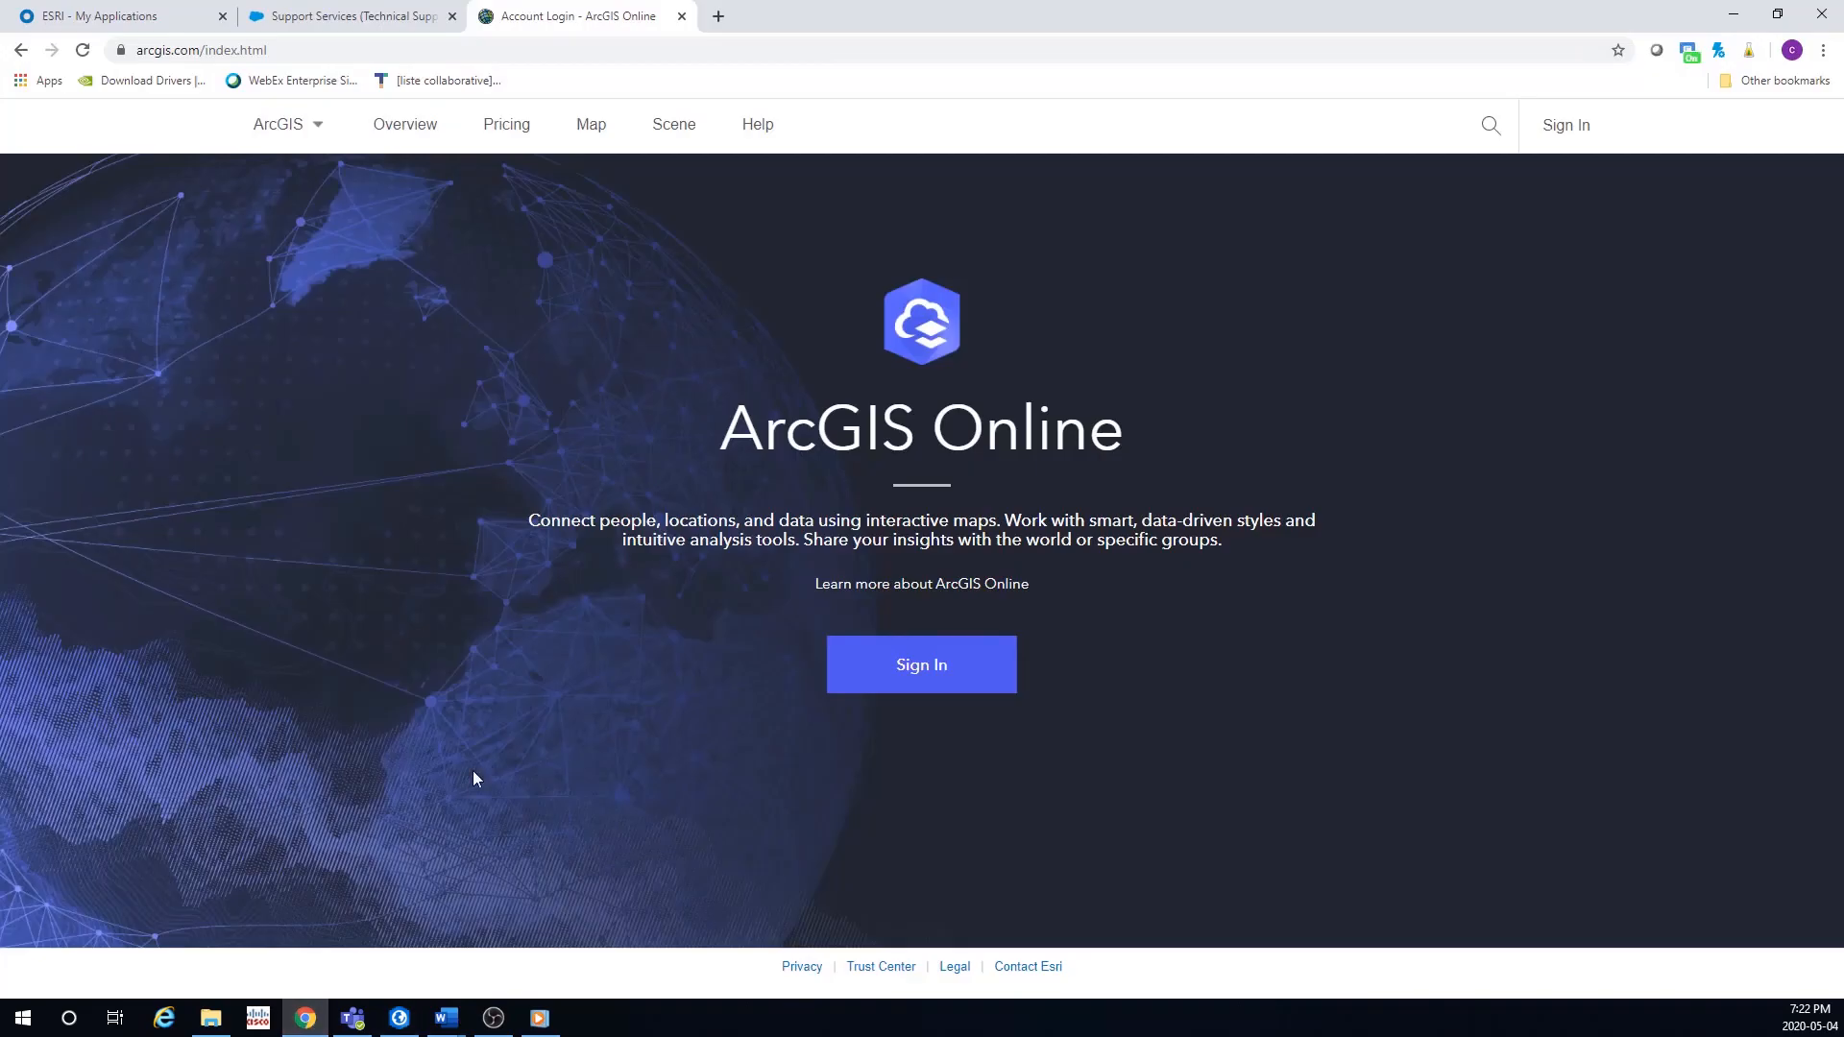
pyautogui.click(922, 664)
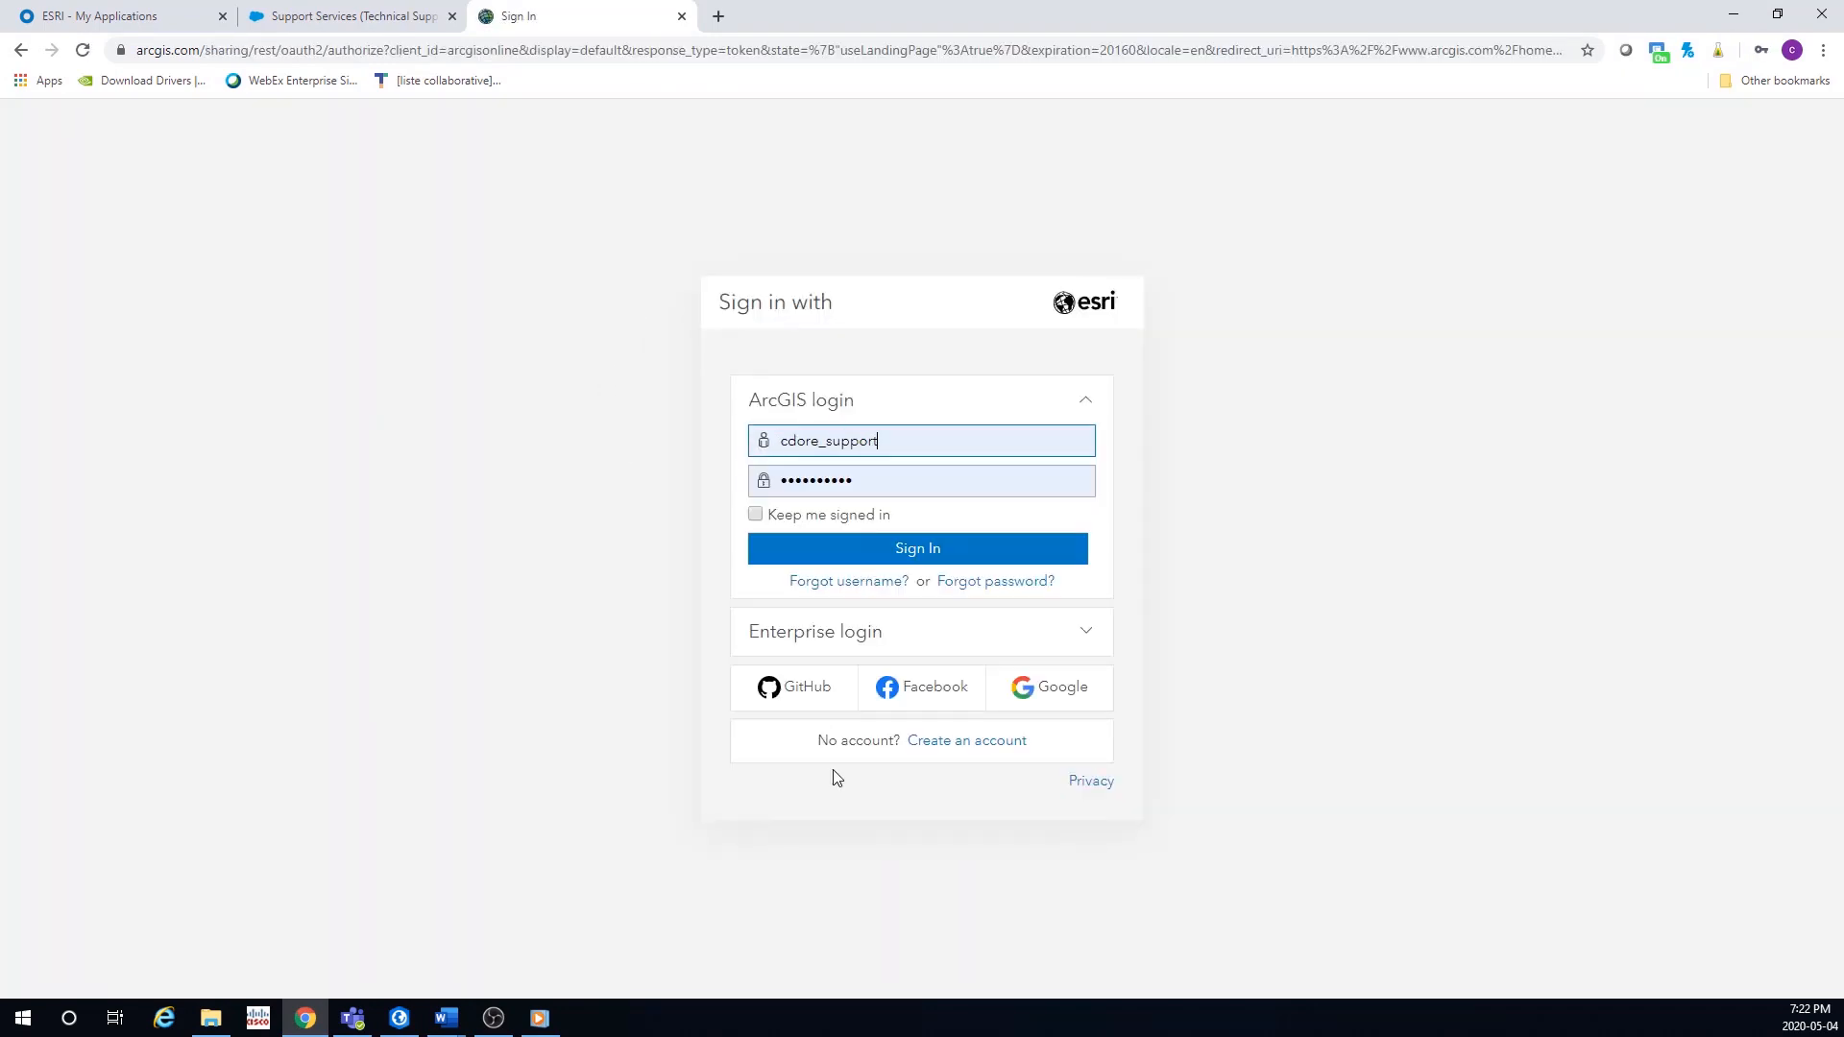
pyautogui.click(917, 548)
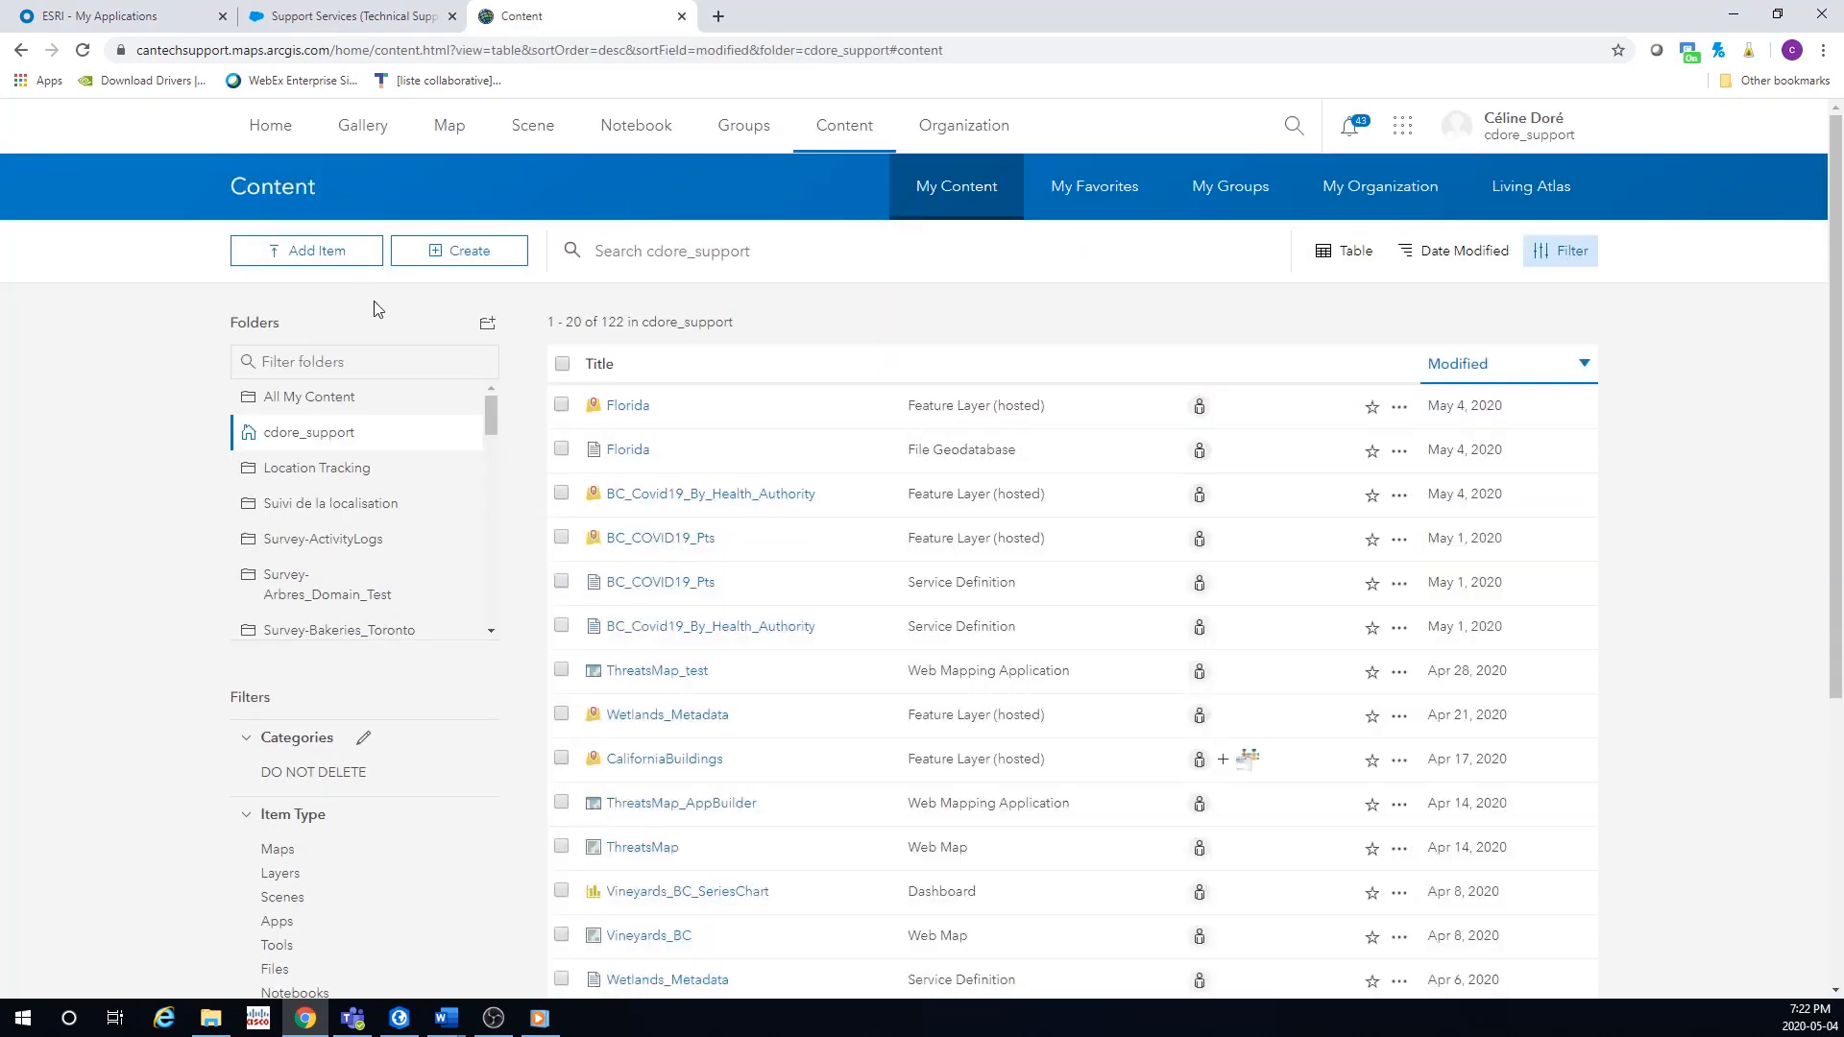
pyautogui.click(305, 251)
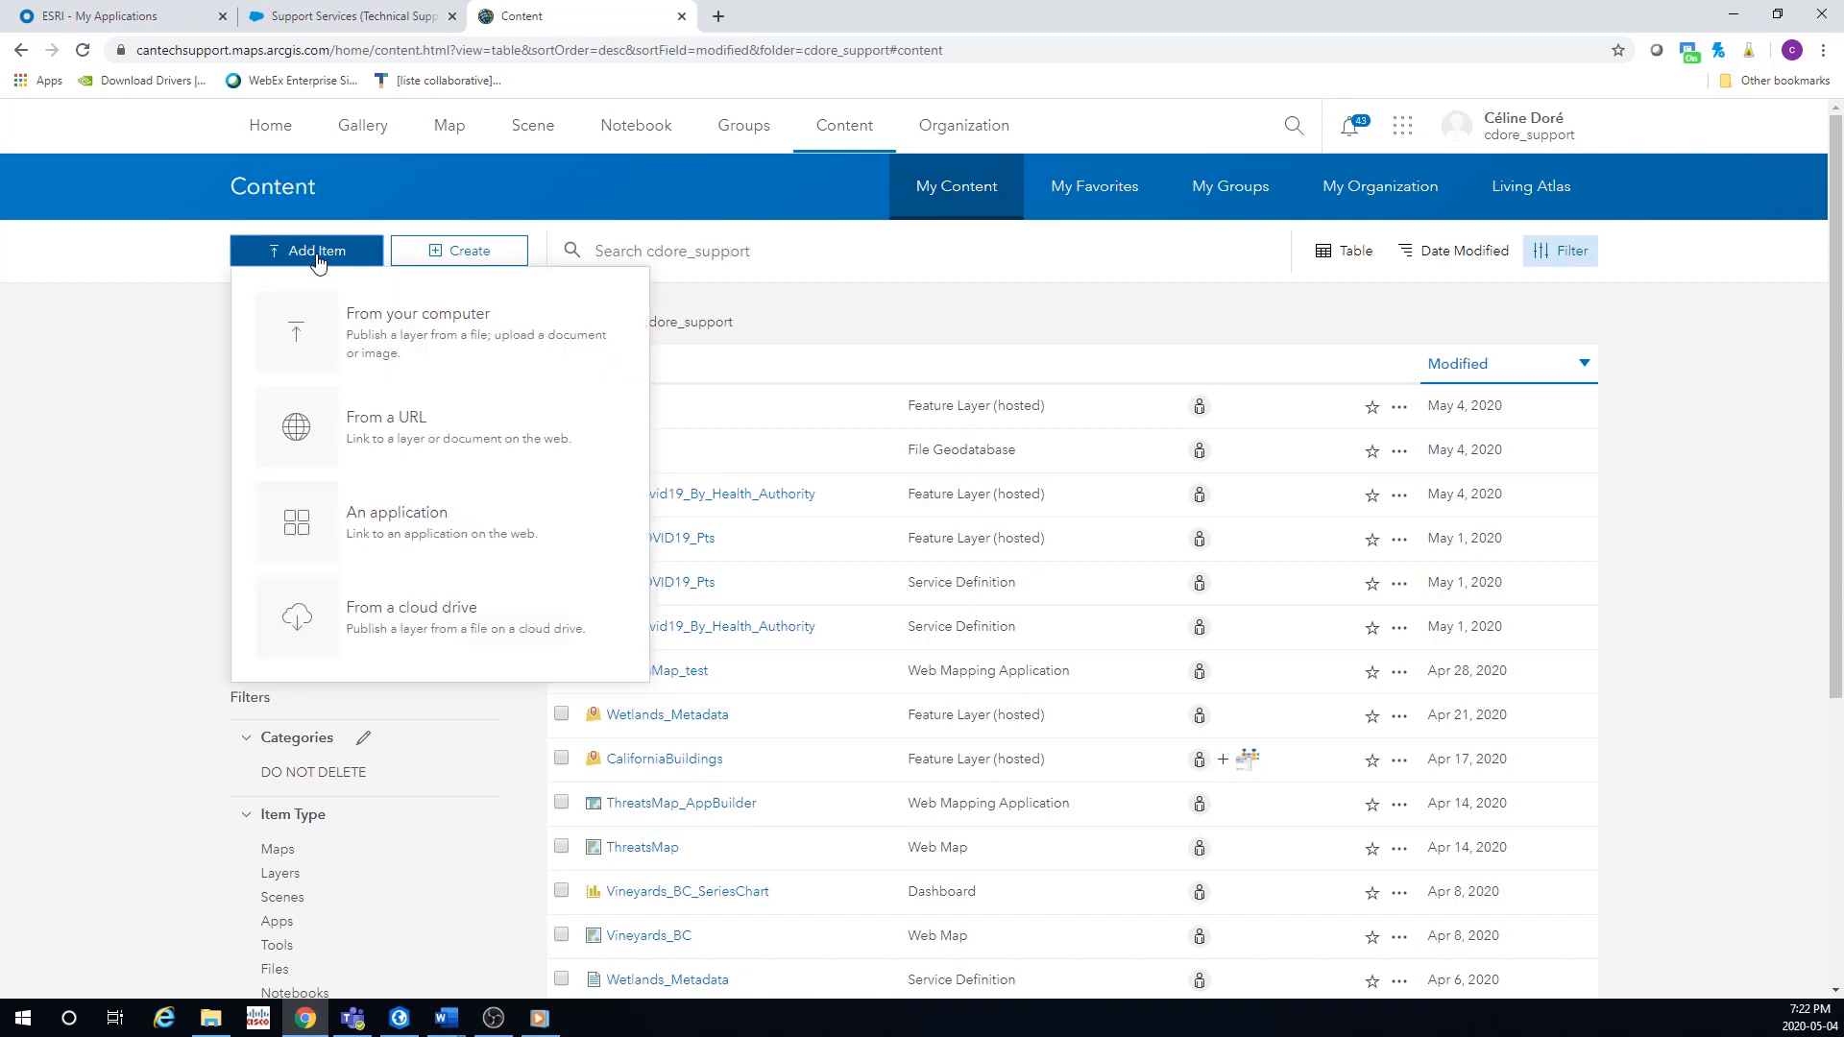
# - Upload Florida.zip from the computer as a File Geodatabase item
pyautogui.click(416, 313)
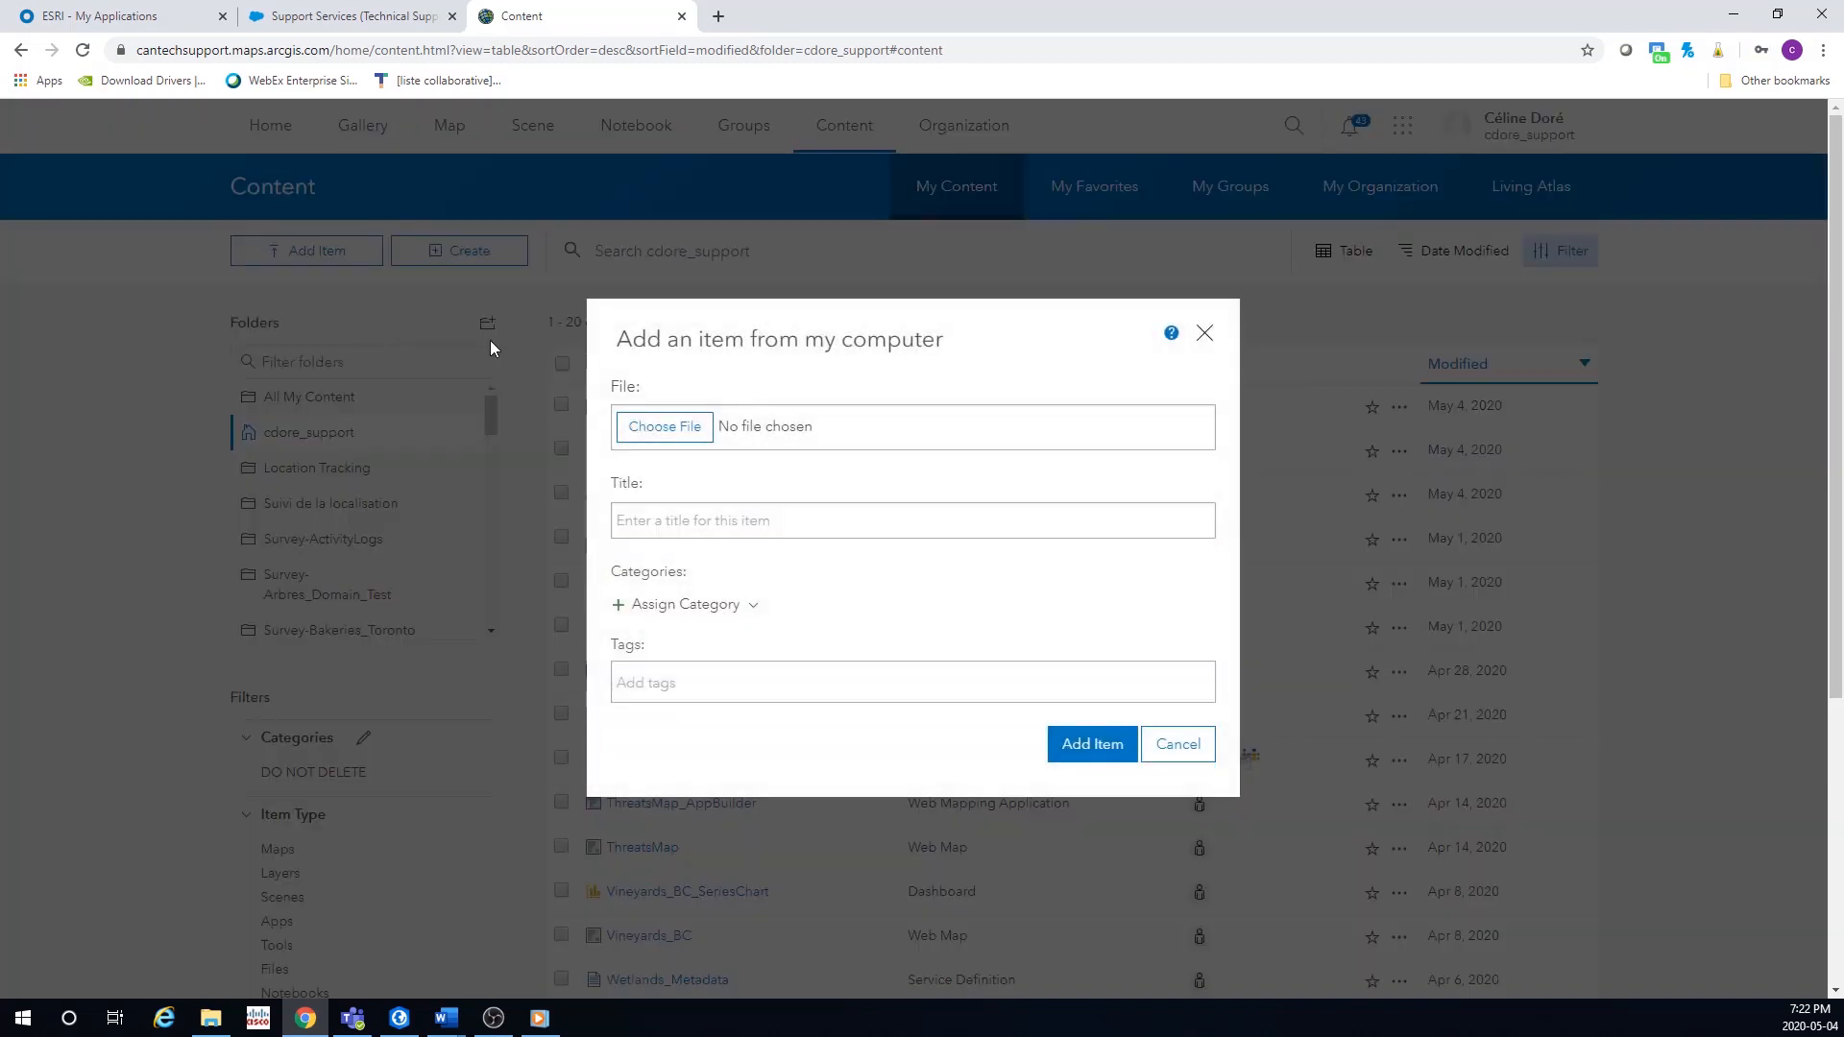
pyautogui.click(664, 425)
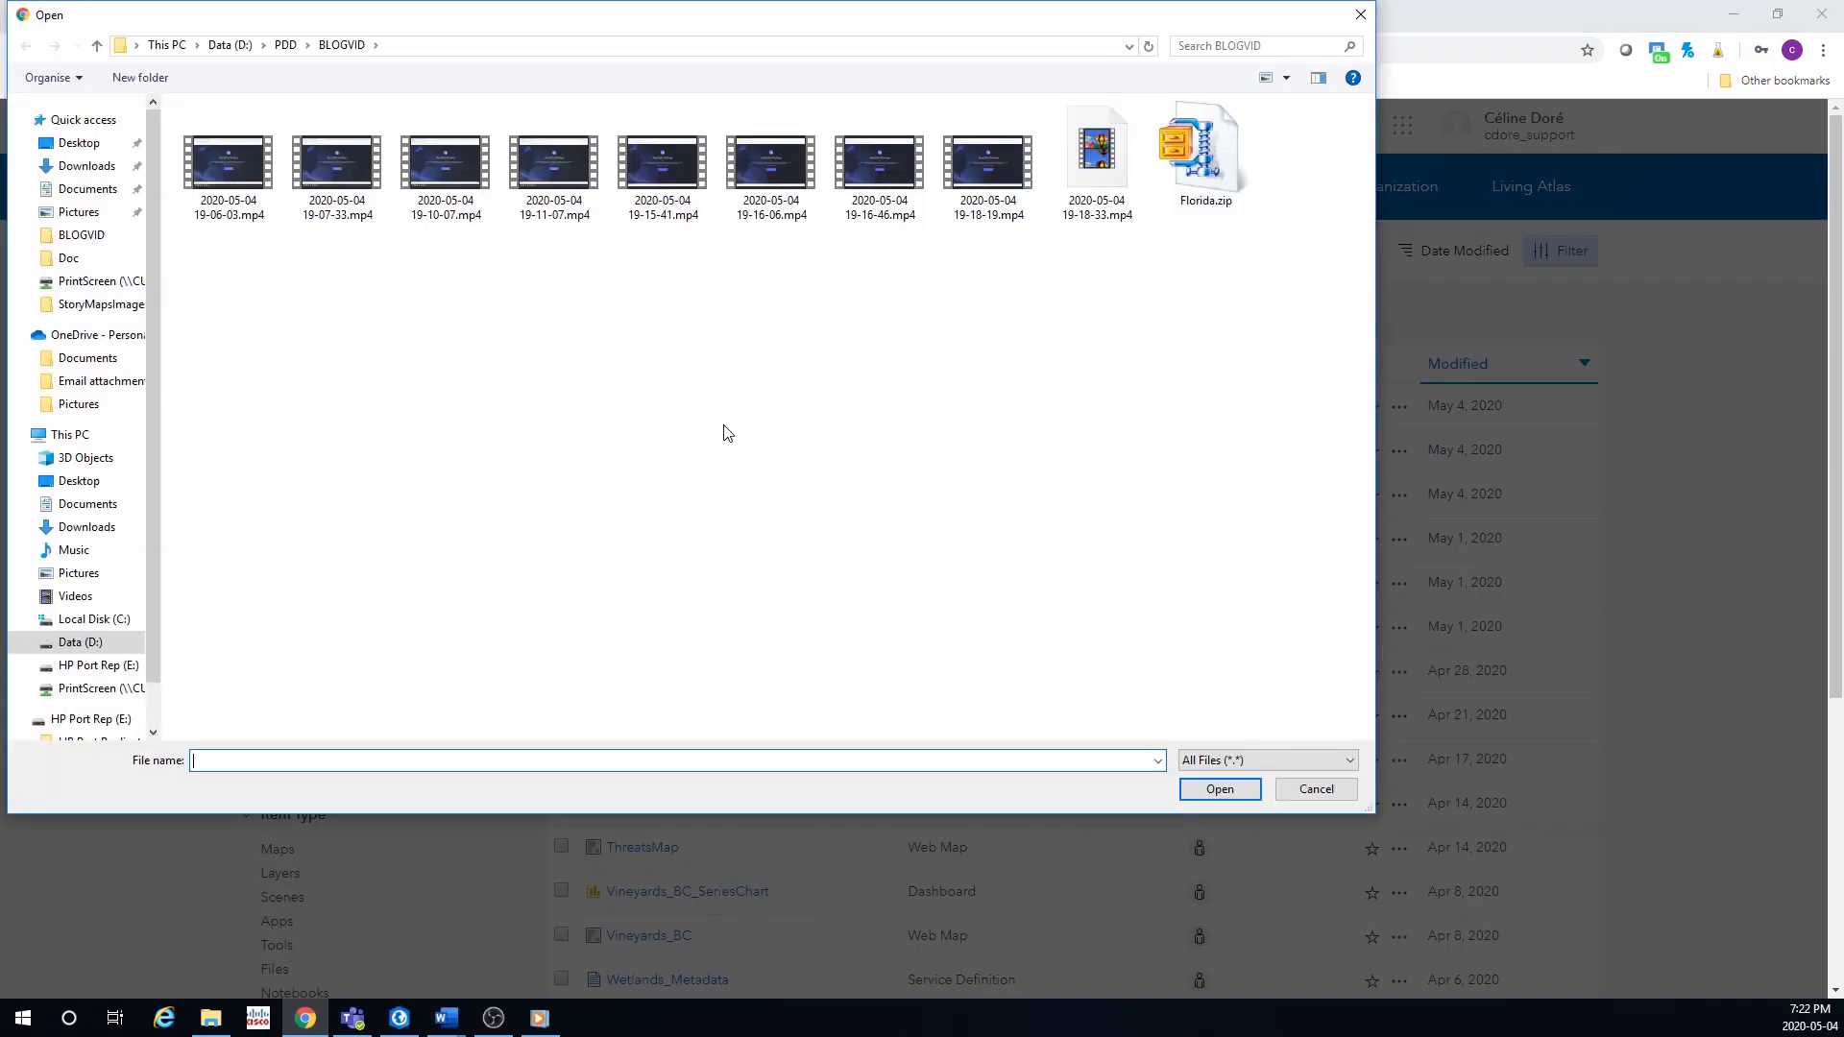
pyautogui.click(1201, 152)
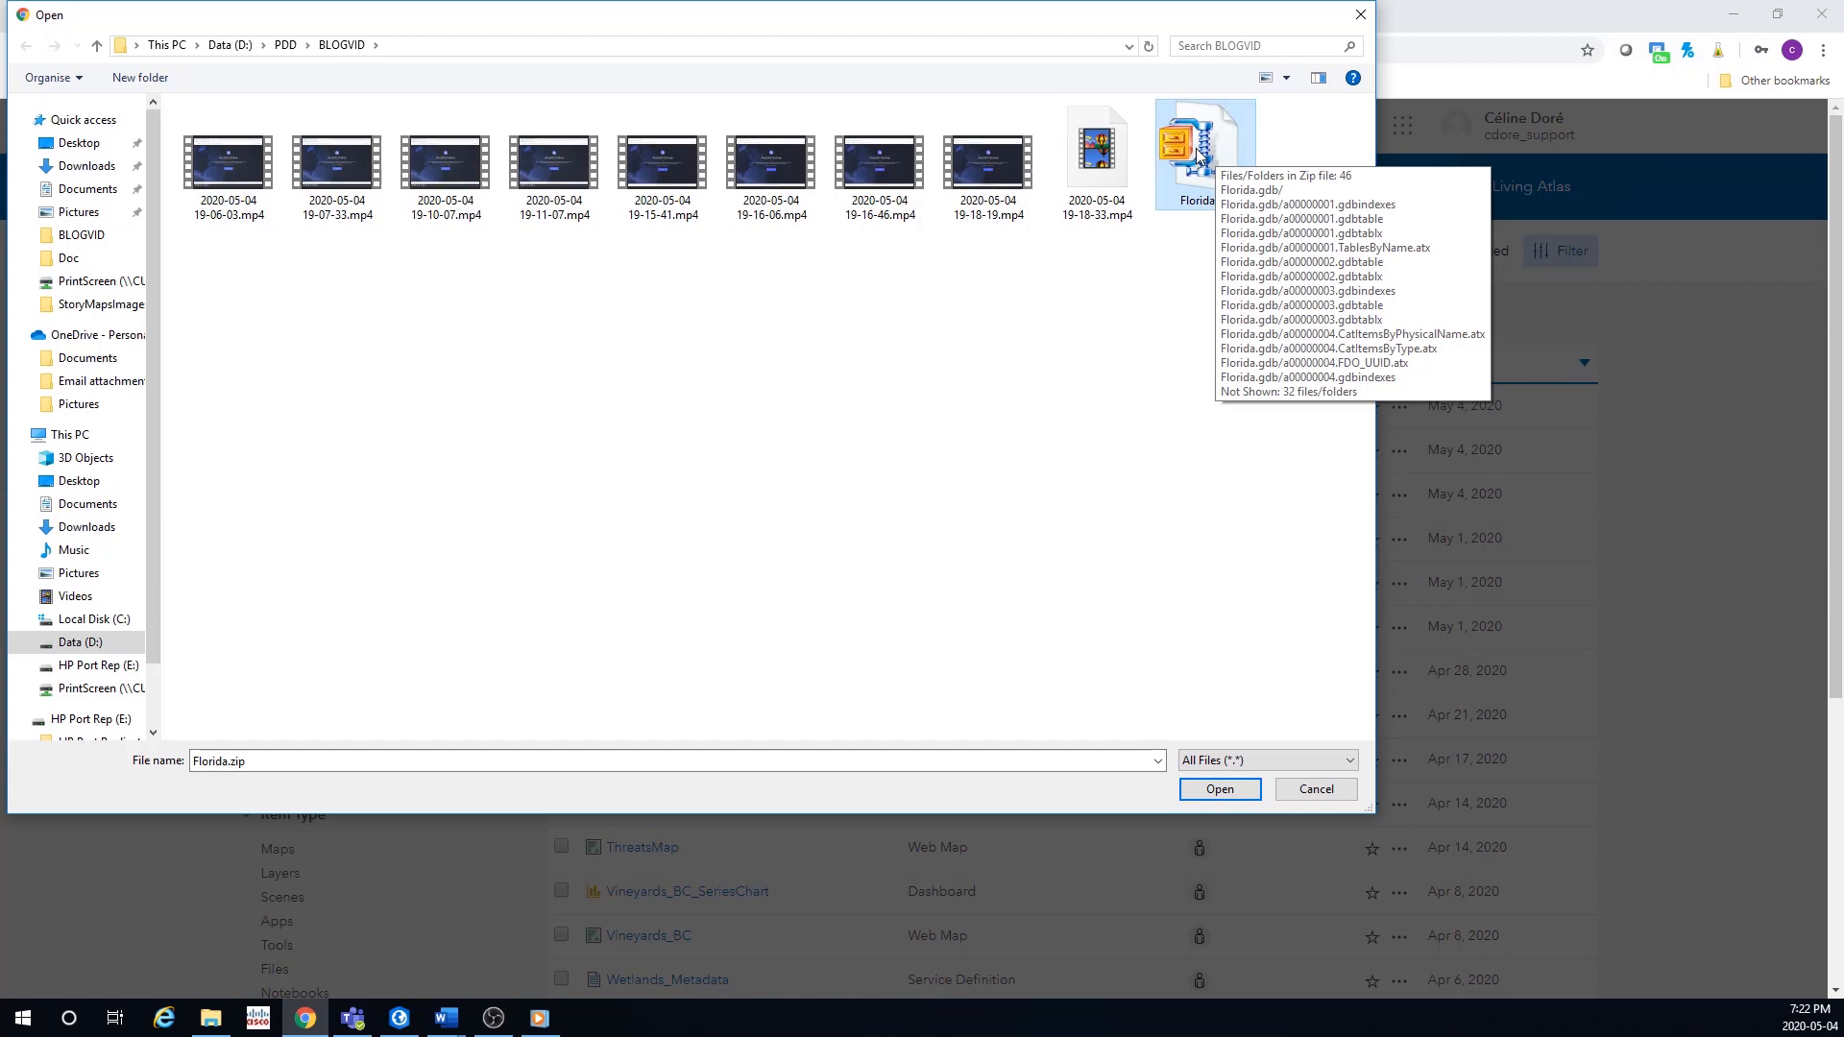
pyautogui.moveTo(1198, 141)
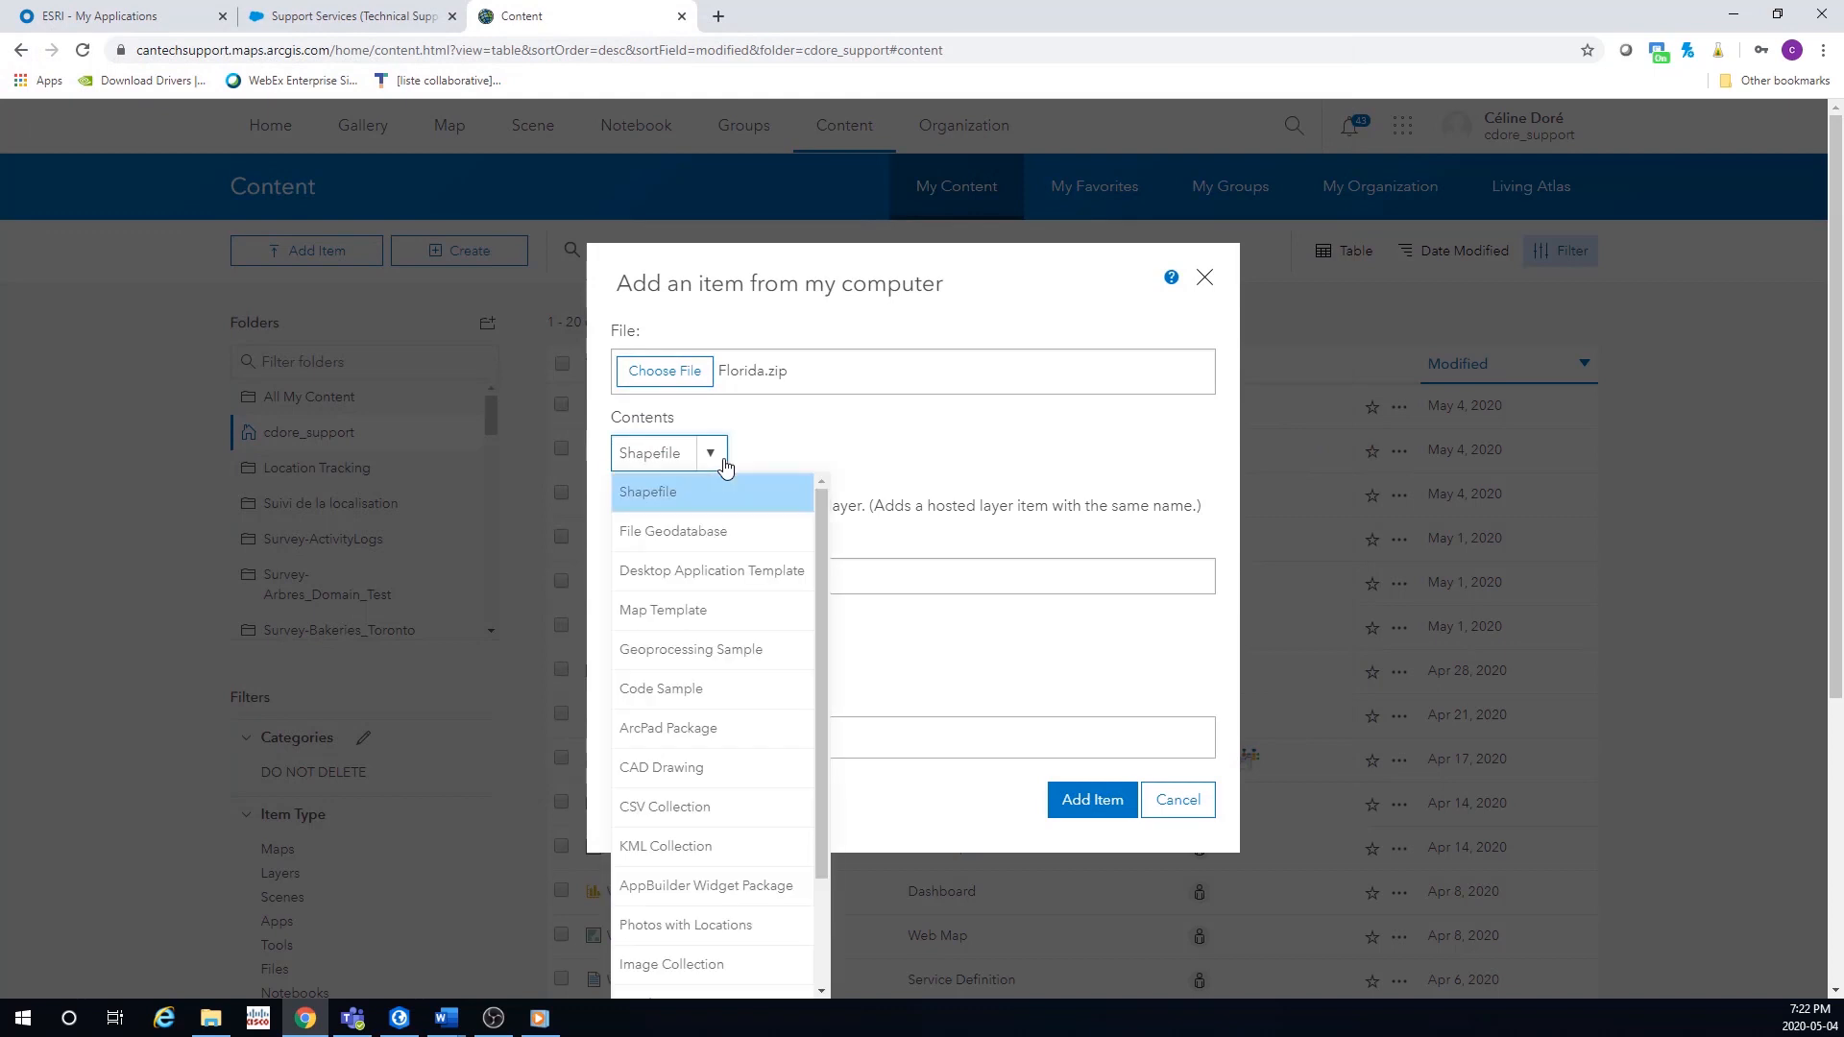
pyautogui.moveTo(694, 531)
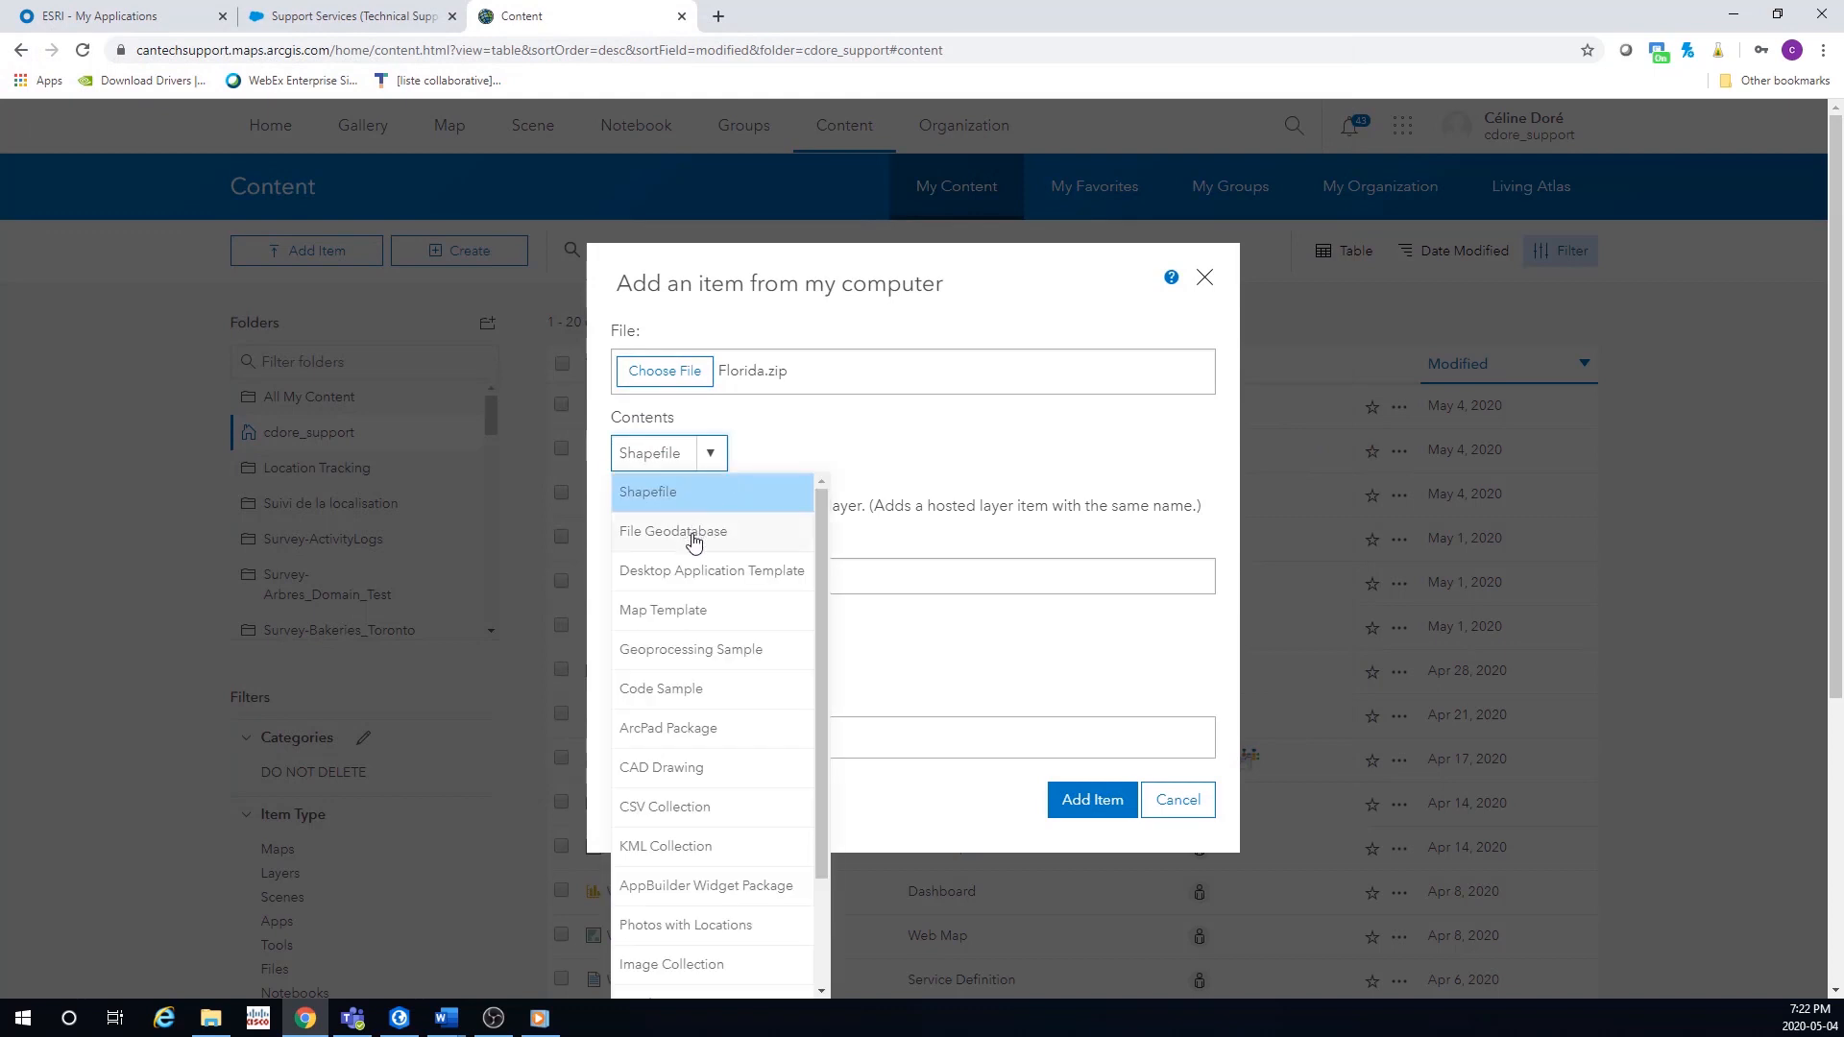
pyautogui.click(673, 530)
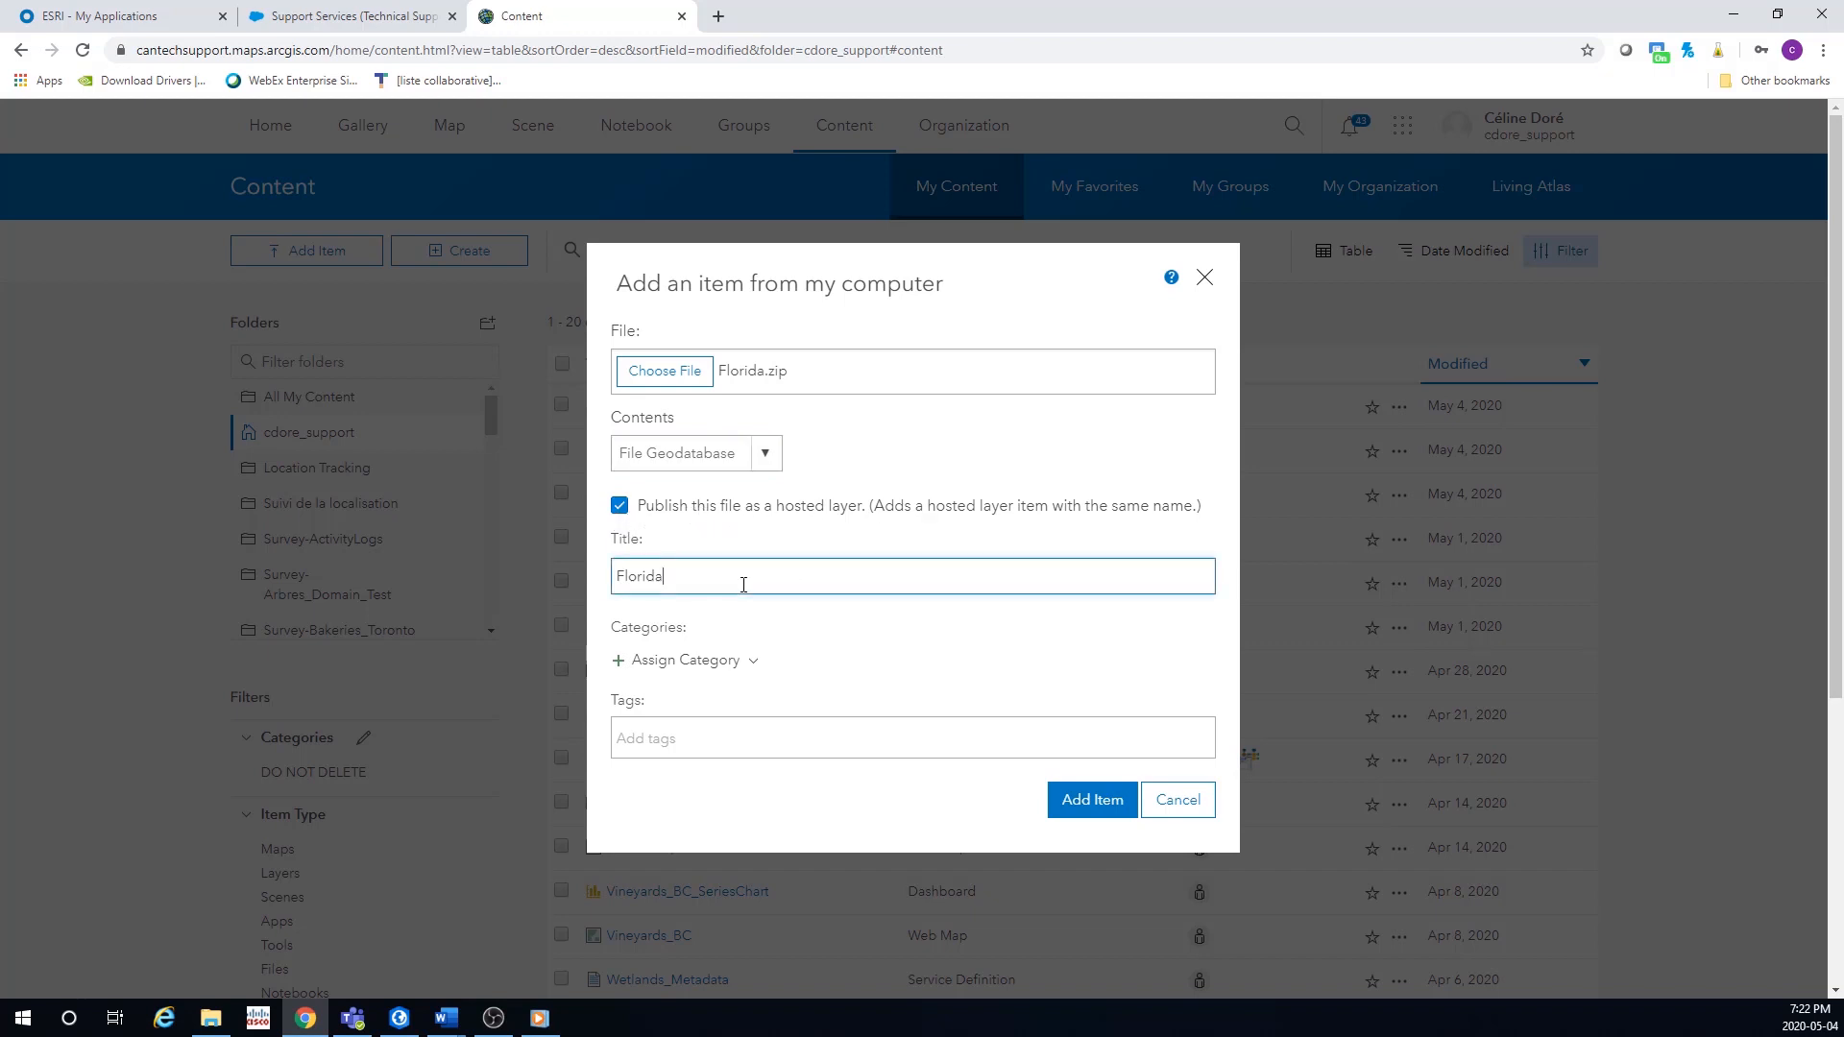
# - Title the item Florida_Test1 and tag it Florida
pyautogui.write('_')
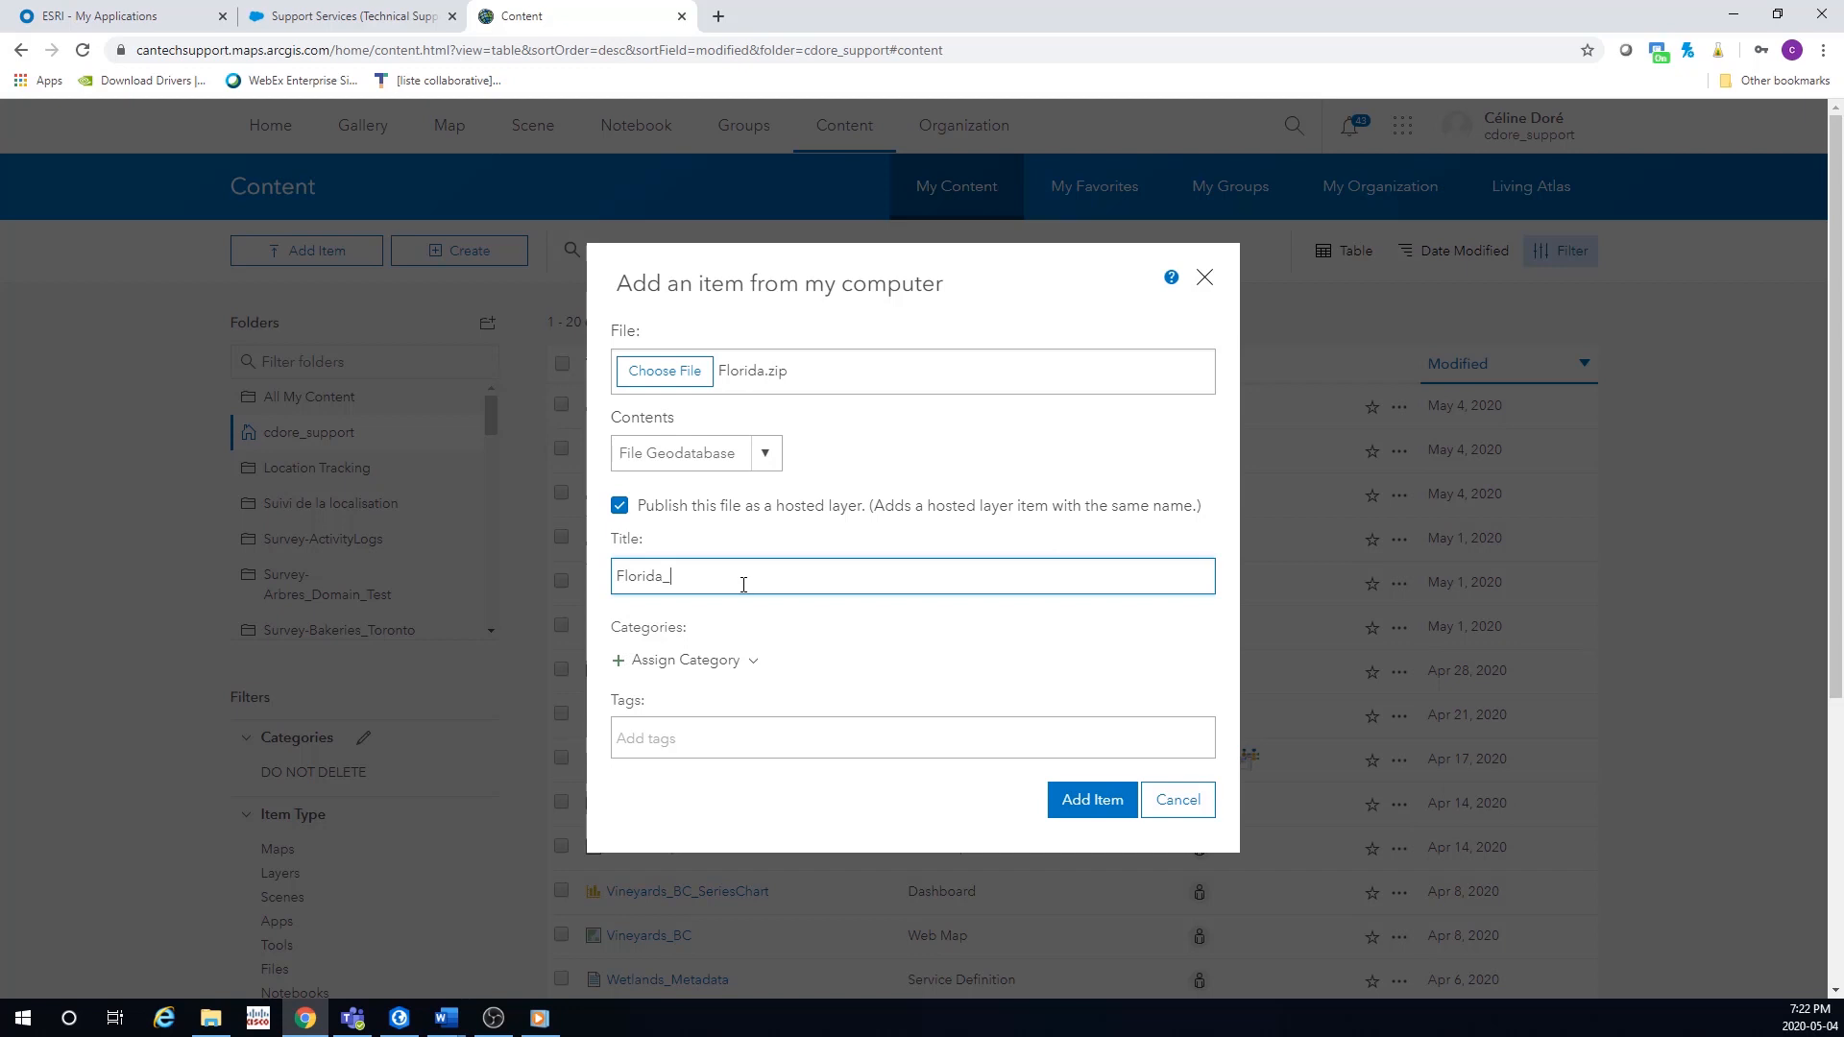
pyautogui.write('Test1')
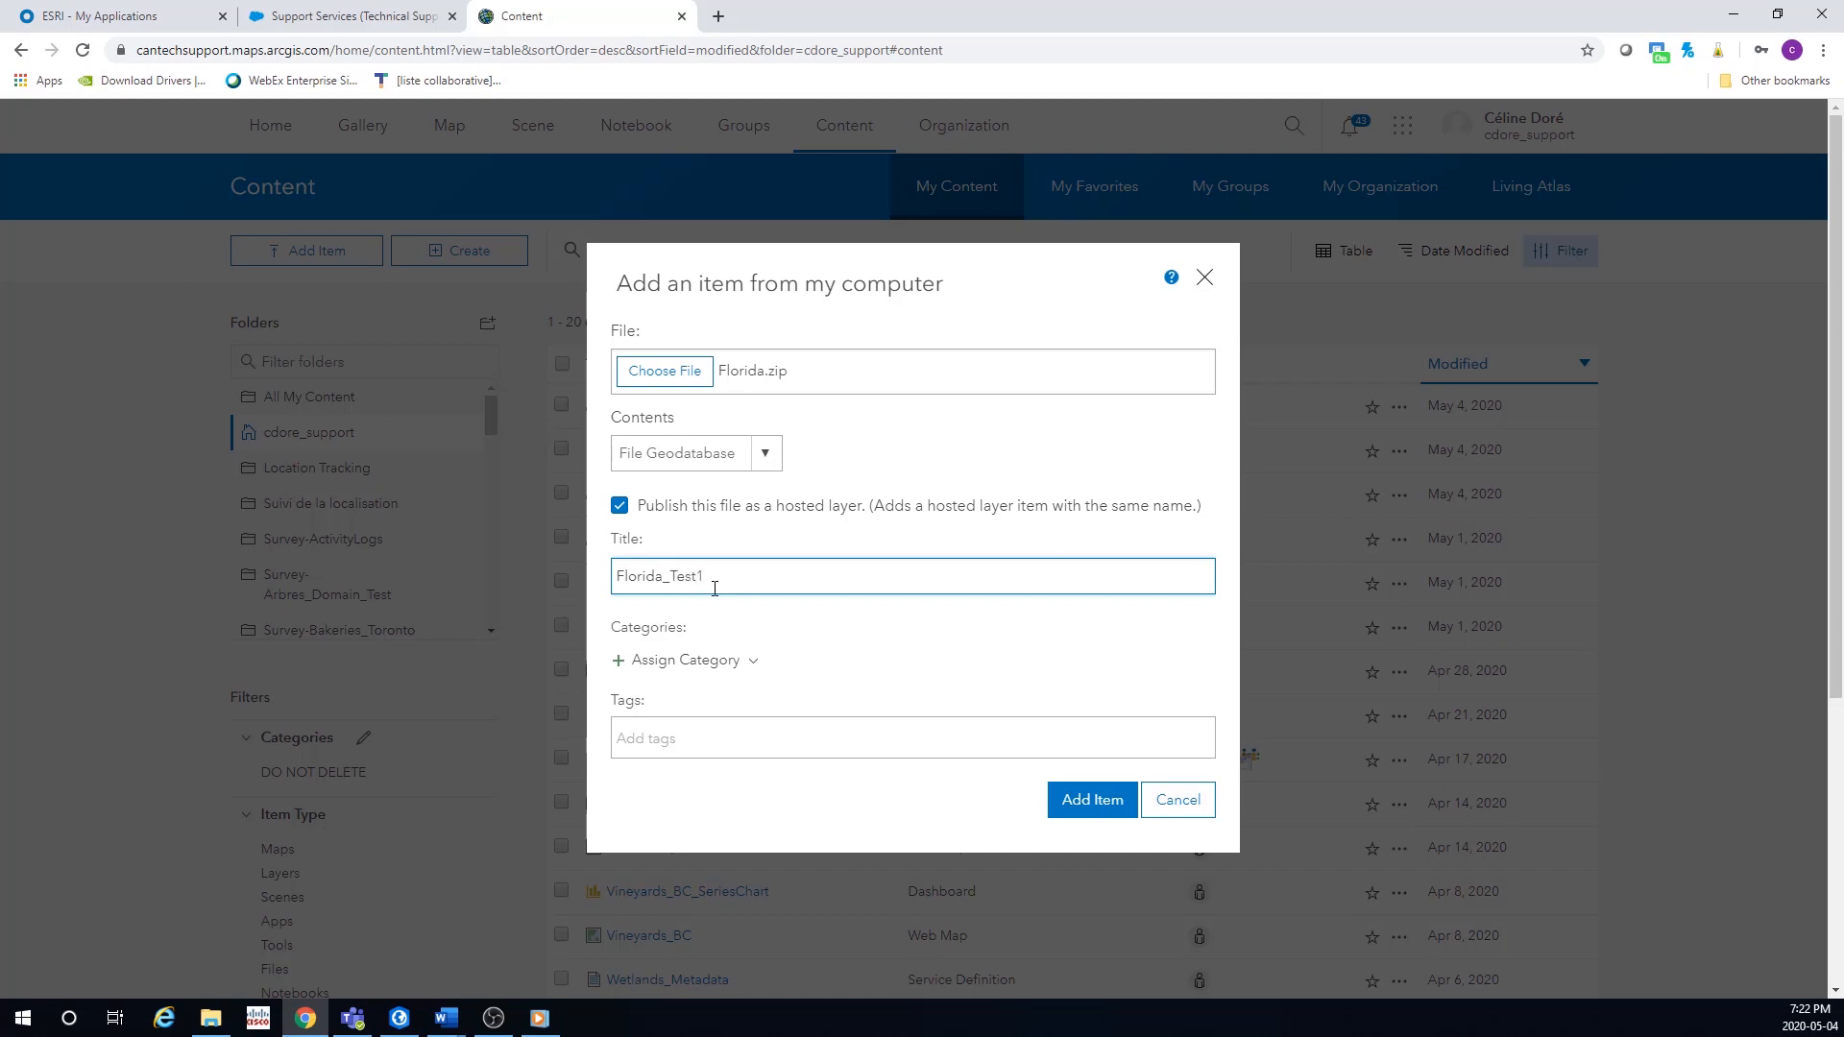
pyautogui.write('F')
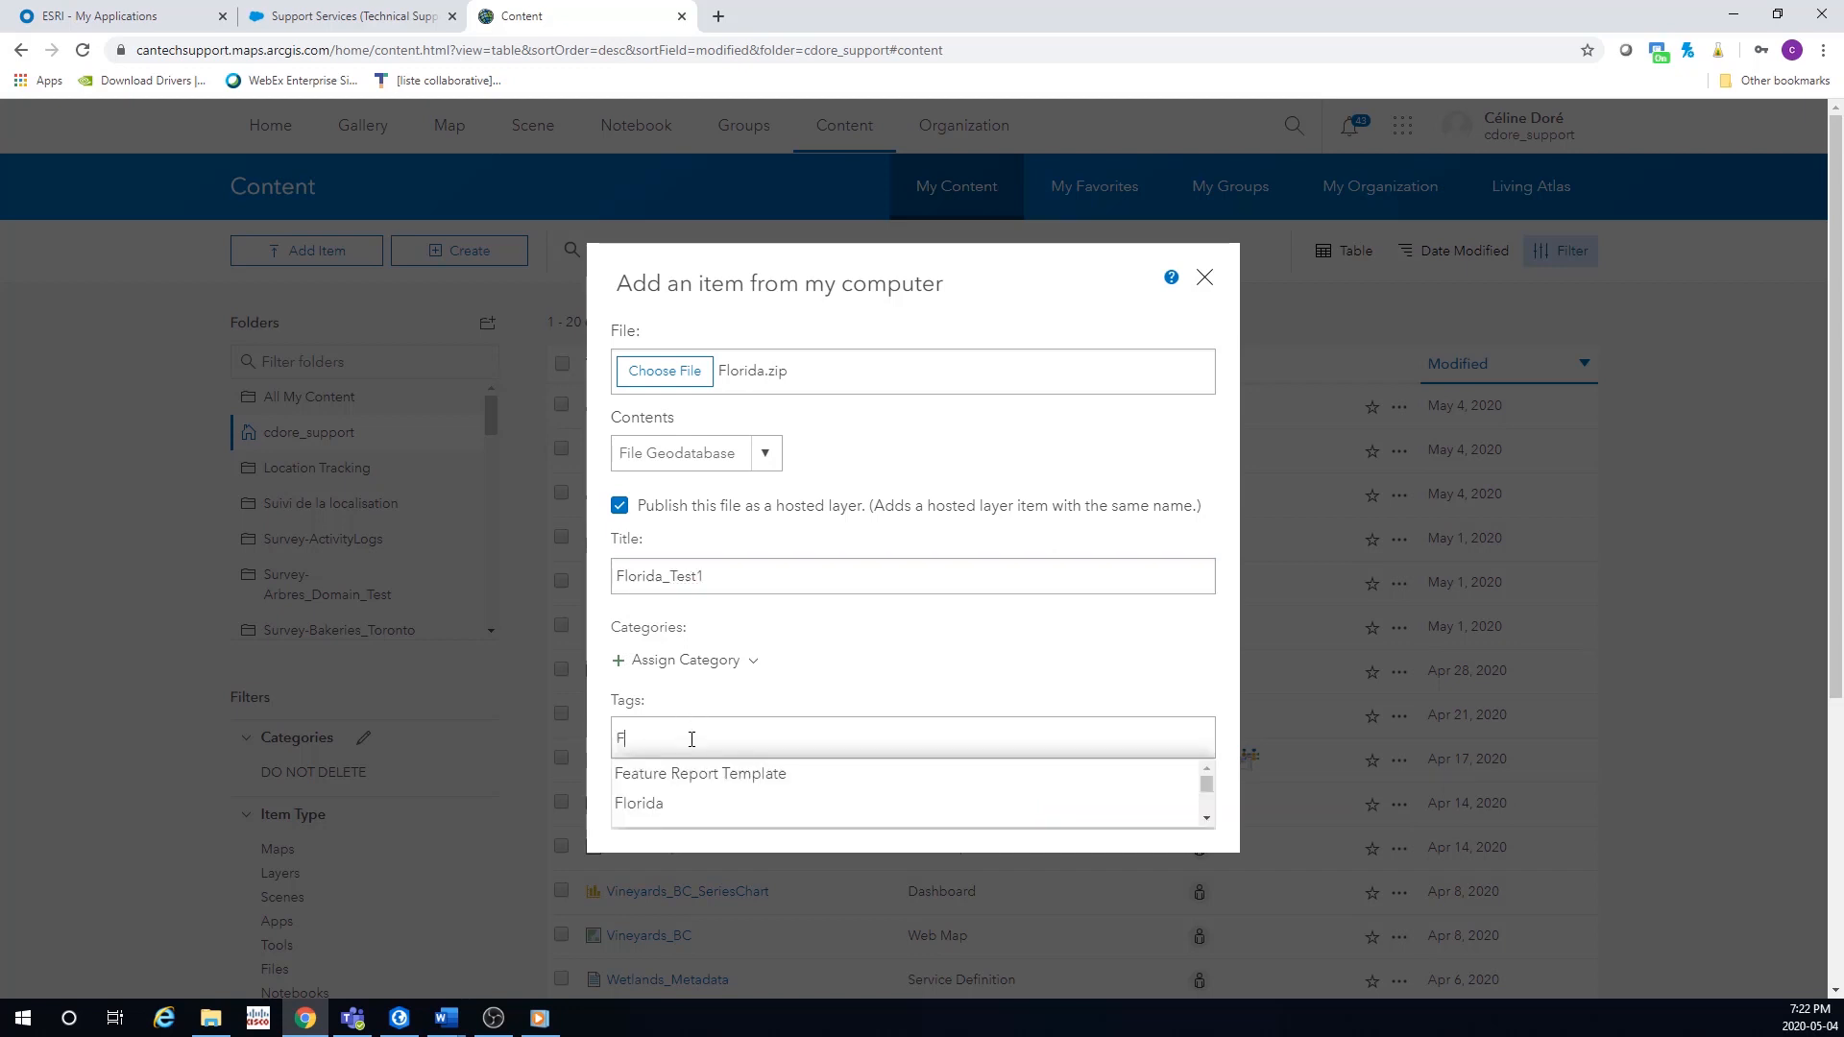
pyautogui.write('lo')
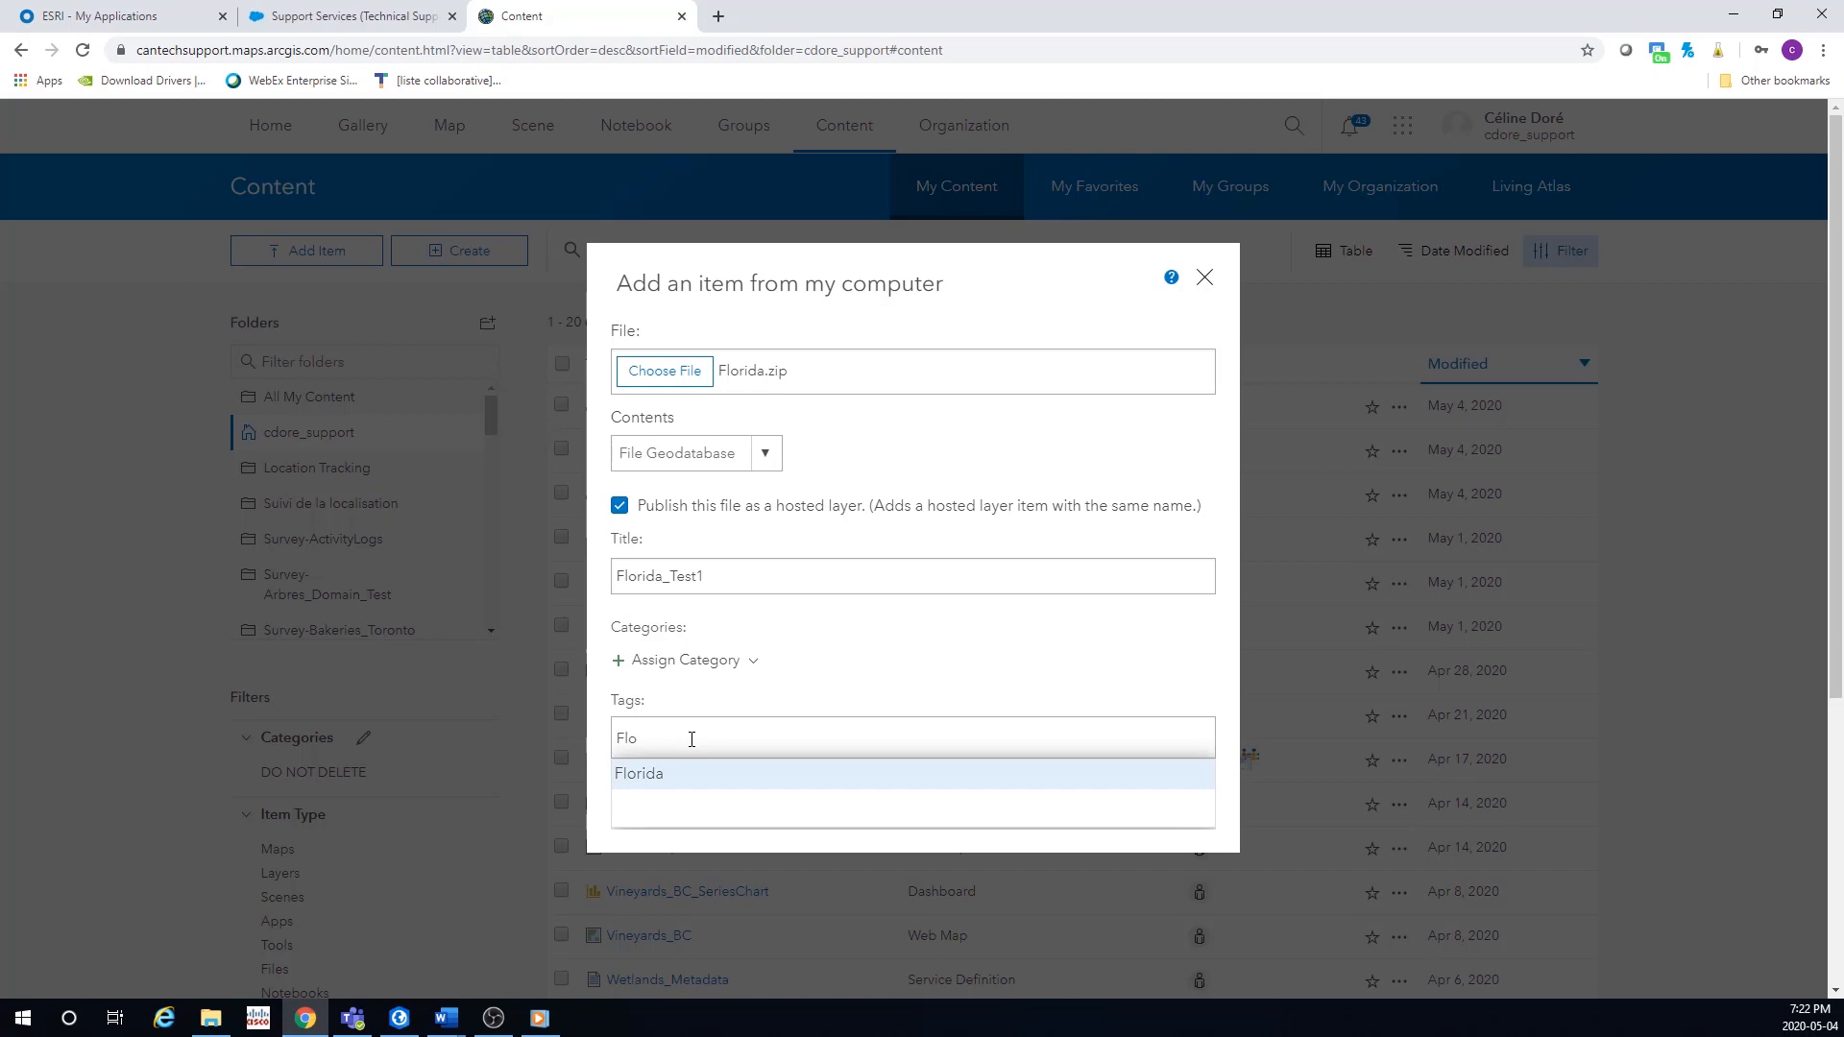
pyautogui.click(639, 772)
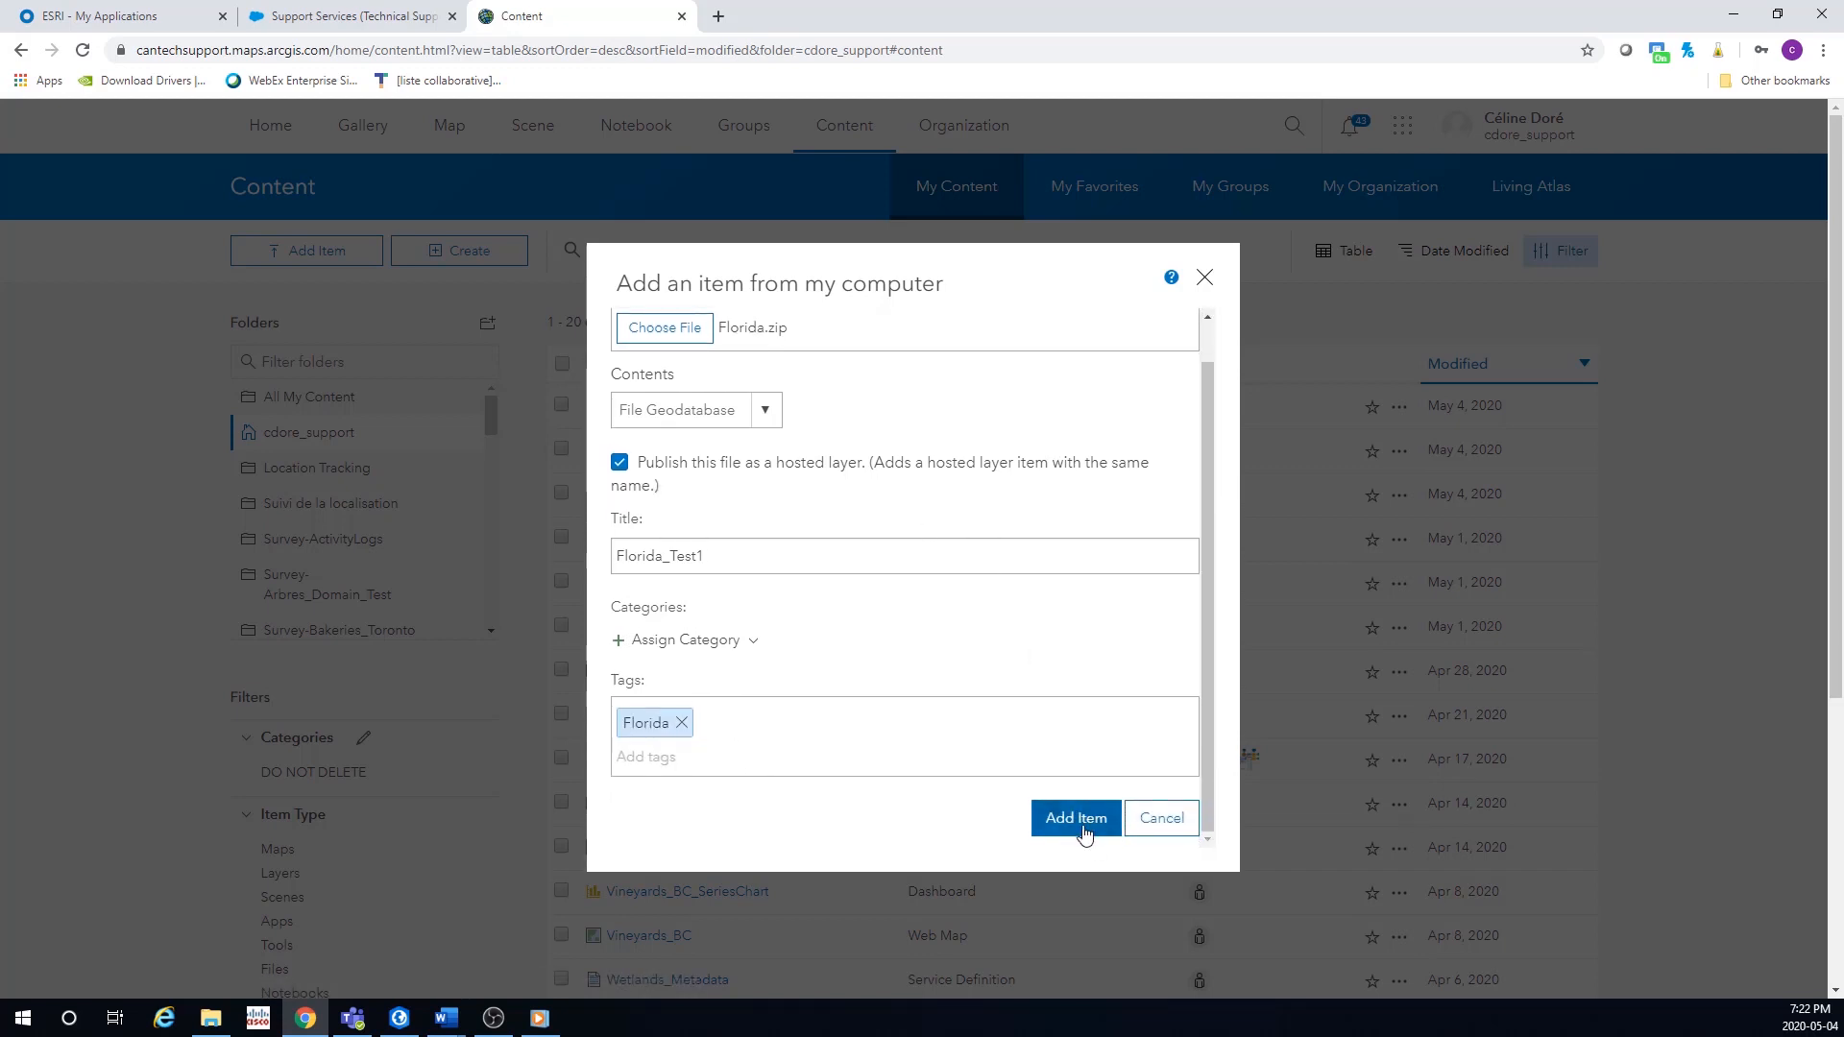
pyautogui.moveTo(1160, 817)
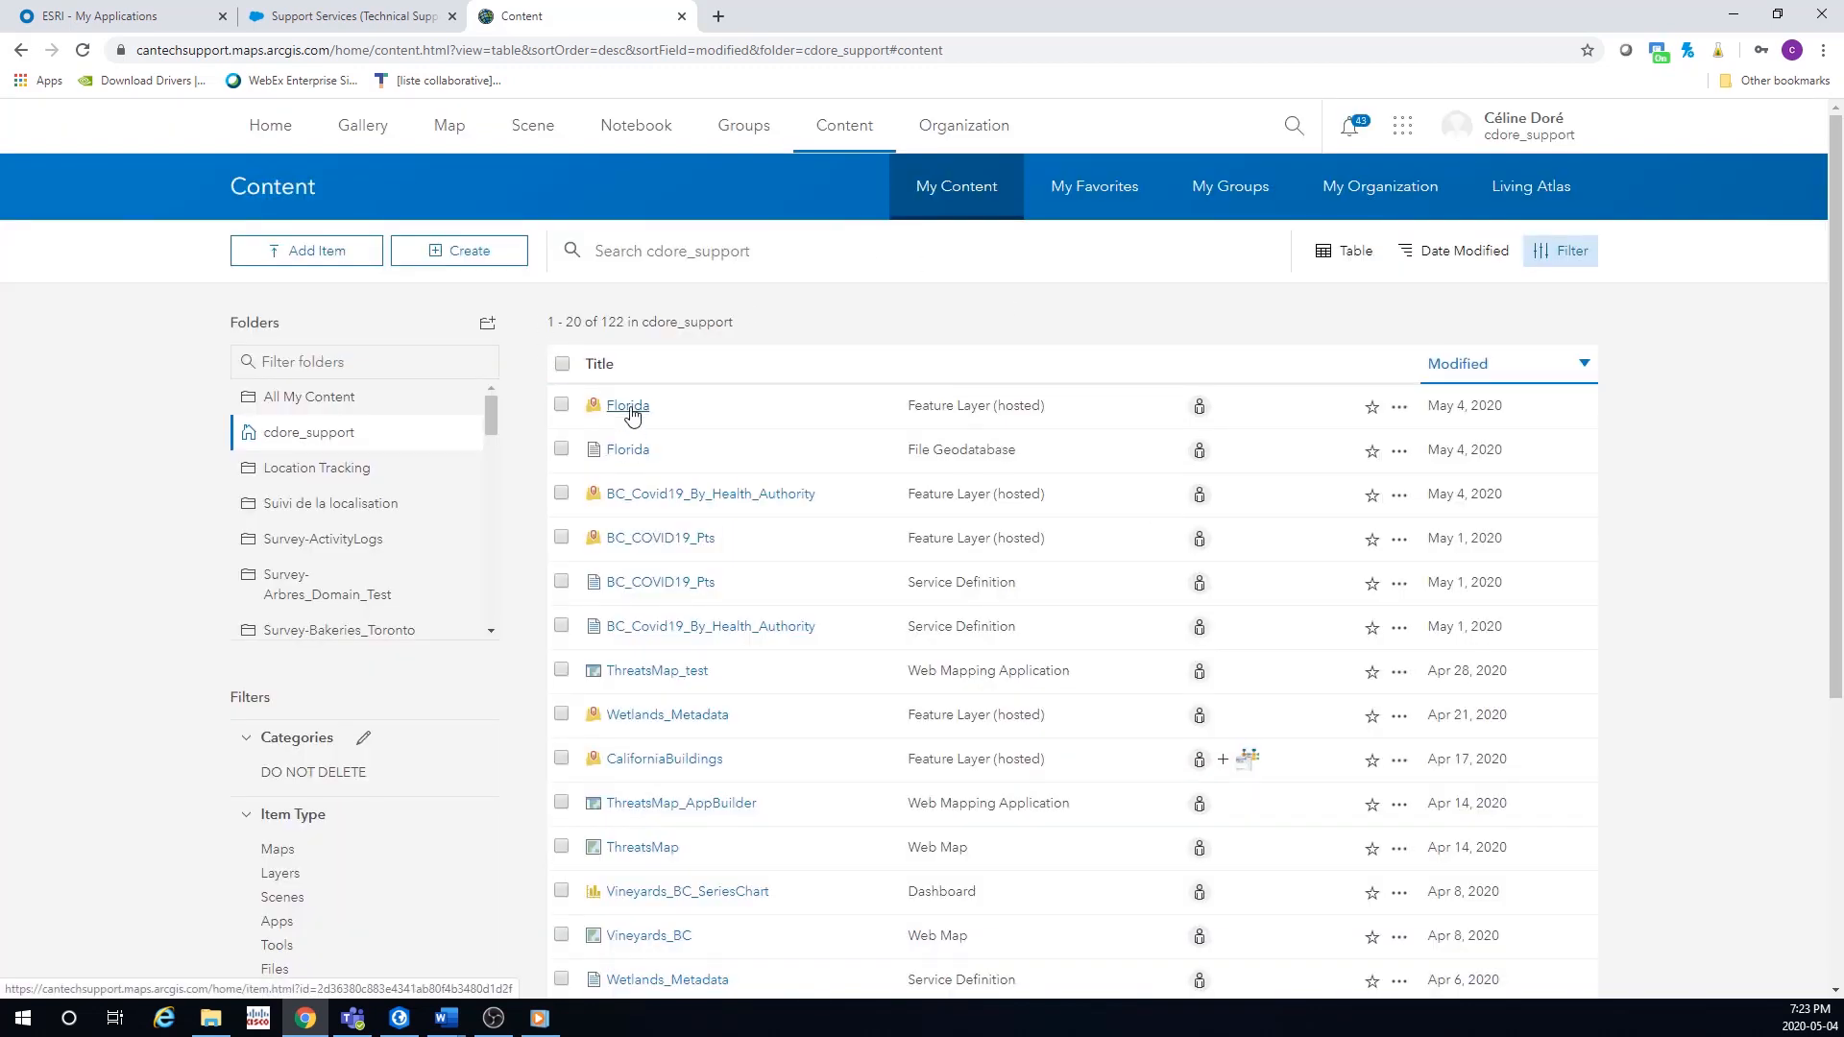
pyautogui.moveTo(1357, 442)
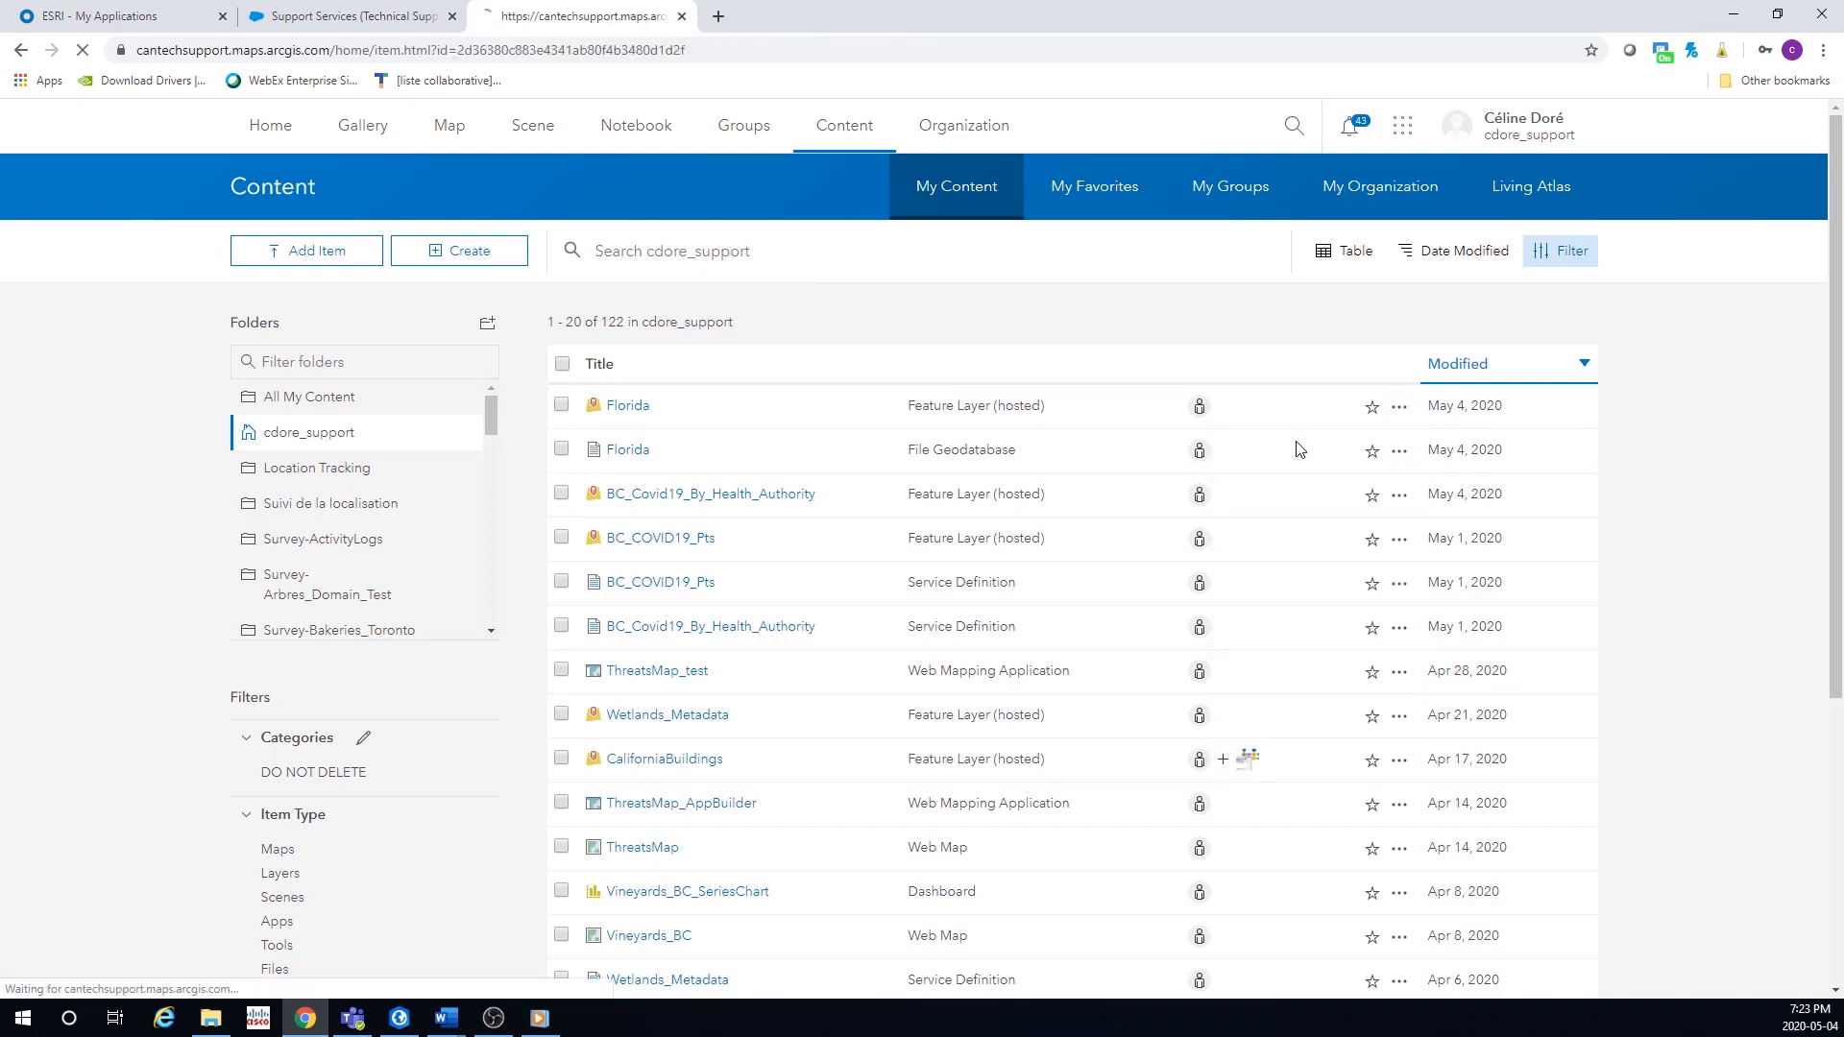
# - Open the Florida Feature Layer (hosted) item page and view the layer in Map Viewer
pyautogui.click(627, 404)
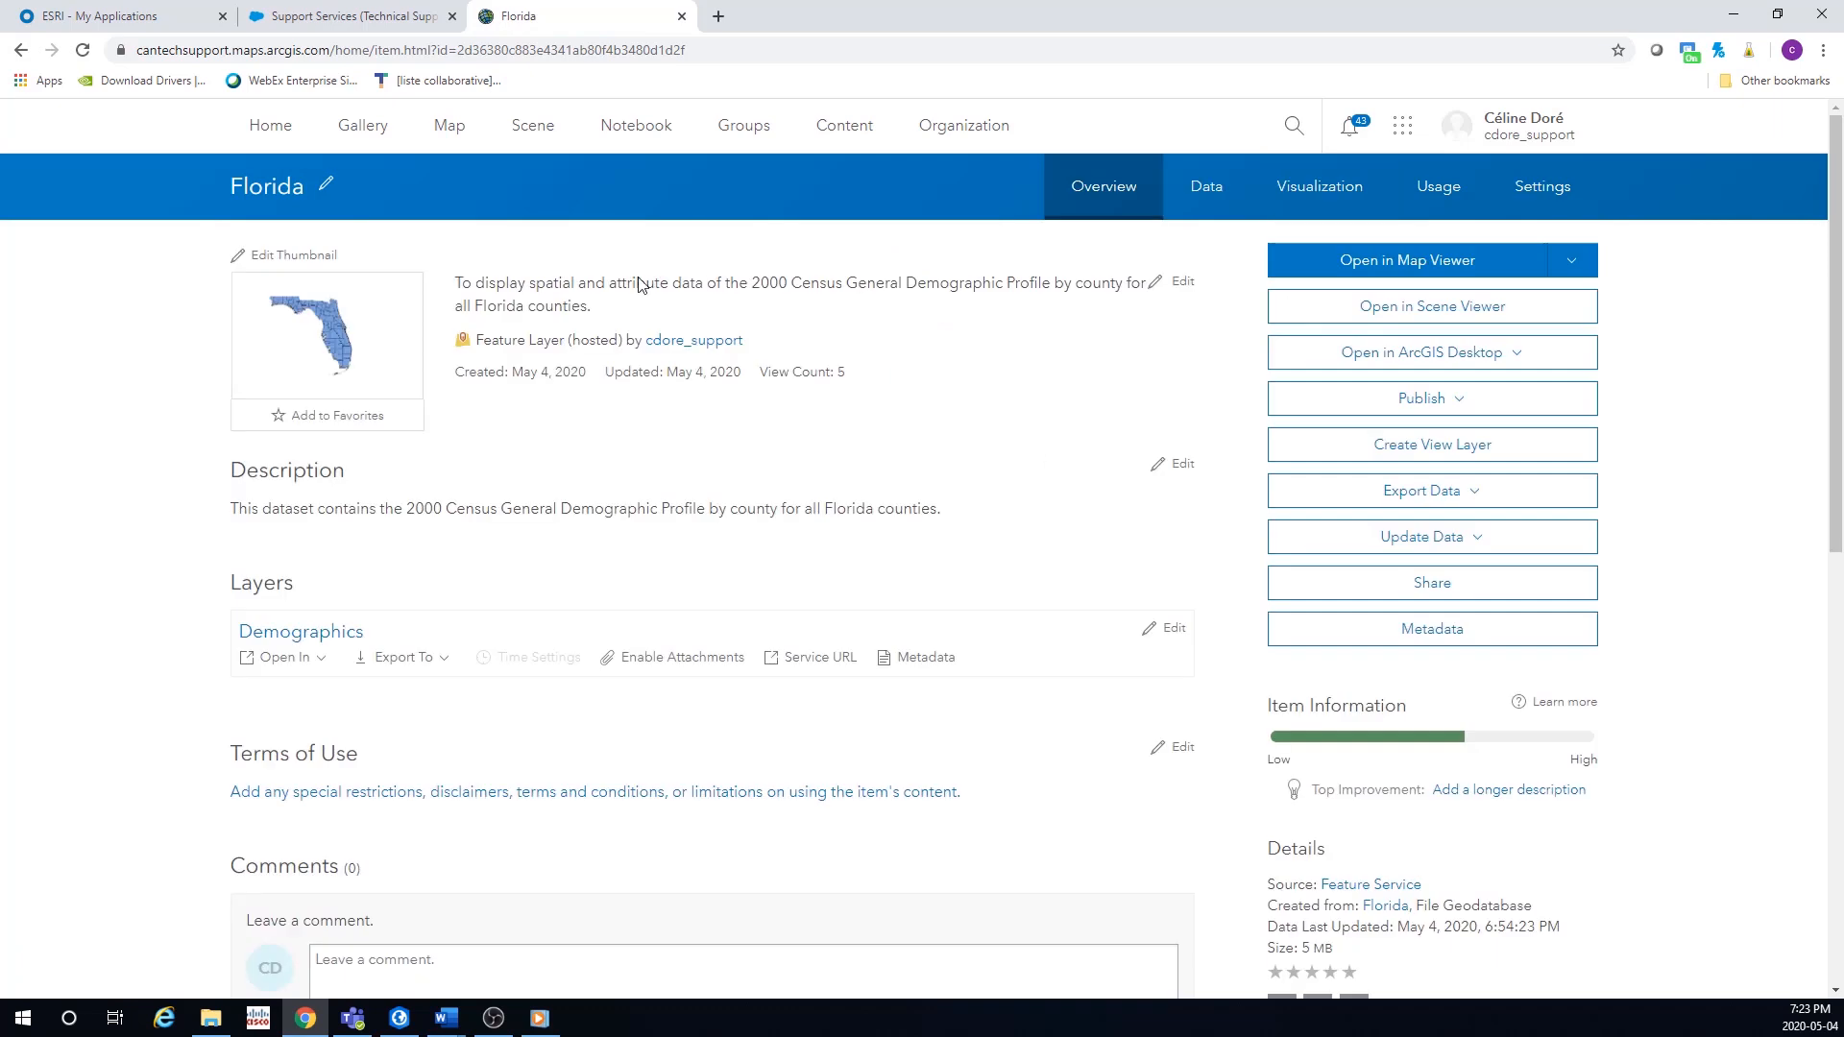
pyautogui.moveTo(628, 618)
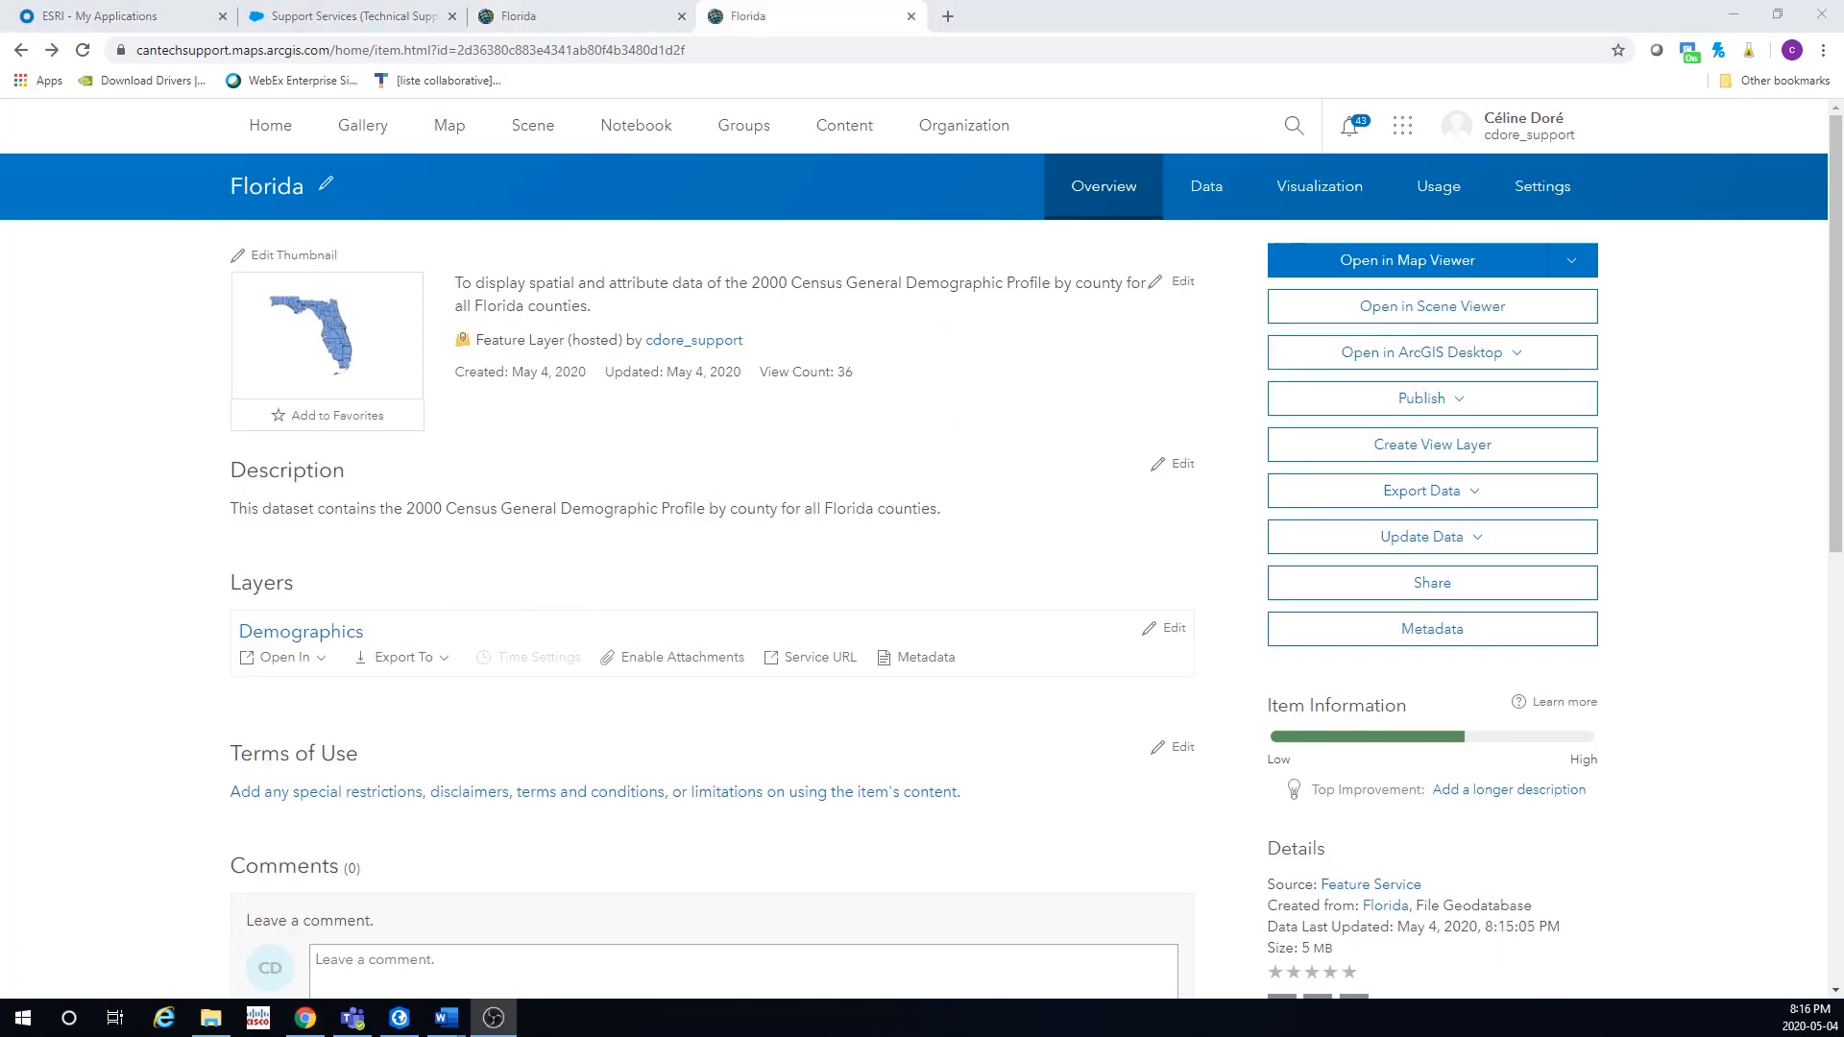
pyautogui.moveTo(262, 833)
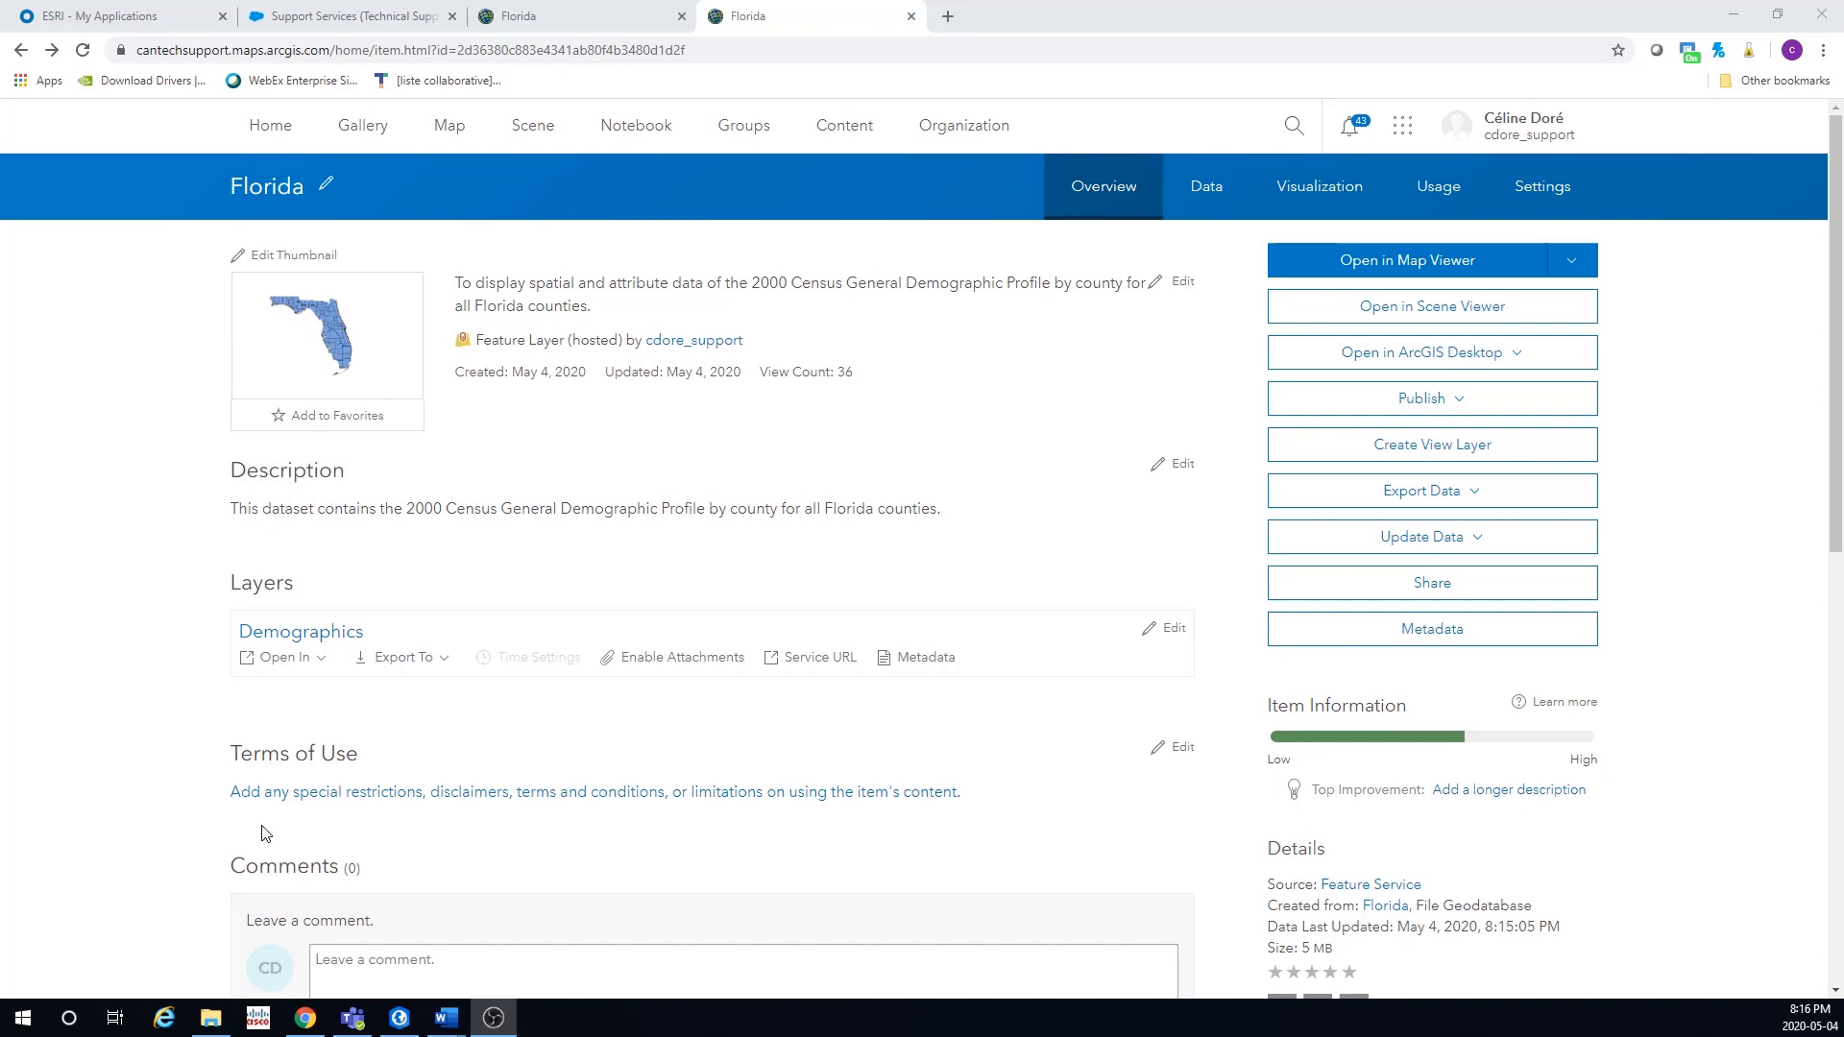
pyautogui.moveTo(1361, 260)
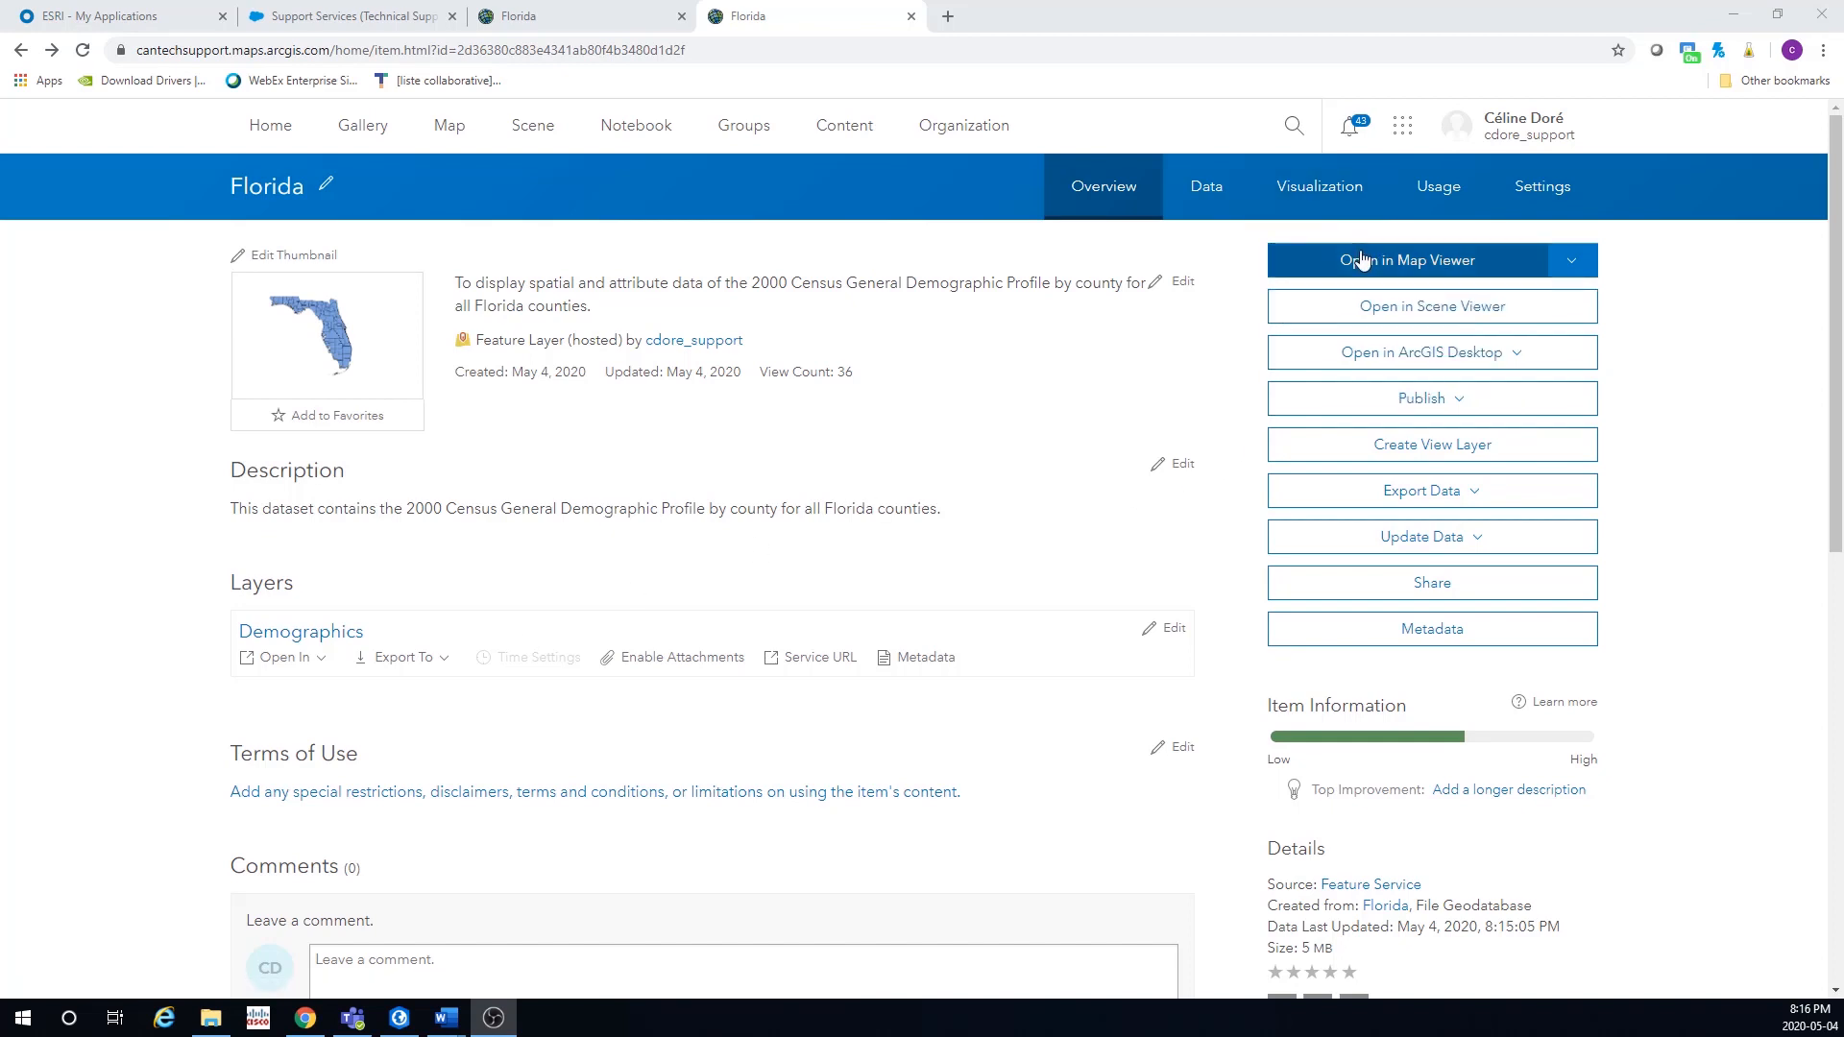
pyautogui.click(1404, 261)
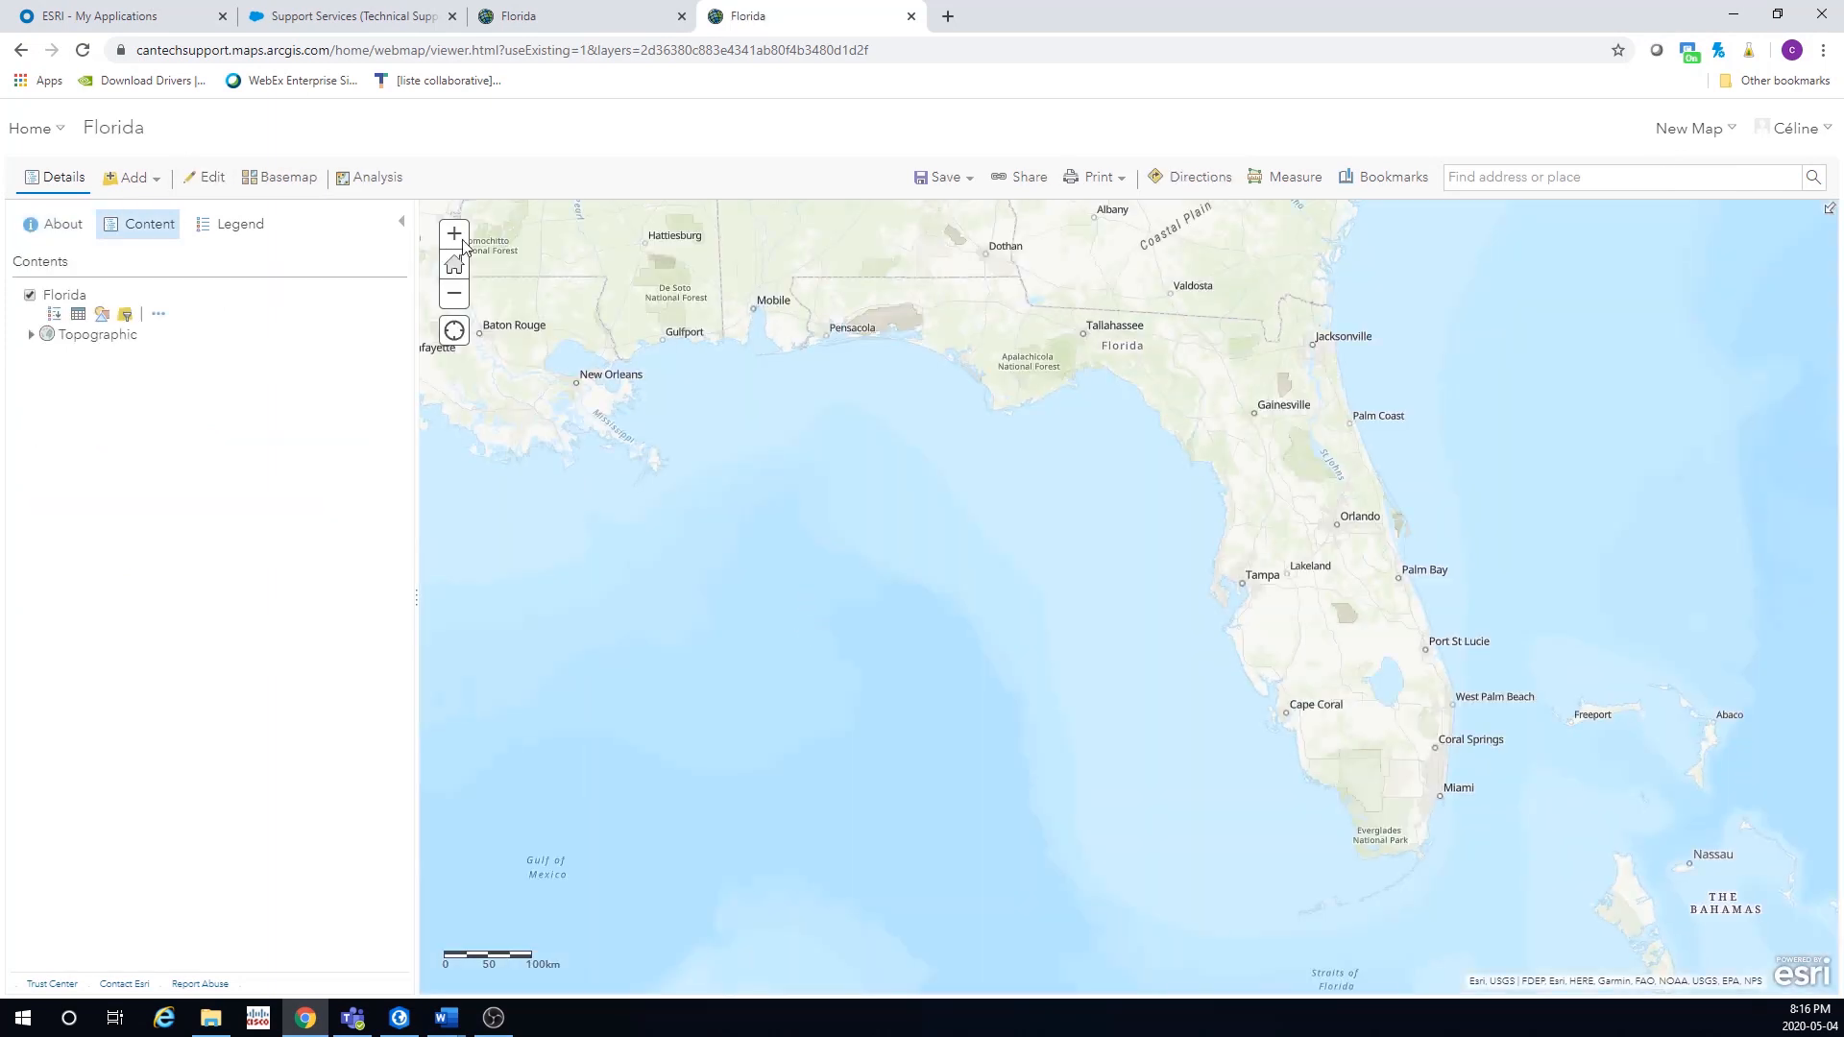
# - In edit mode, set Jackson county's TOTAL_POP to 46,767 and close the popup
pyautogui.click(204, 177)
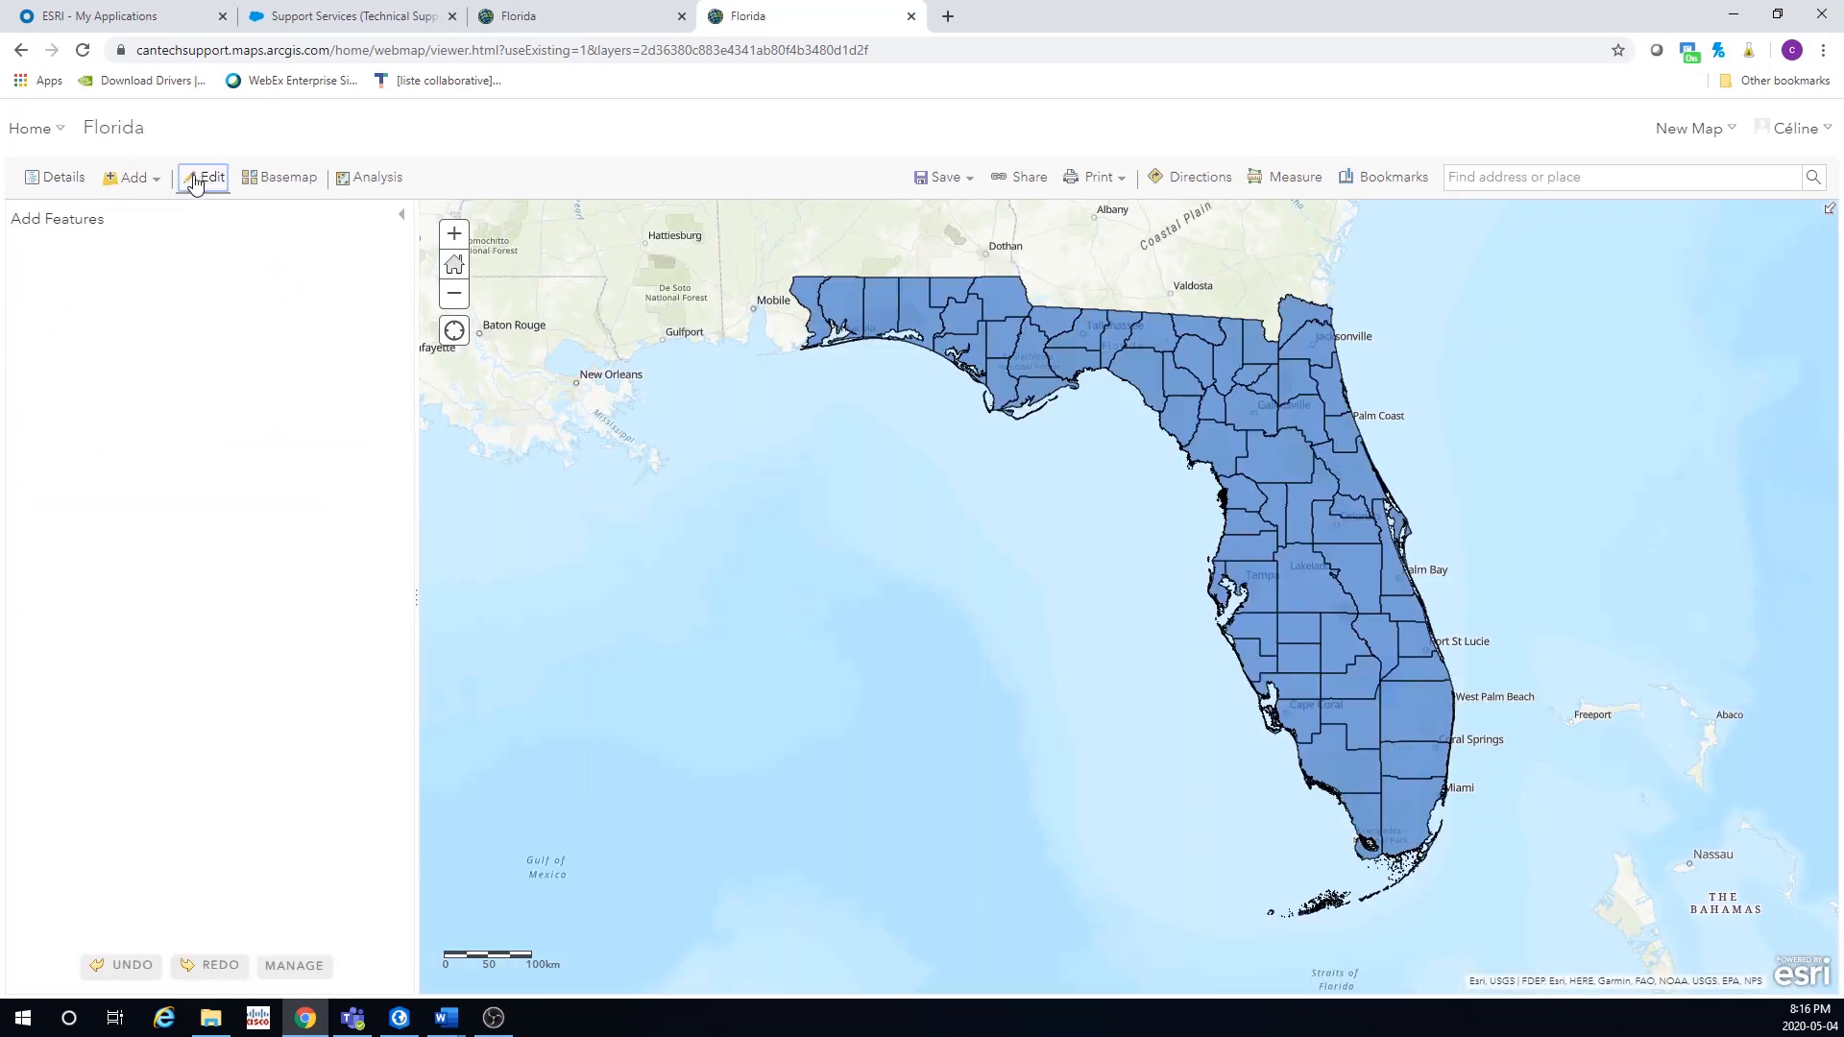
pyautogui.click(203, 176)
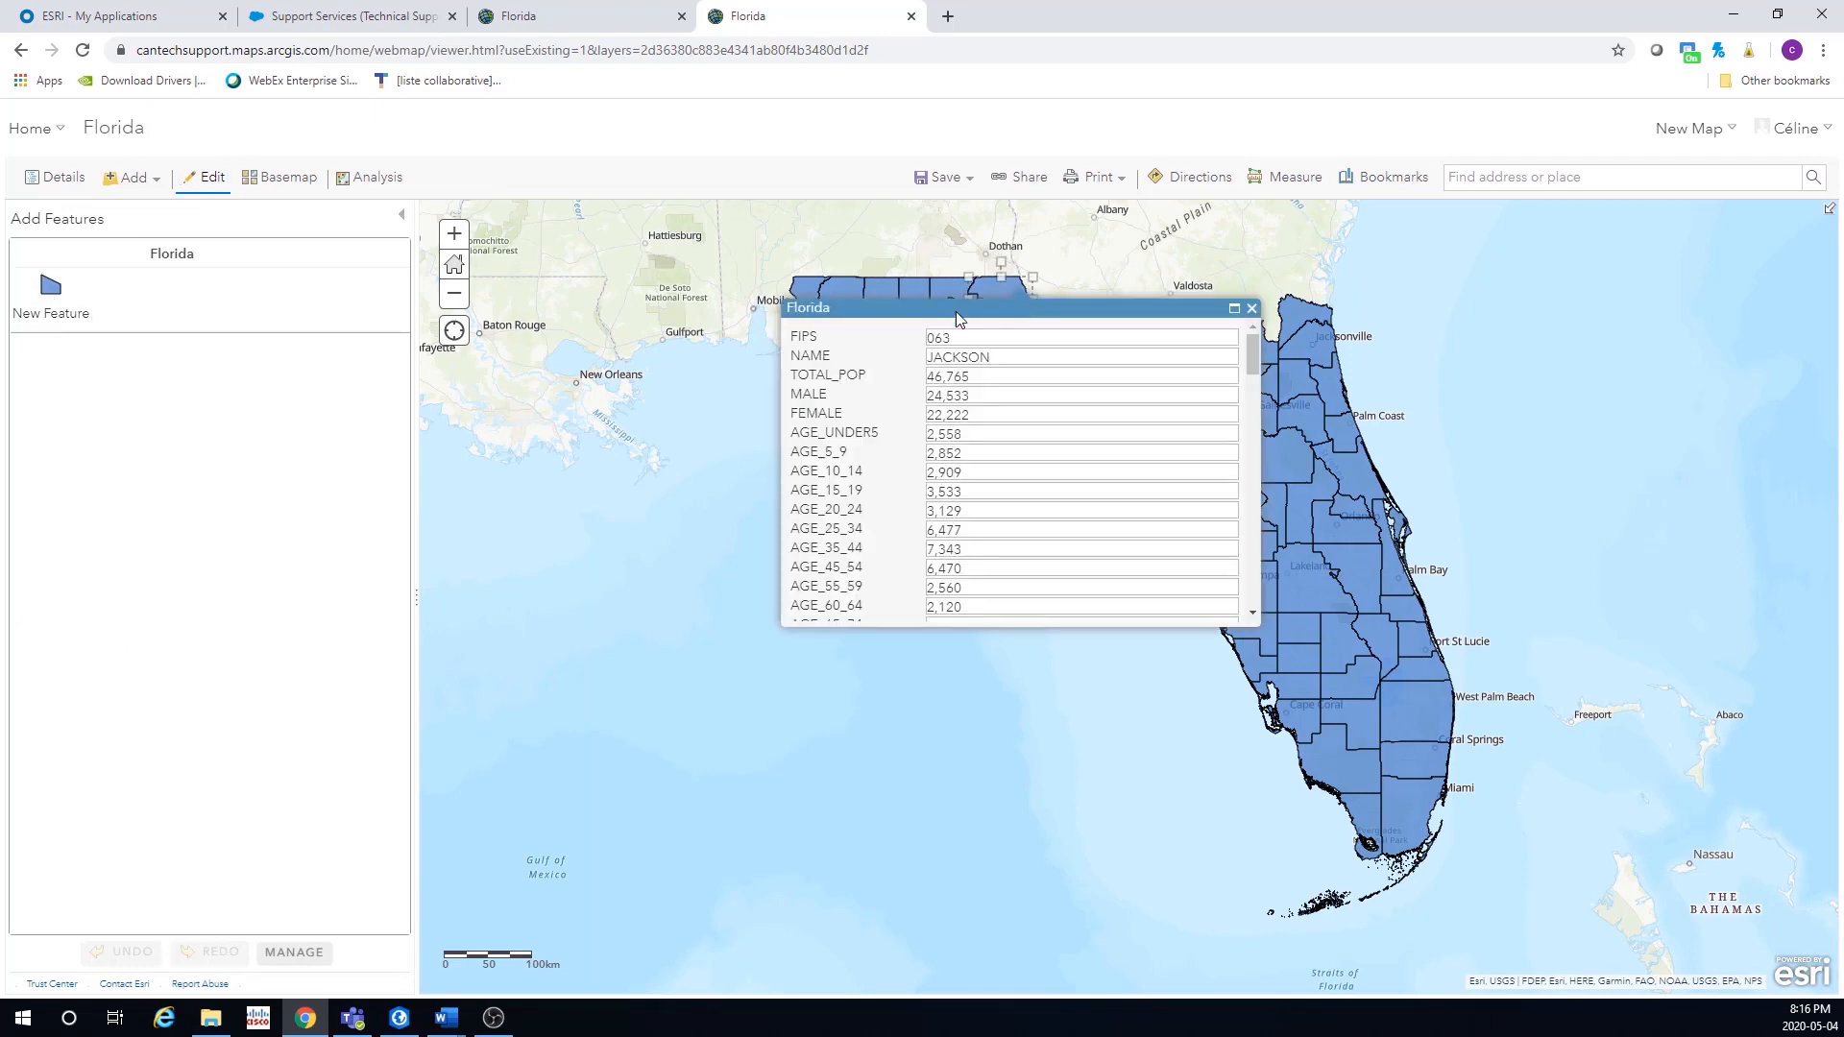
pyautogui.click(1080, 375)
pyautogui.write('46,767')
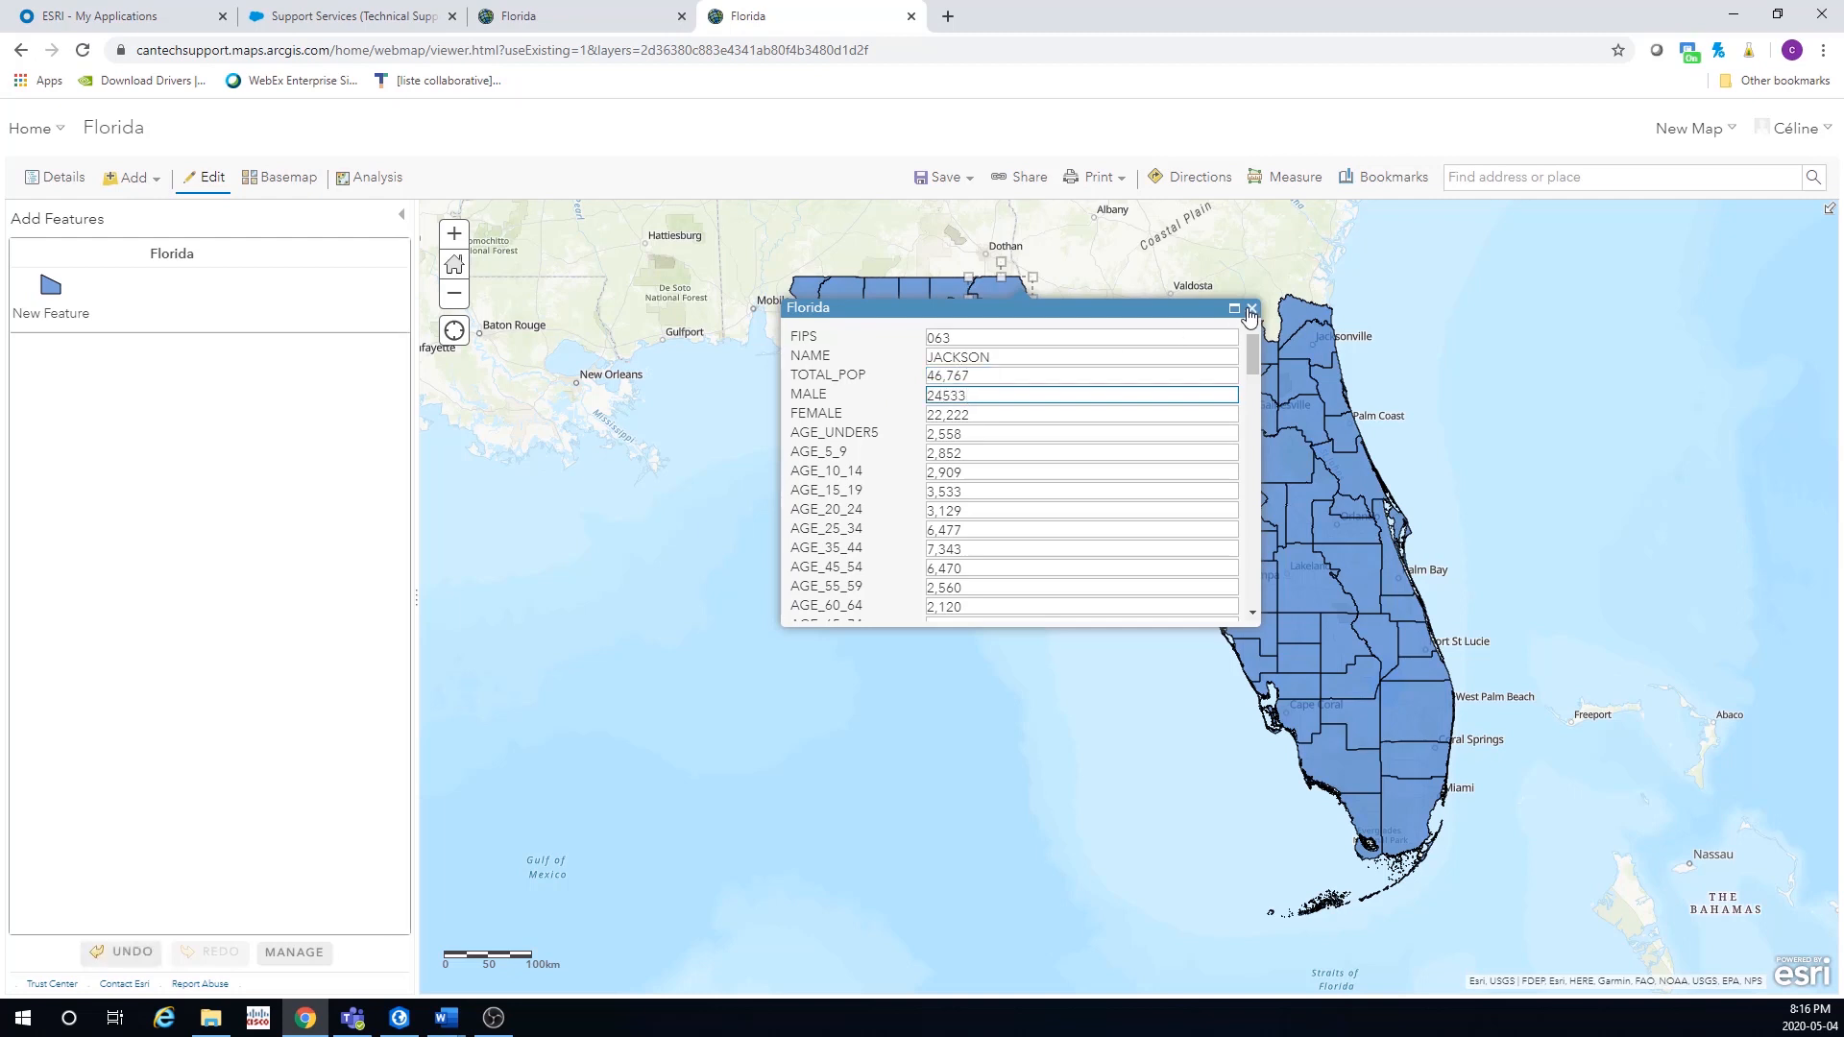
pyautogui.click(1251, 308)
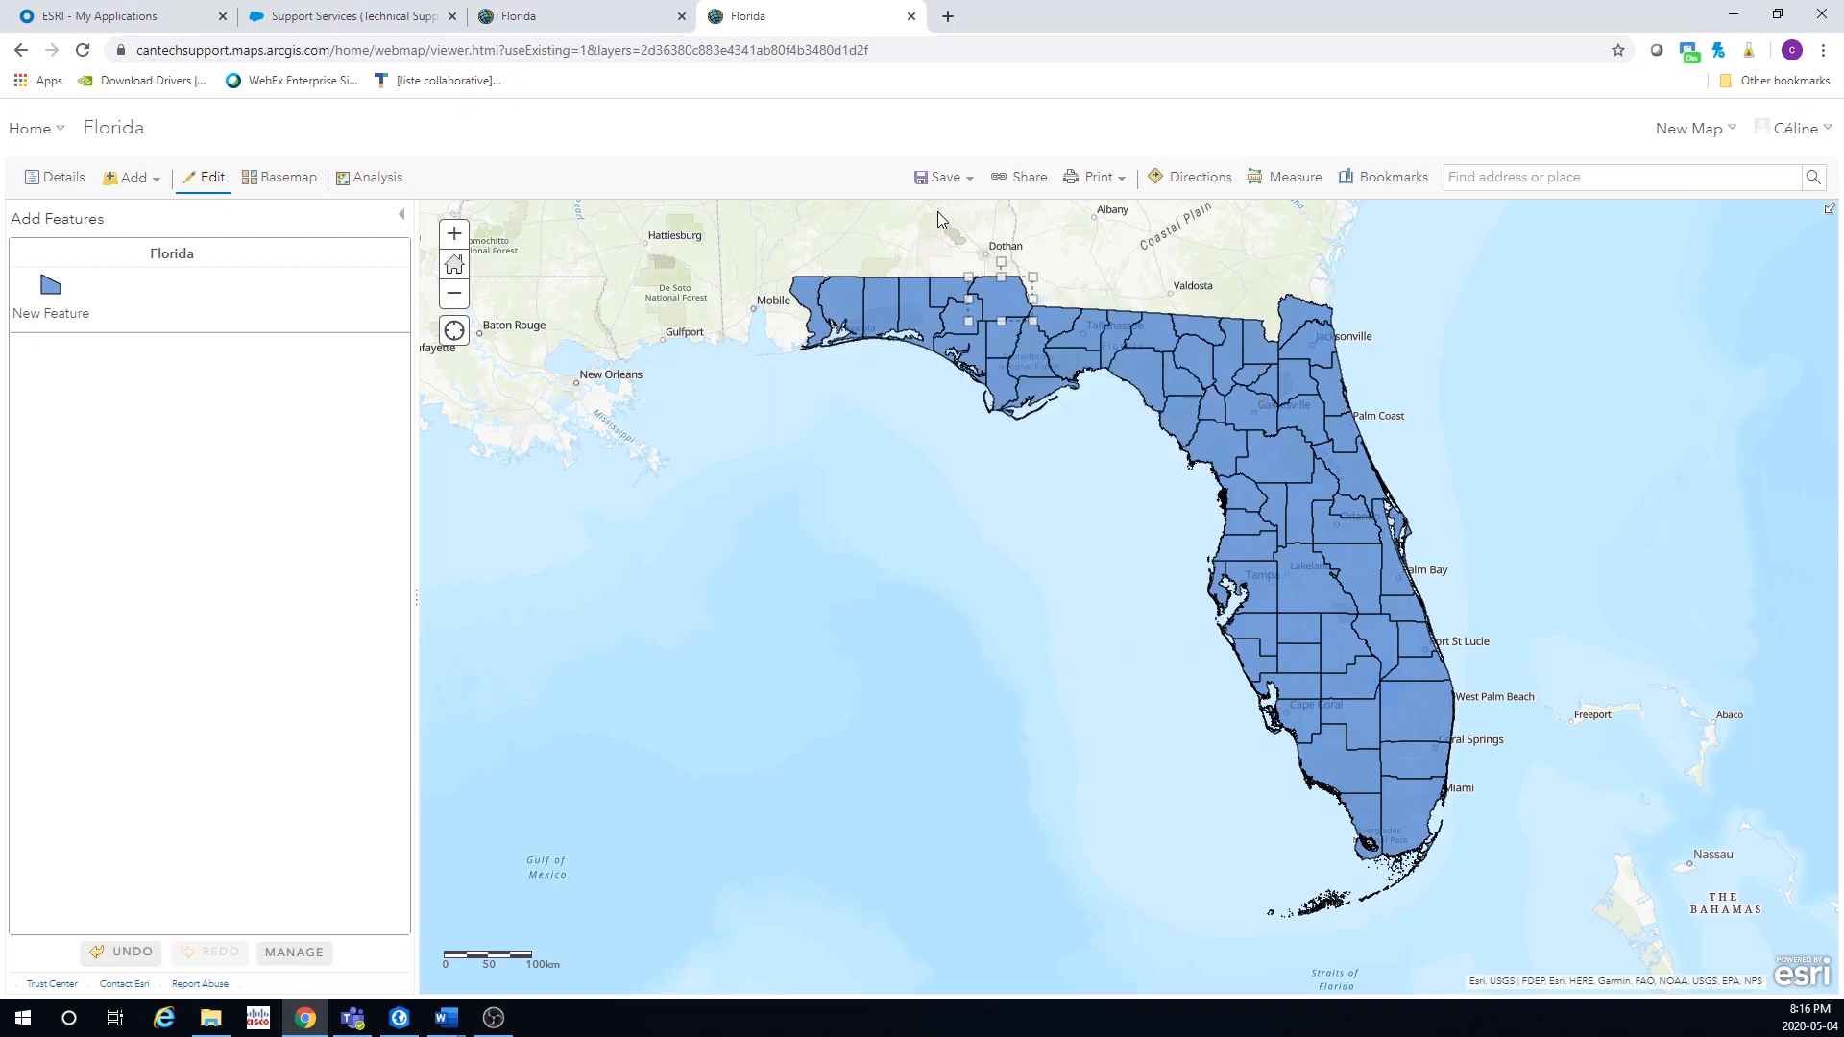
pyautogui.moveTo(884, 430)
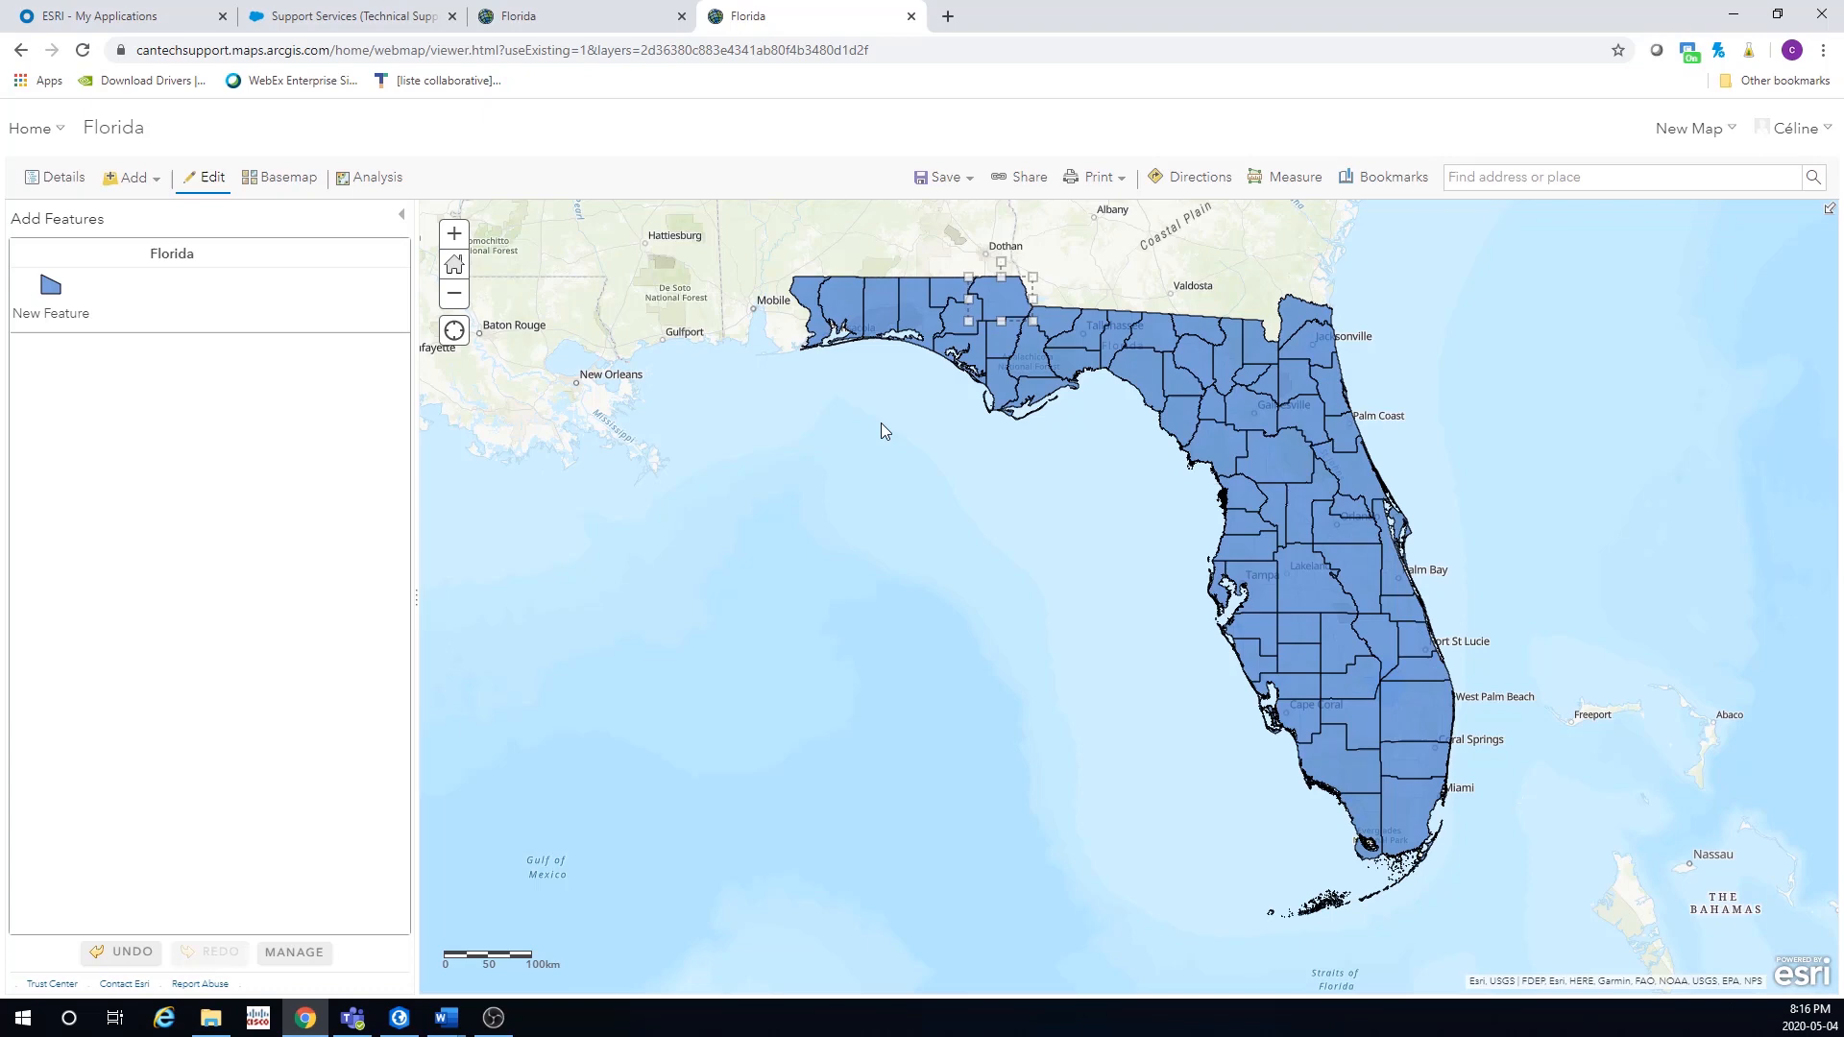
pyautogui.moveTo(521, 751)
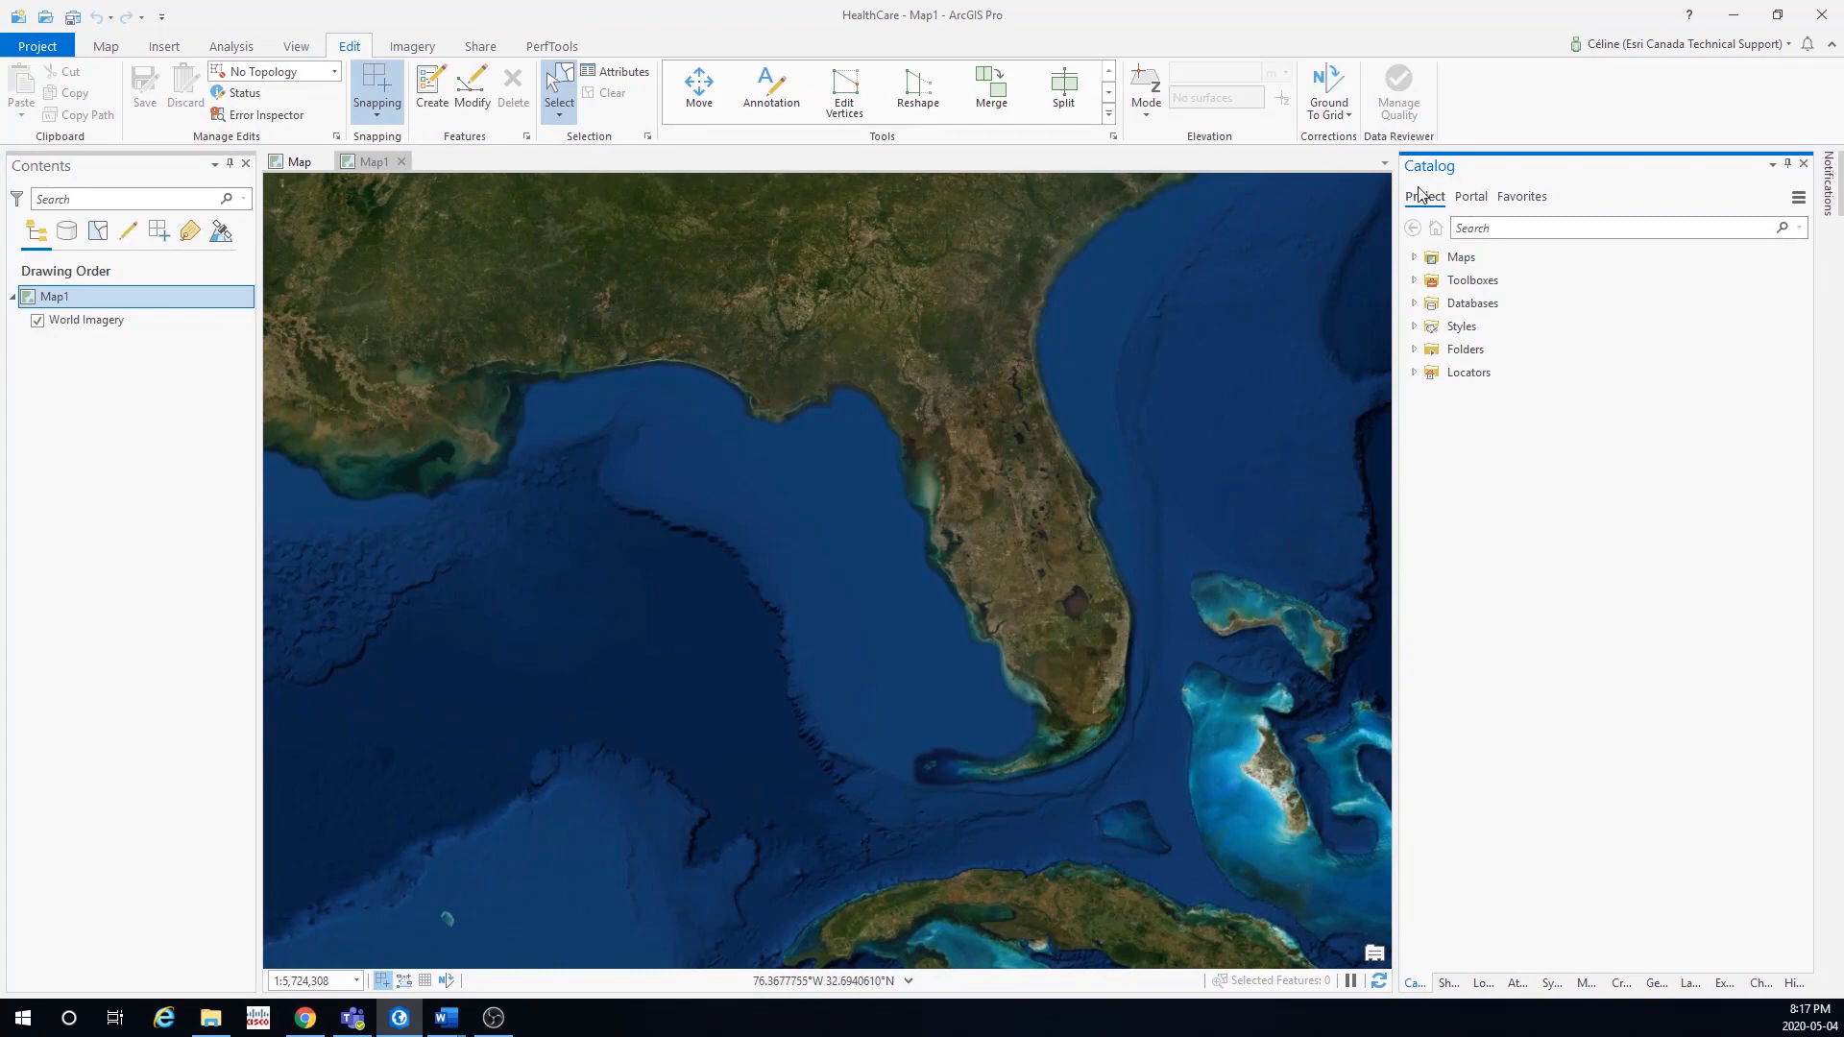
# - Add the Florida hosted layer from the Catalog pane's Portal tab to Map1
pyautogui.click(1468, 196)
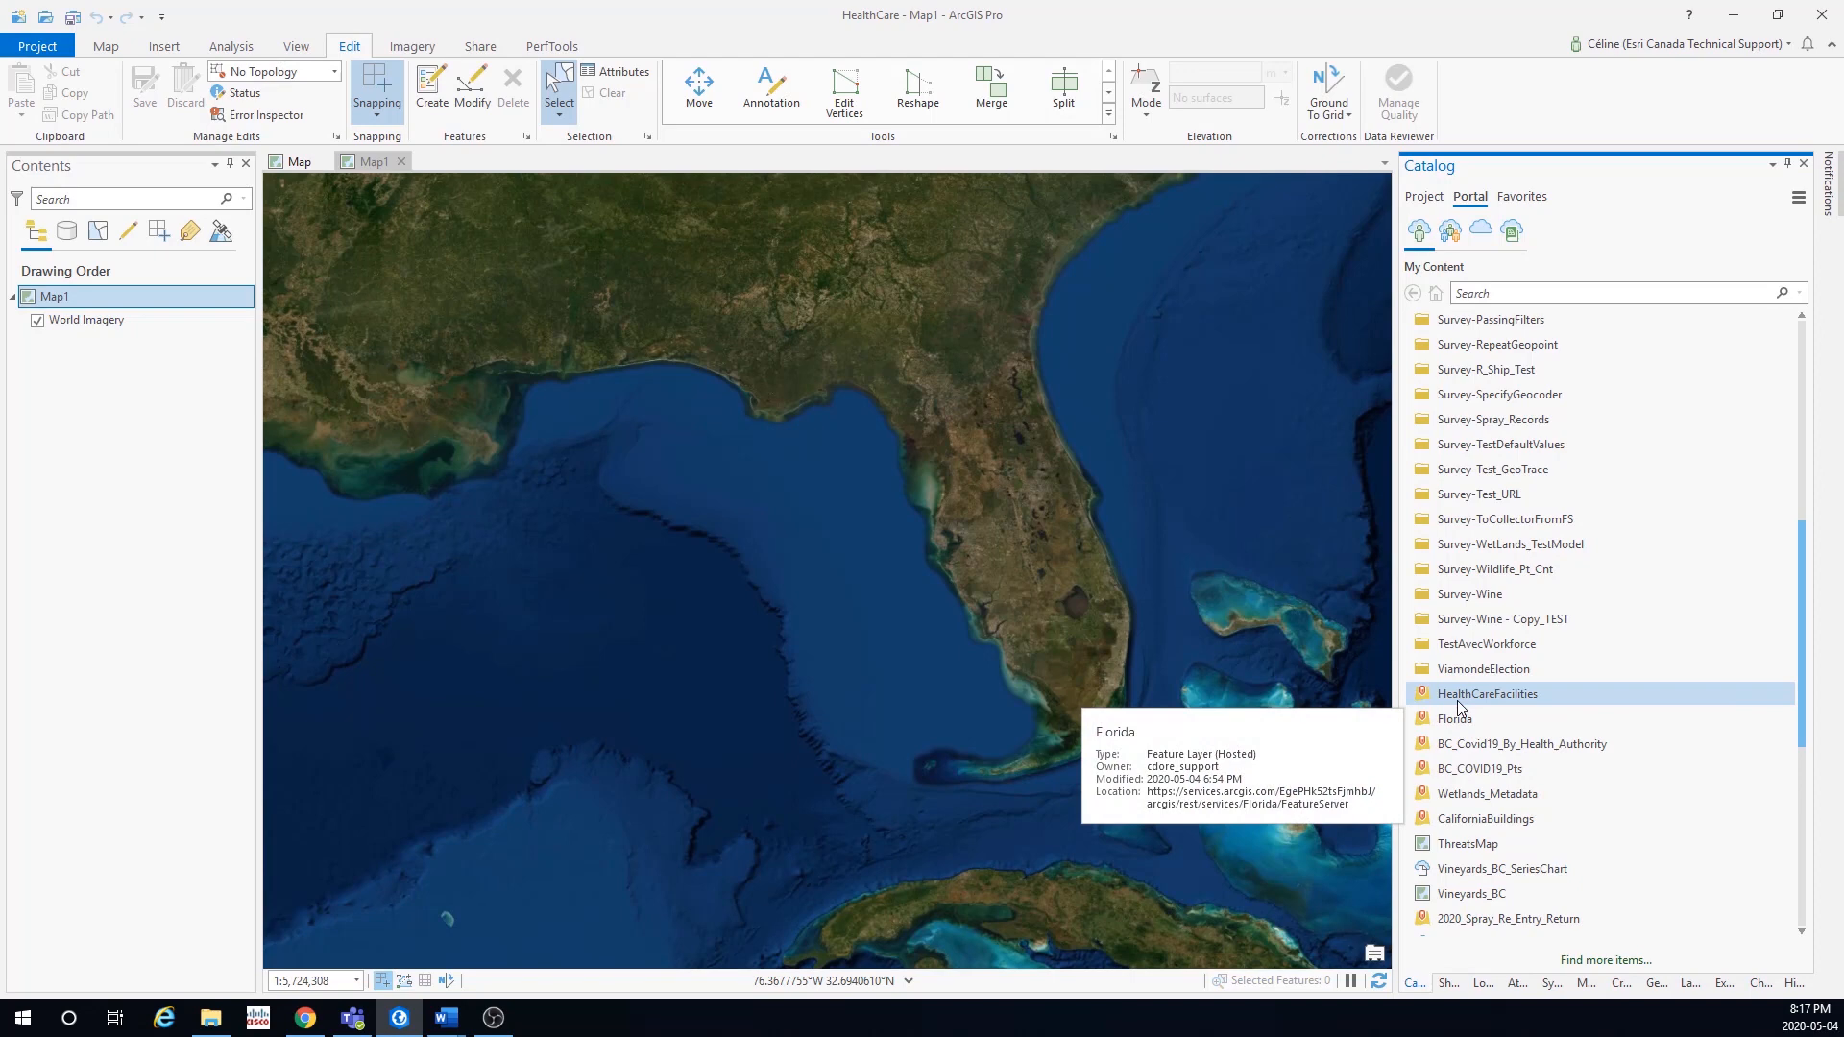
pyautogui.click(1455, 718)
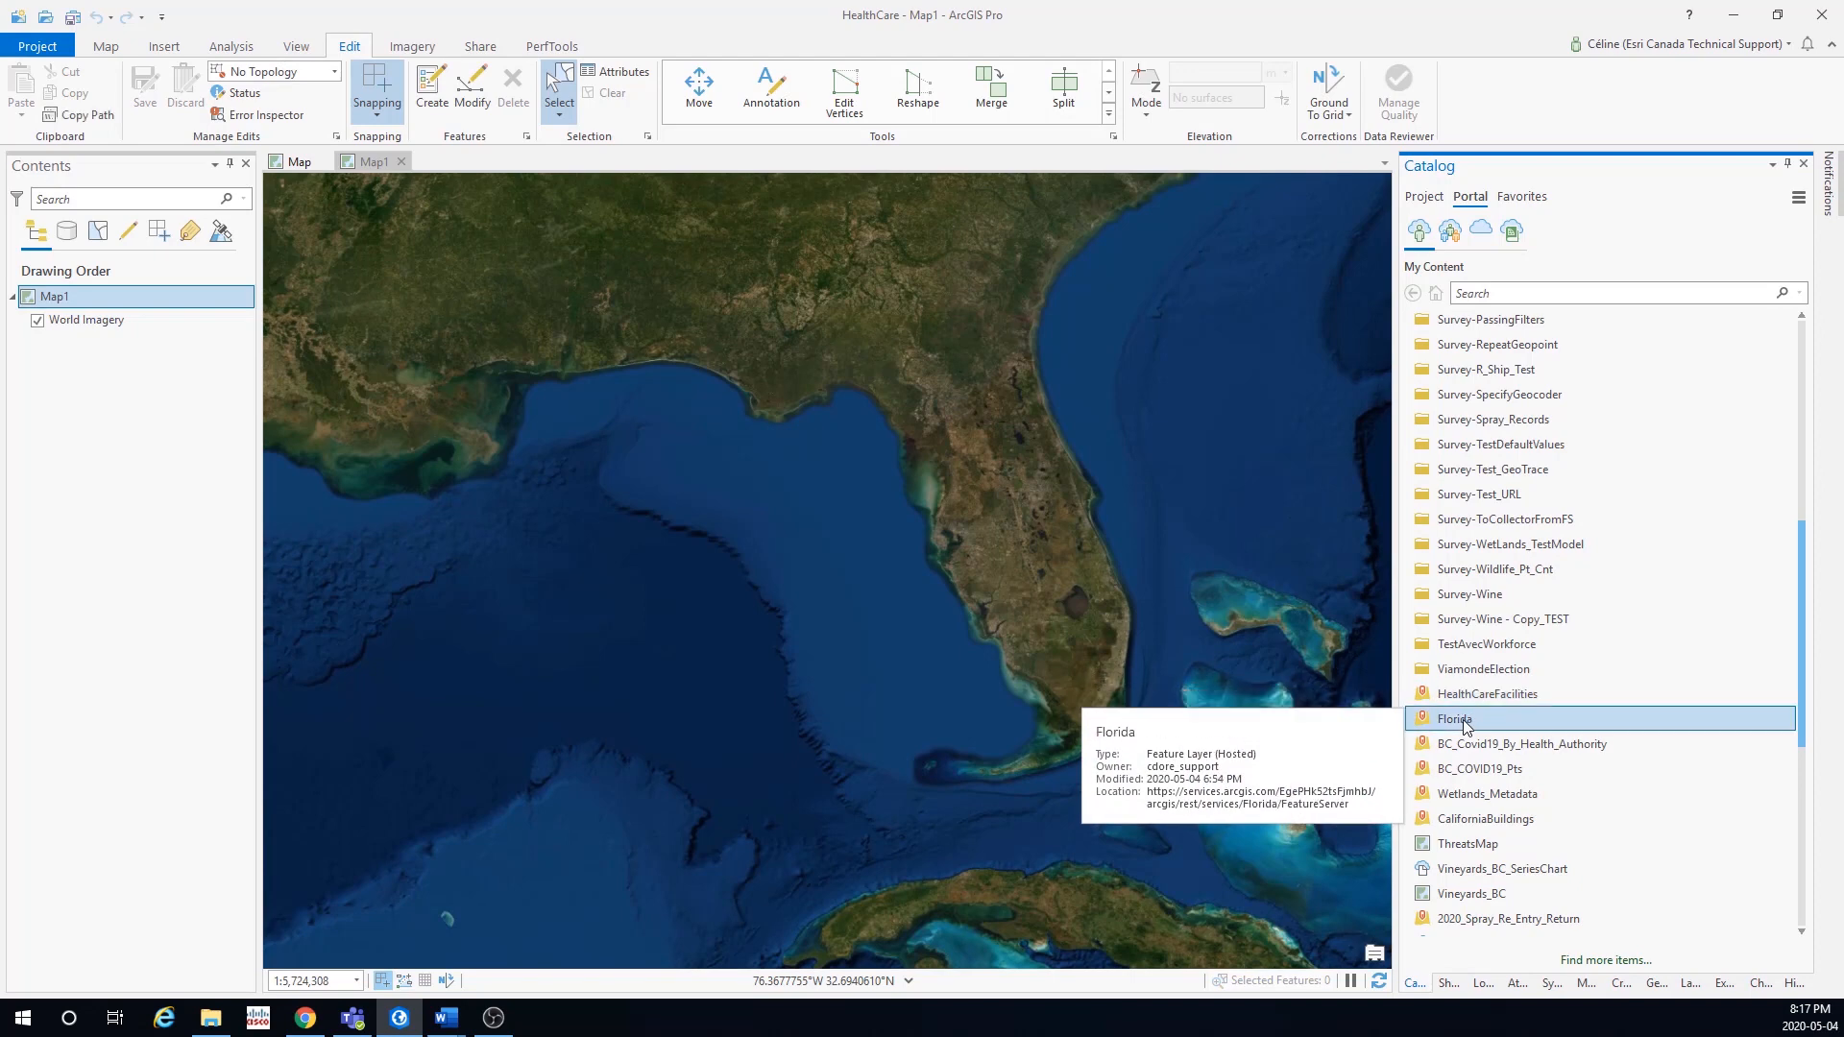
pyautogui.doubleClick(1455, 718)
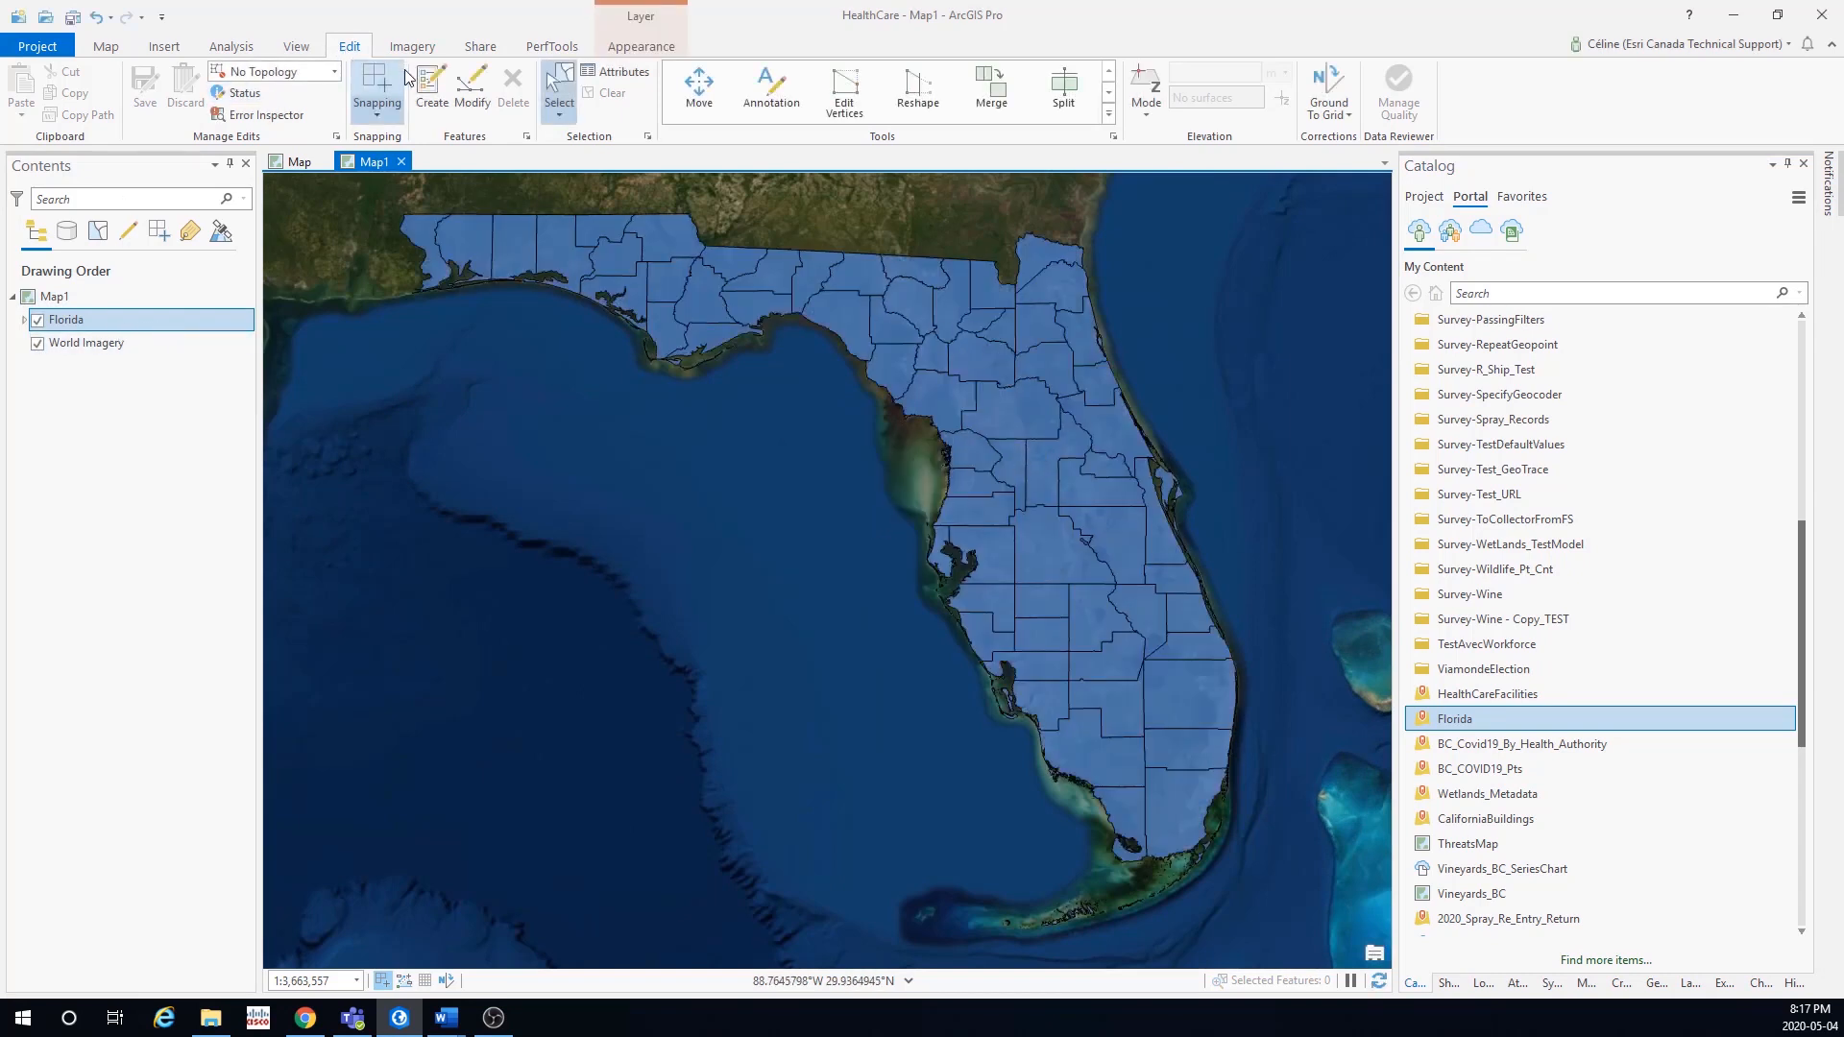
# - Select Liberty county, save all Florida layer edits with Yes, and clear the selection
pyautogui.click(430, 88)
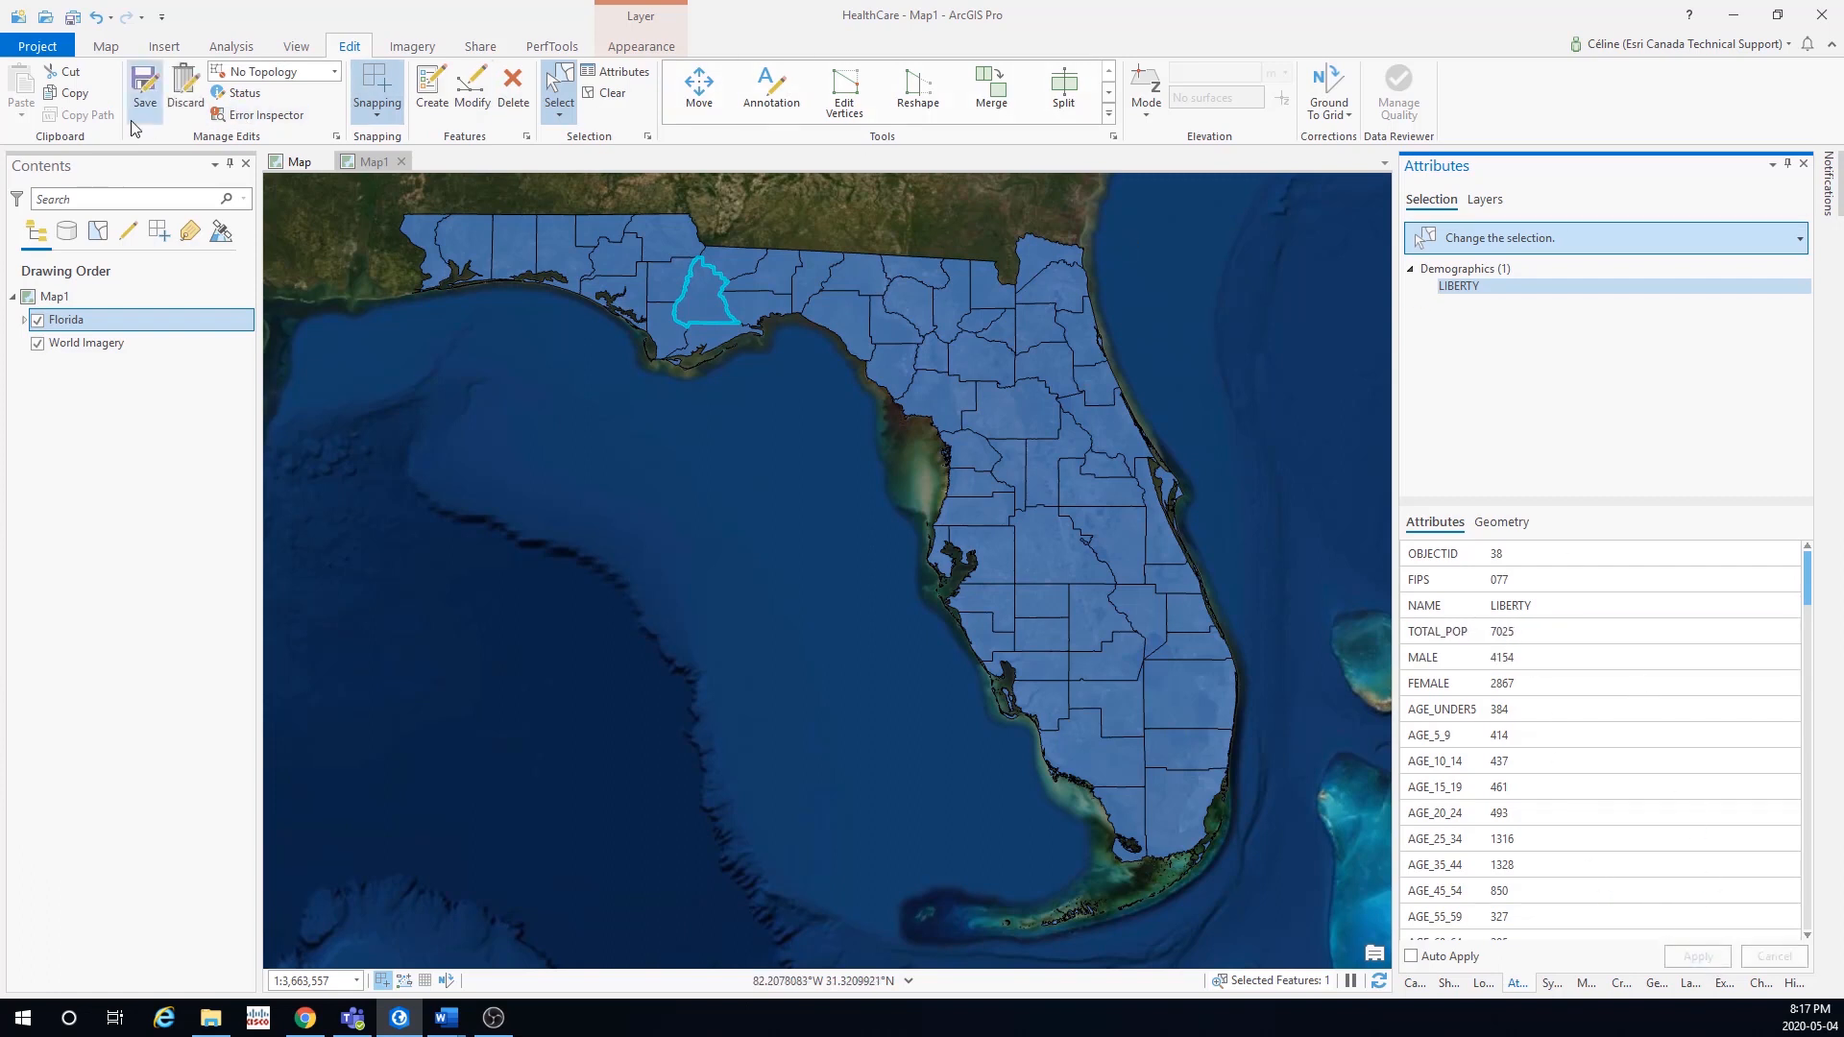
pyautogui.moveTo(145, 89)
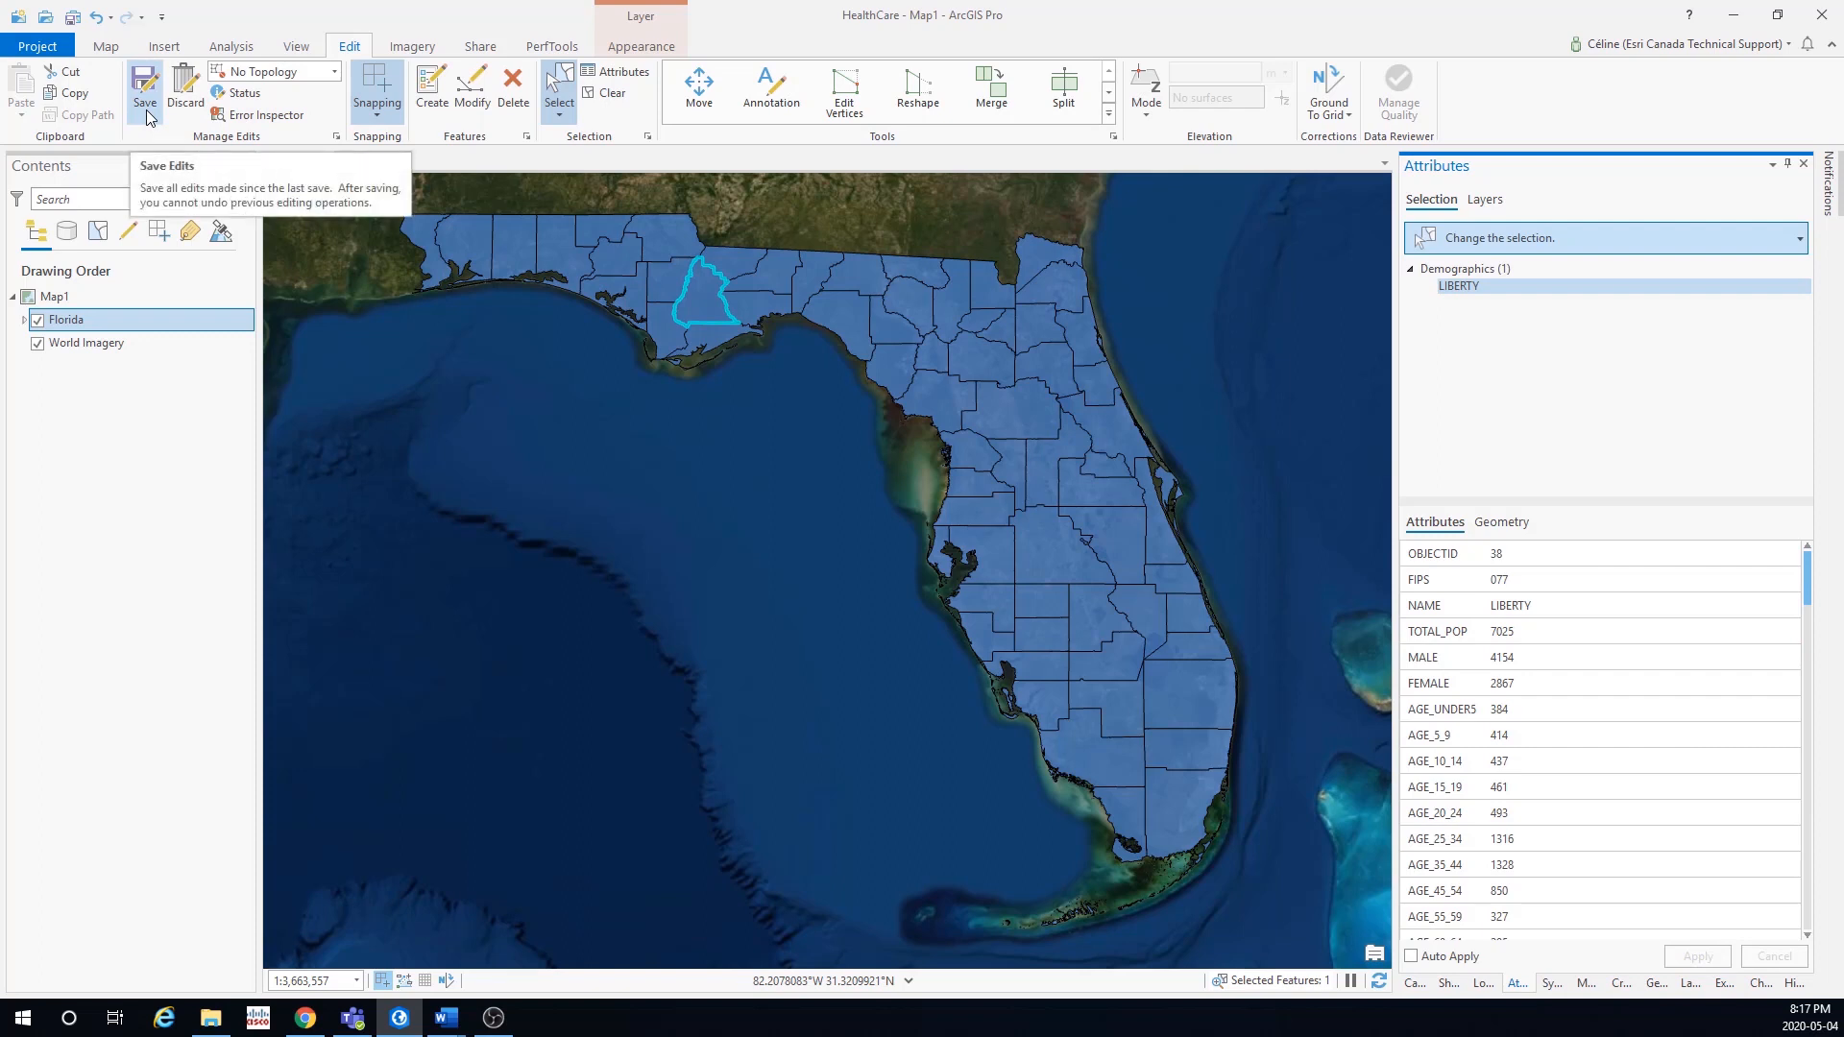
pyautogui.click(144, 88)
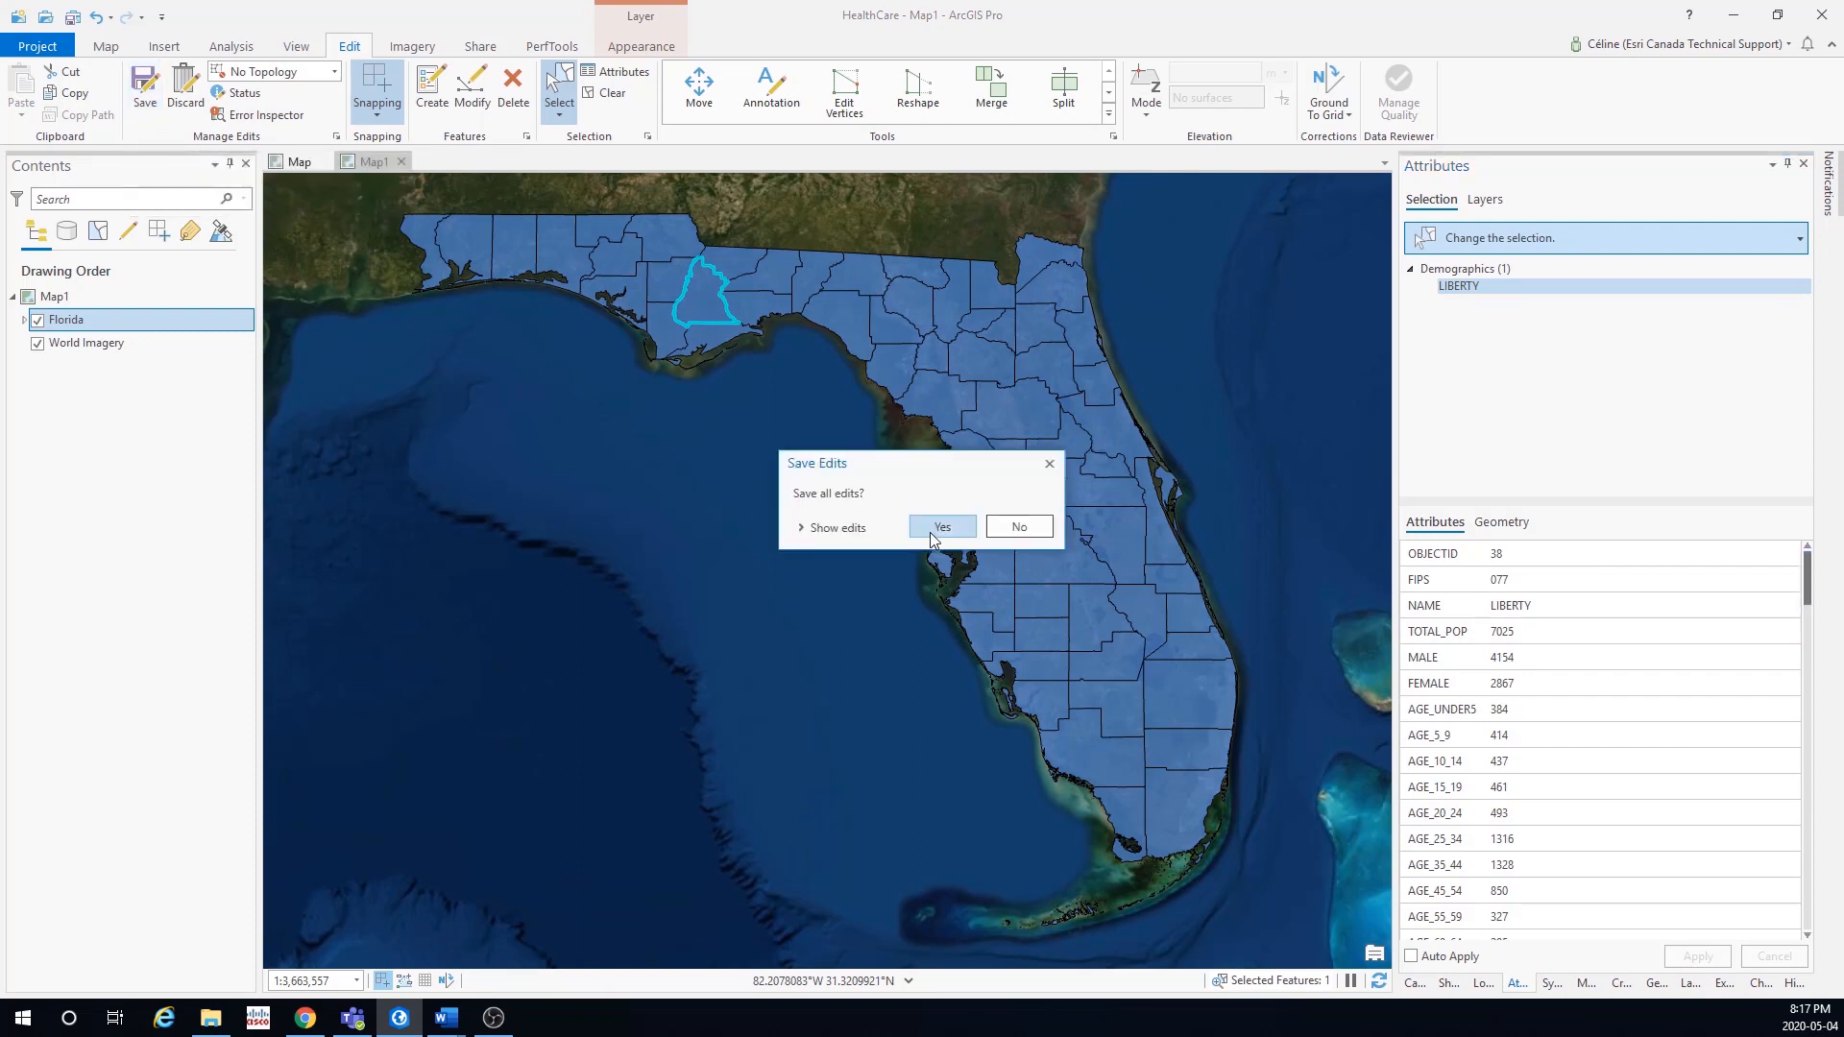
pyautogui.moveTo(942, 526)
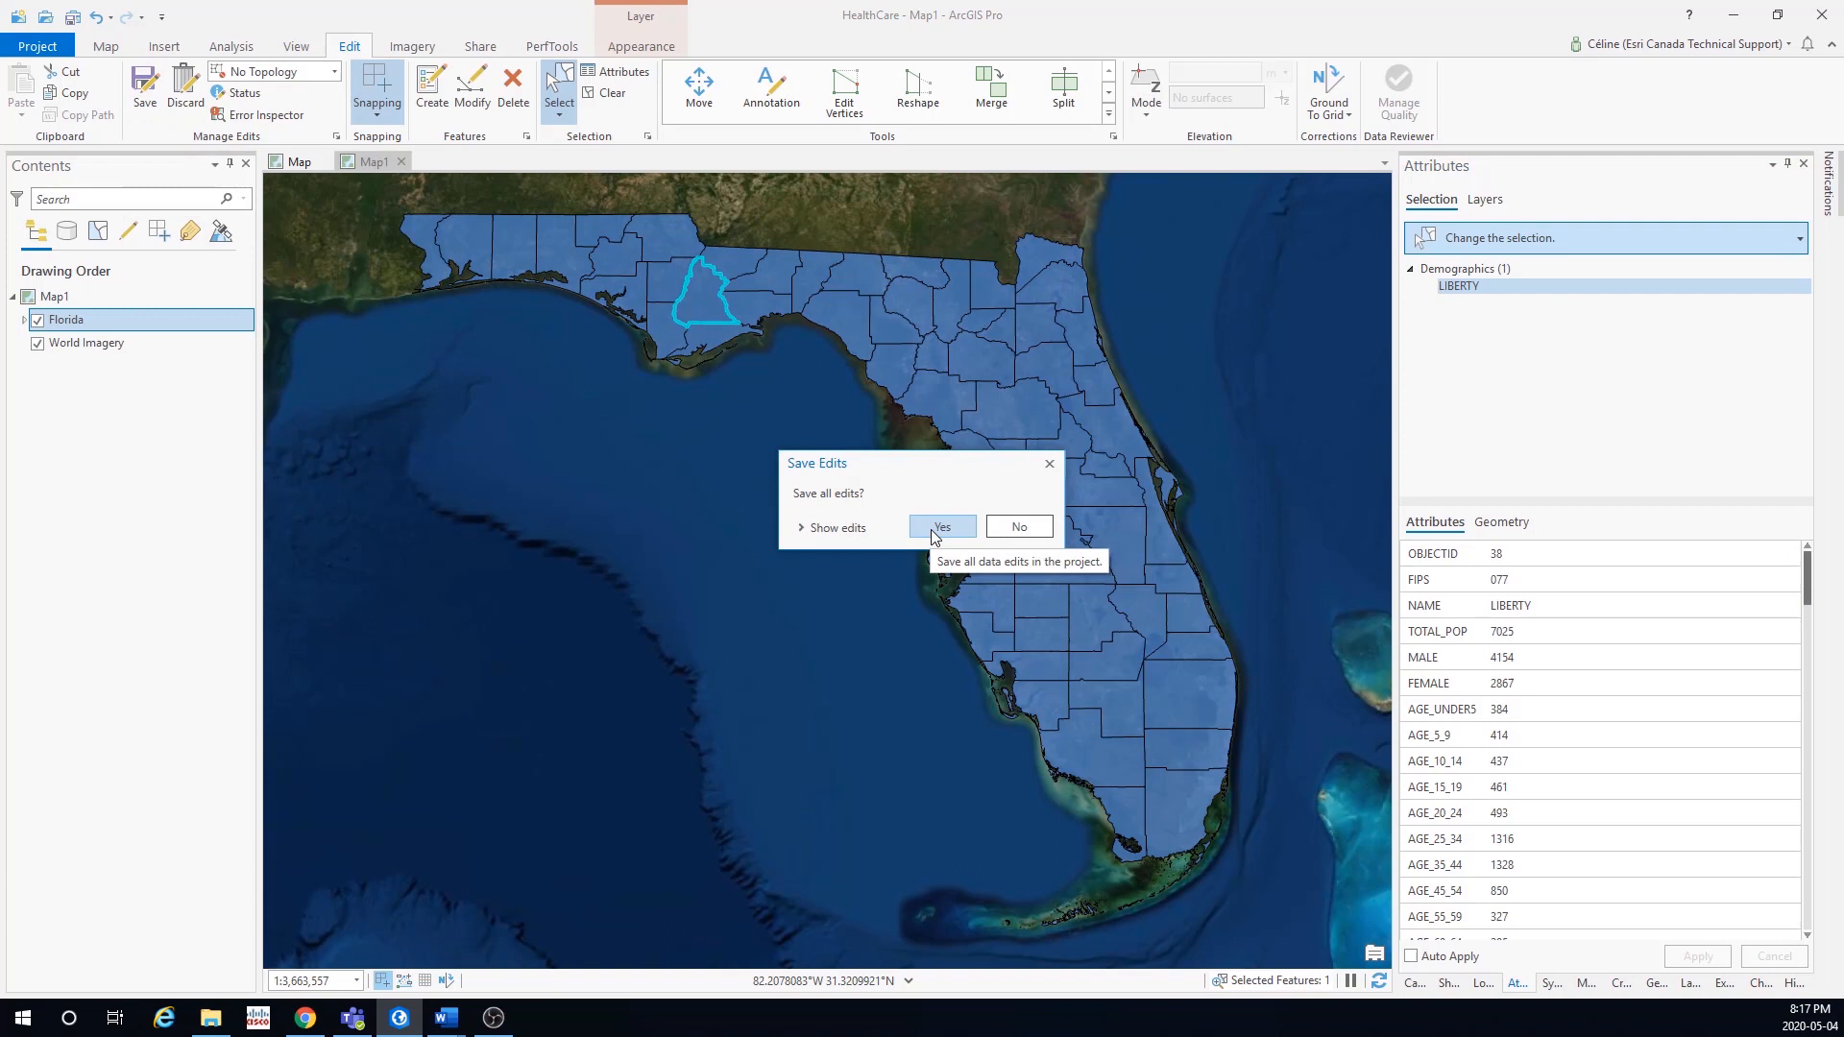
pyautogui.click(942, 526)
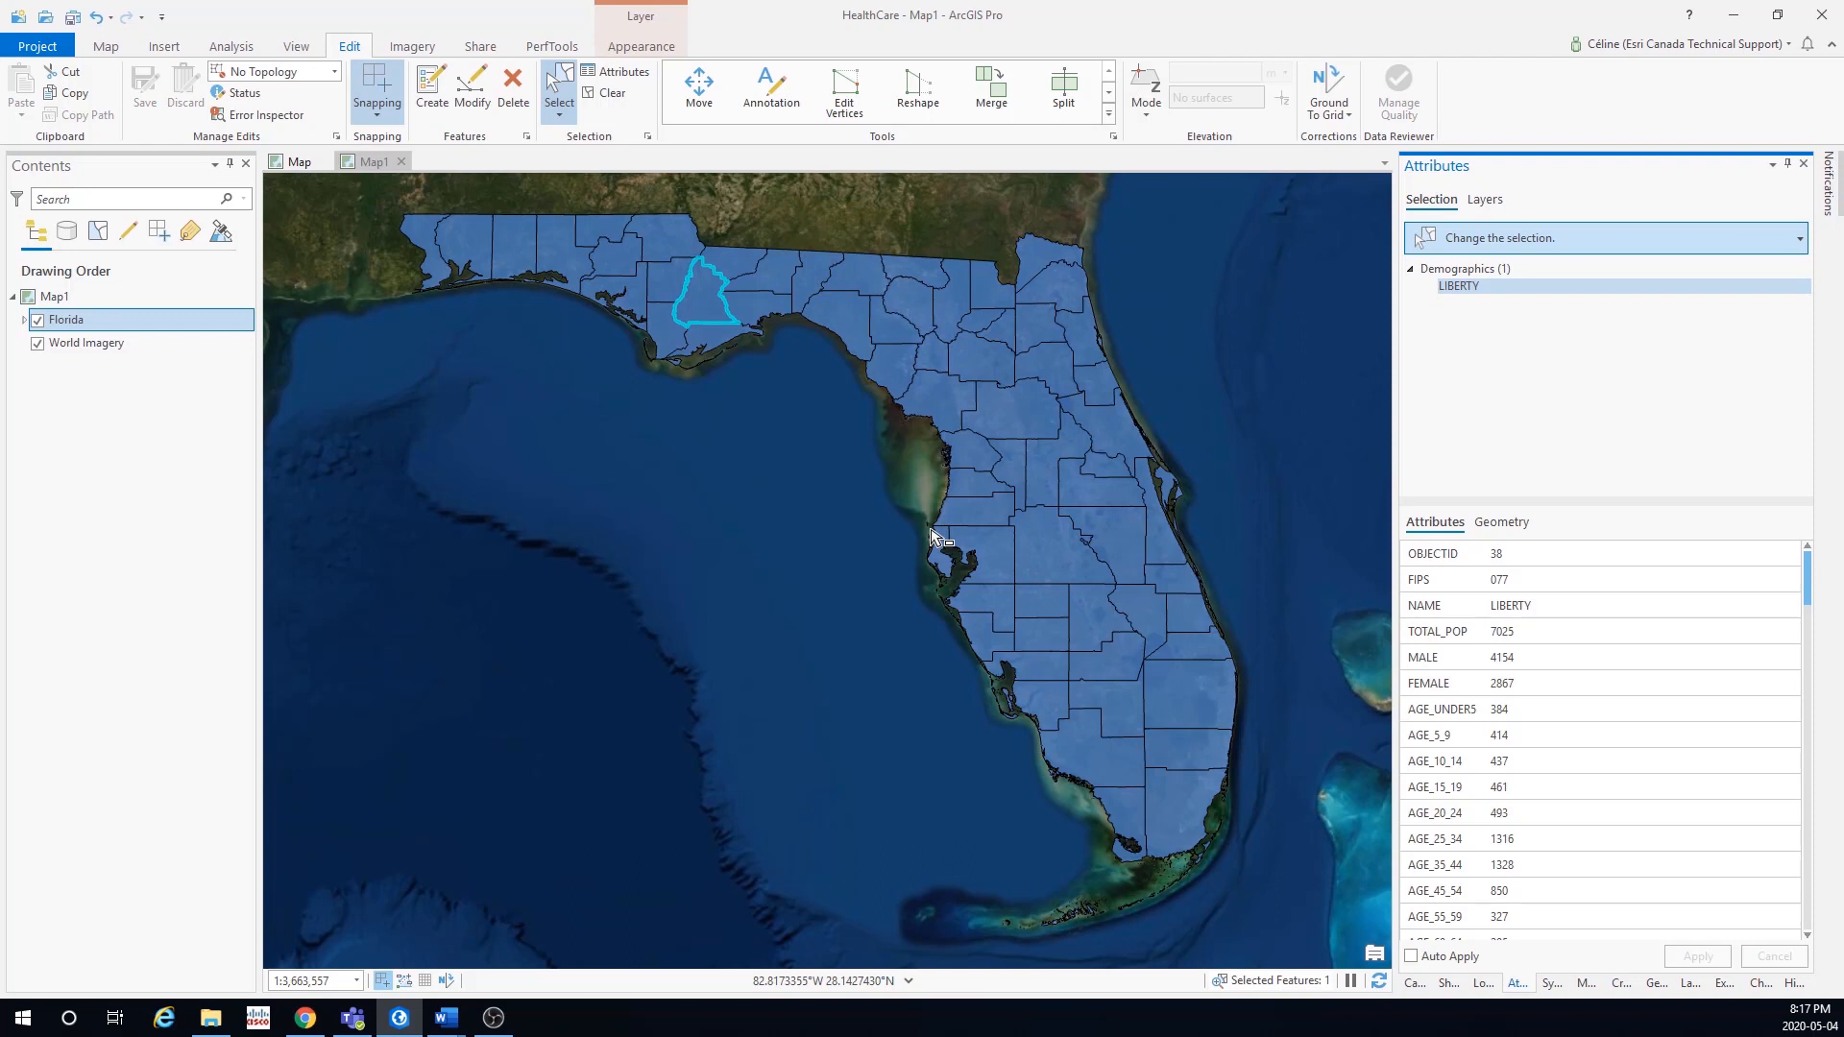
pyautogui.moveTo(612, 108)
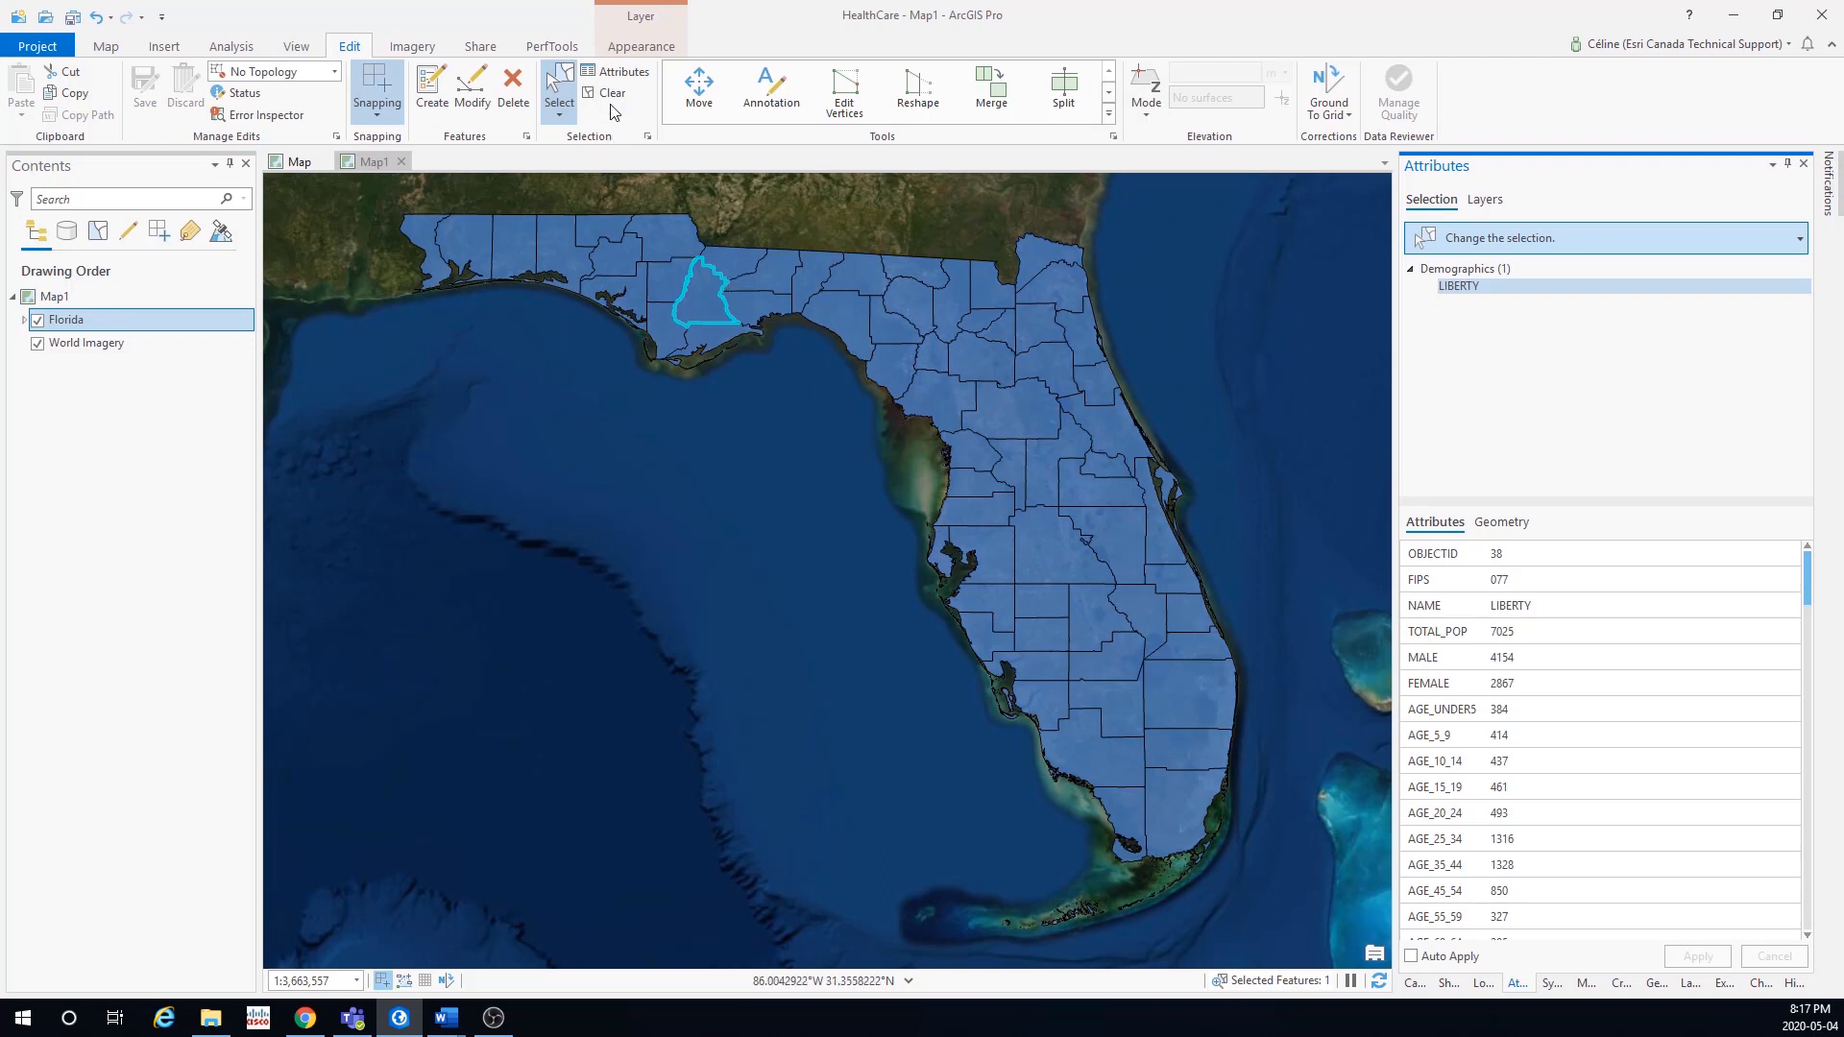
pyautogui.click(609, 93)
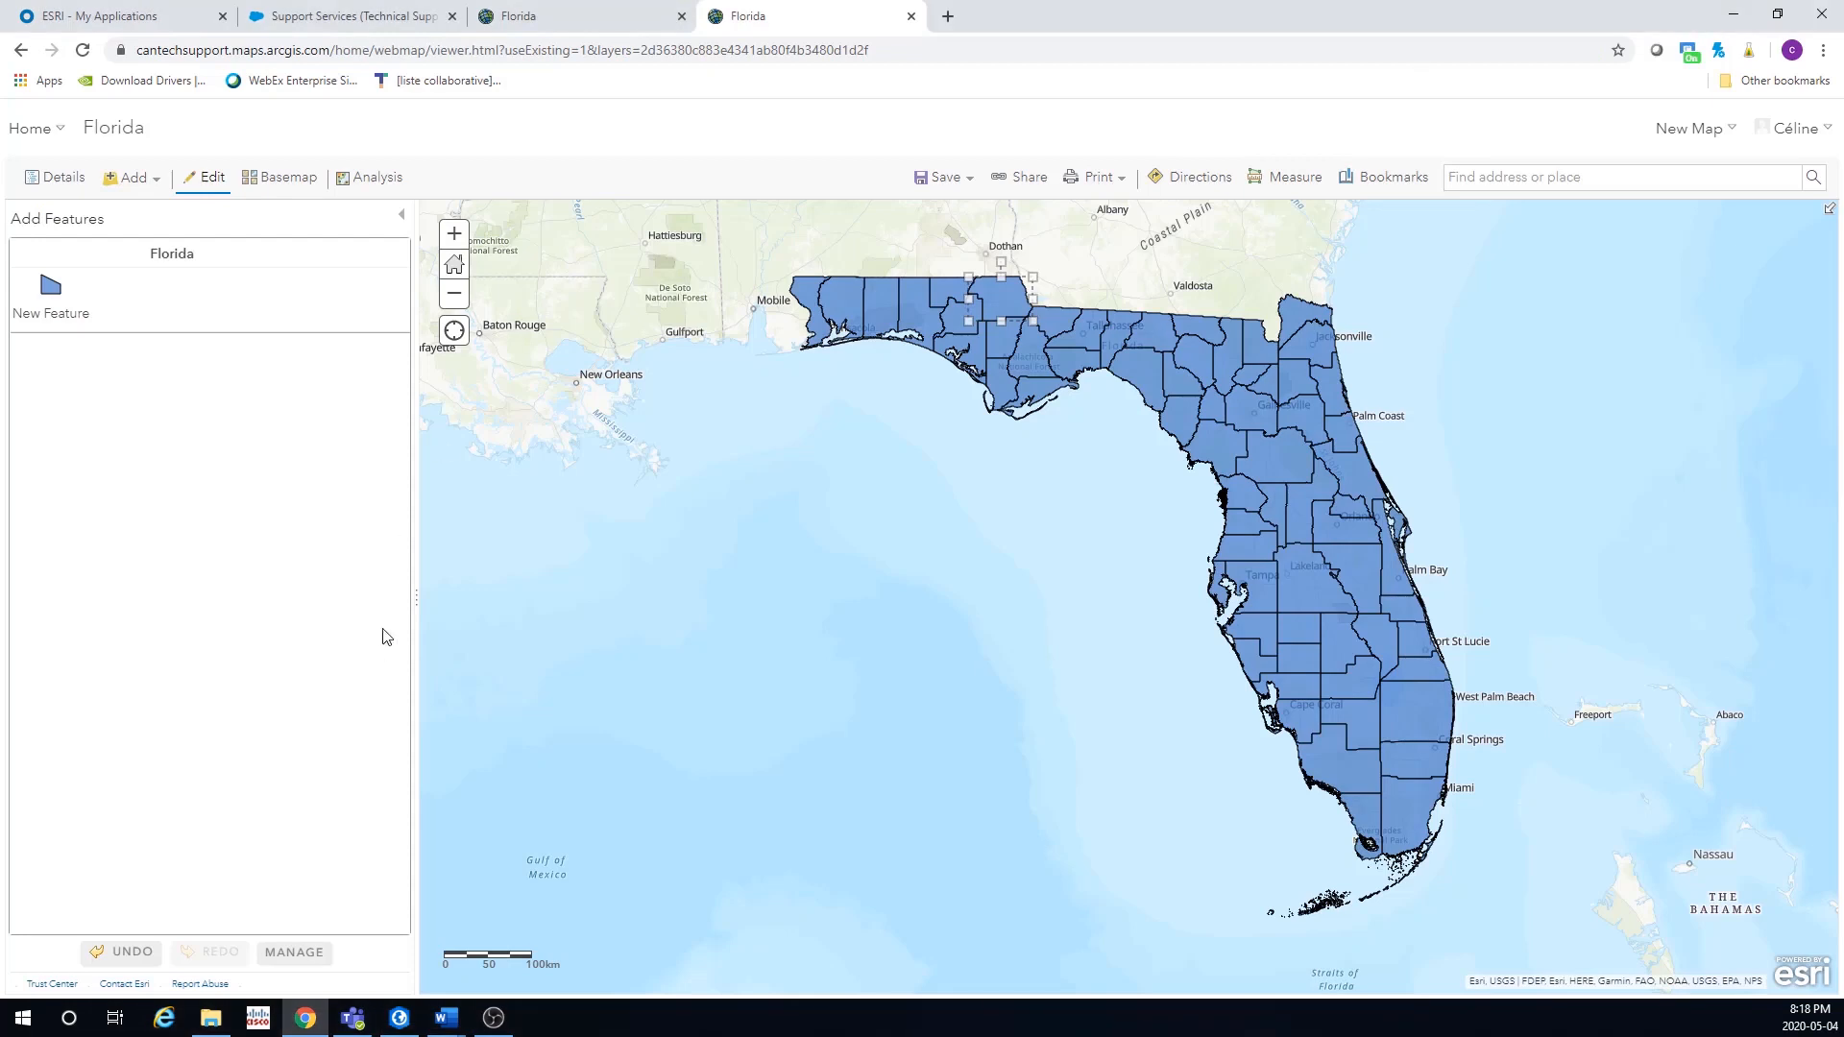
pyautogui.moveTo(79, 342)
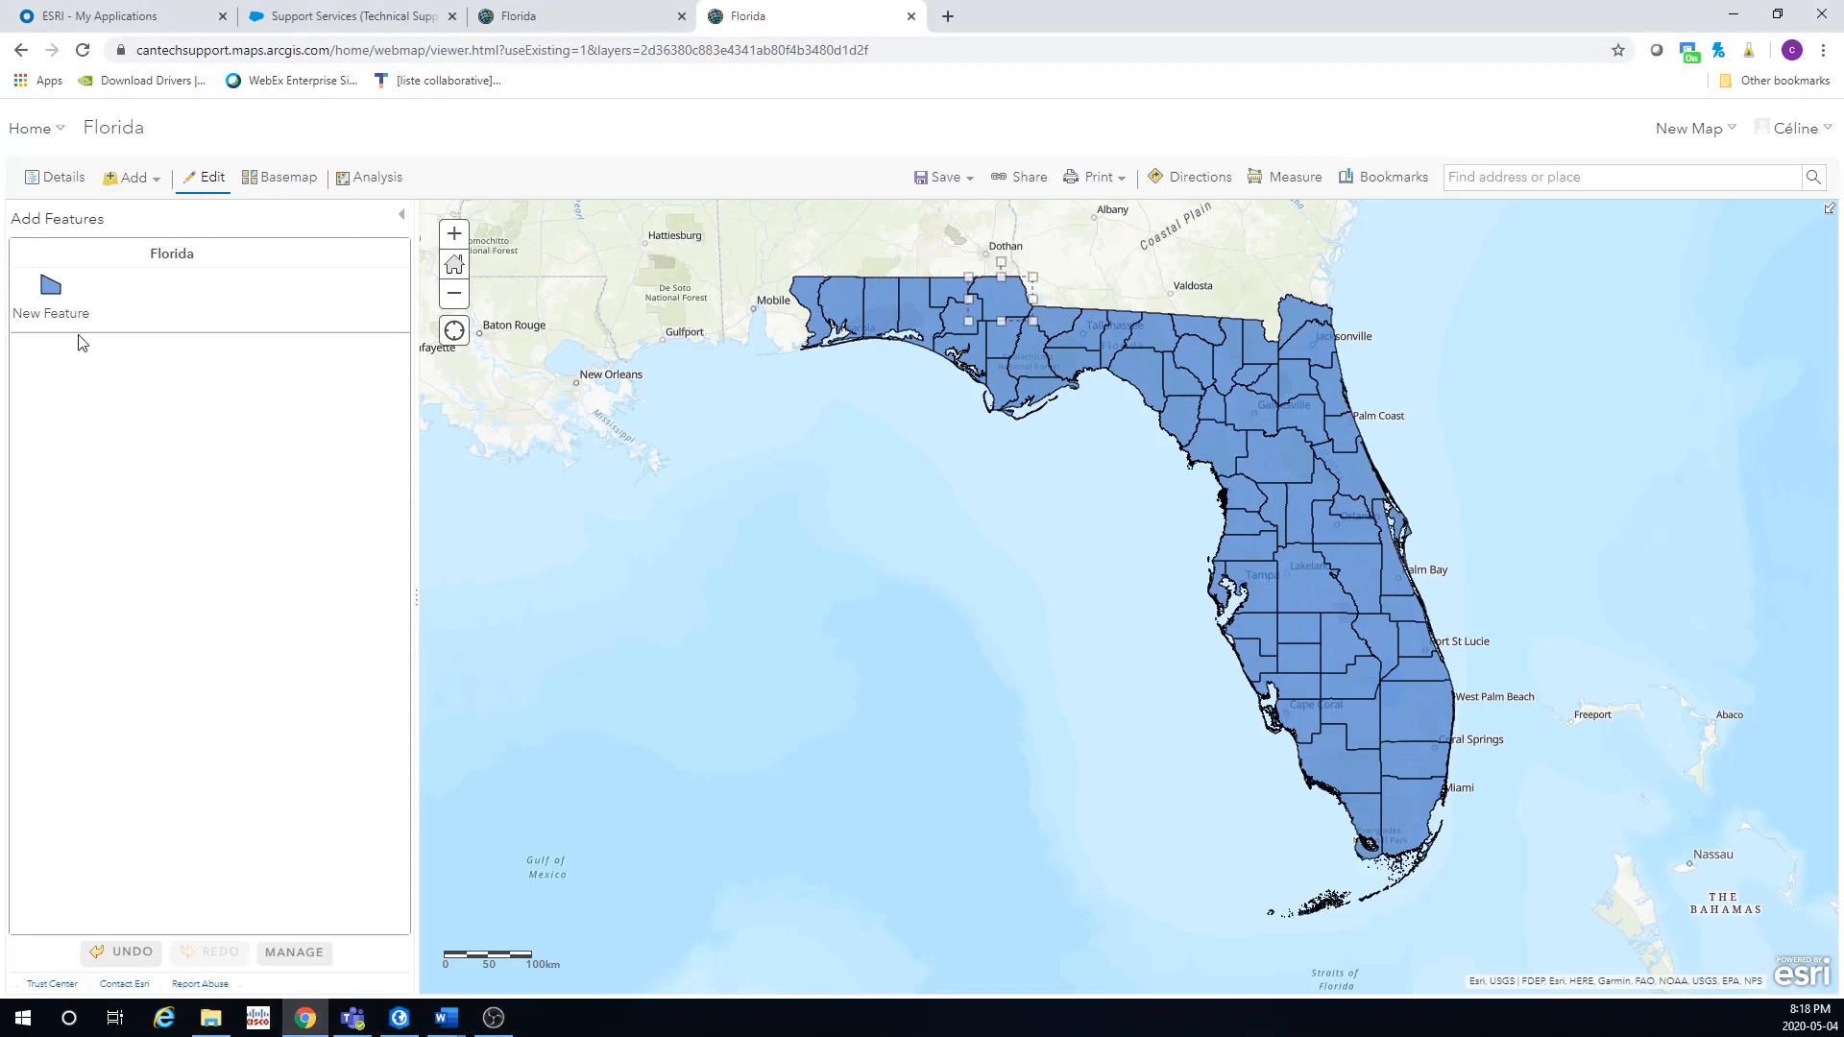
# - Save the Florida item's sharing with Organization selected, then open the Content page
pyautogui.click(62, 177)
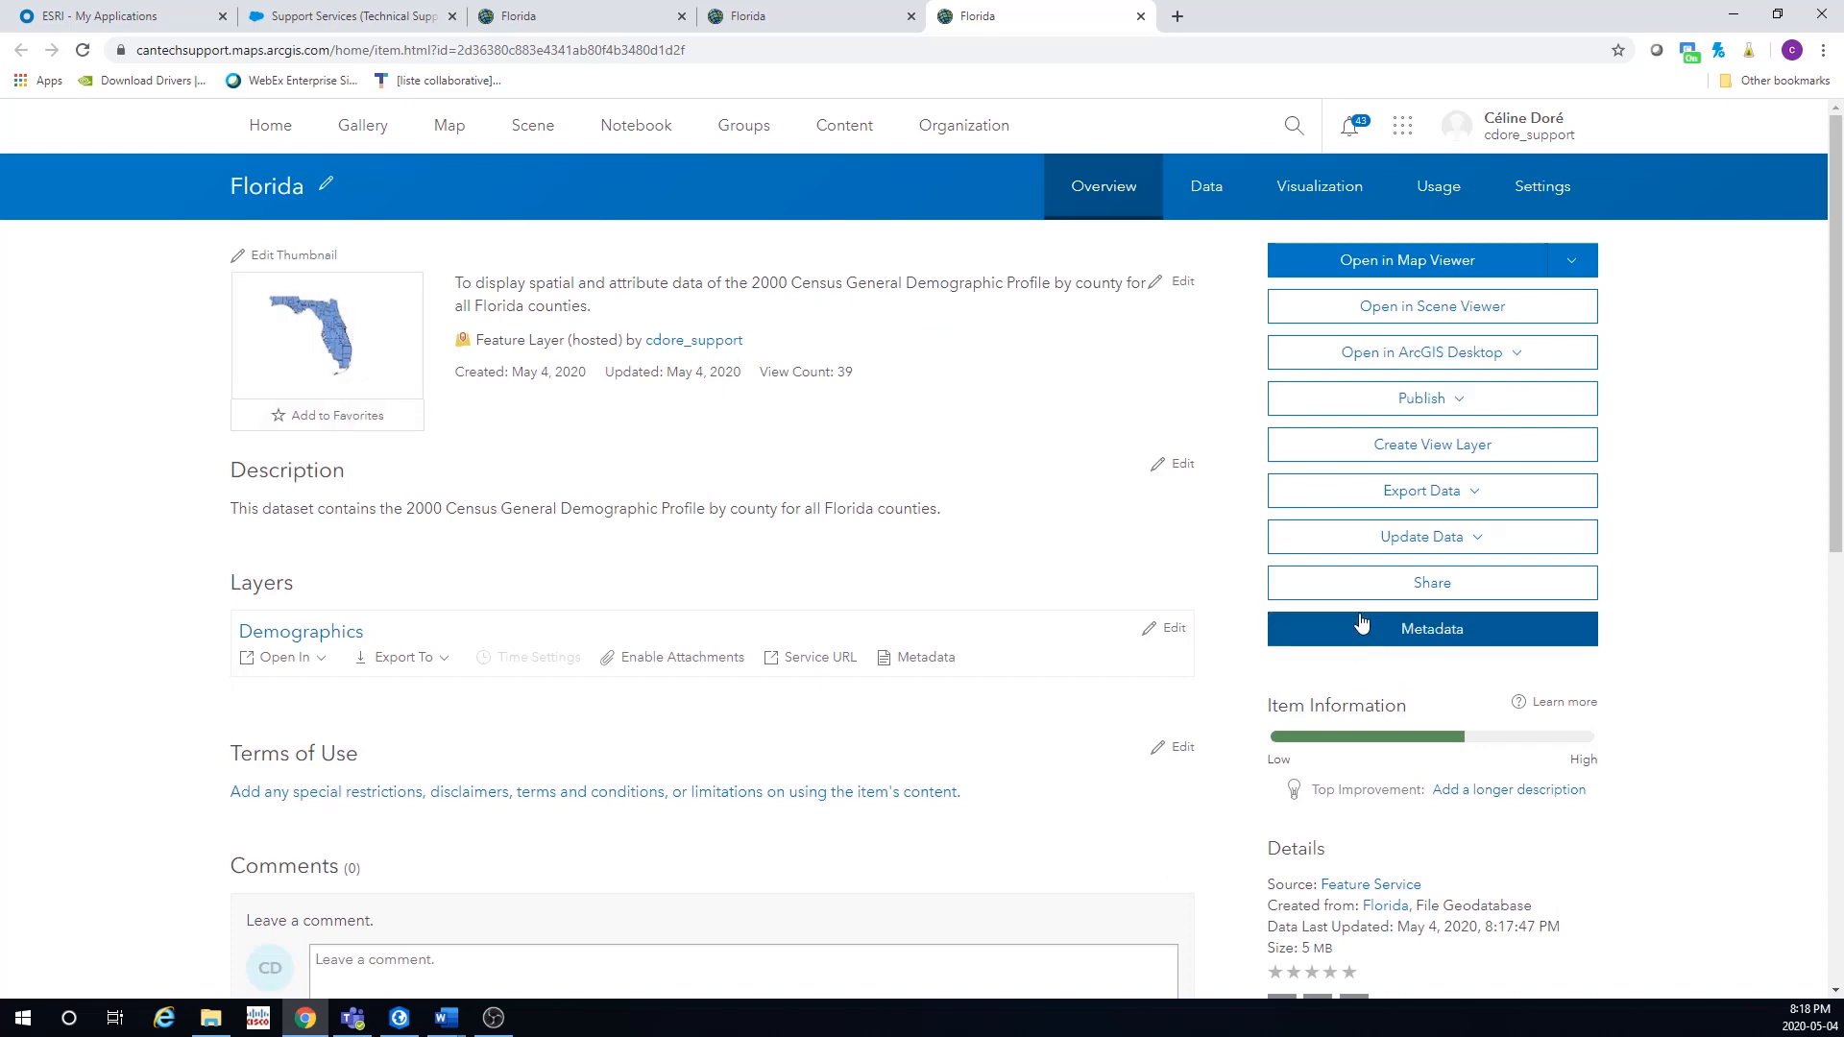
pyautogui.click(1432, 582)
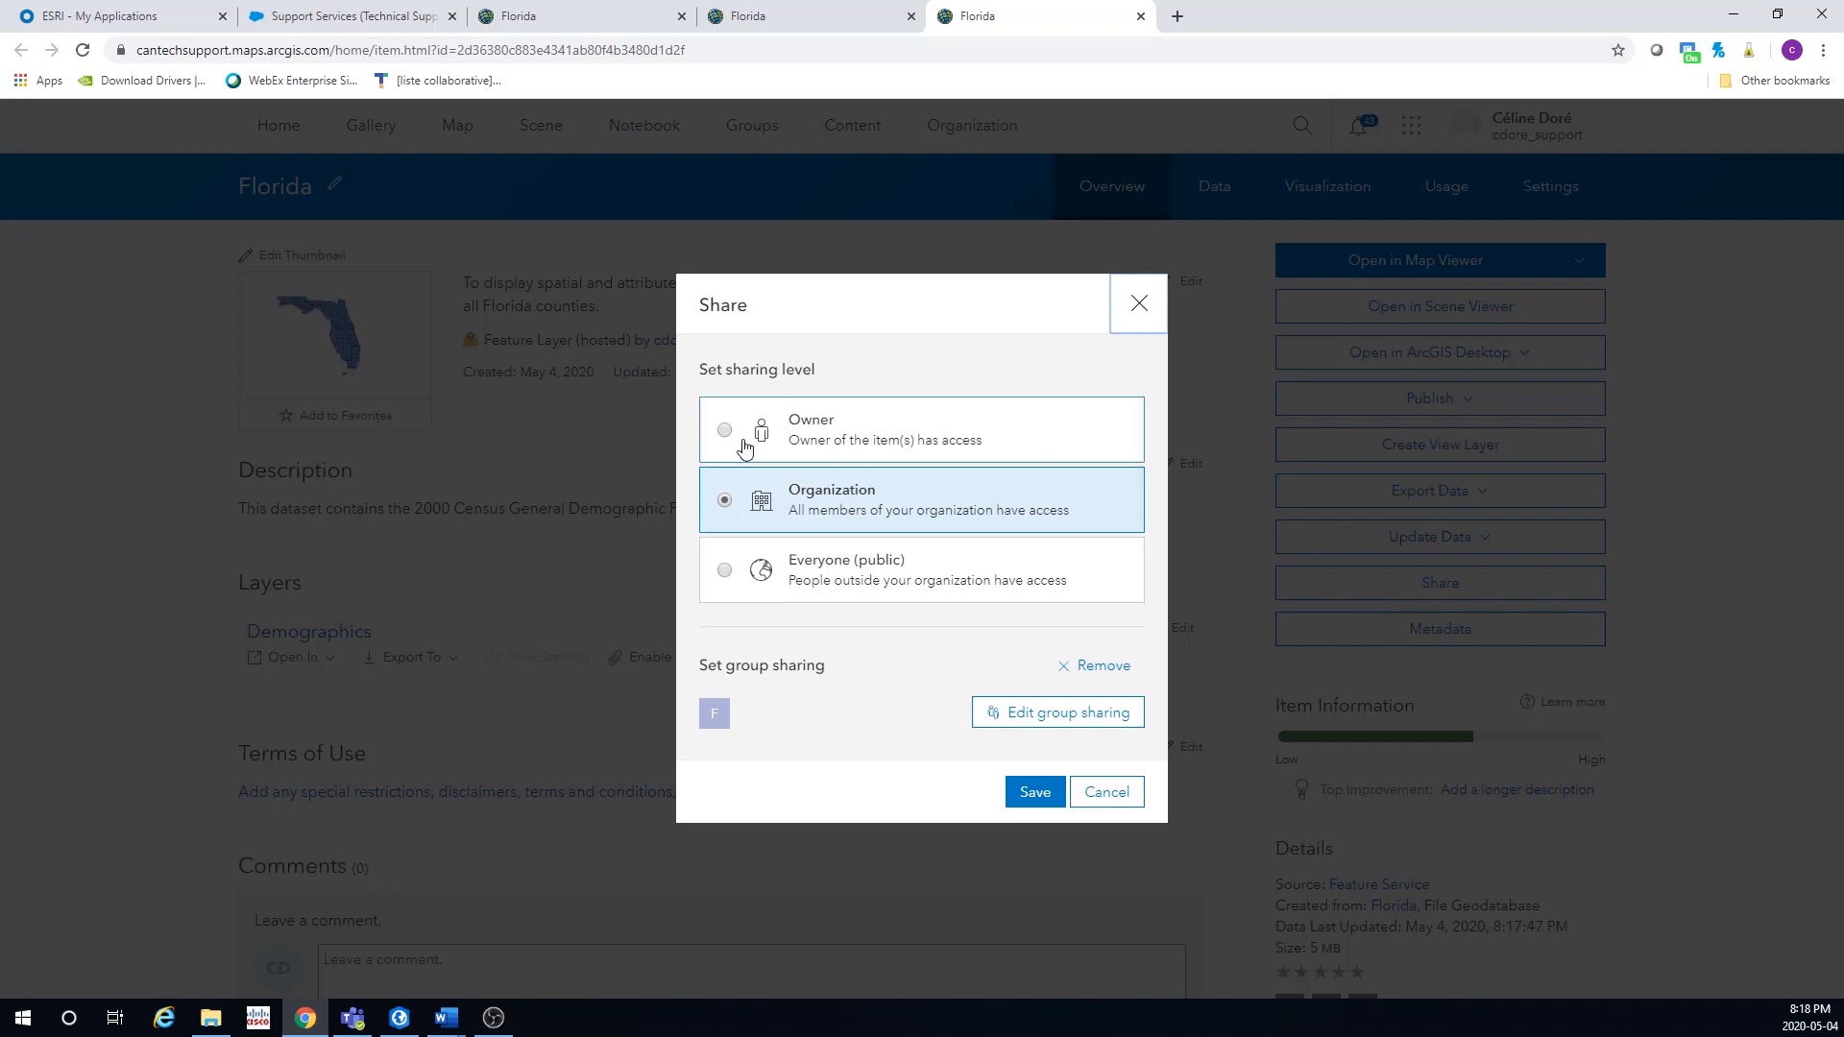
pyautogui.moveTo(734, 565)
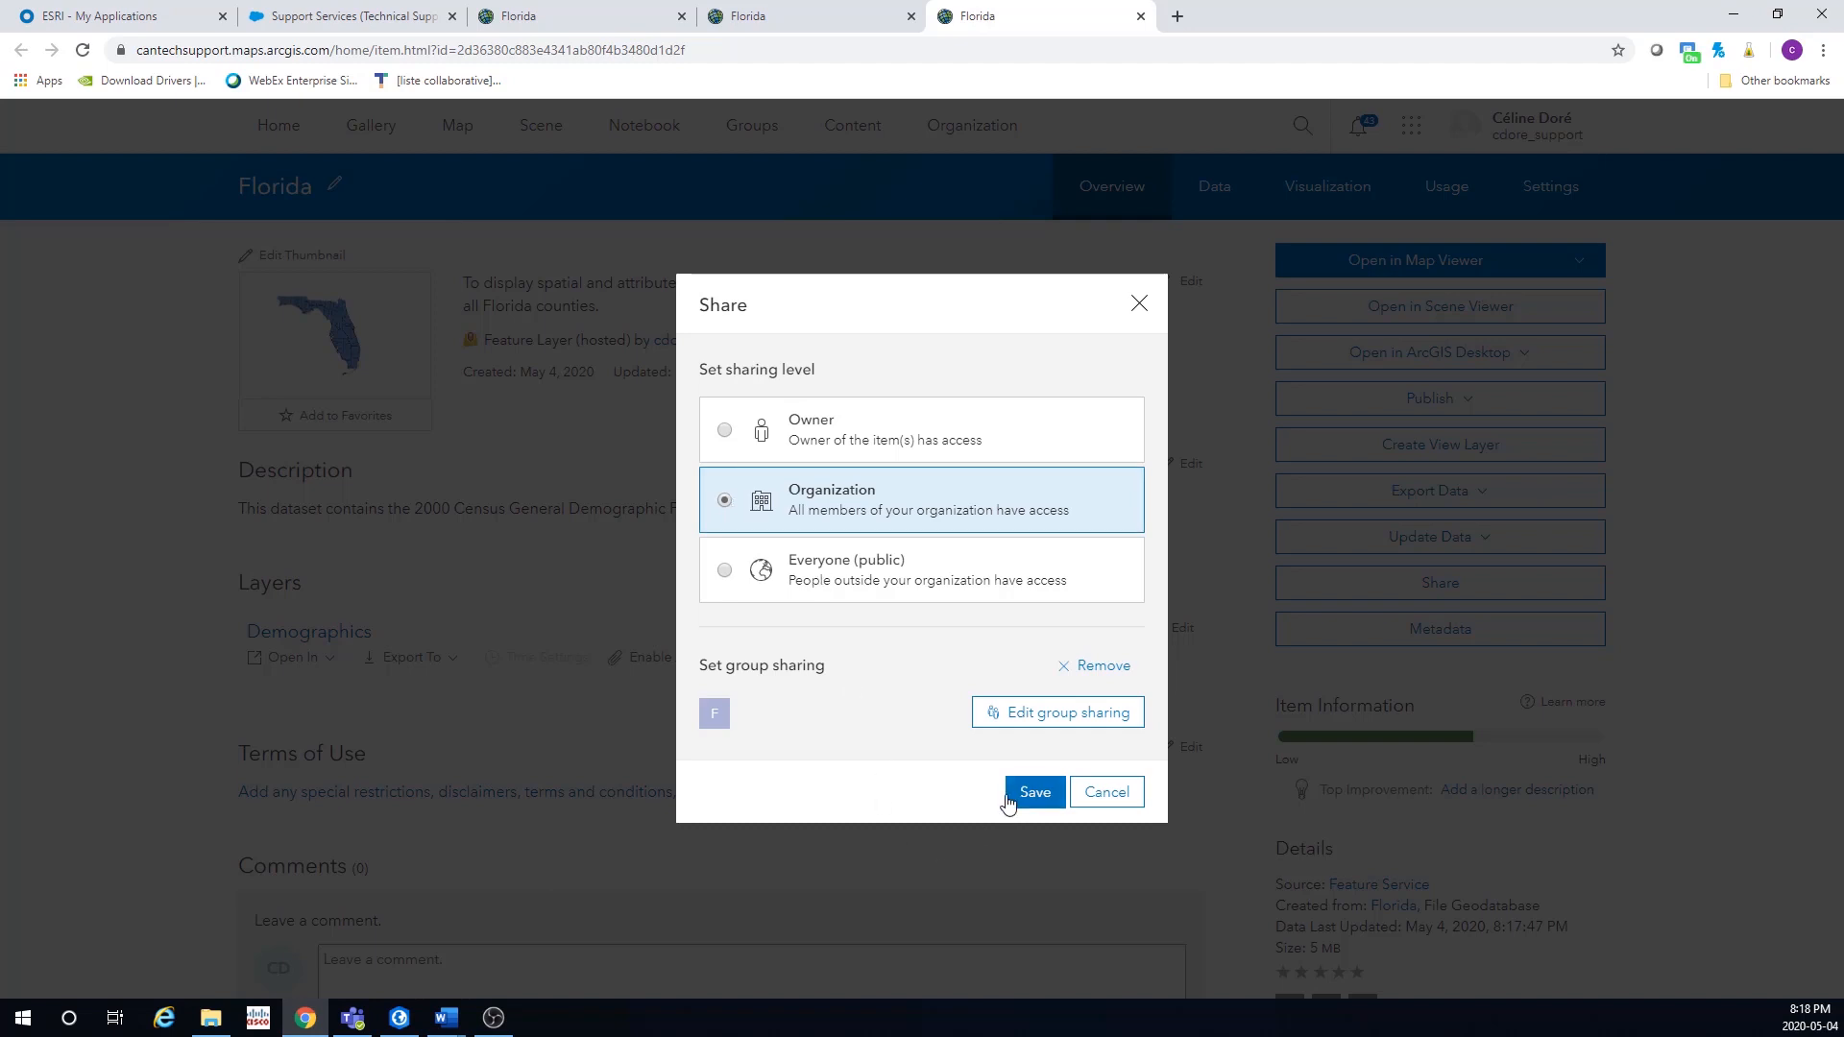
pyautogui.click(1032, 792)
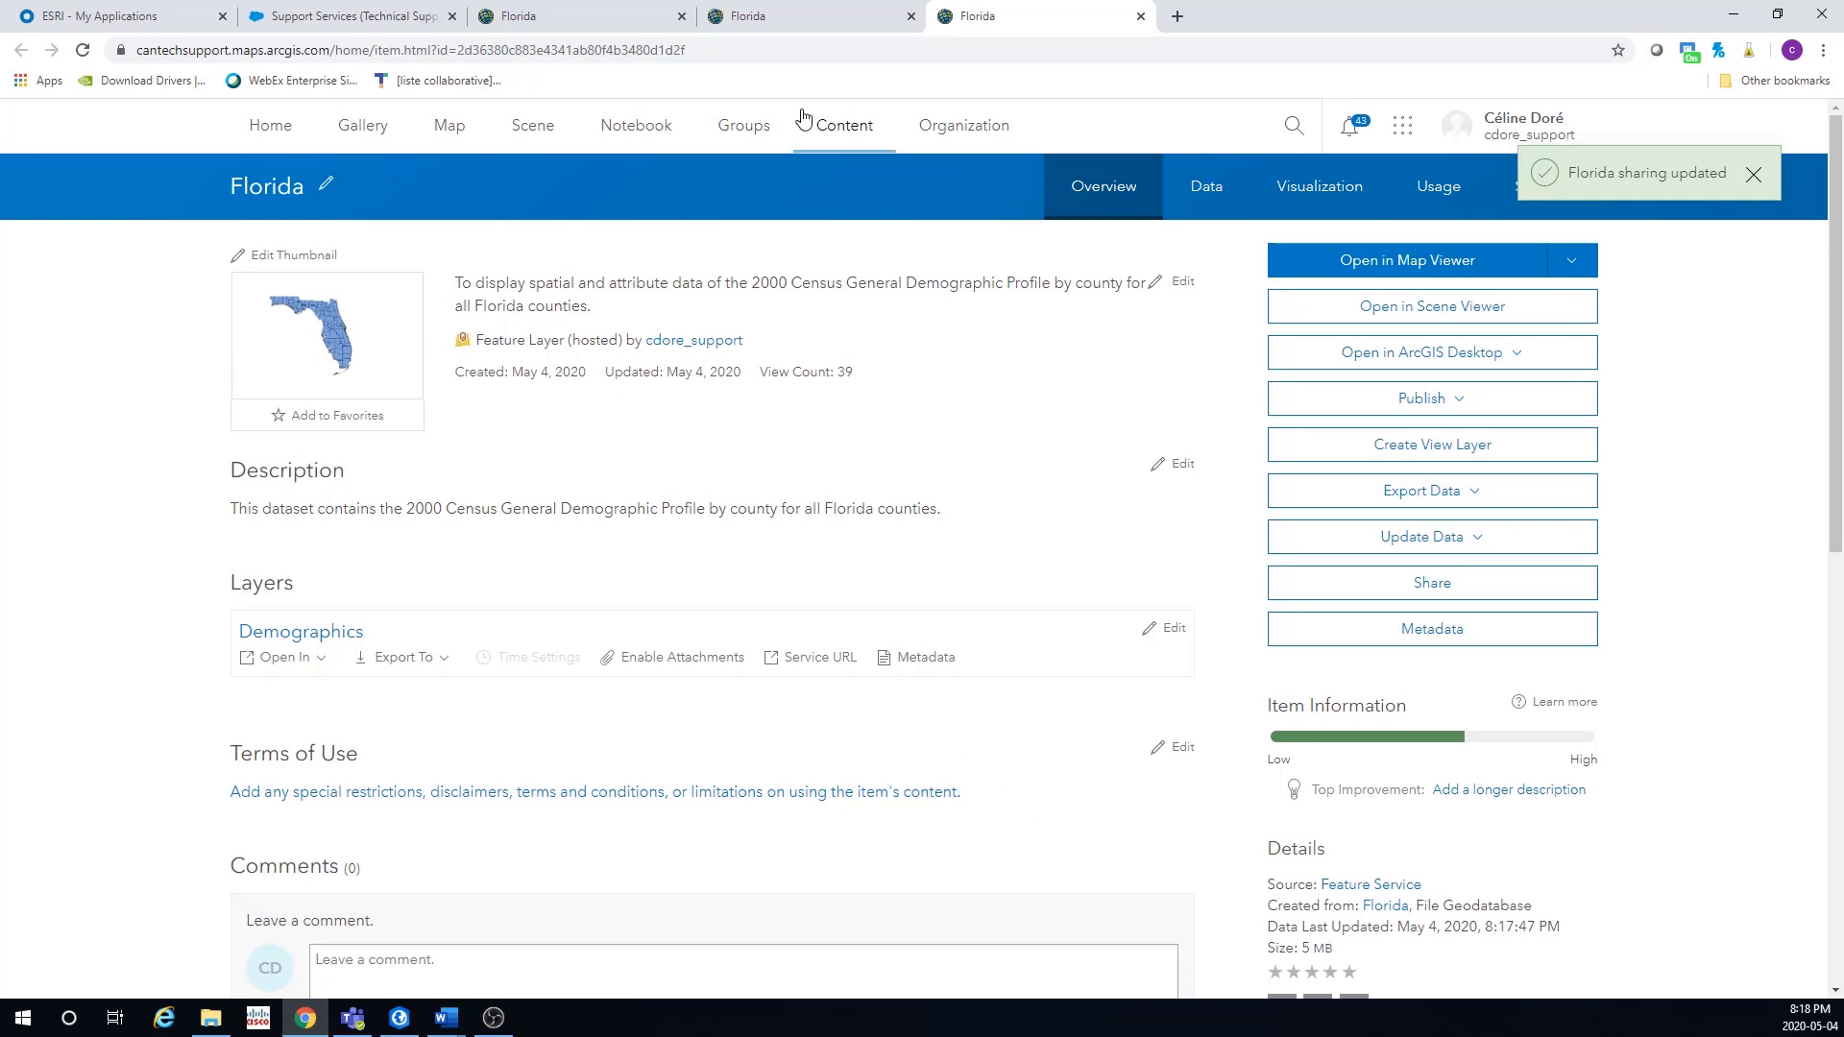
pyautogui.click(841, 124)
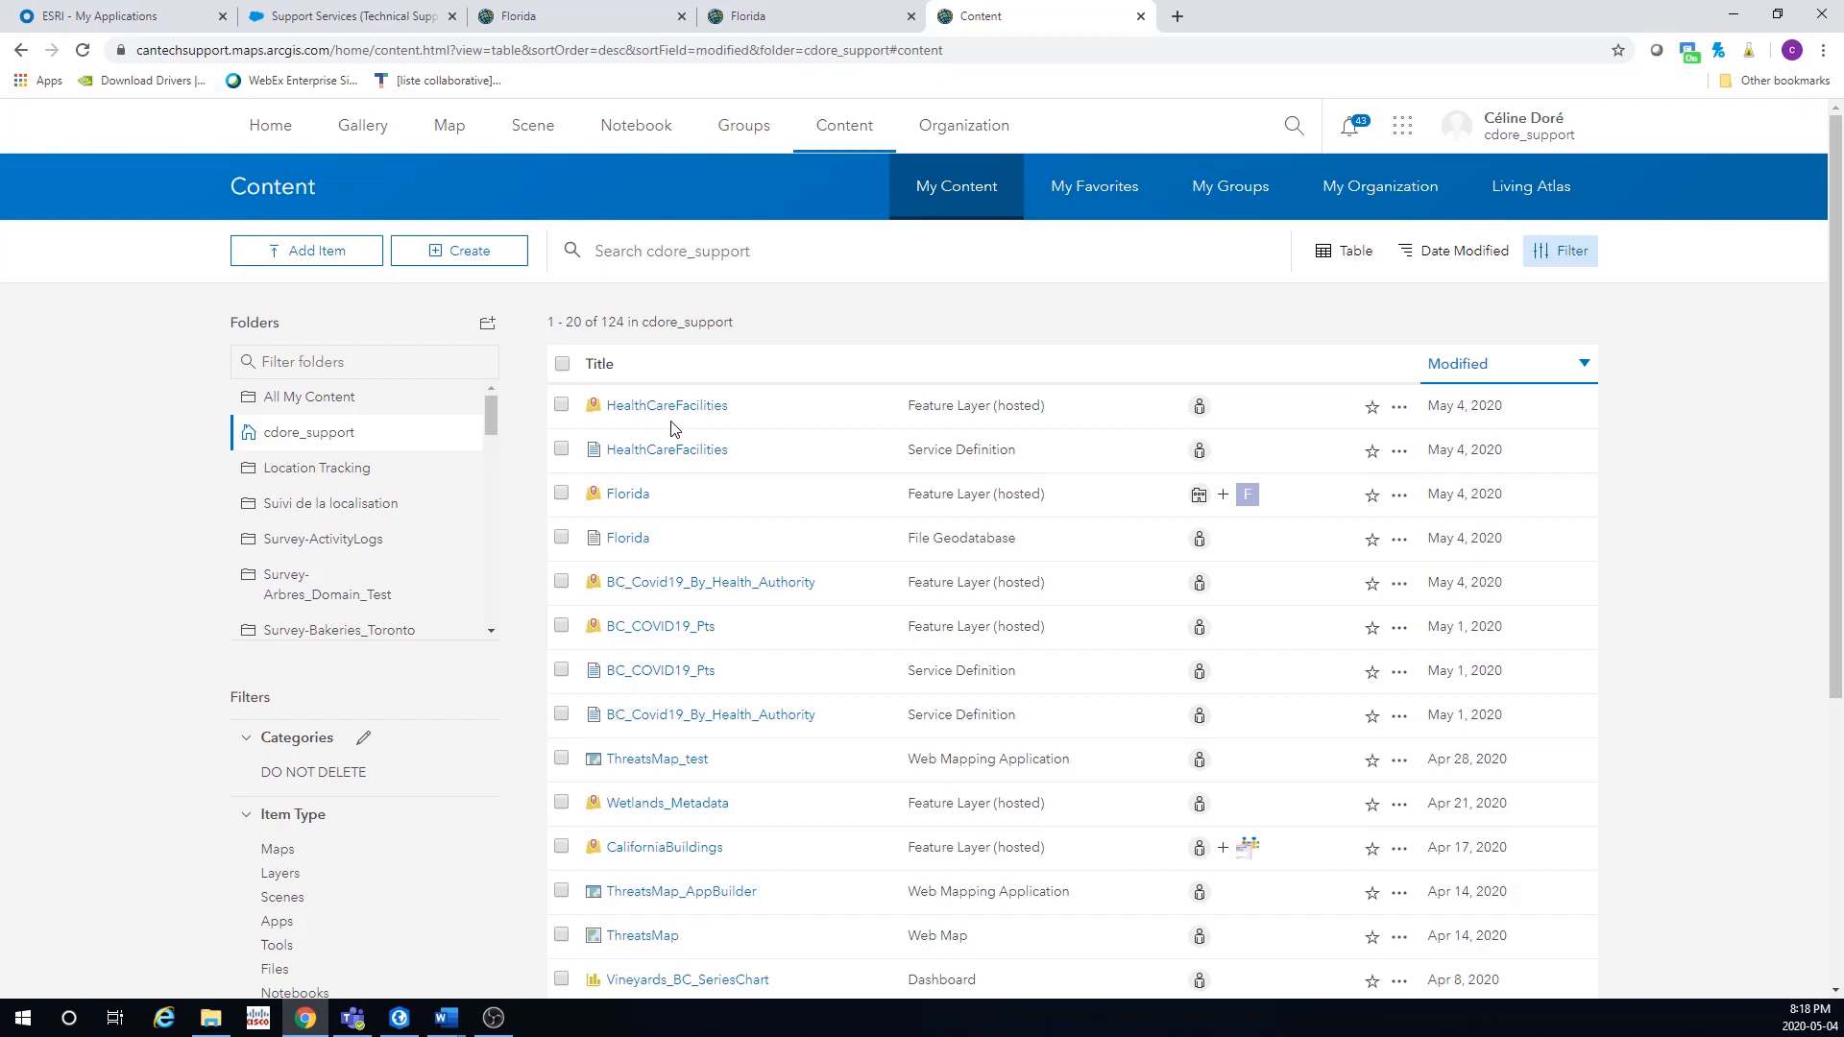
# - Start a new group named HealthCare with a summary about Washington State
pyautogui.click(743, 125)
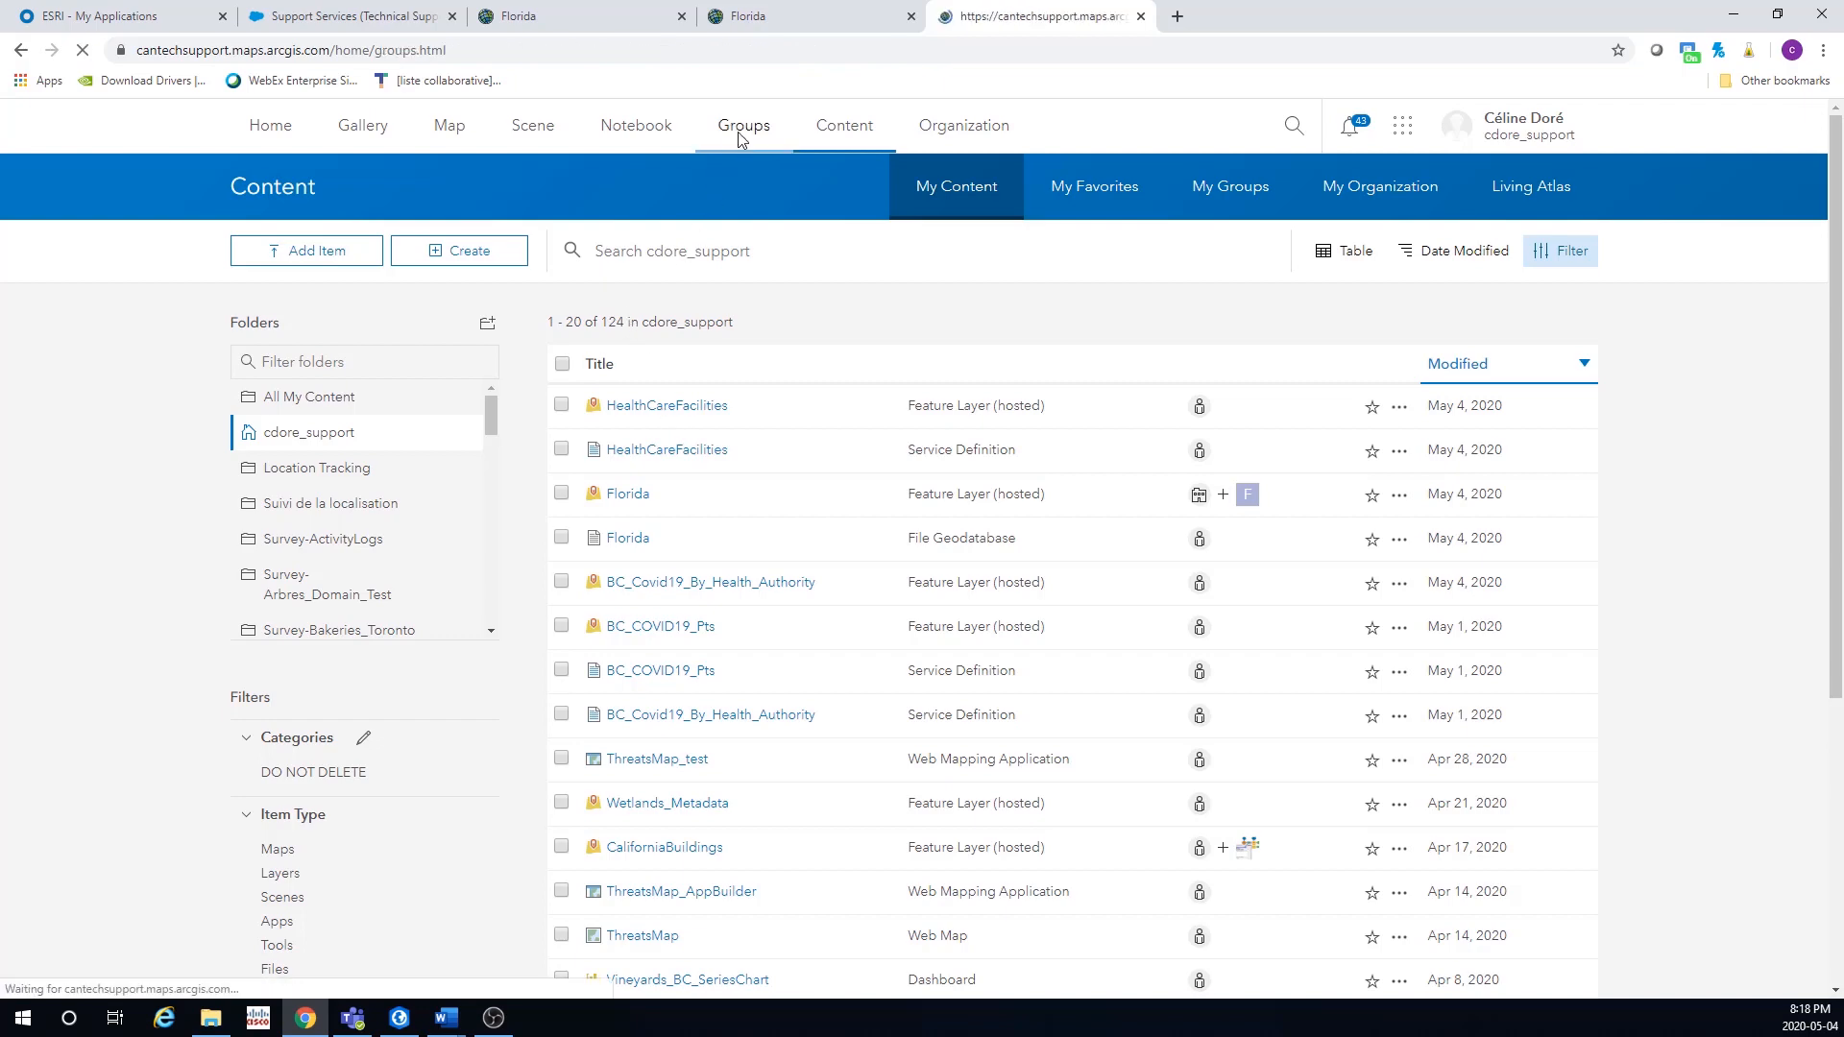
pyautogui.click(744, 125)
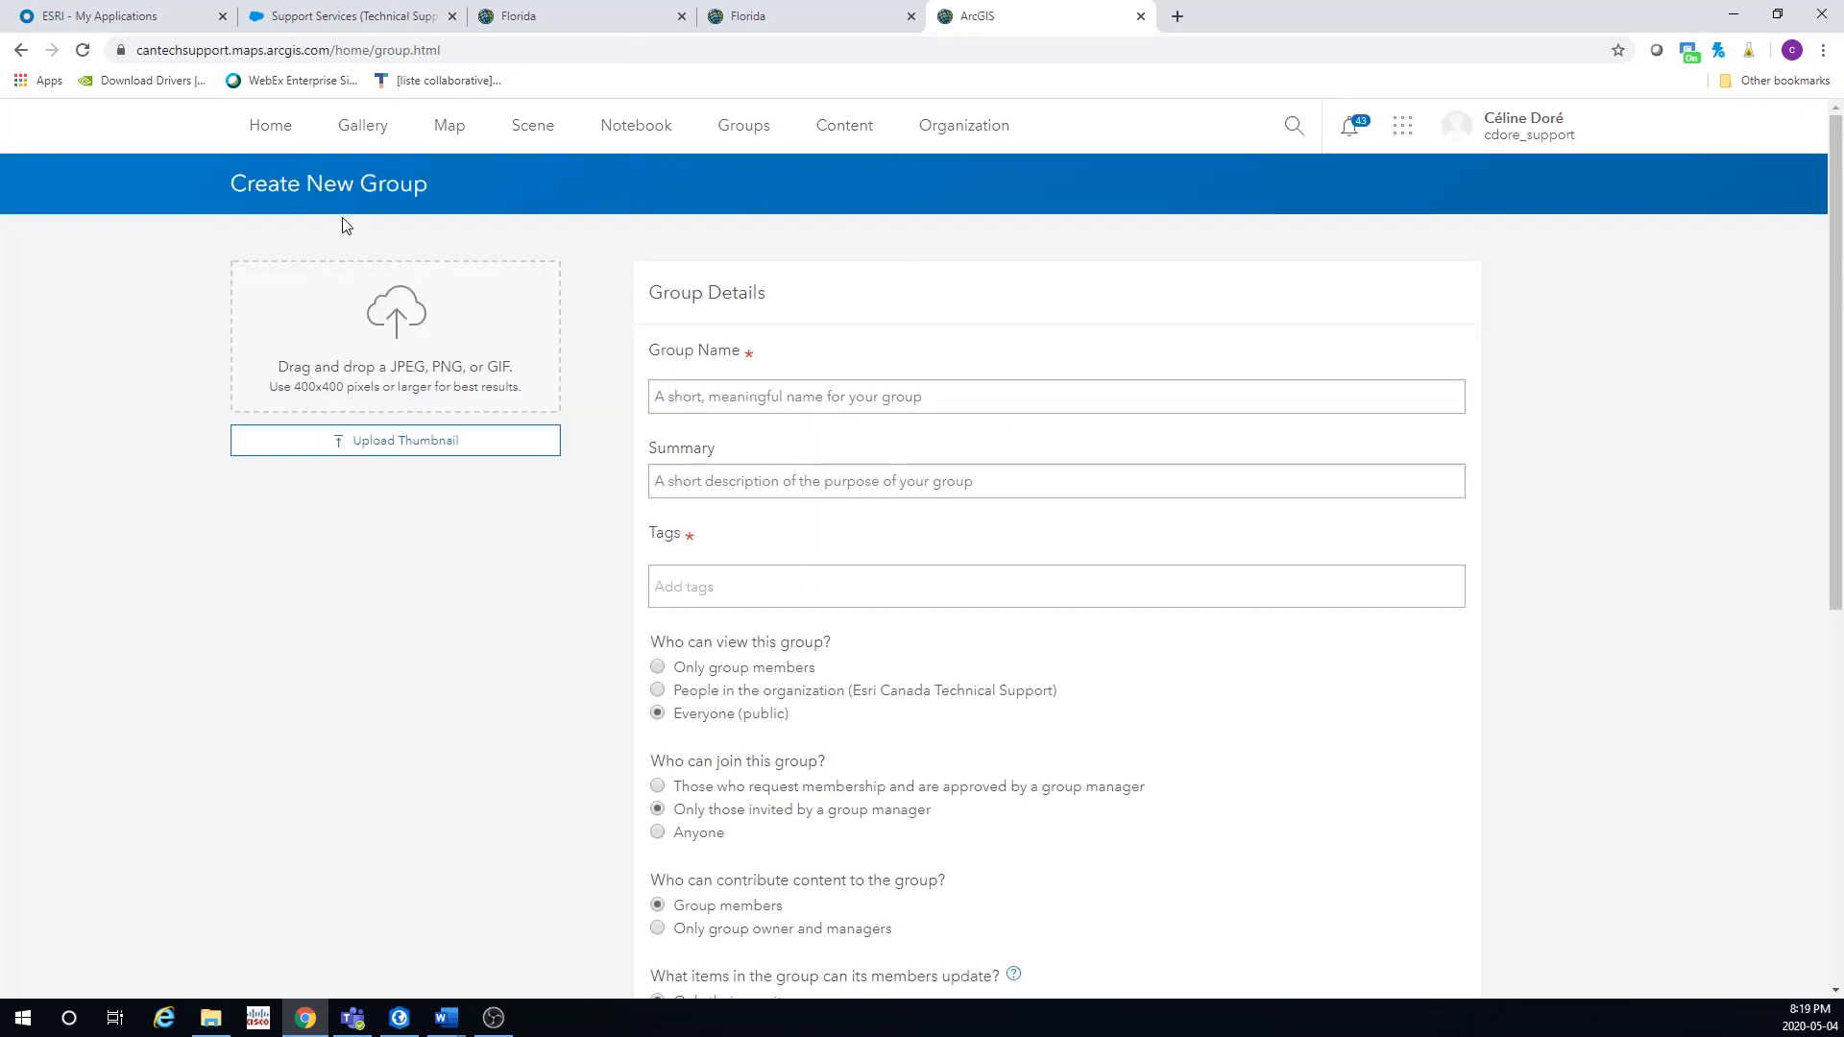
pyautogui.click(1054, 397)
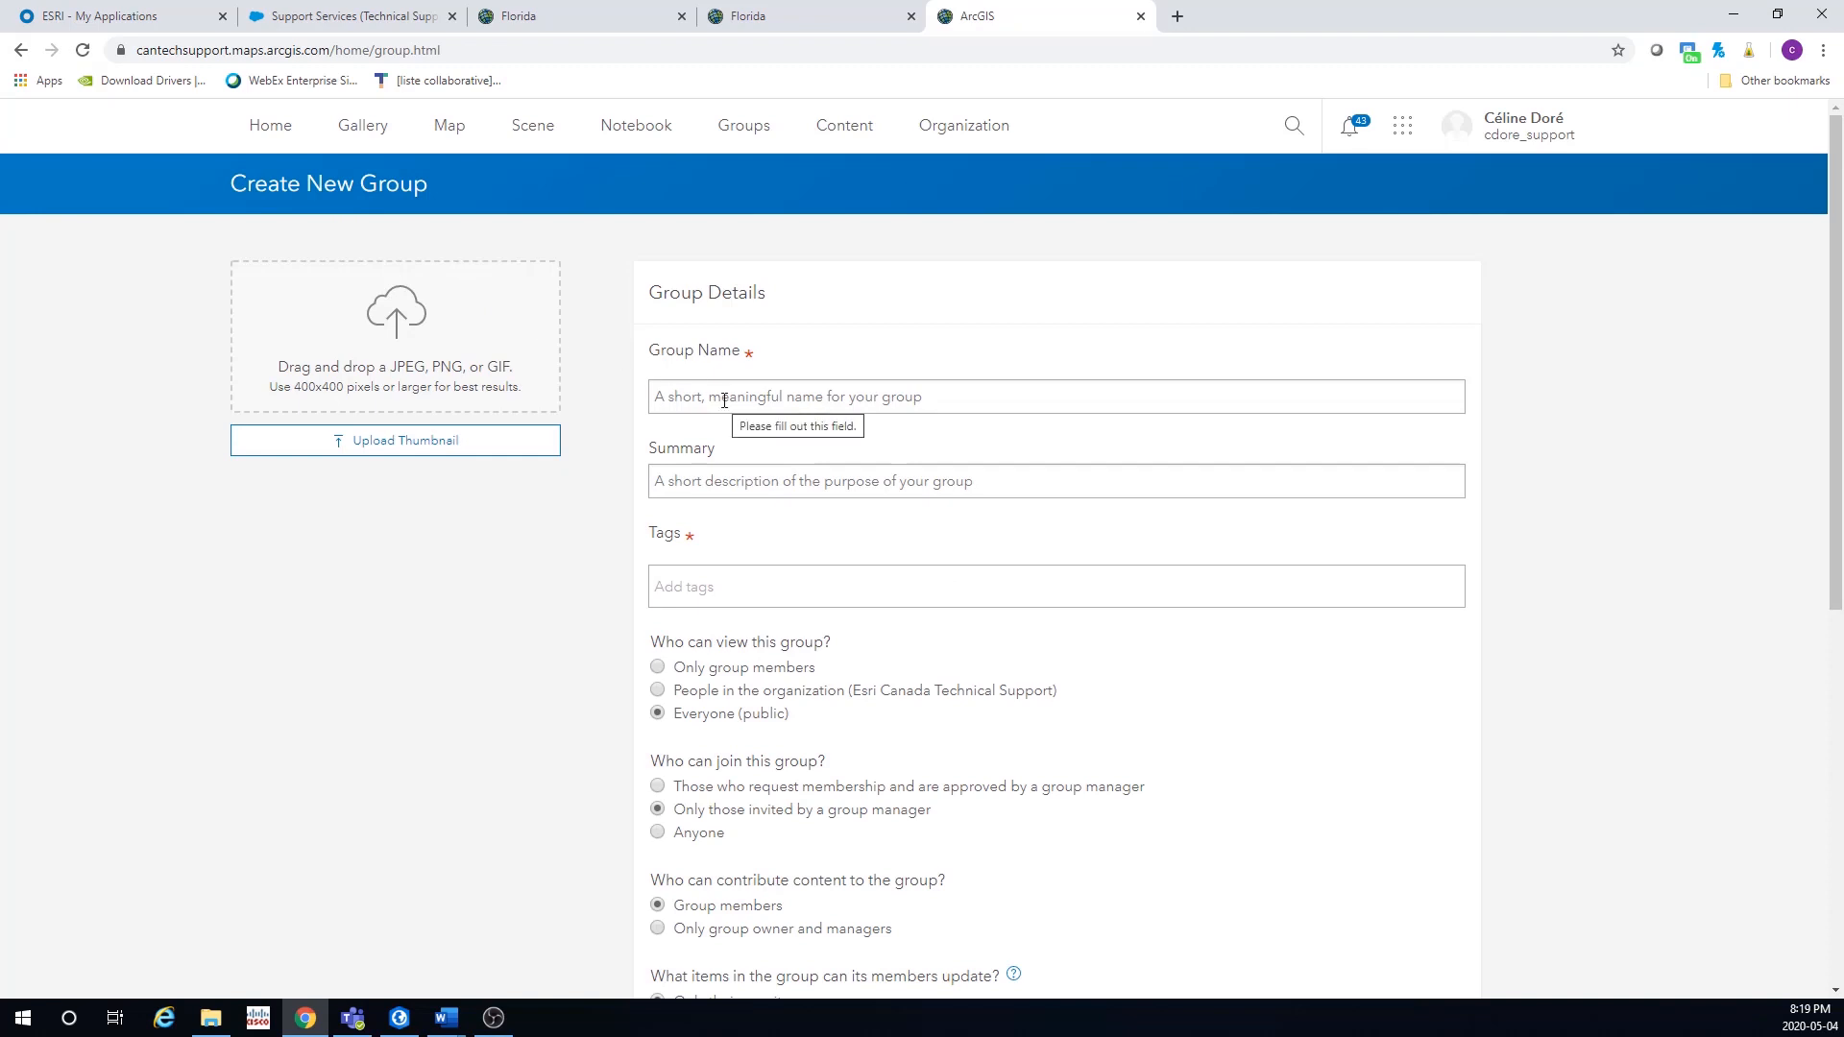
pyautogui.click(1055, 396)
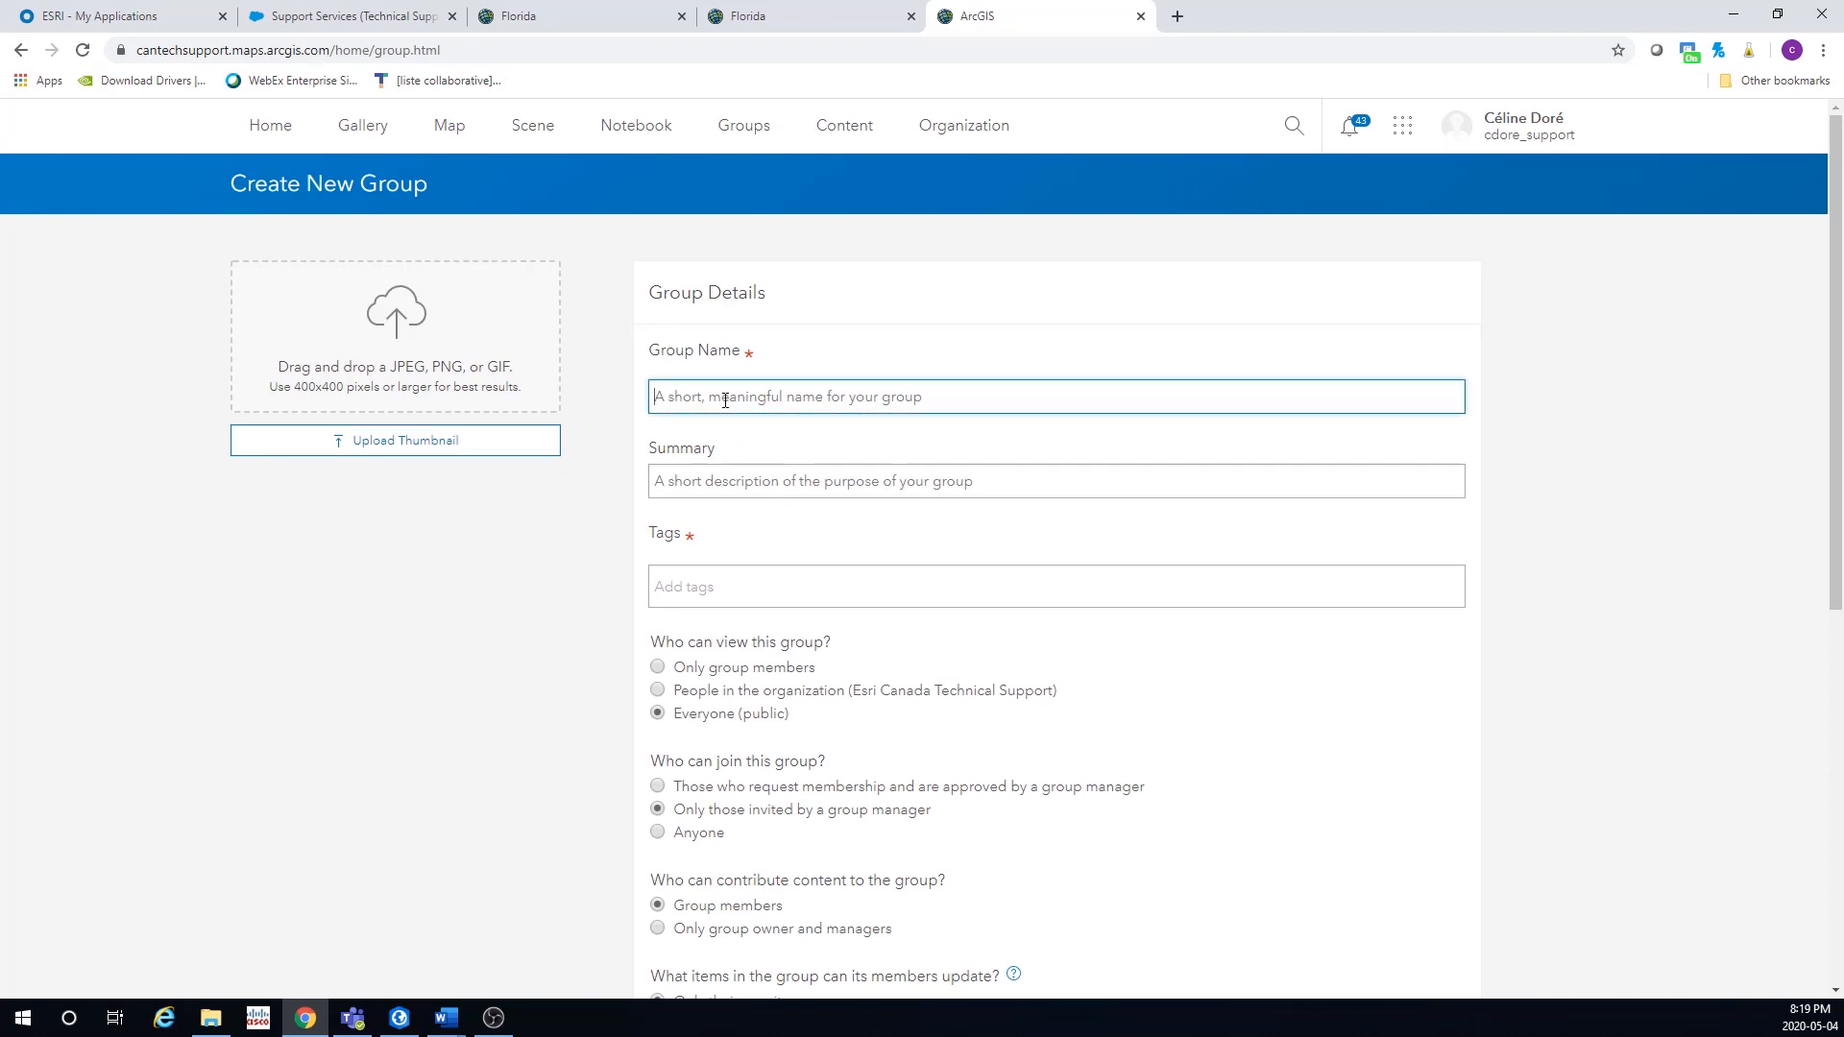
pyautogui.write('H')
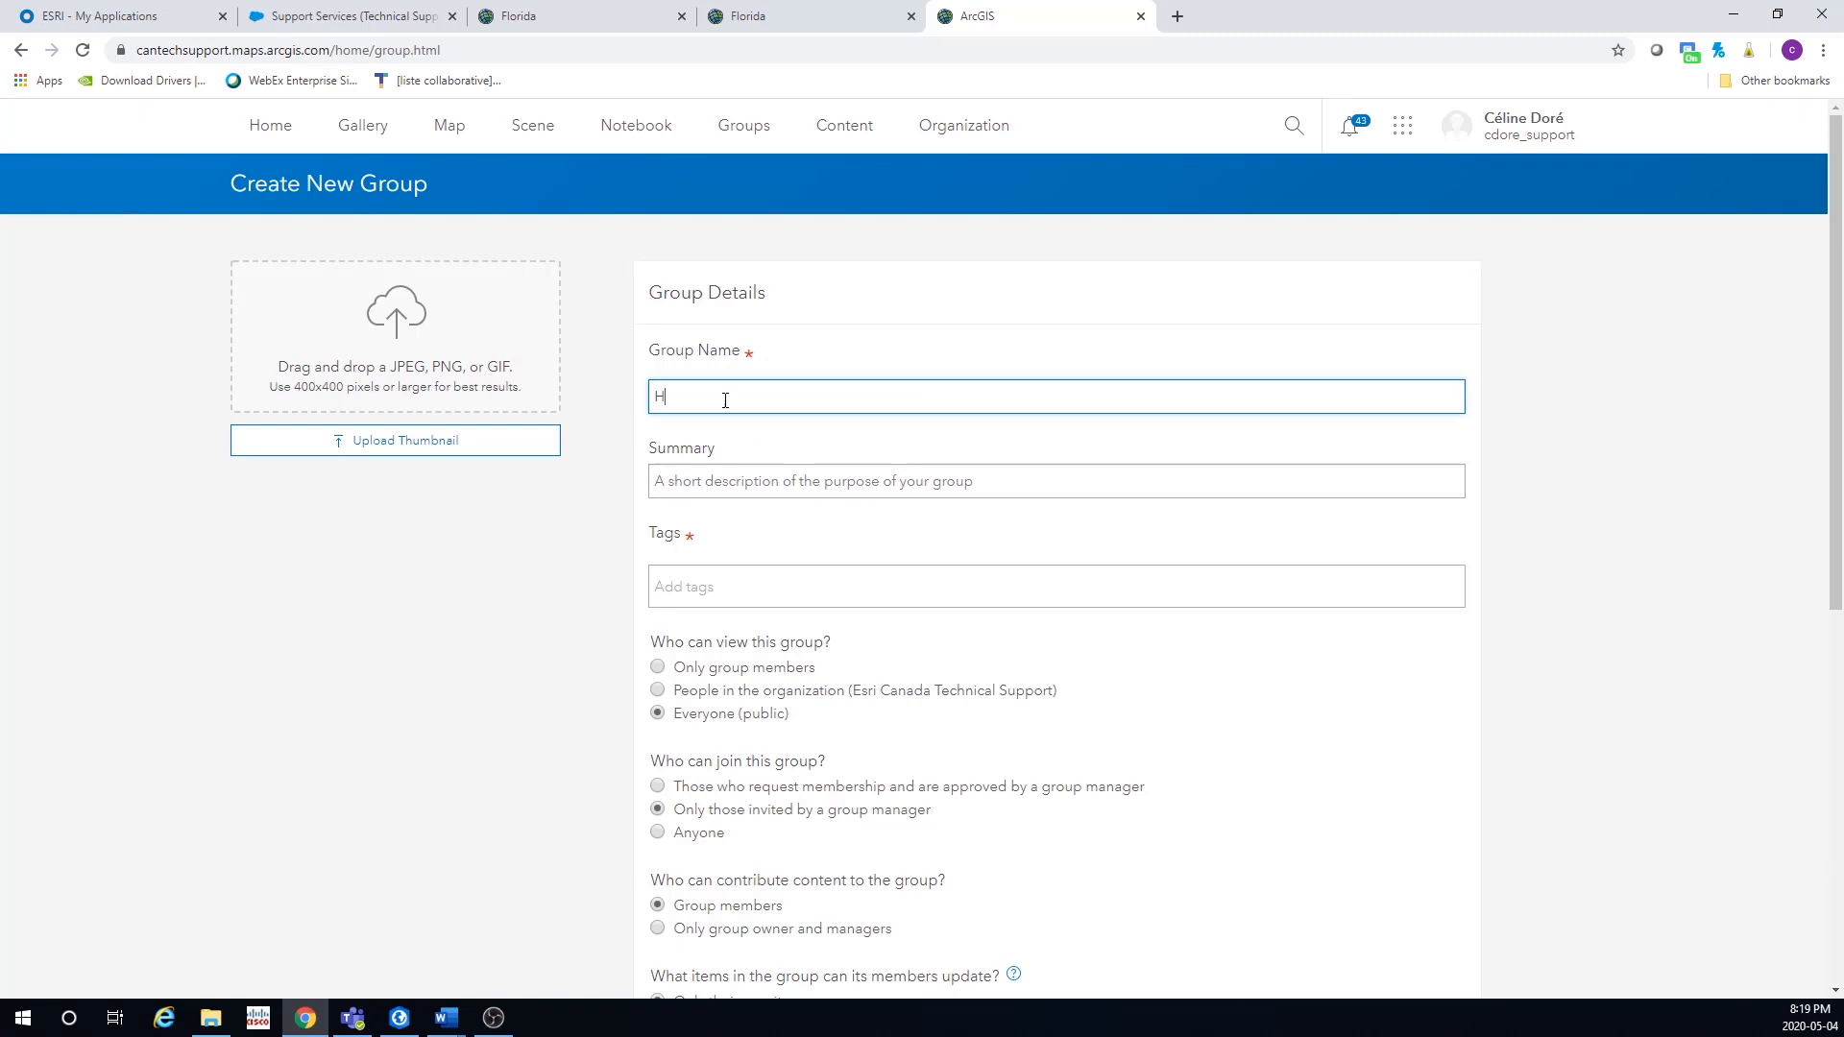
pyautogui.write('ealthCare')
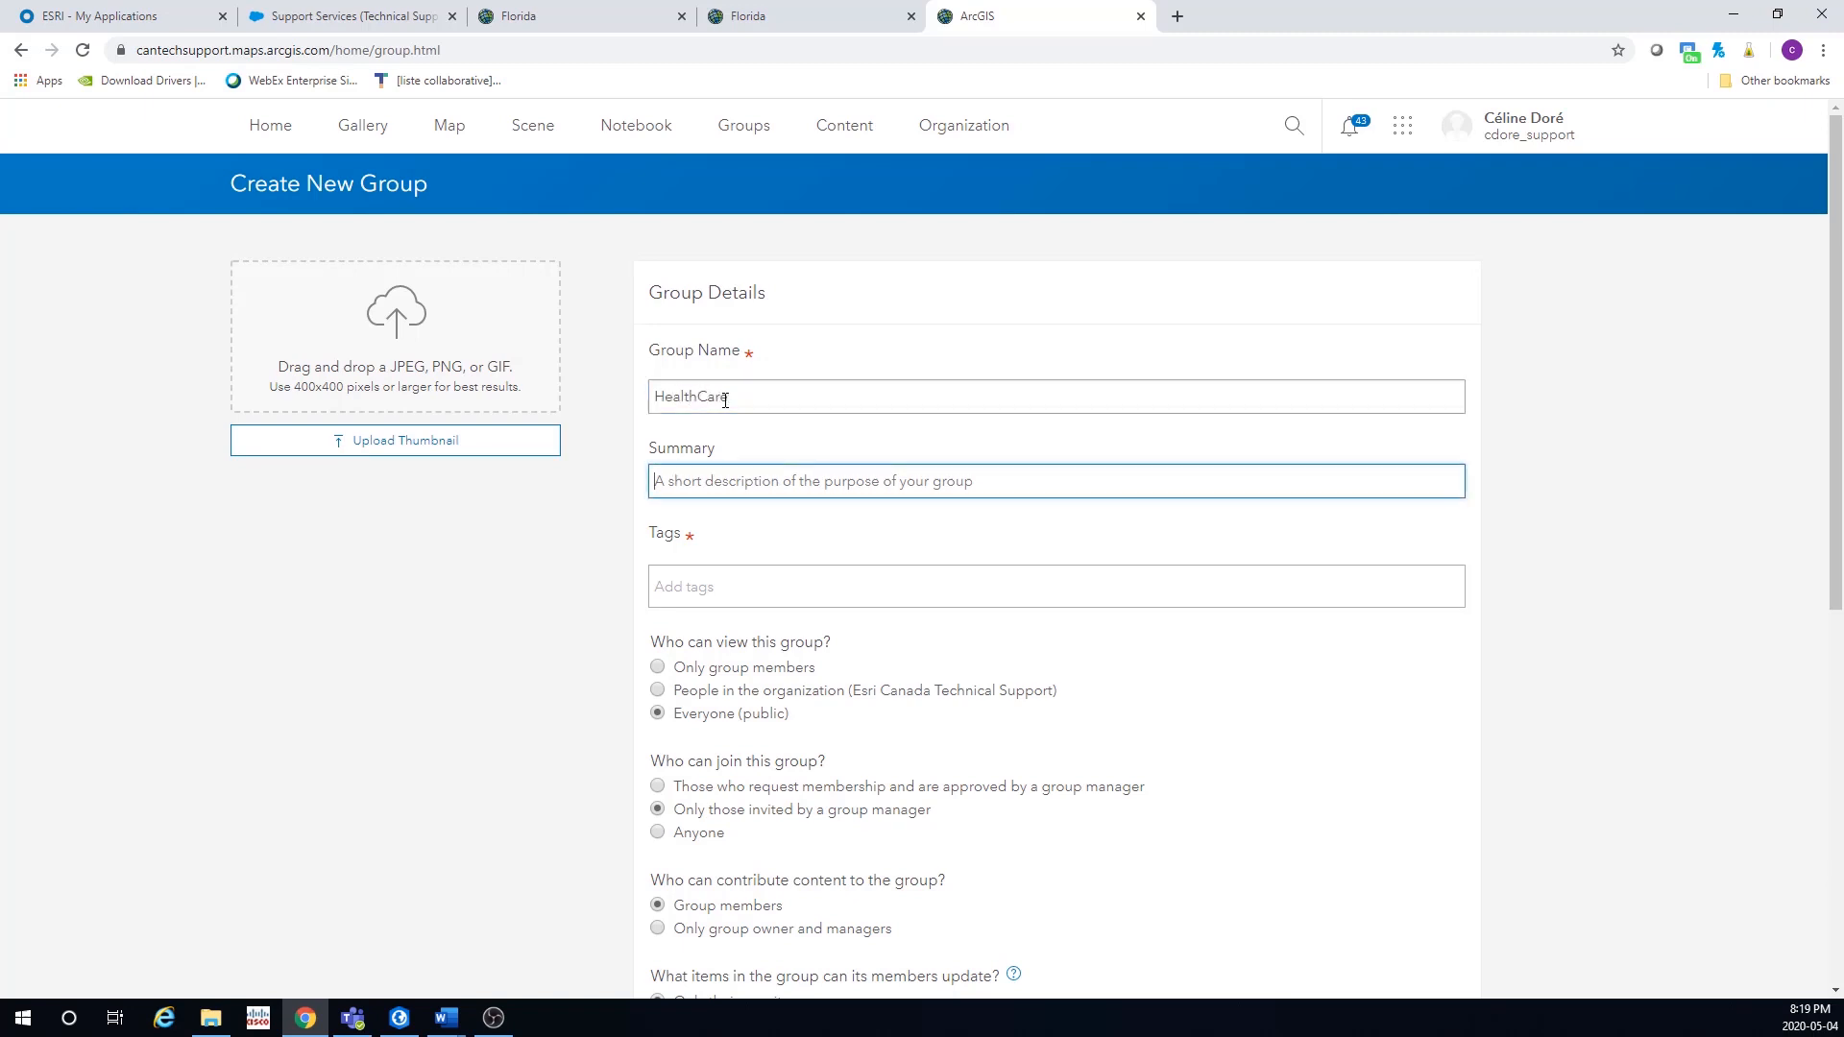
pyautogui.write('Health Care')
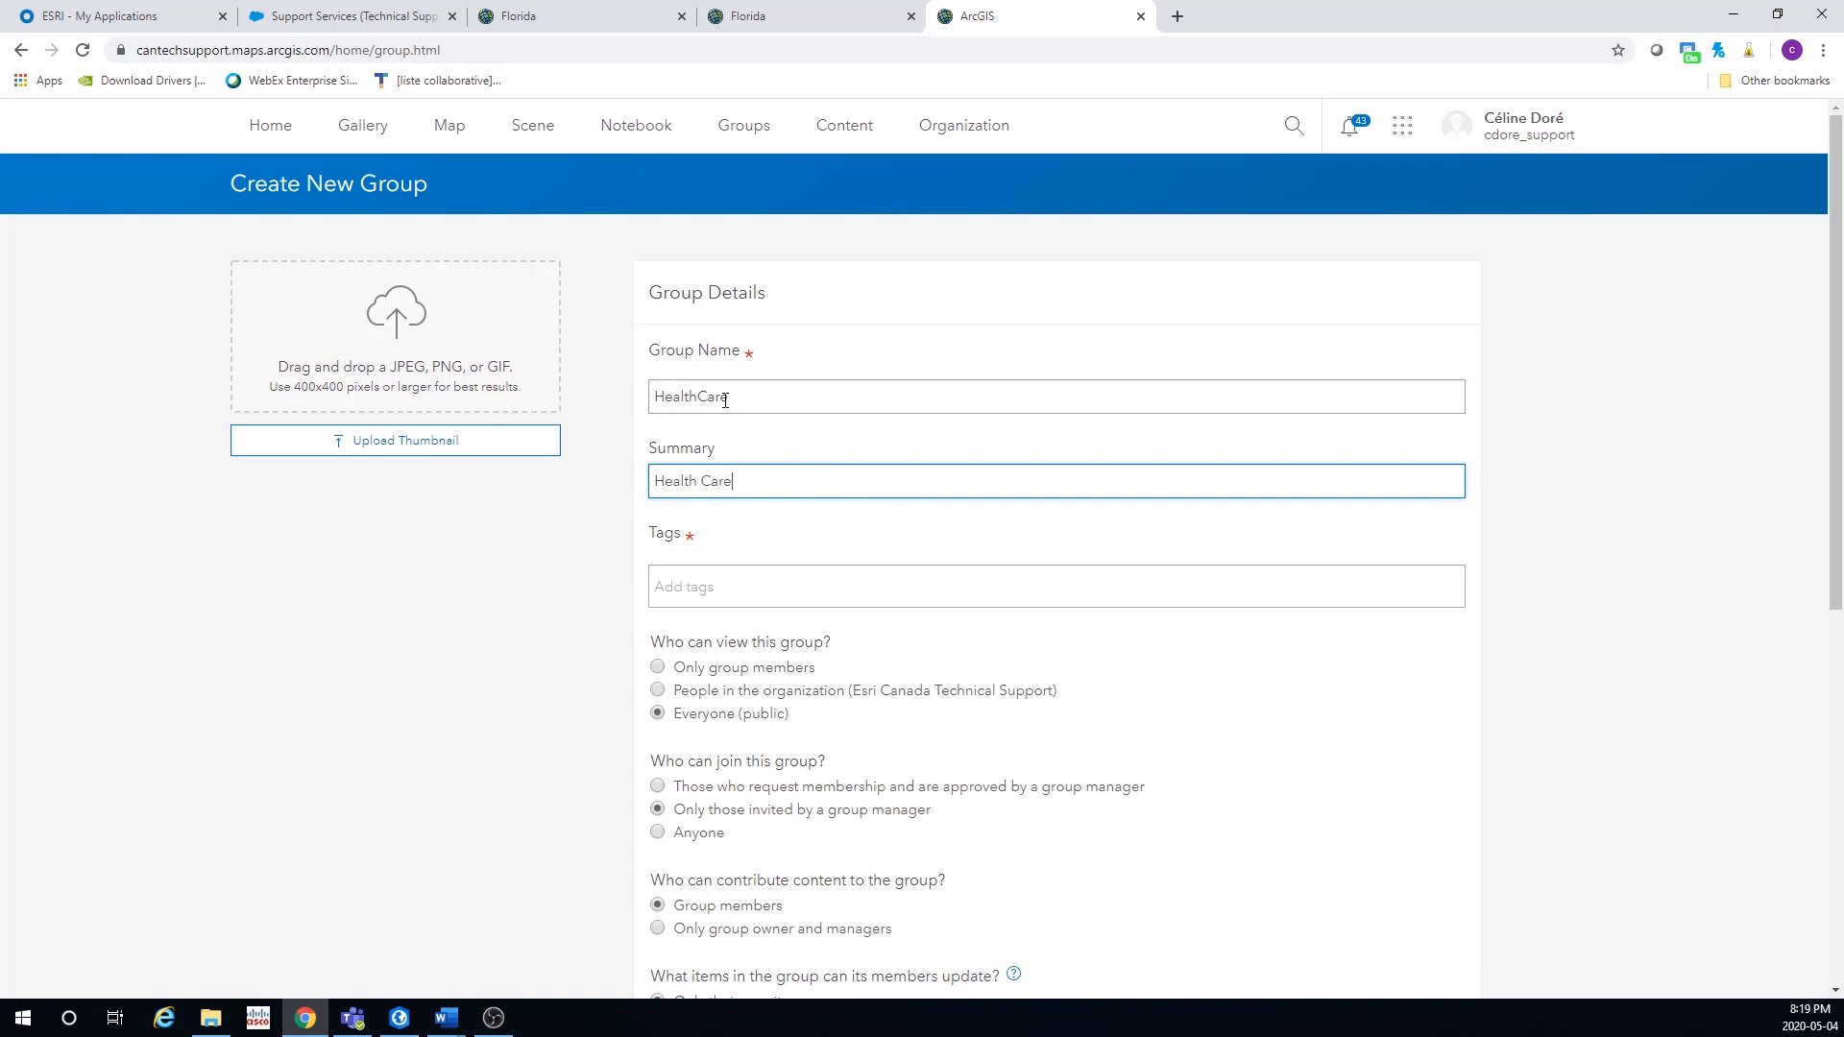
pyautogui.write('for')
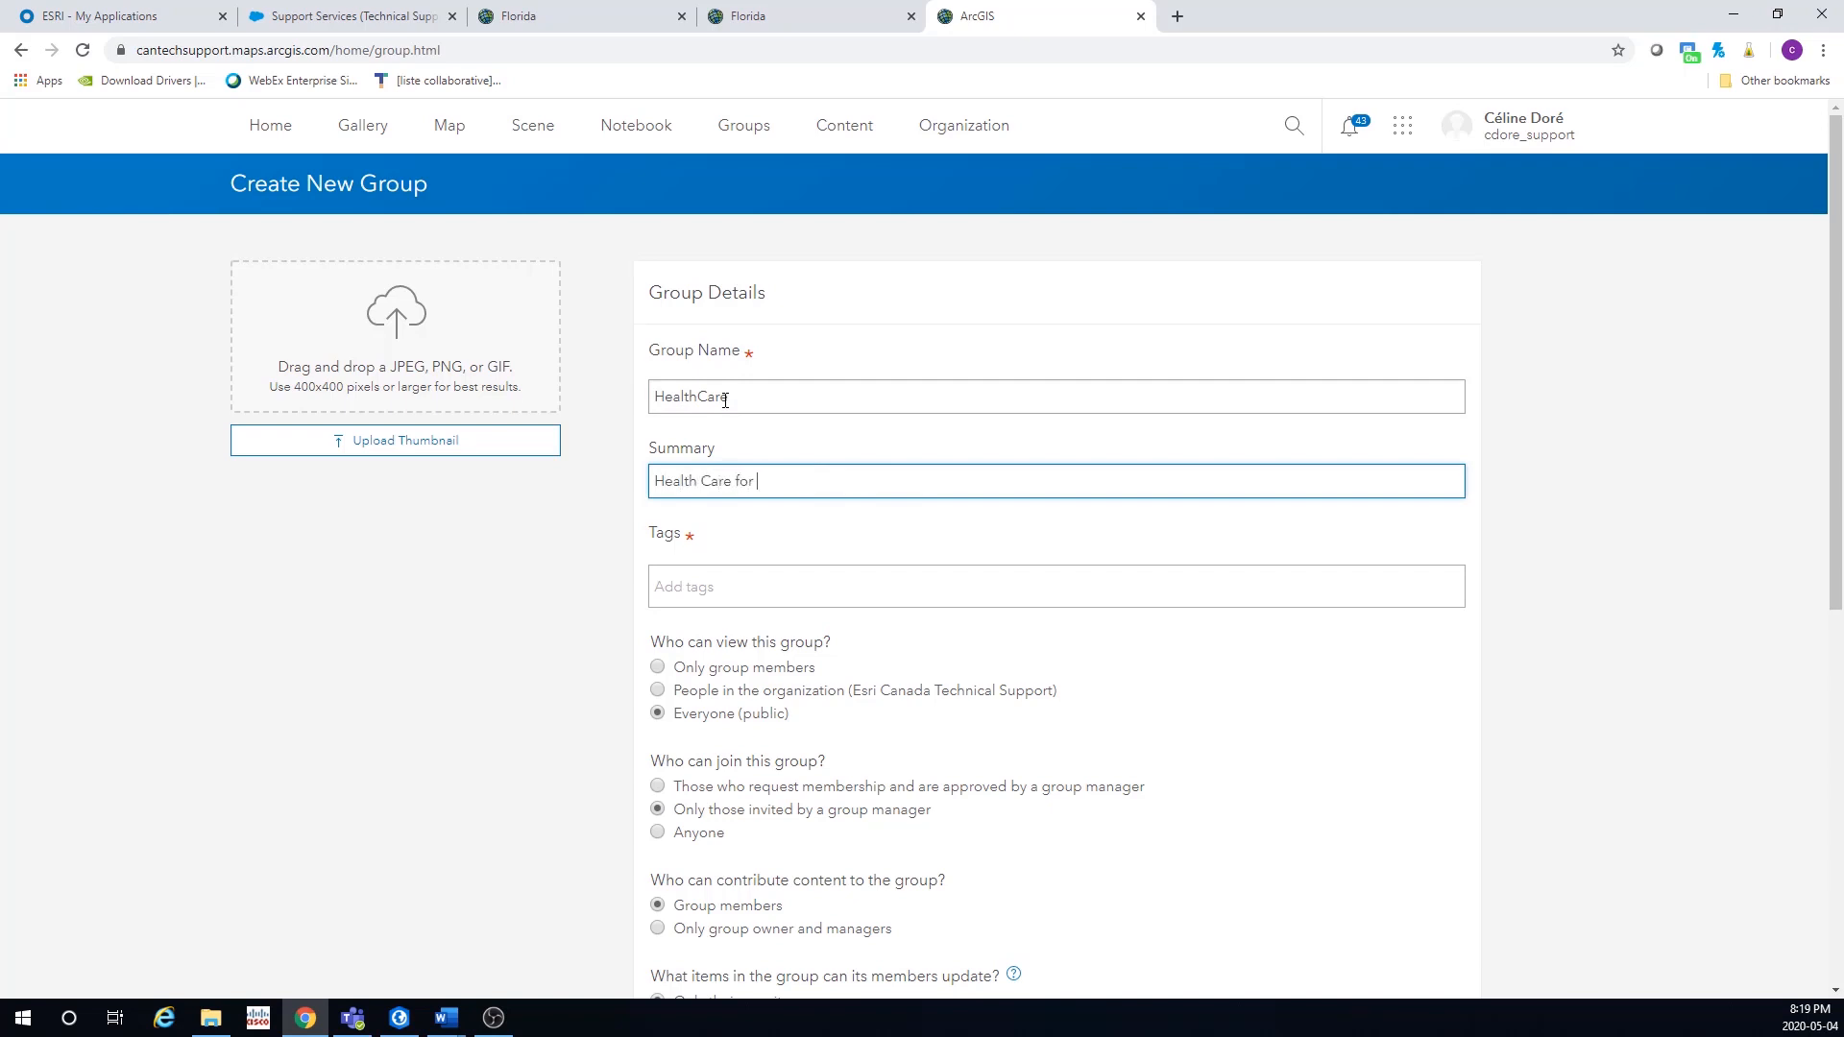
pyautogui.write('Washingth')
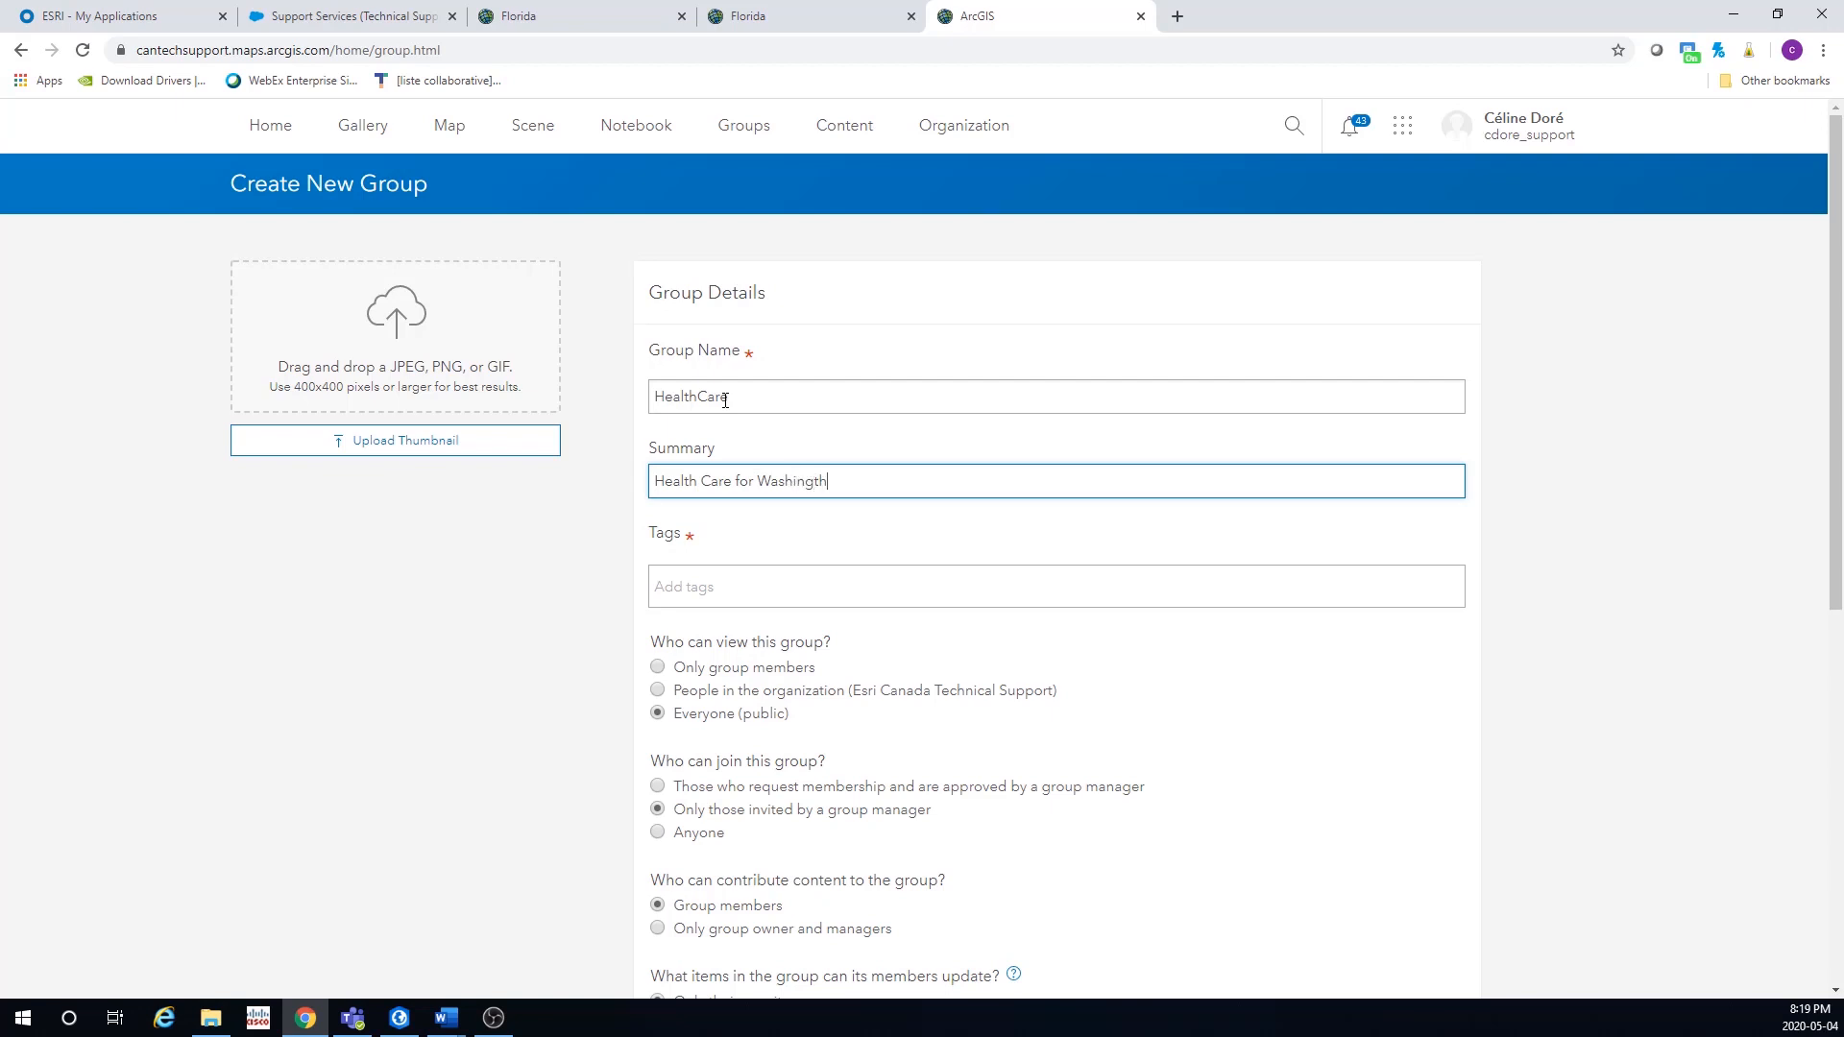
pyautogui.write('on Ste')
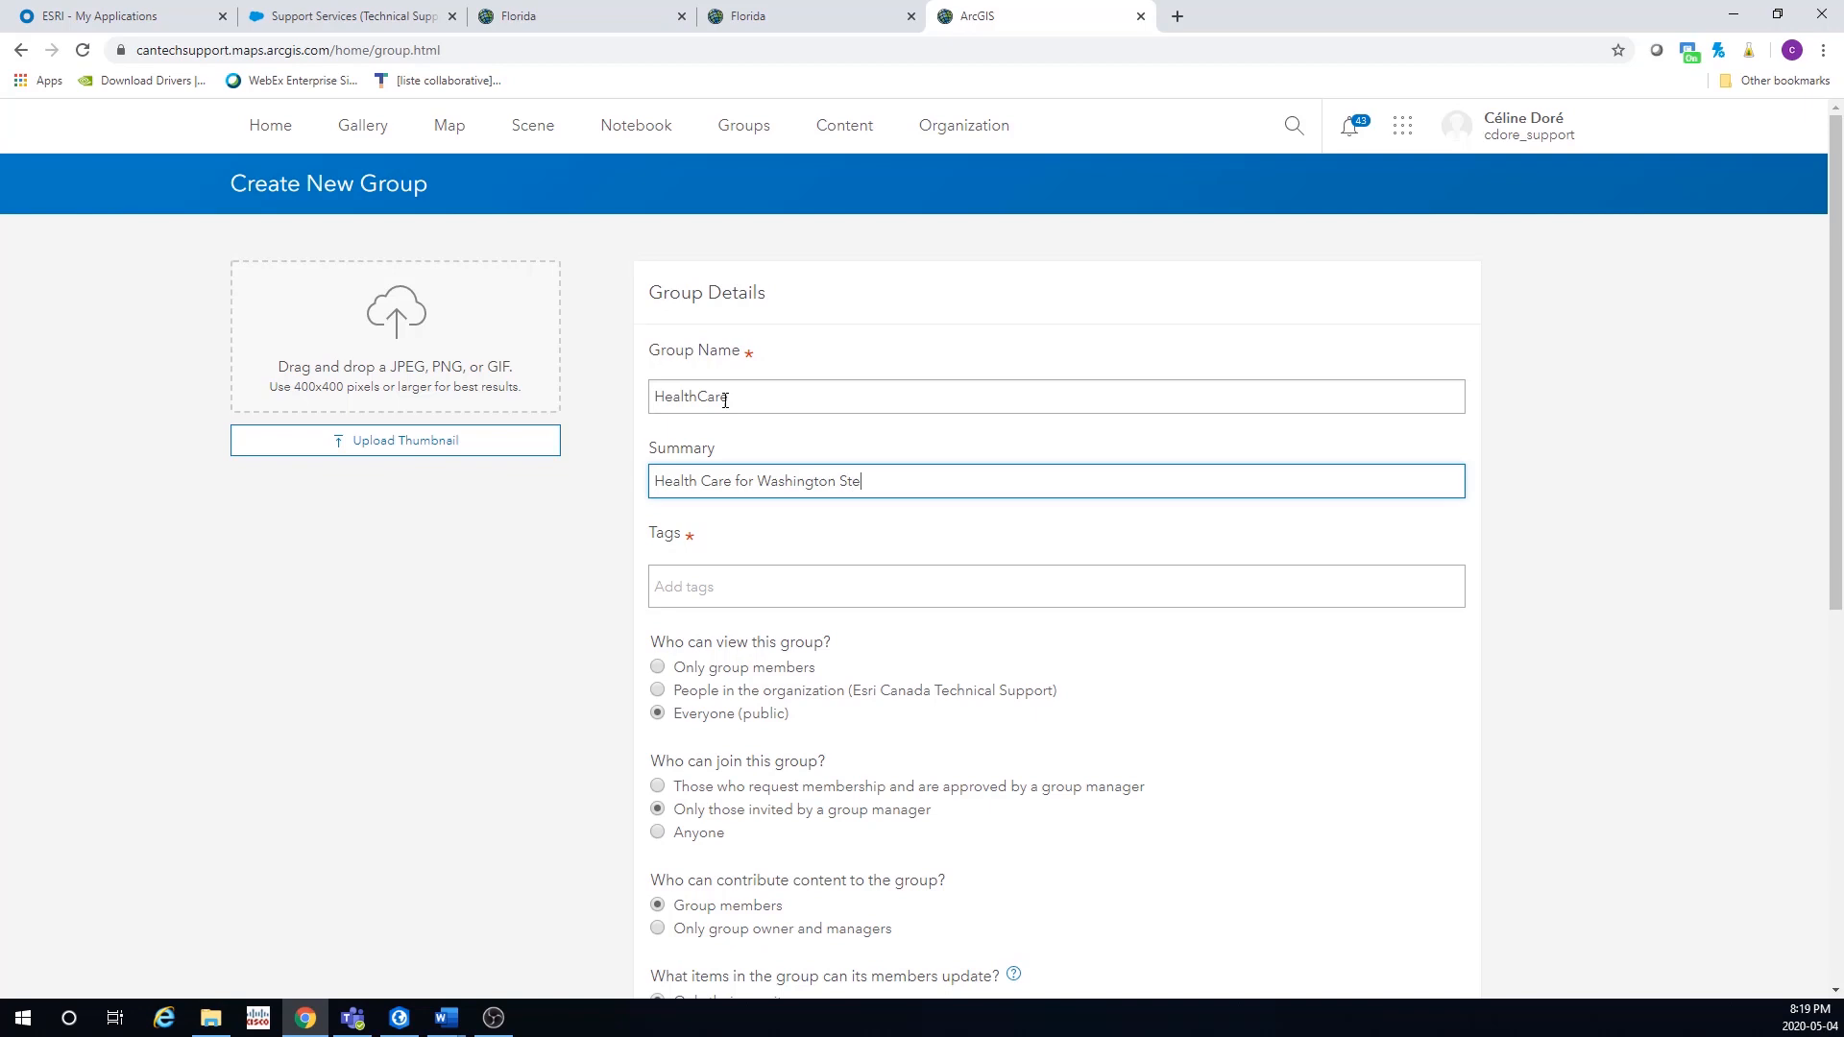
# - Tag the group Health and Safety, limit viewing to group members, and create it
pyautogui.click(1055, 586)
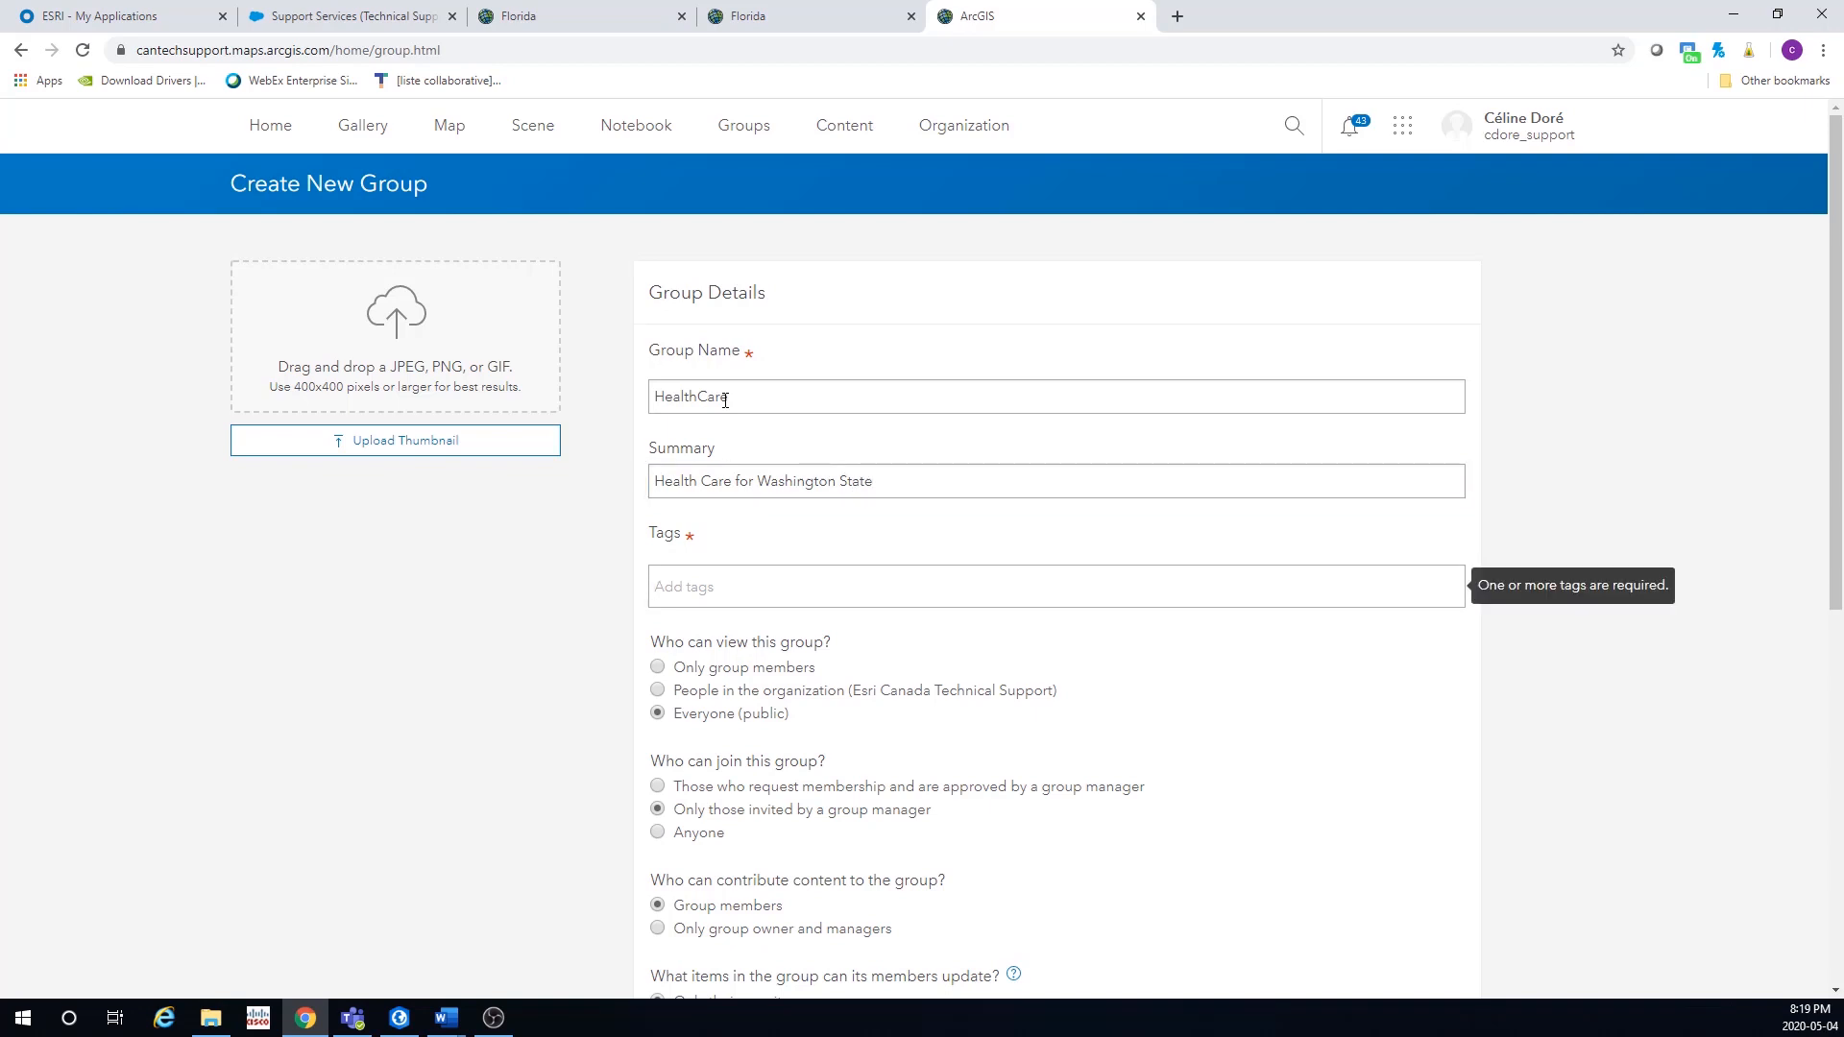
pyautogui.write('health')
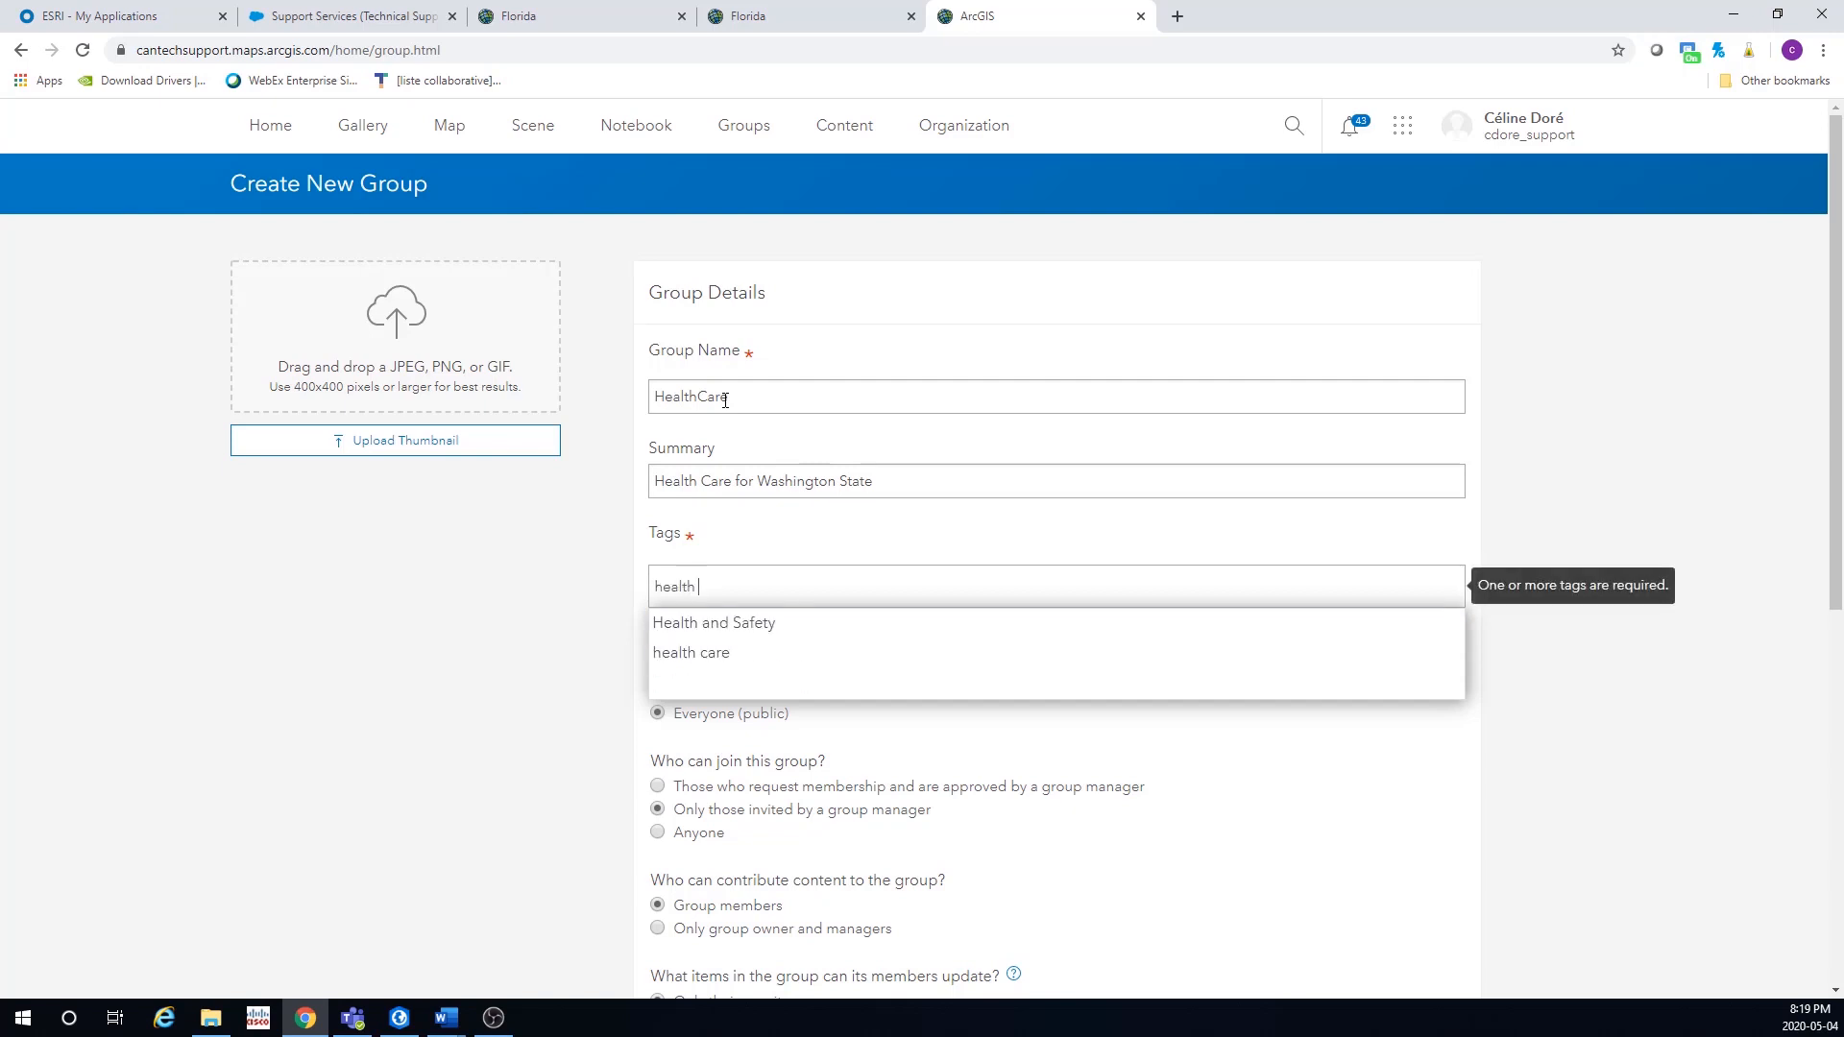
pyautogui.click(712, 622)
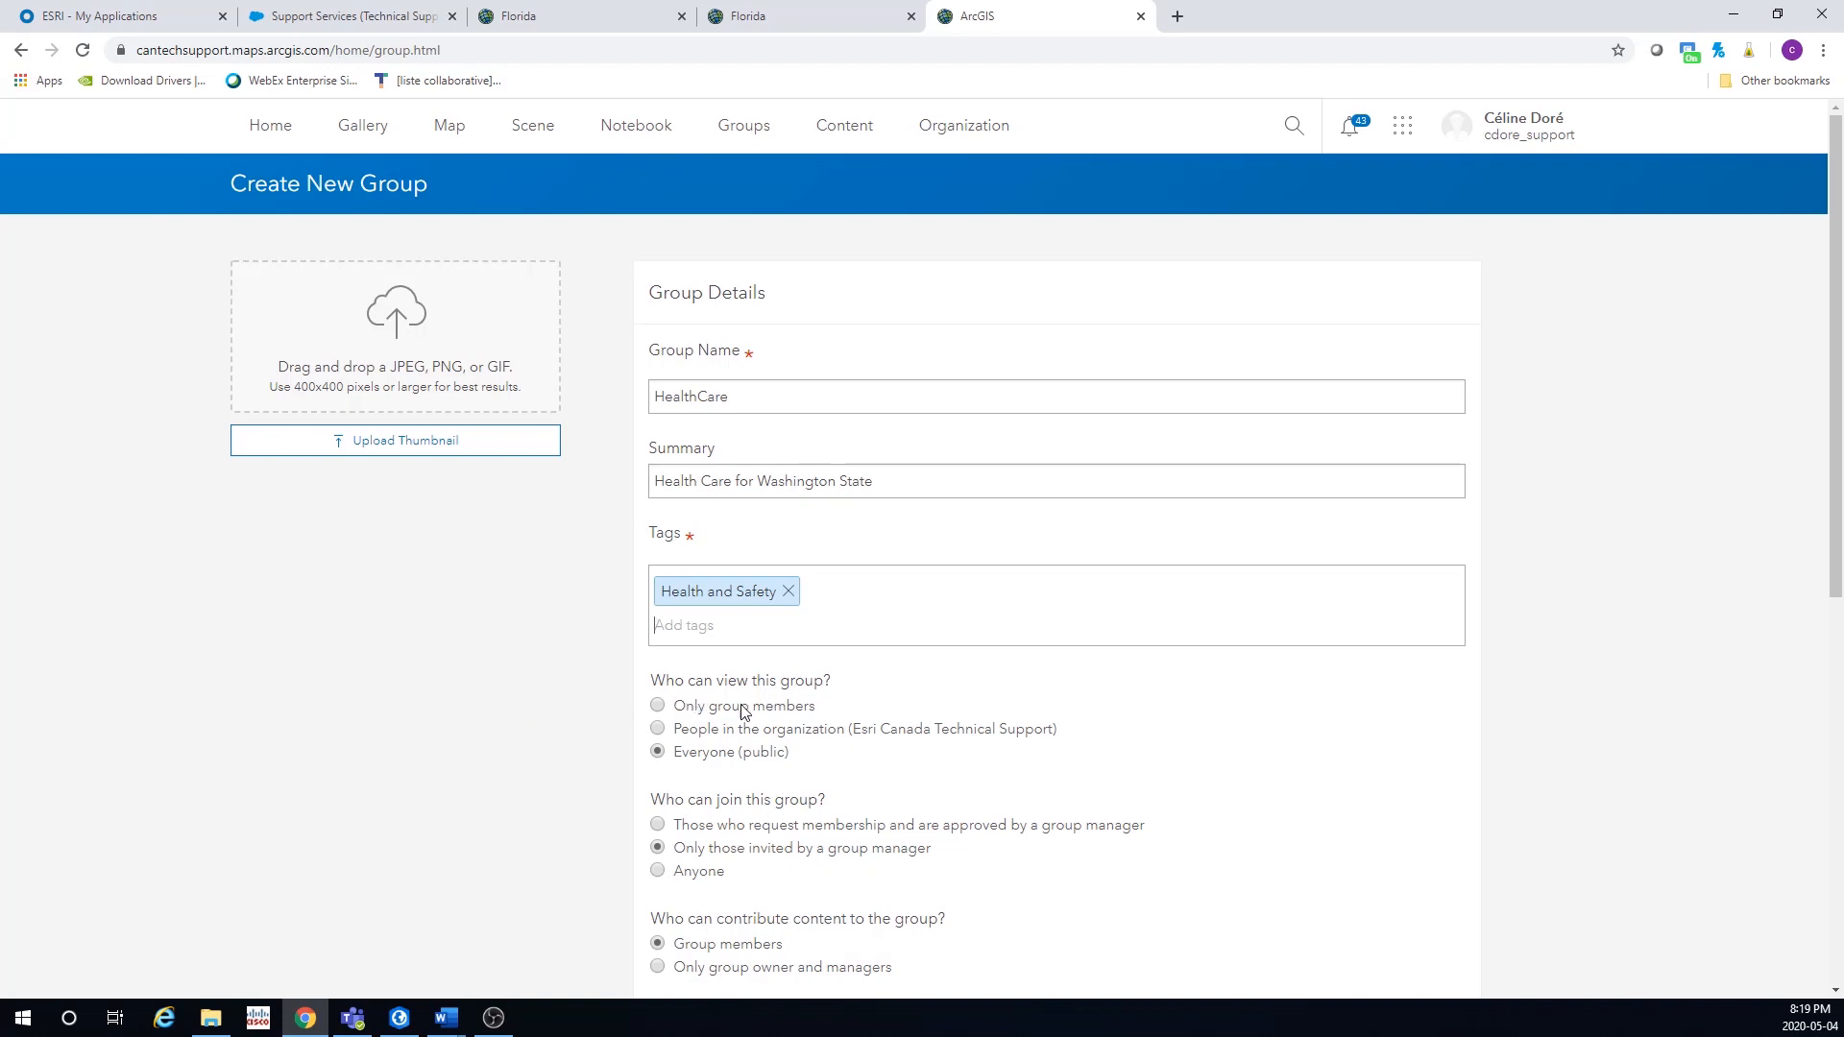
pyautogui.click(657, 706)
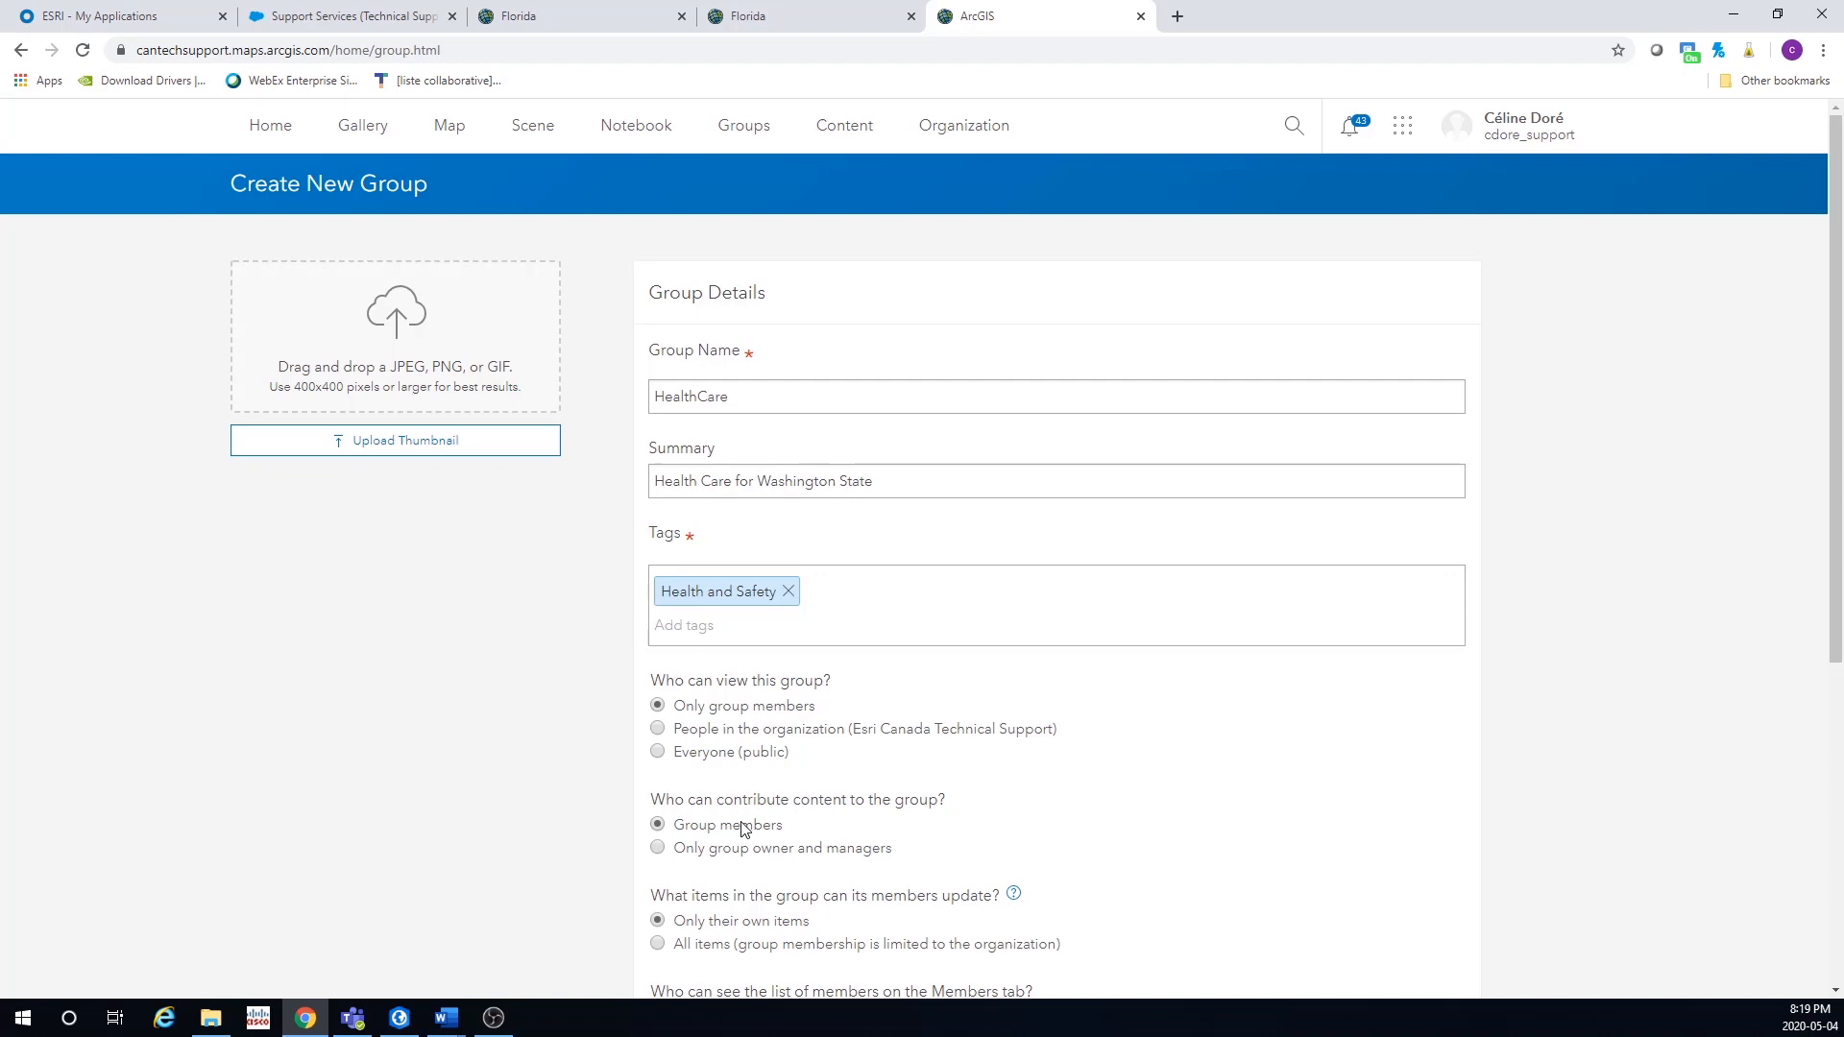
pyautogui.scroll(-3)
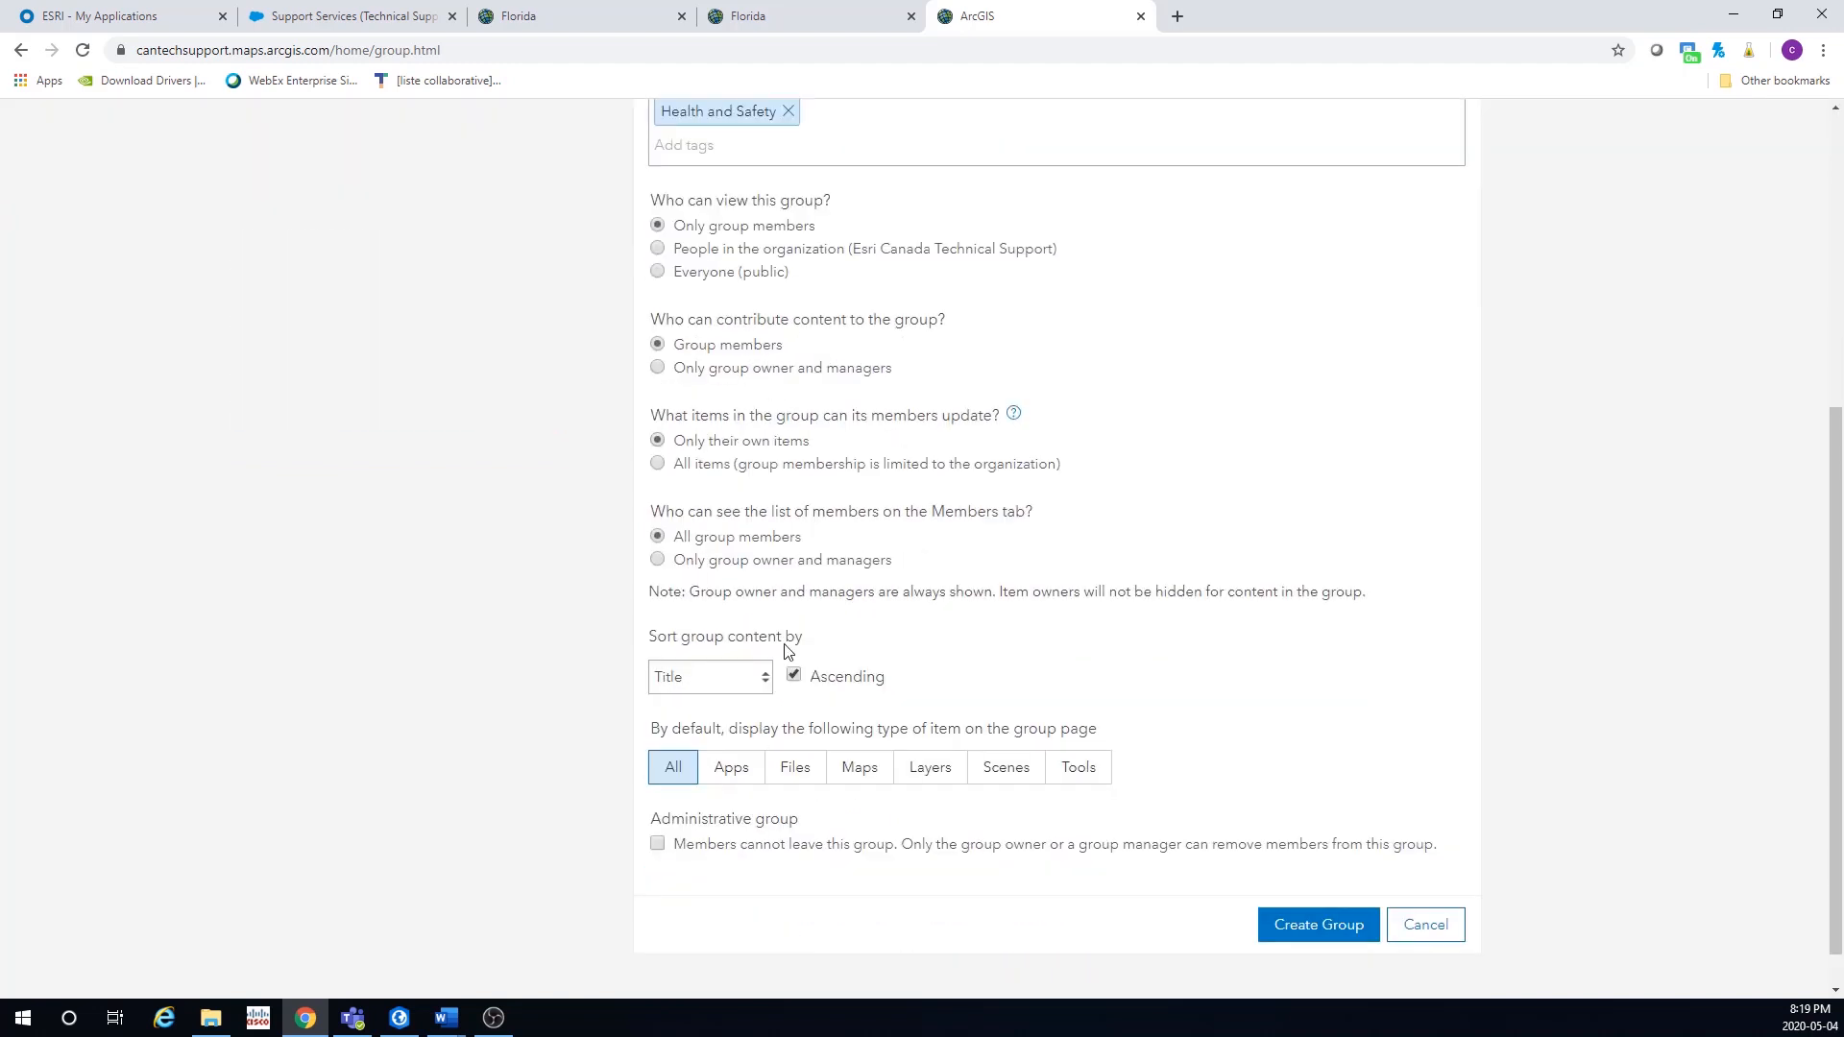
pyautogui.click(1317, 924)
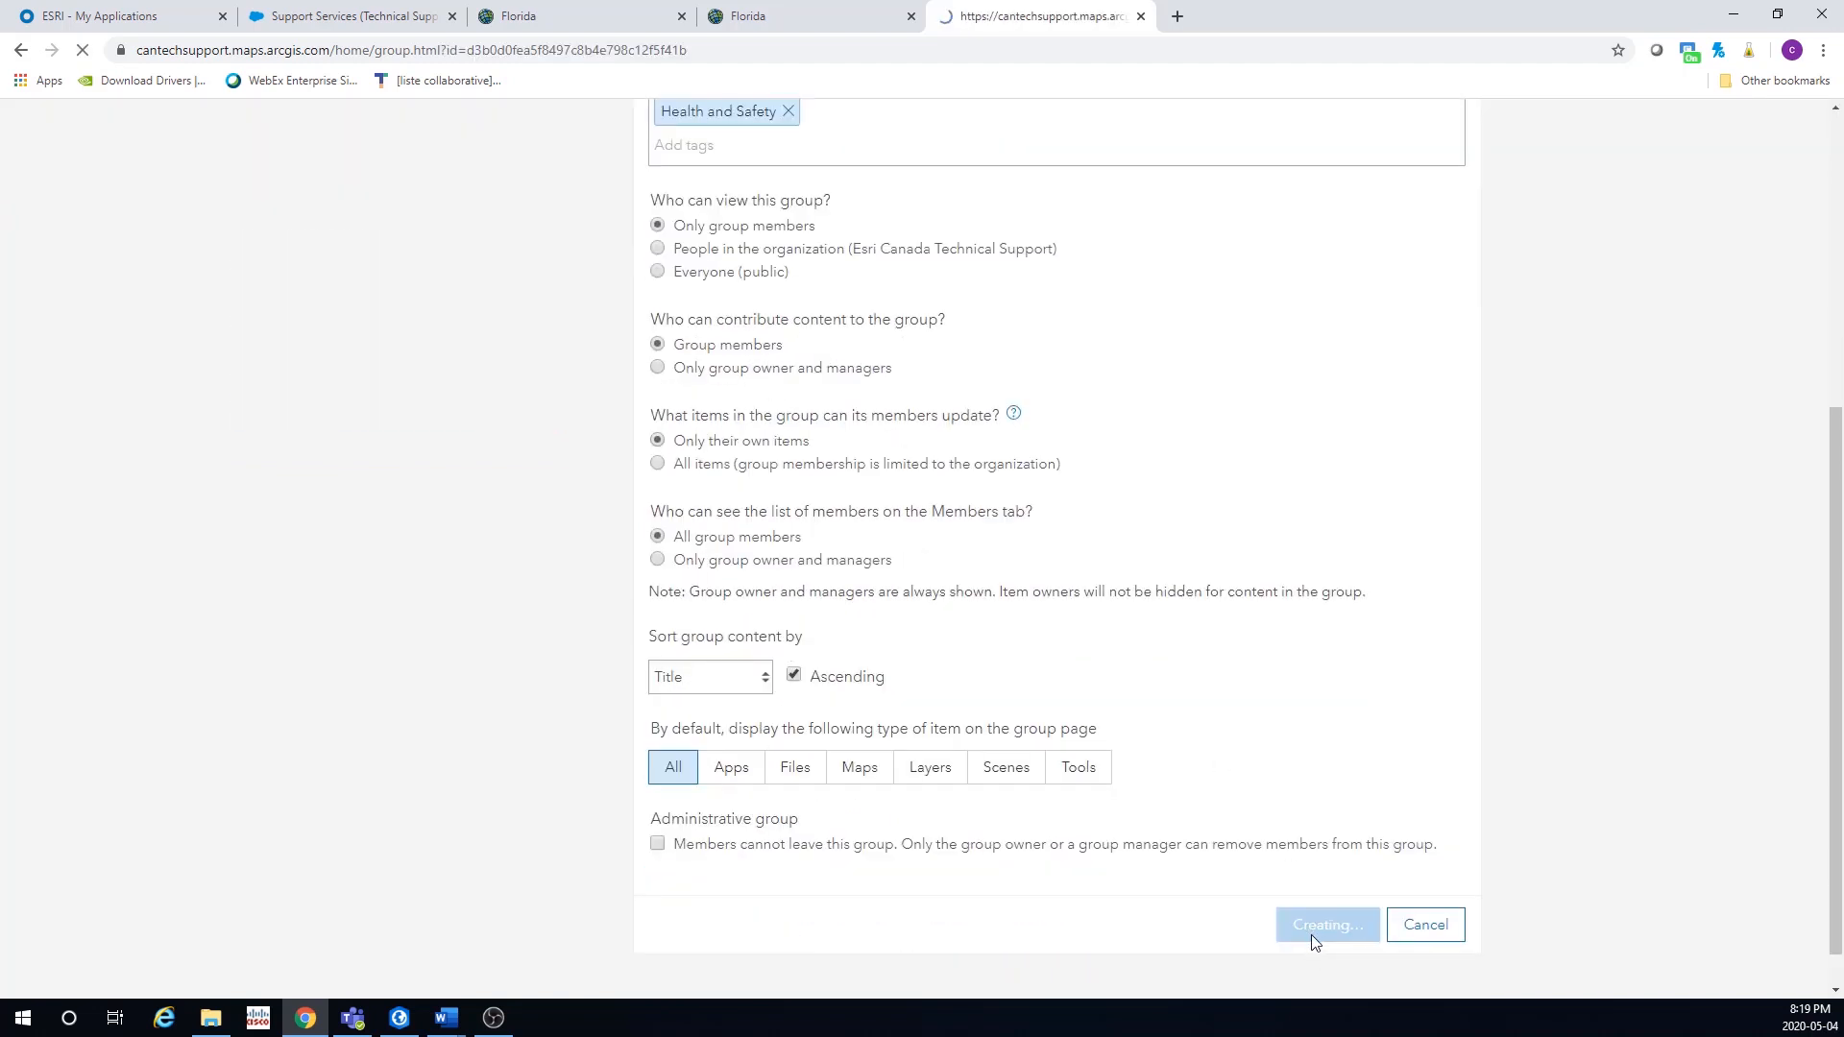
pyautogui.click(1327, 924)
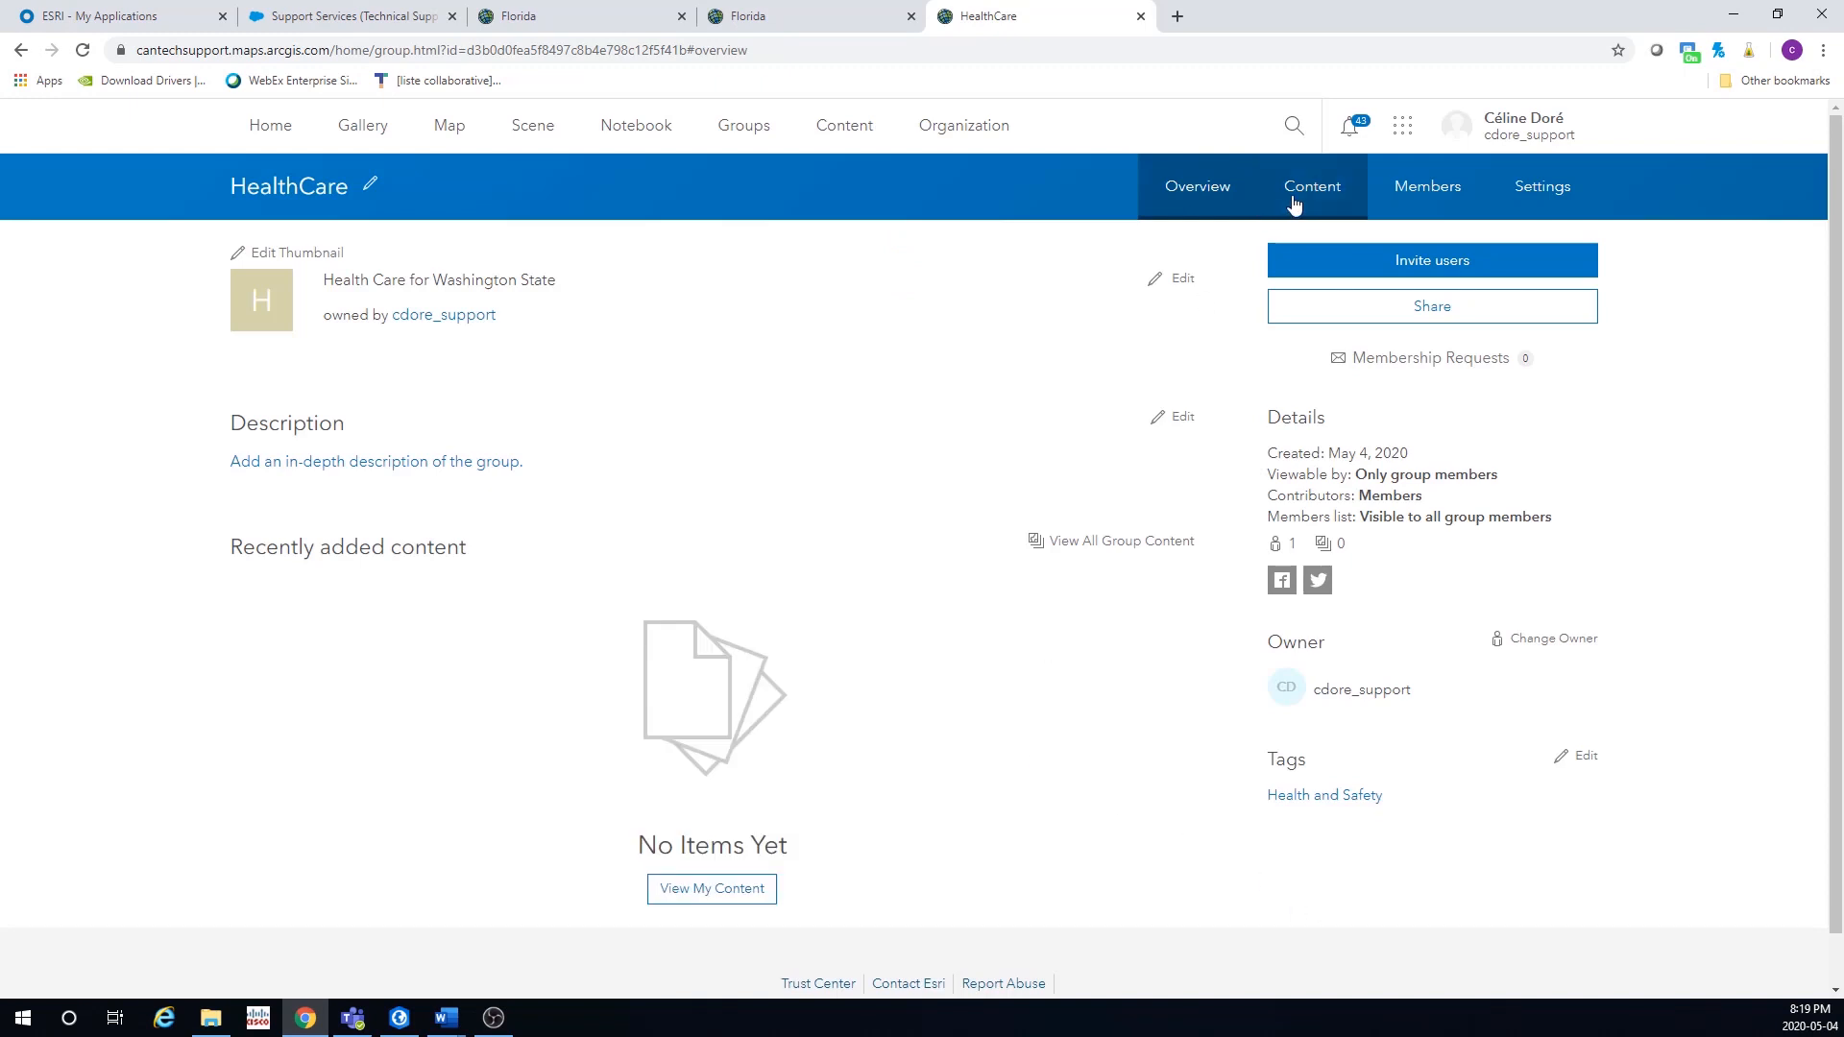
pyautogui.click(1431, 260)
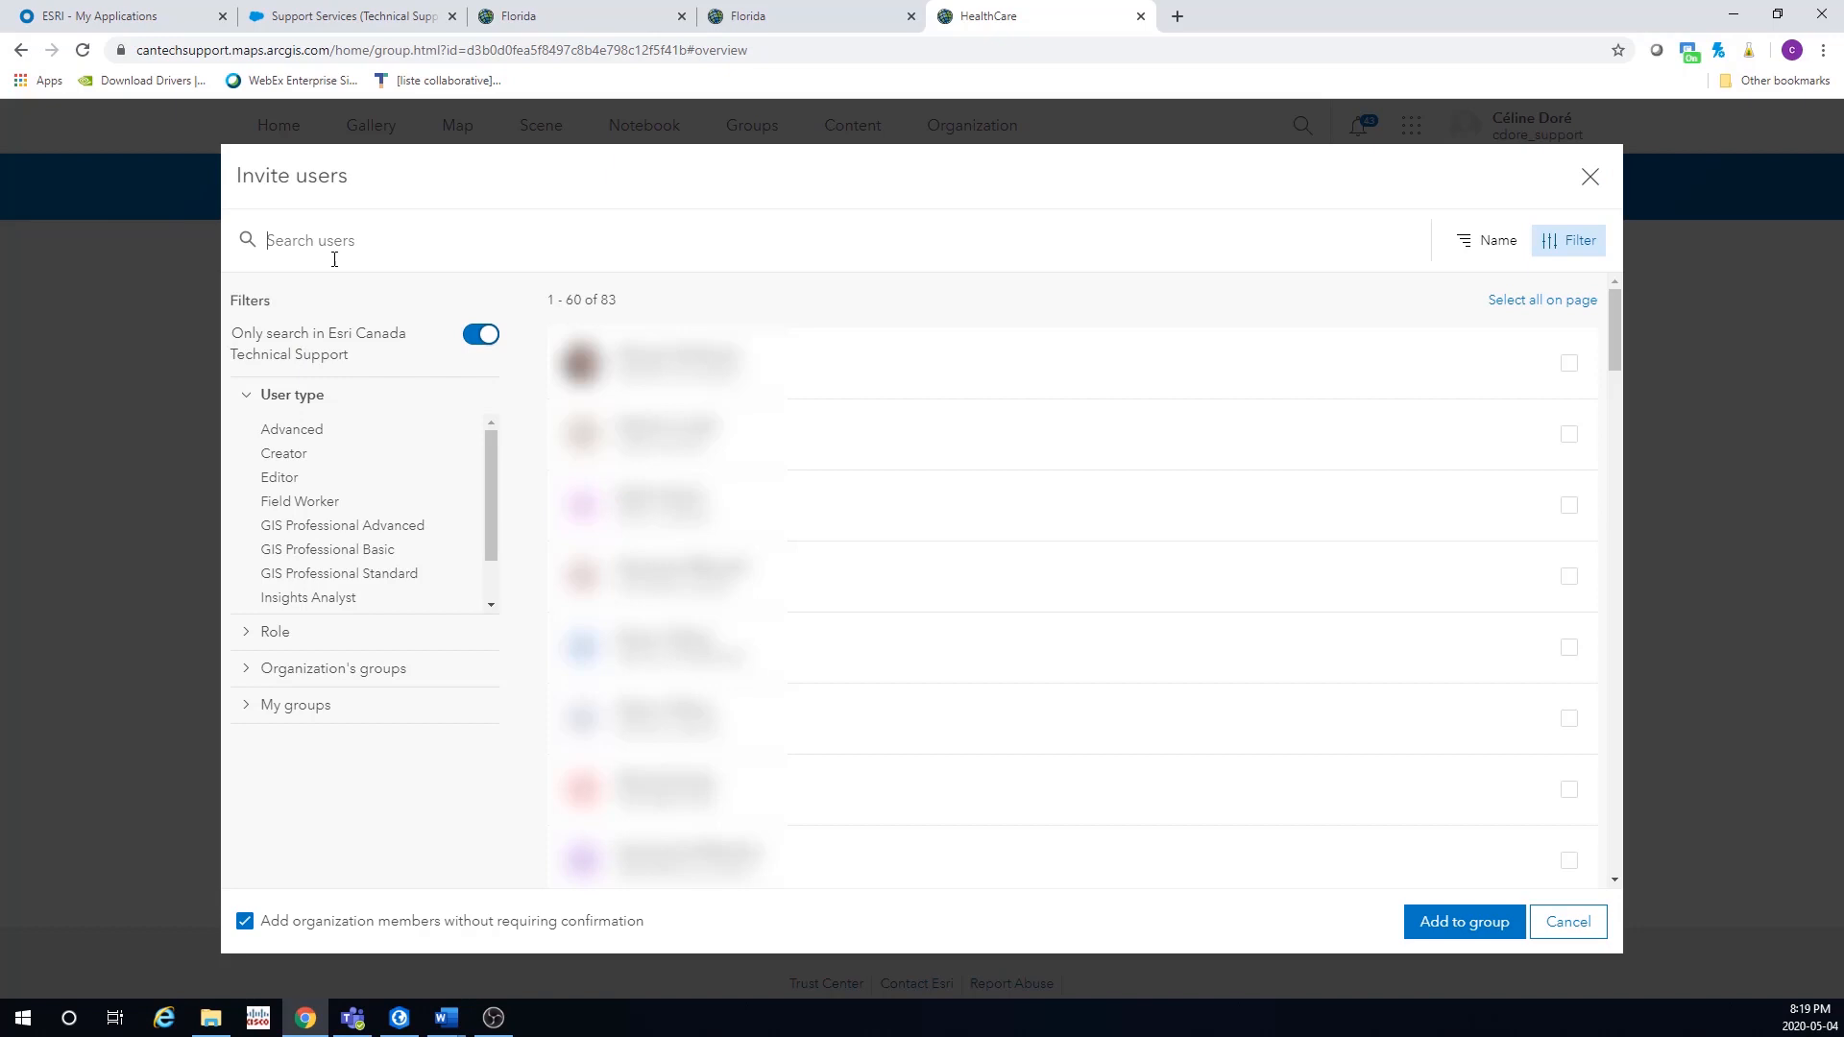
pyautogui.click(481, 334)
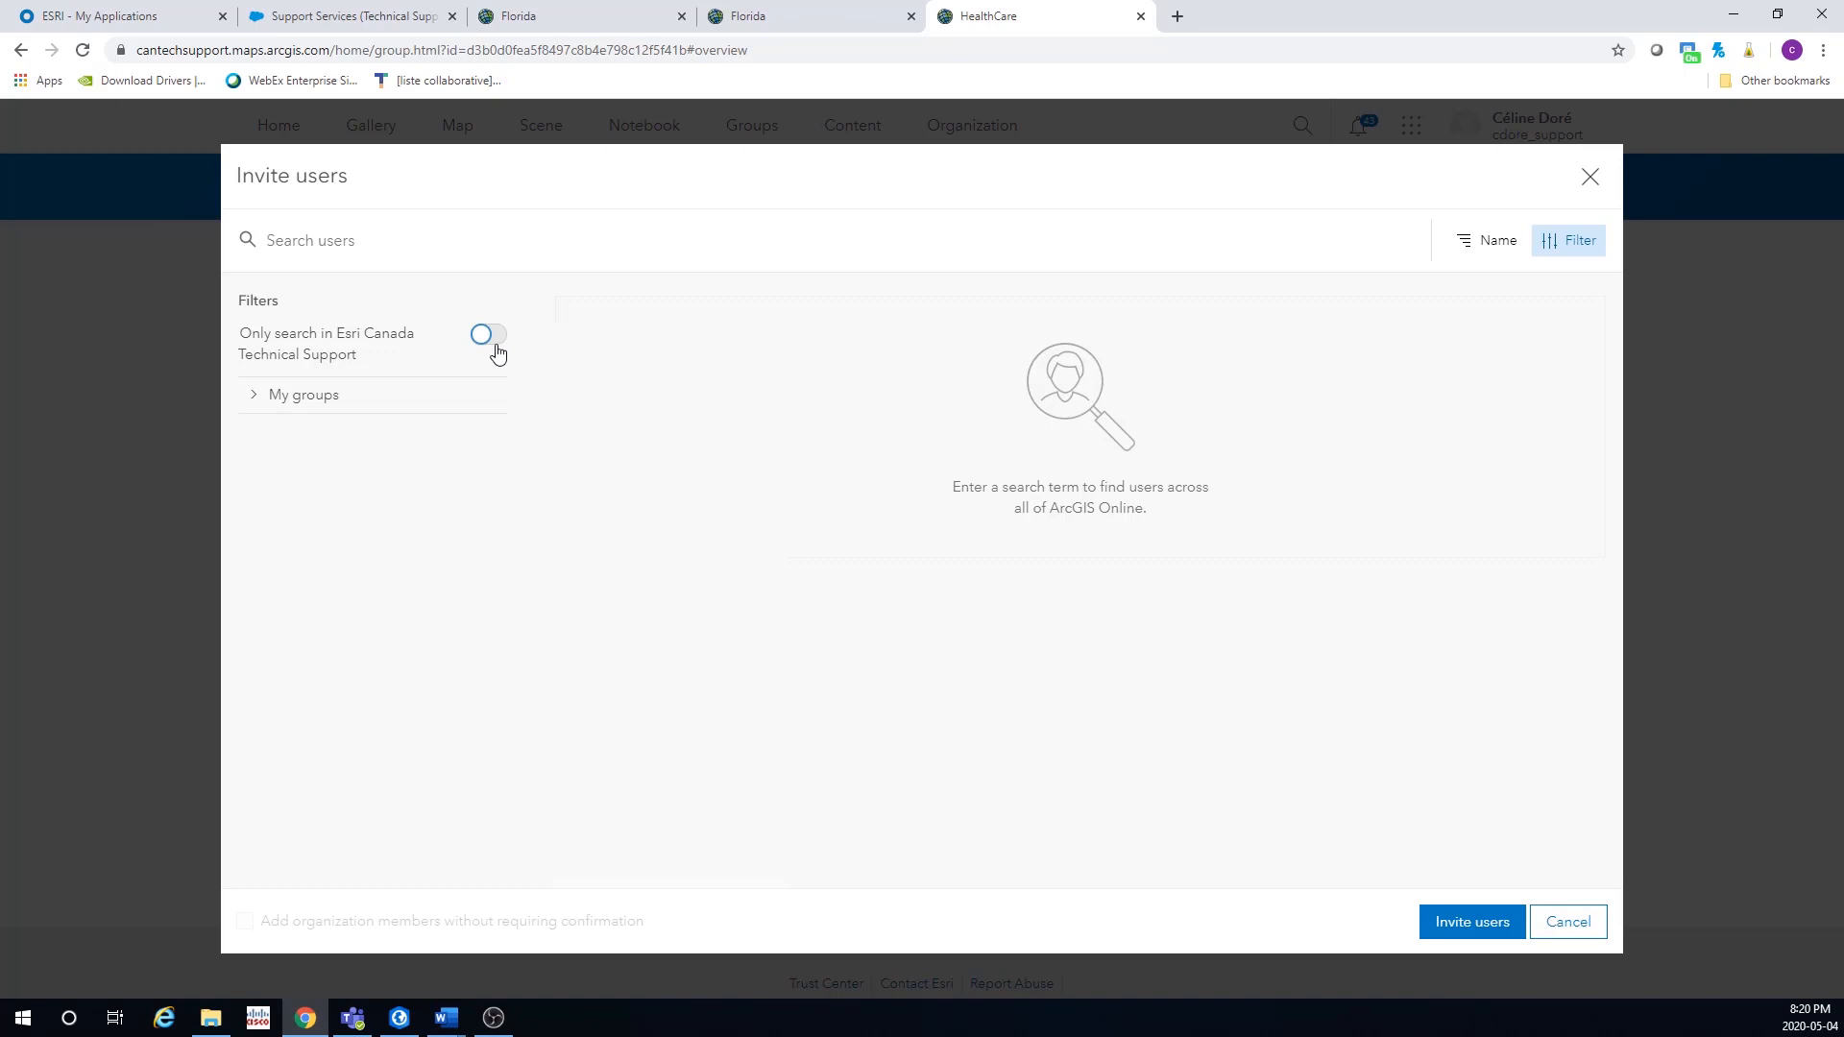
pyautogui.click(481, 335)
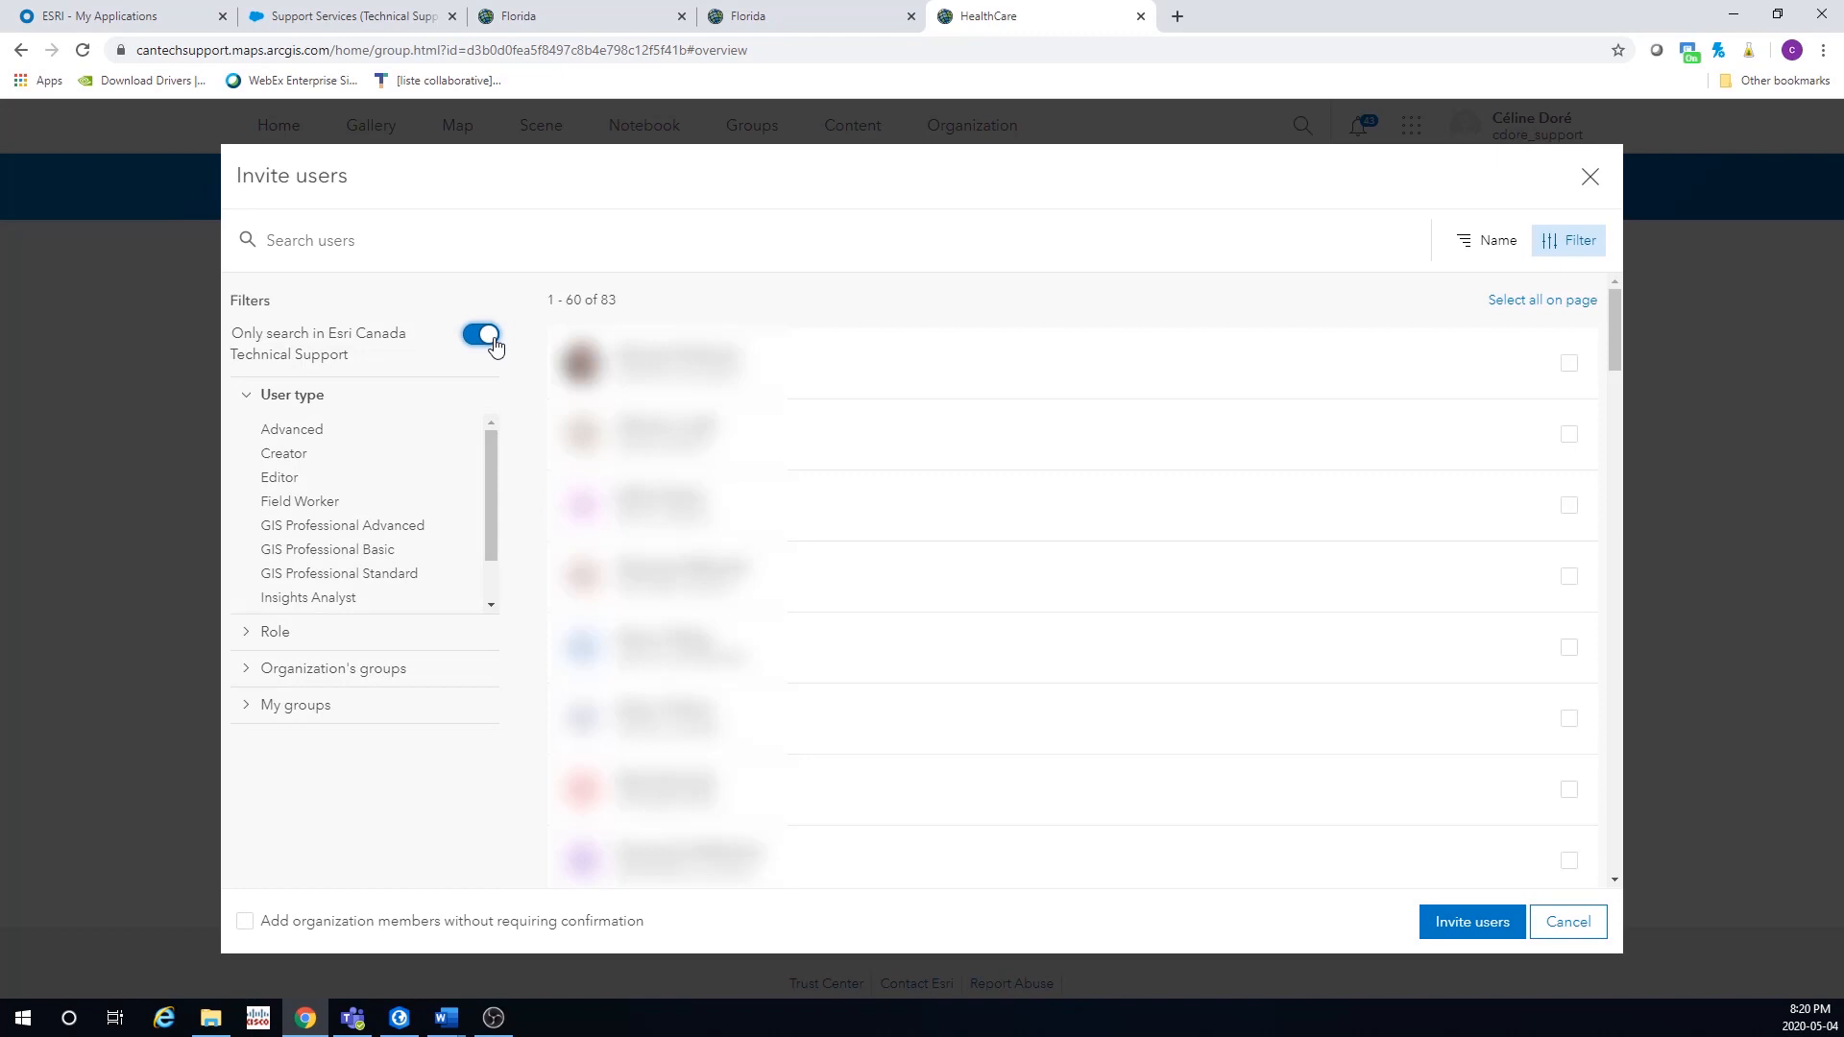
pyautogui.click(1567, 576)
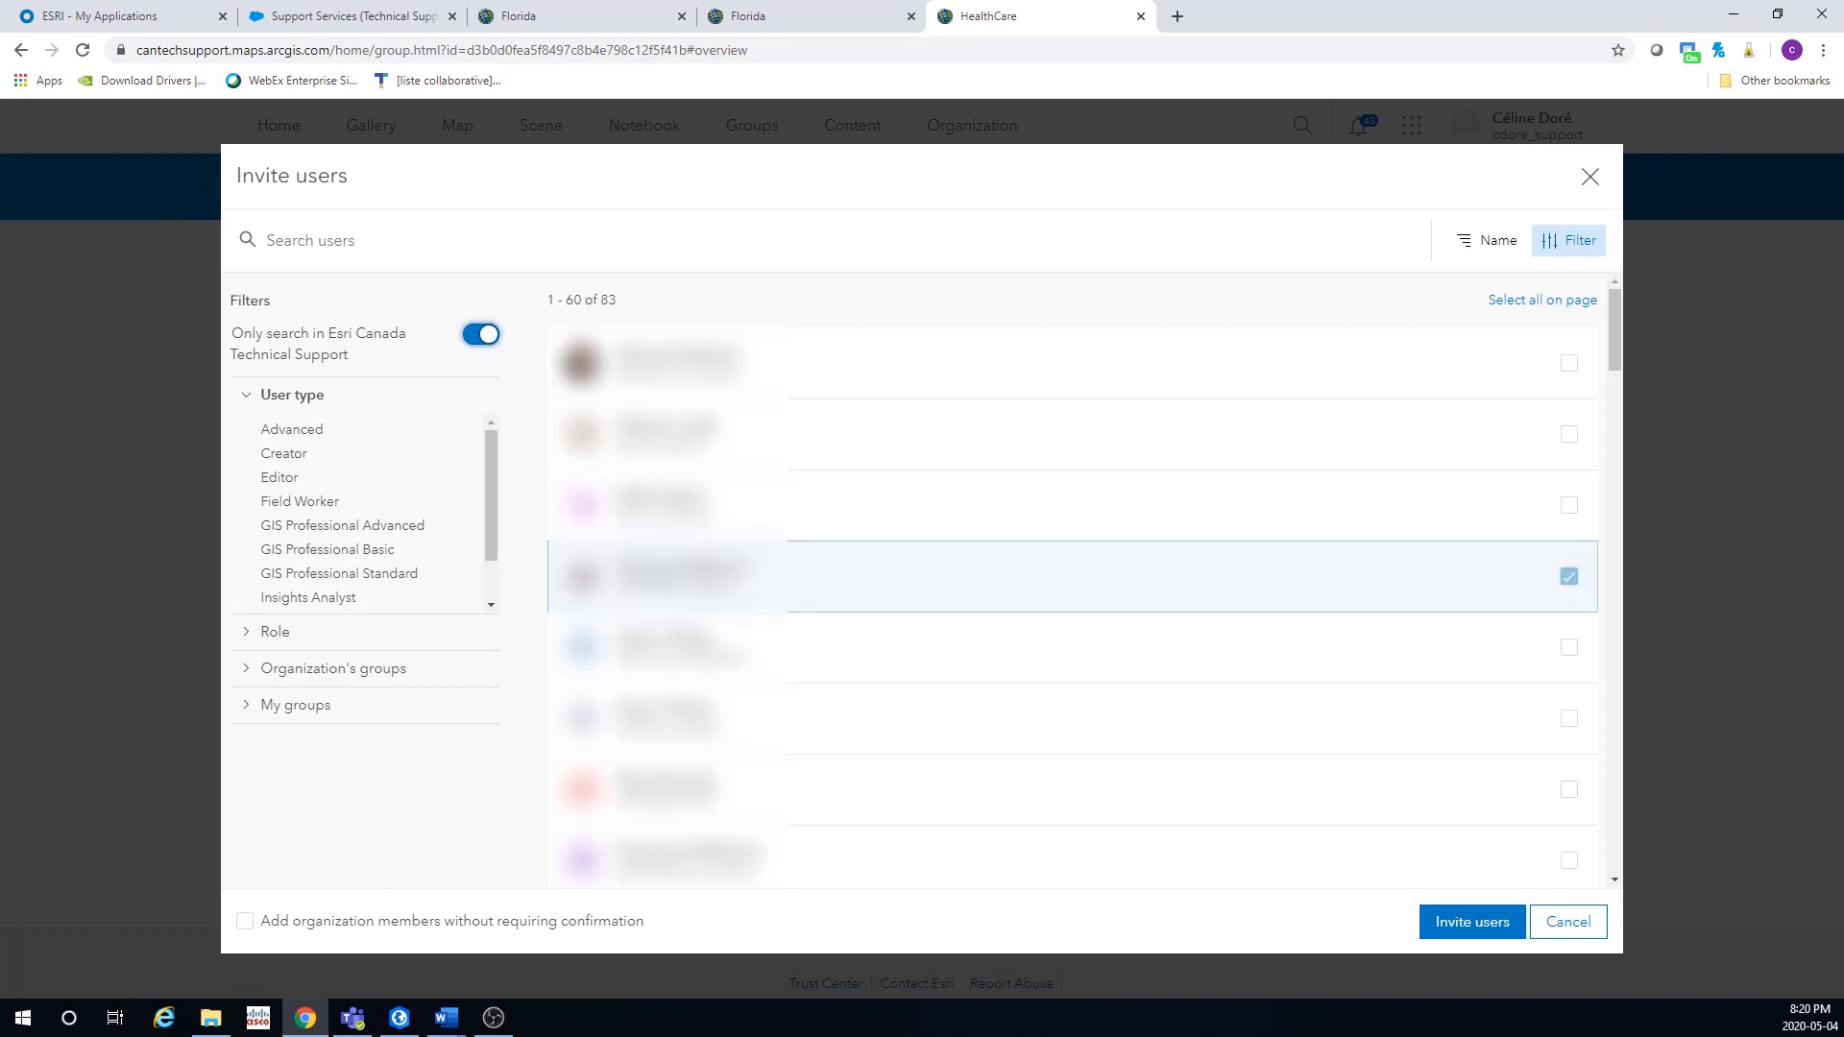
pyautogui.write('Jessica')
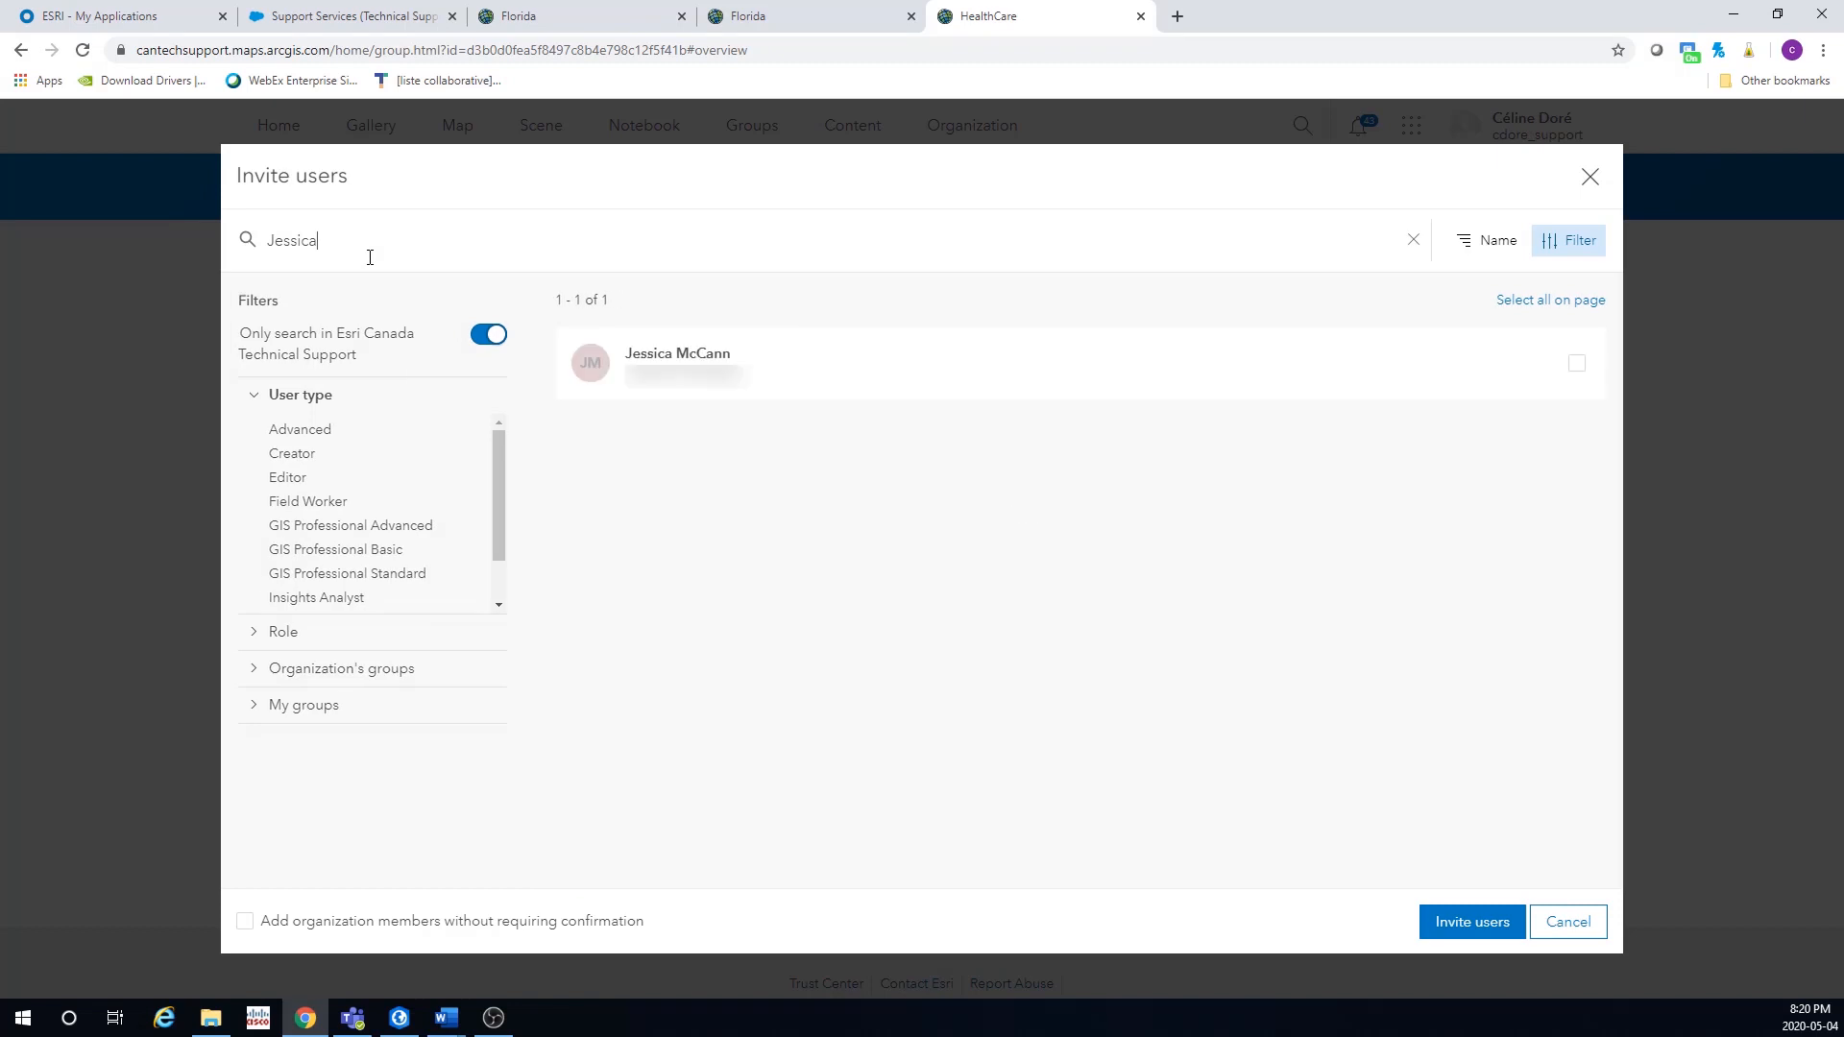
pyautogui.click(1576, 362)
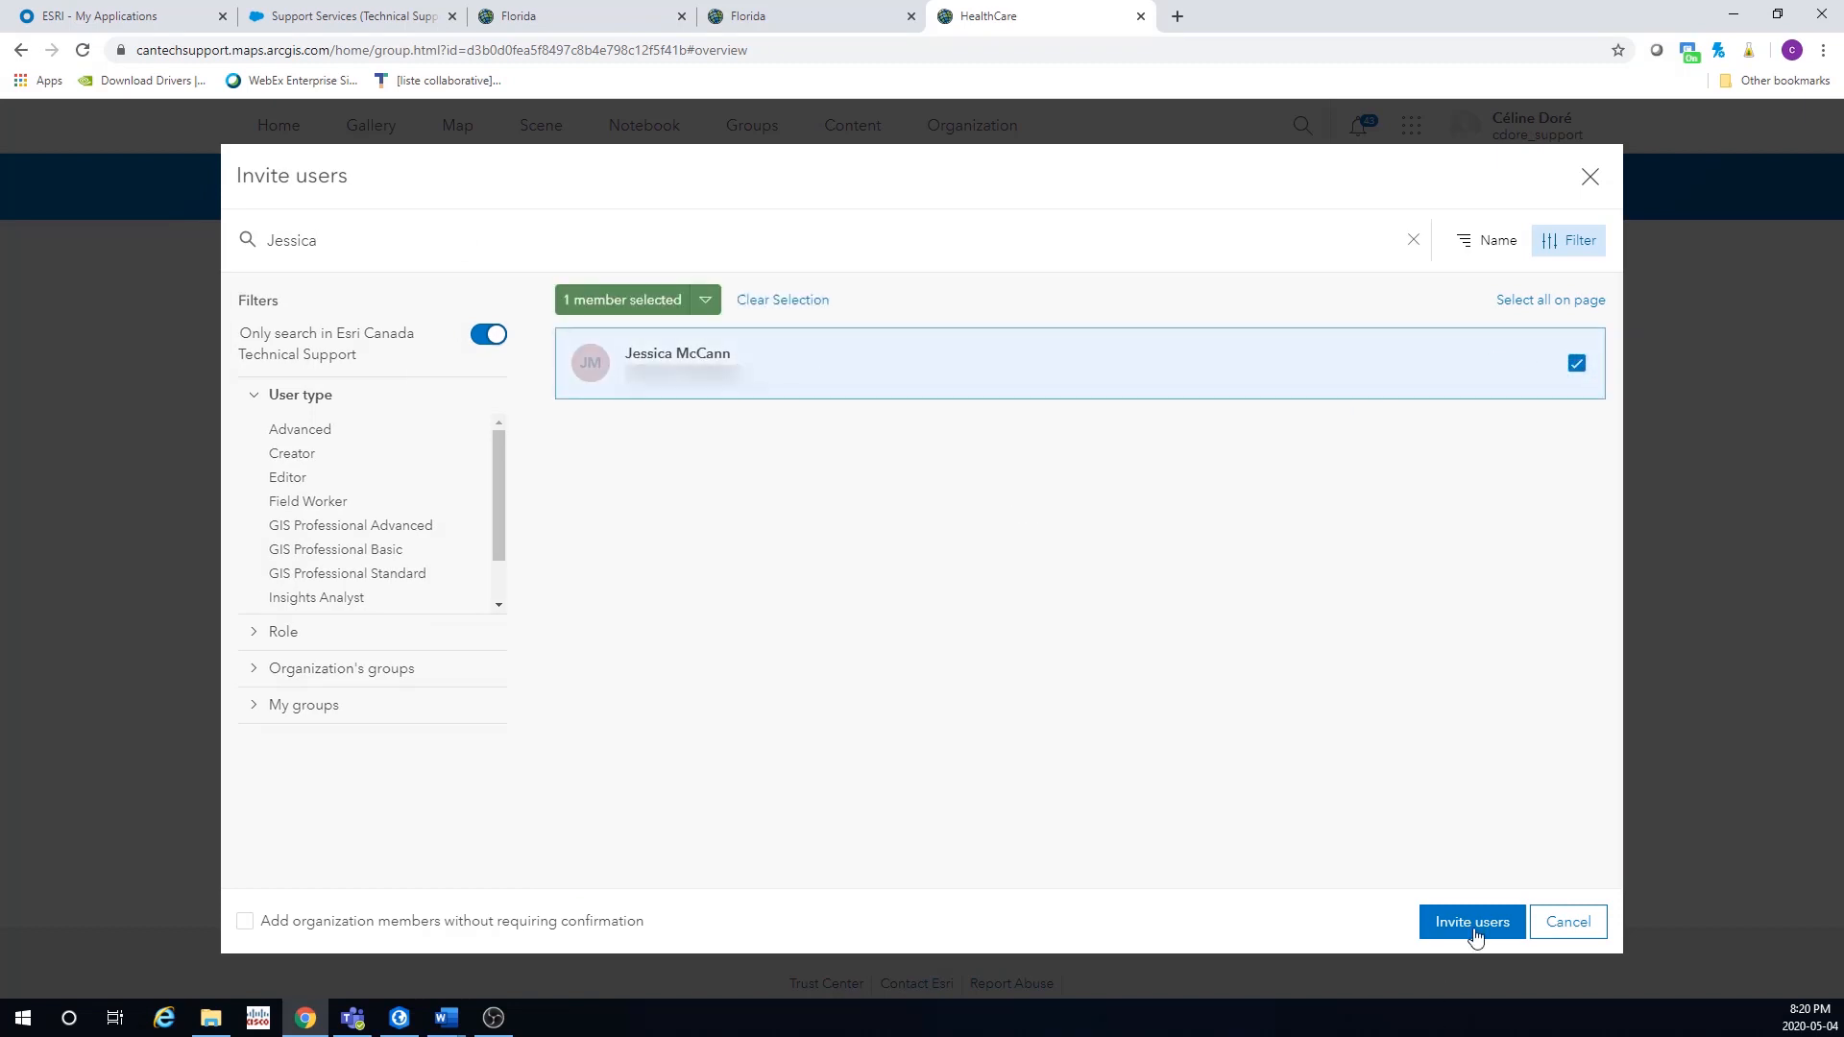
pyautogui.click(1470, 921)
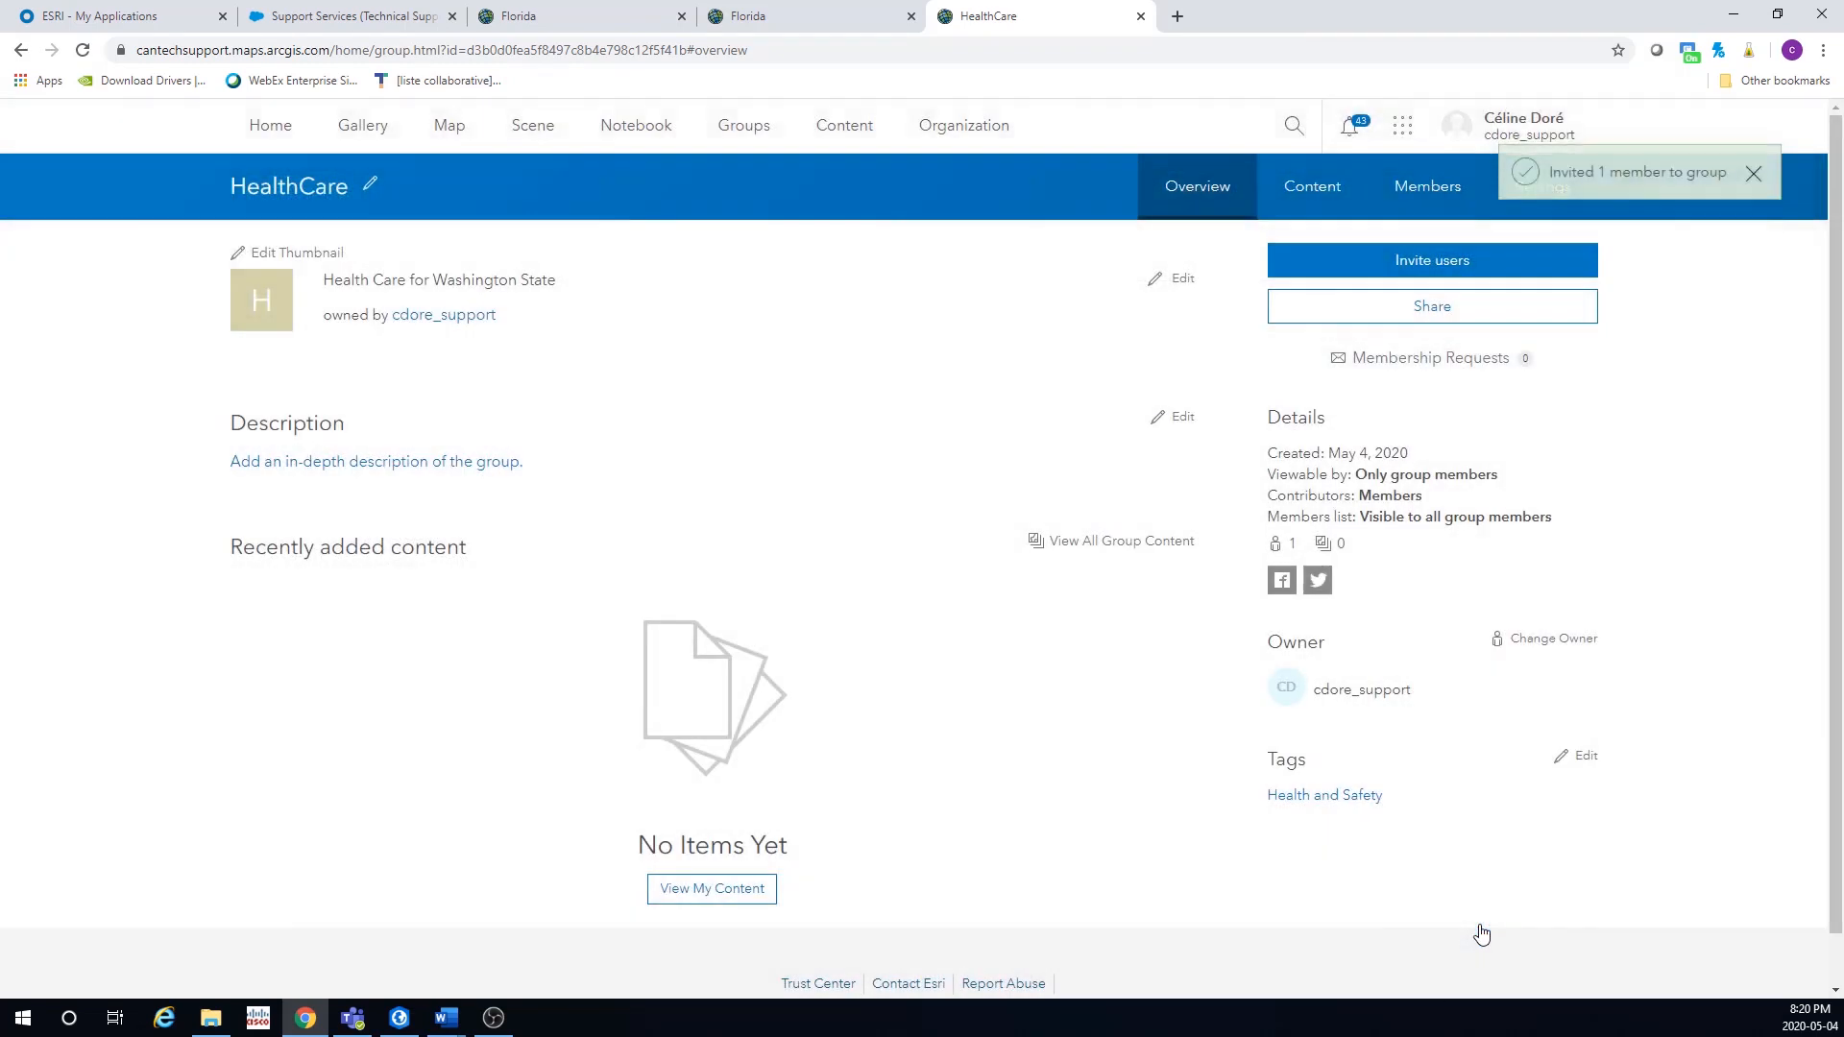
pyautogui.moveTo(494, 715)
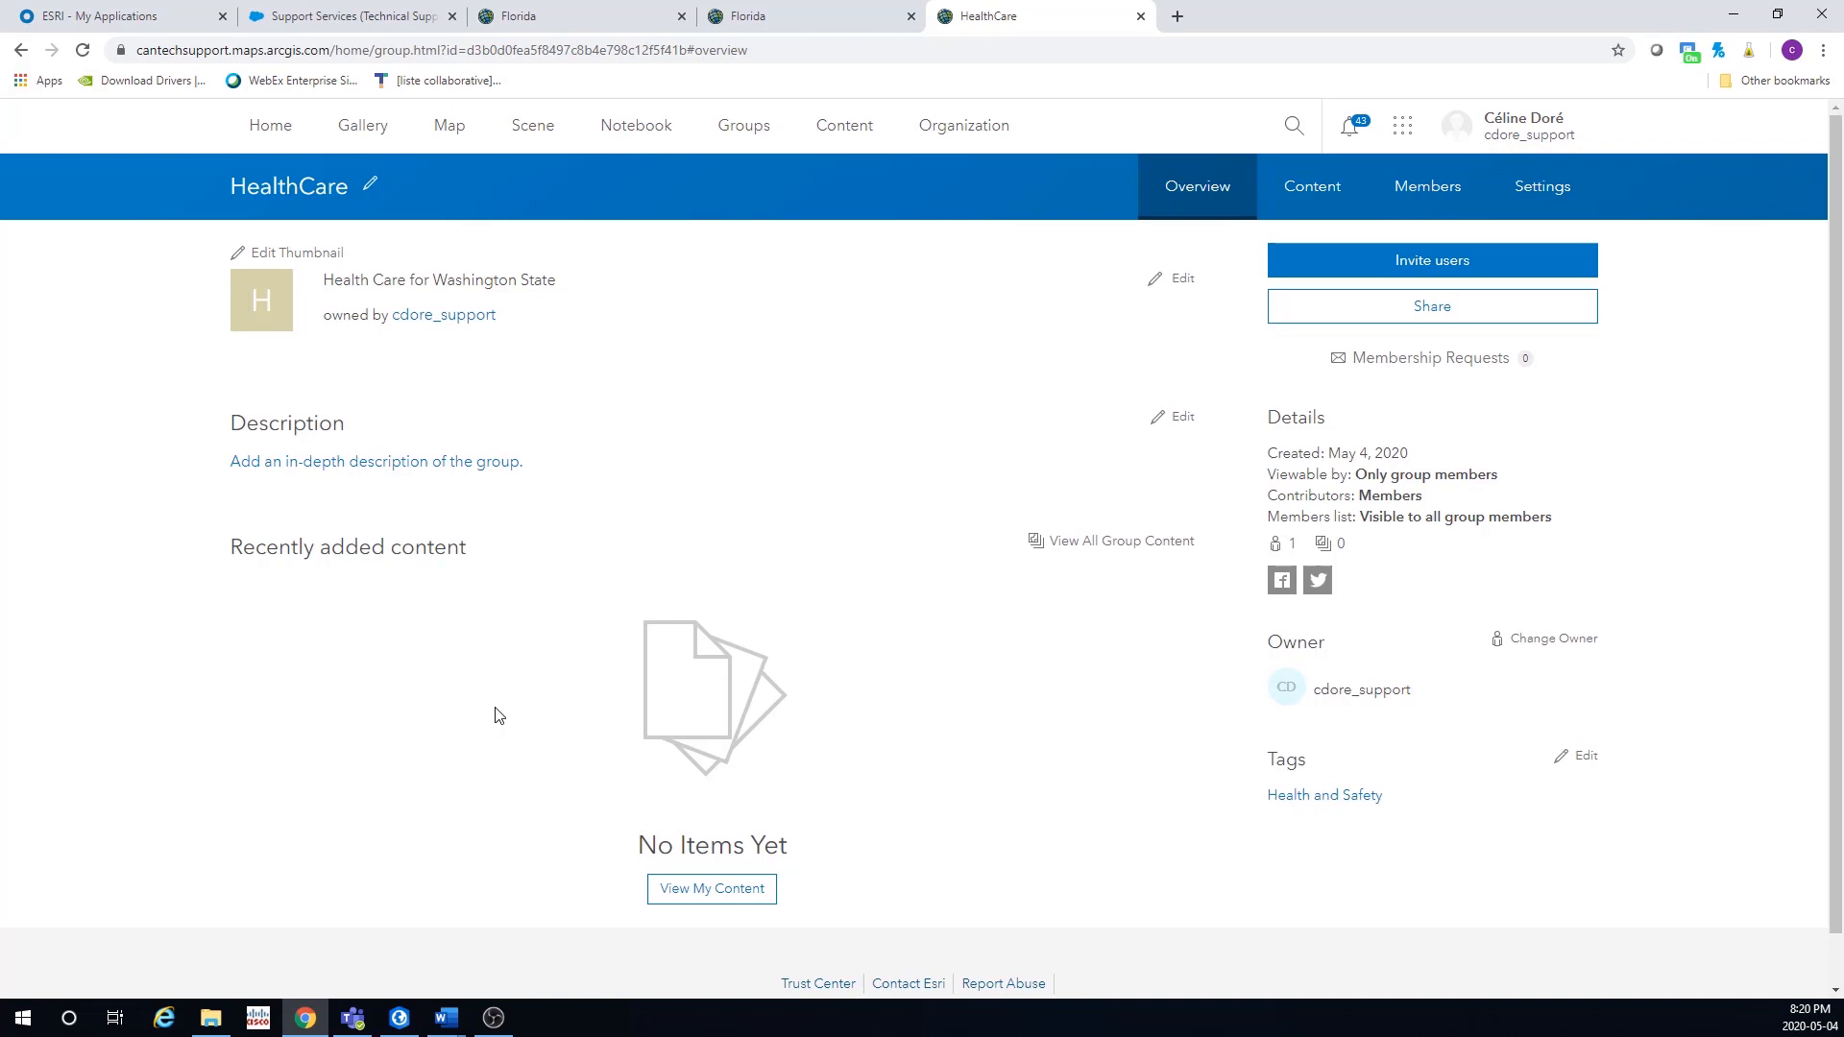
pyautogui.moveTo(543, 812)
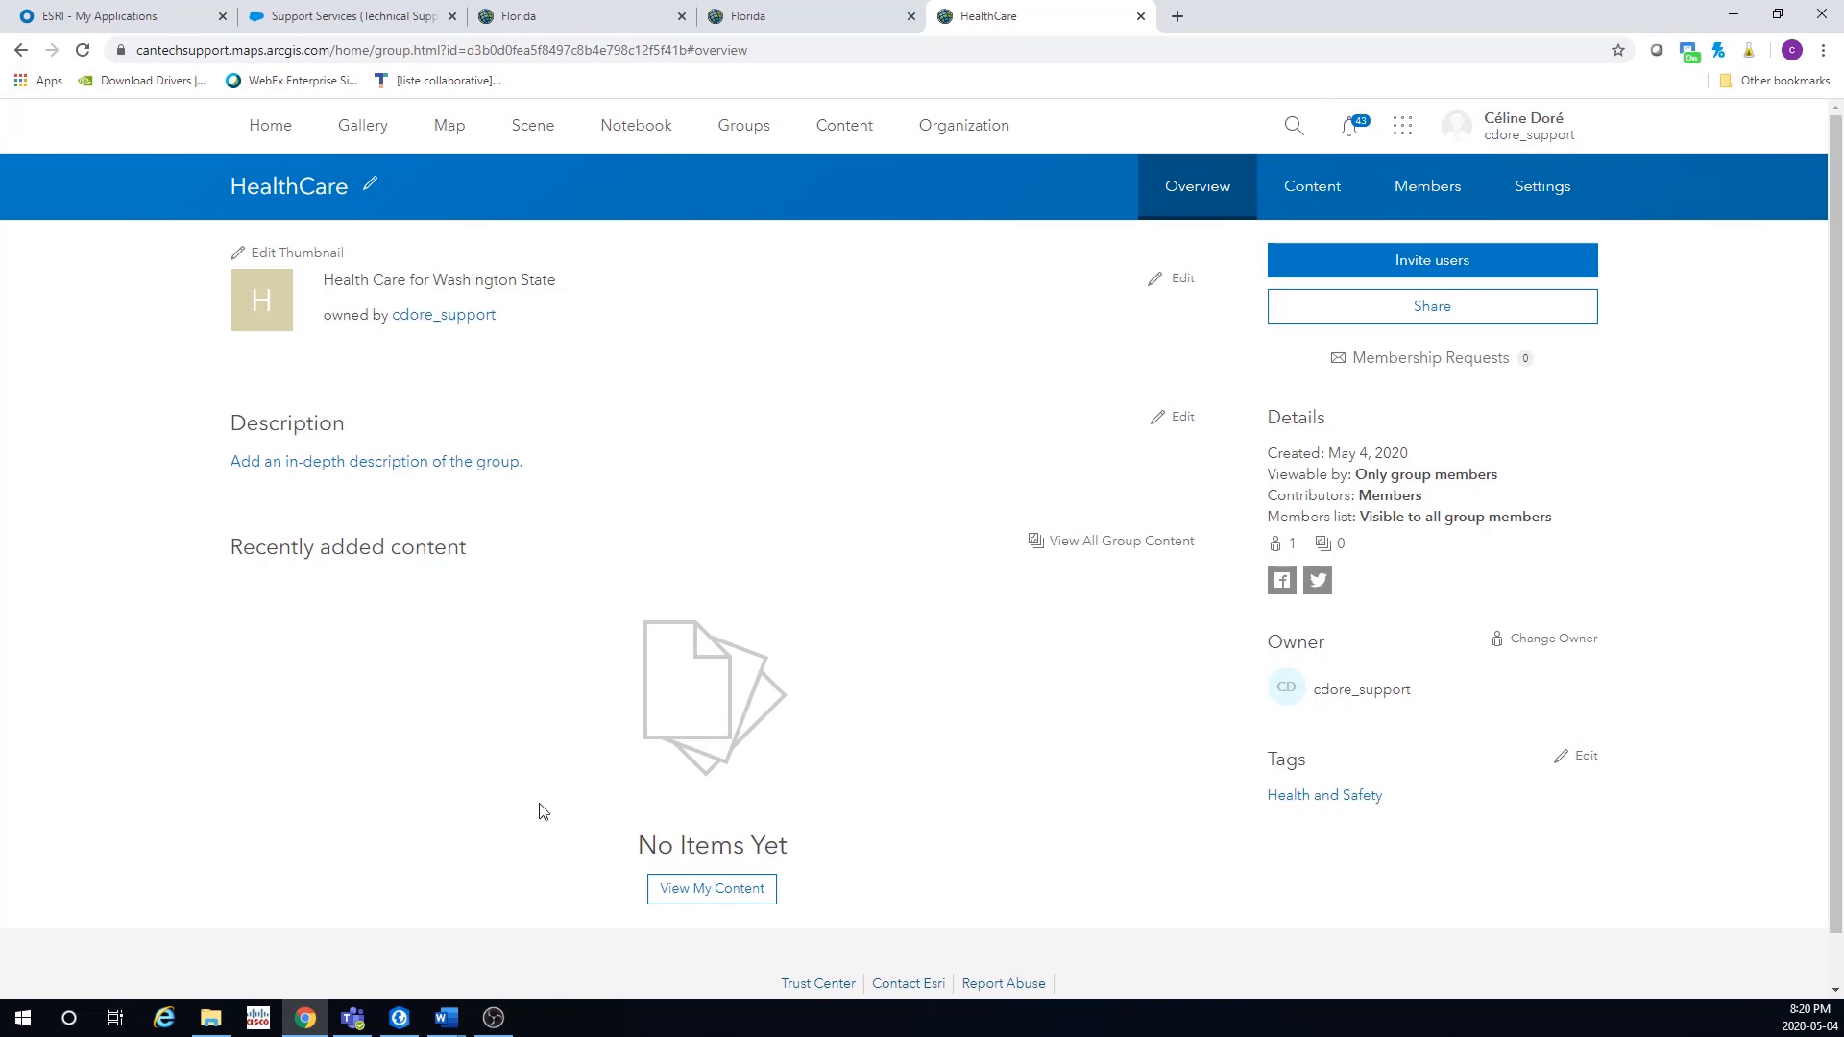
pyautogui.moveTo(678, 198)
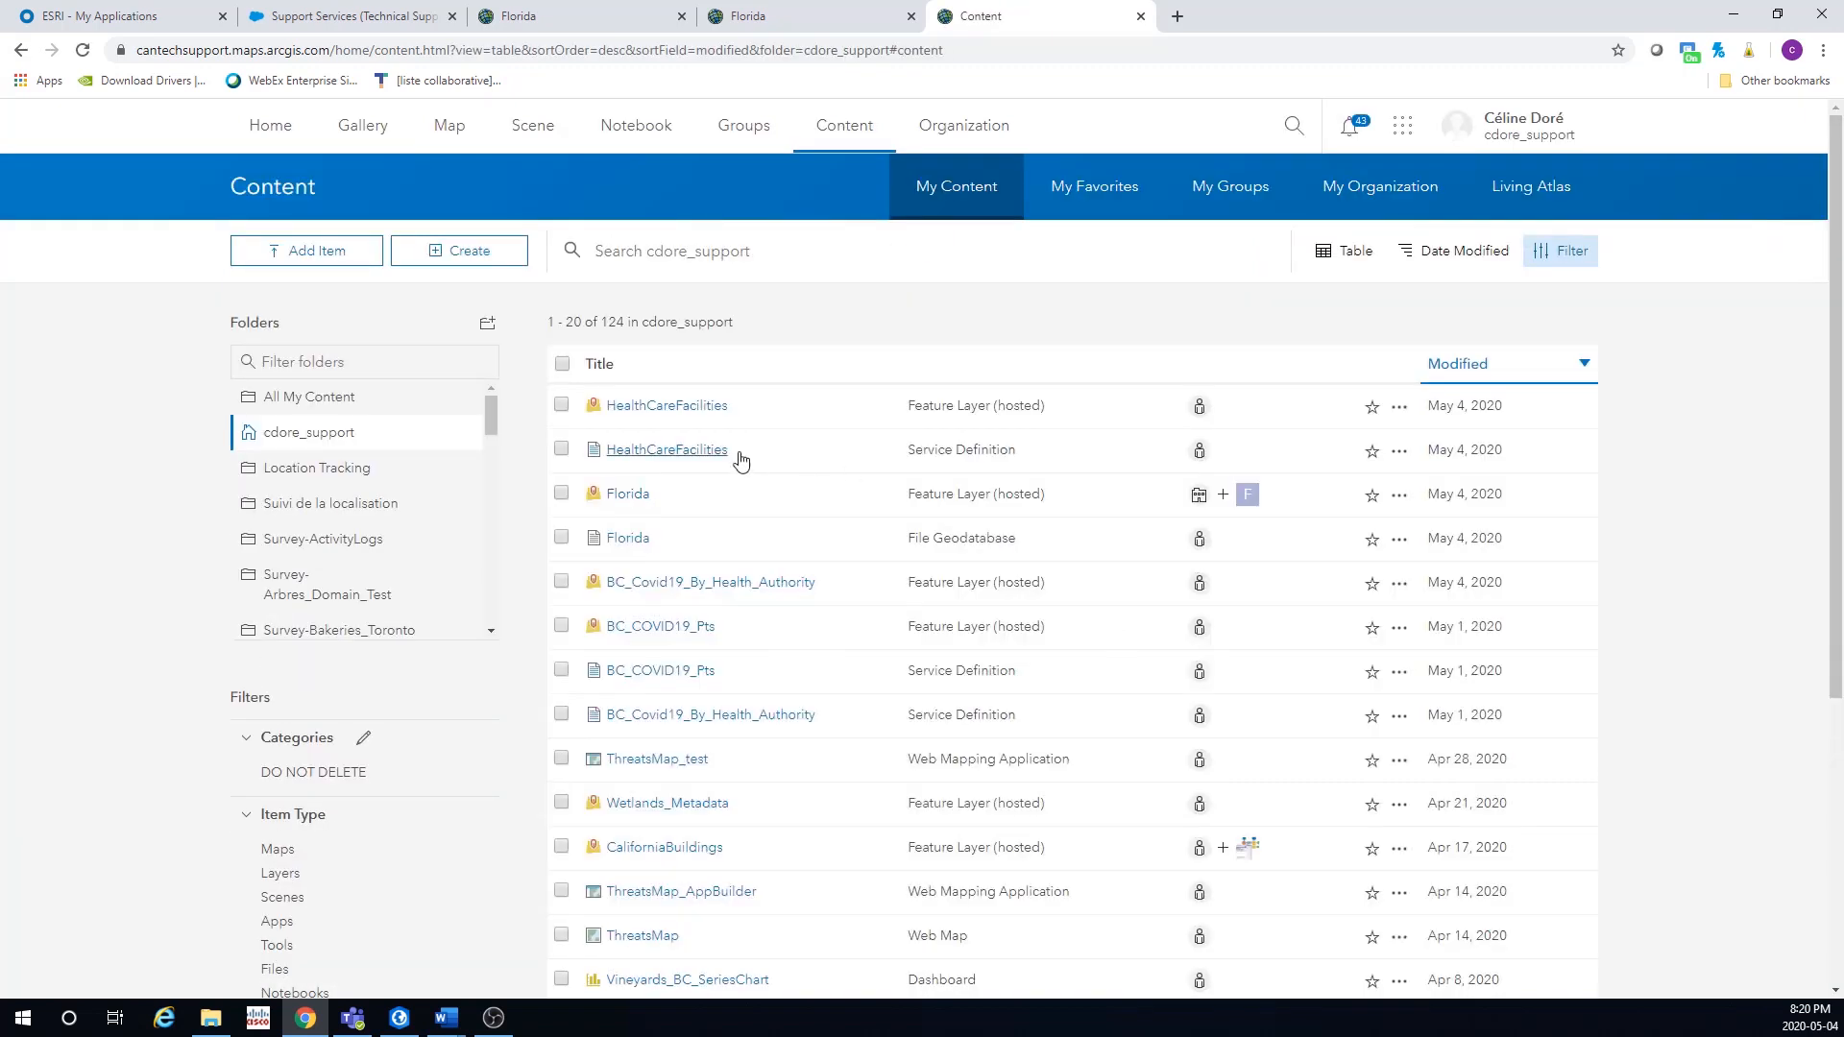
# - Select the HealthCareFacilities layer and add the HealthCare group to its group sharing
pyautogui.click(561, 405)
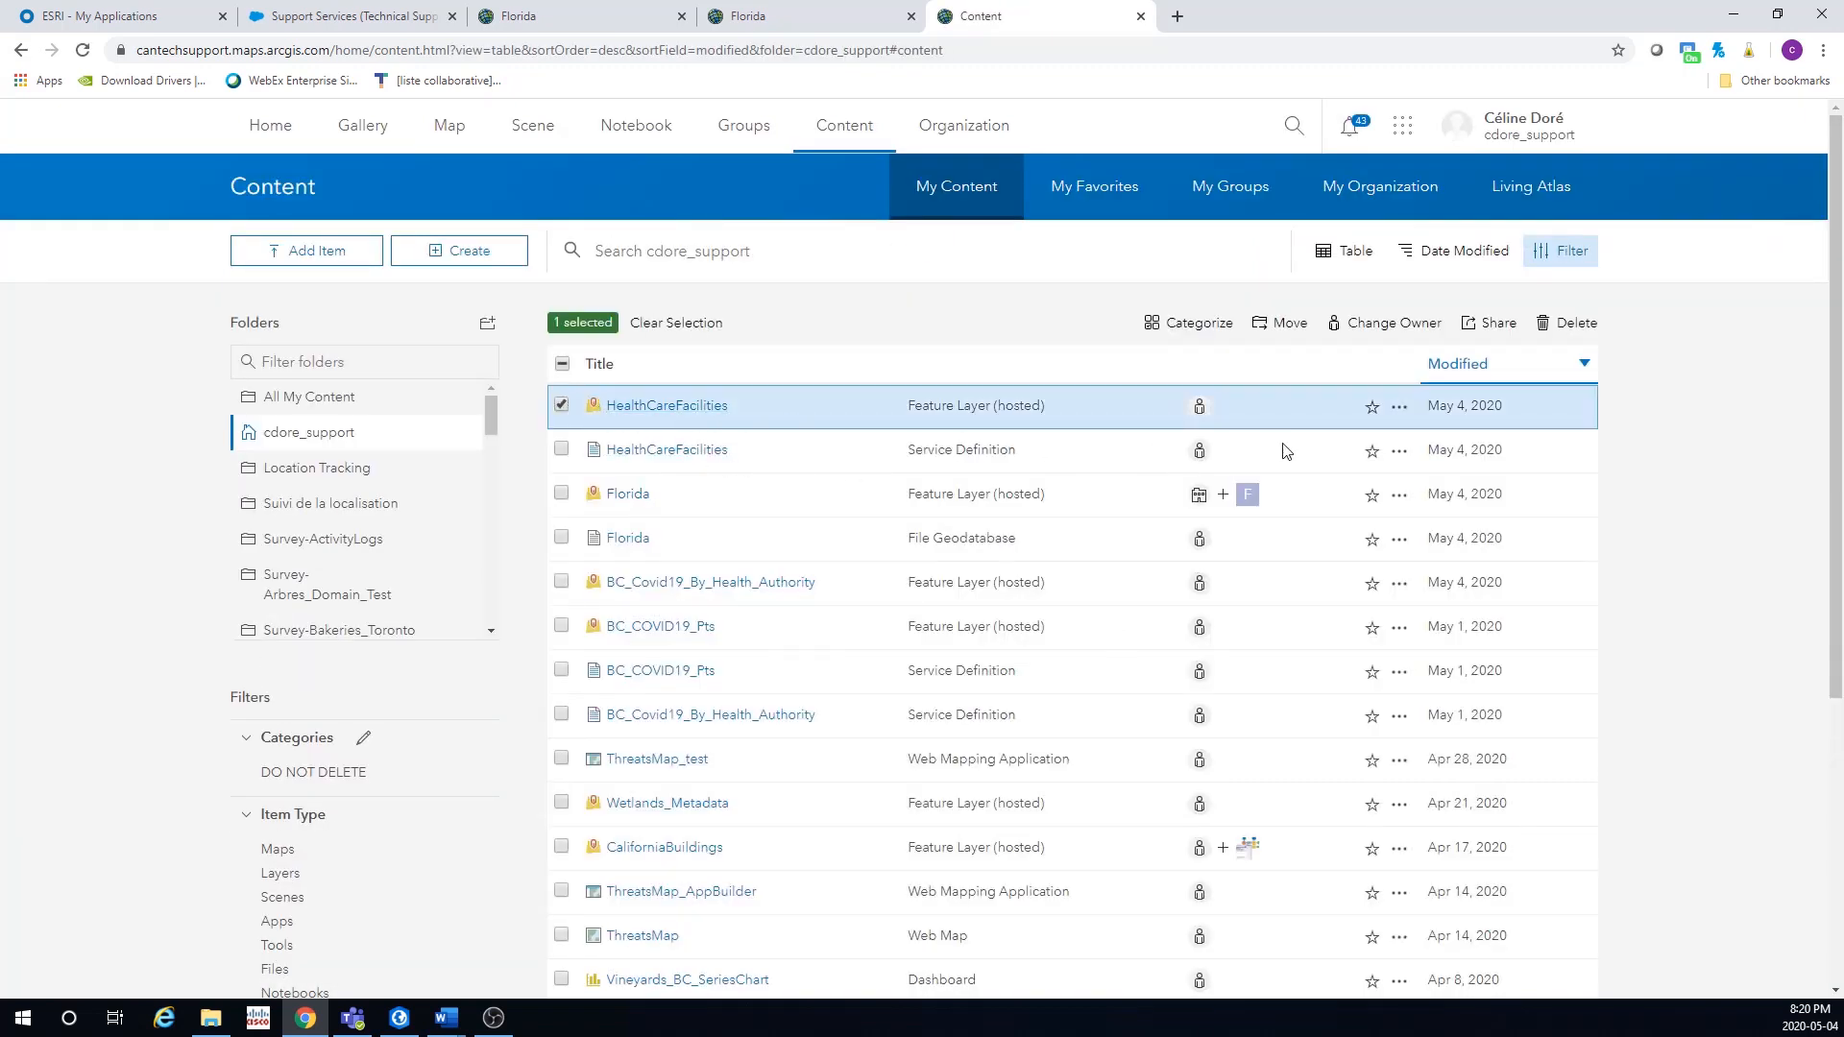
pyautogui.moveTo(587, 418)
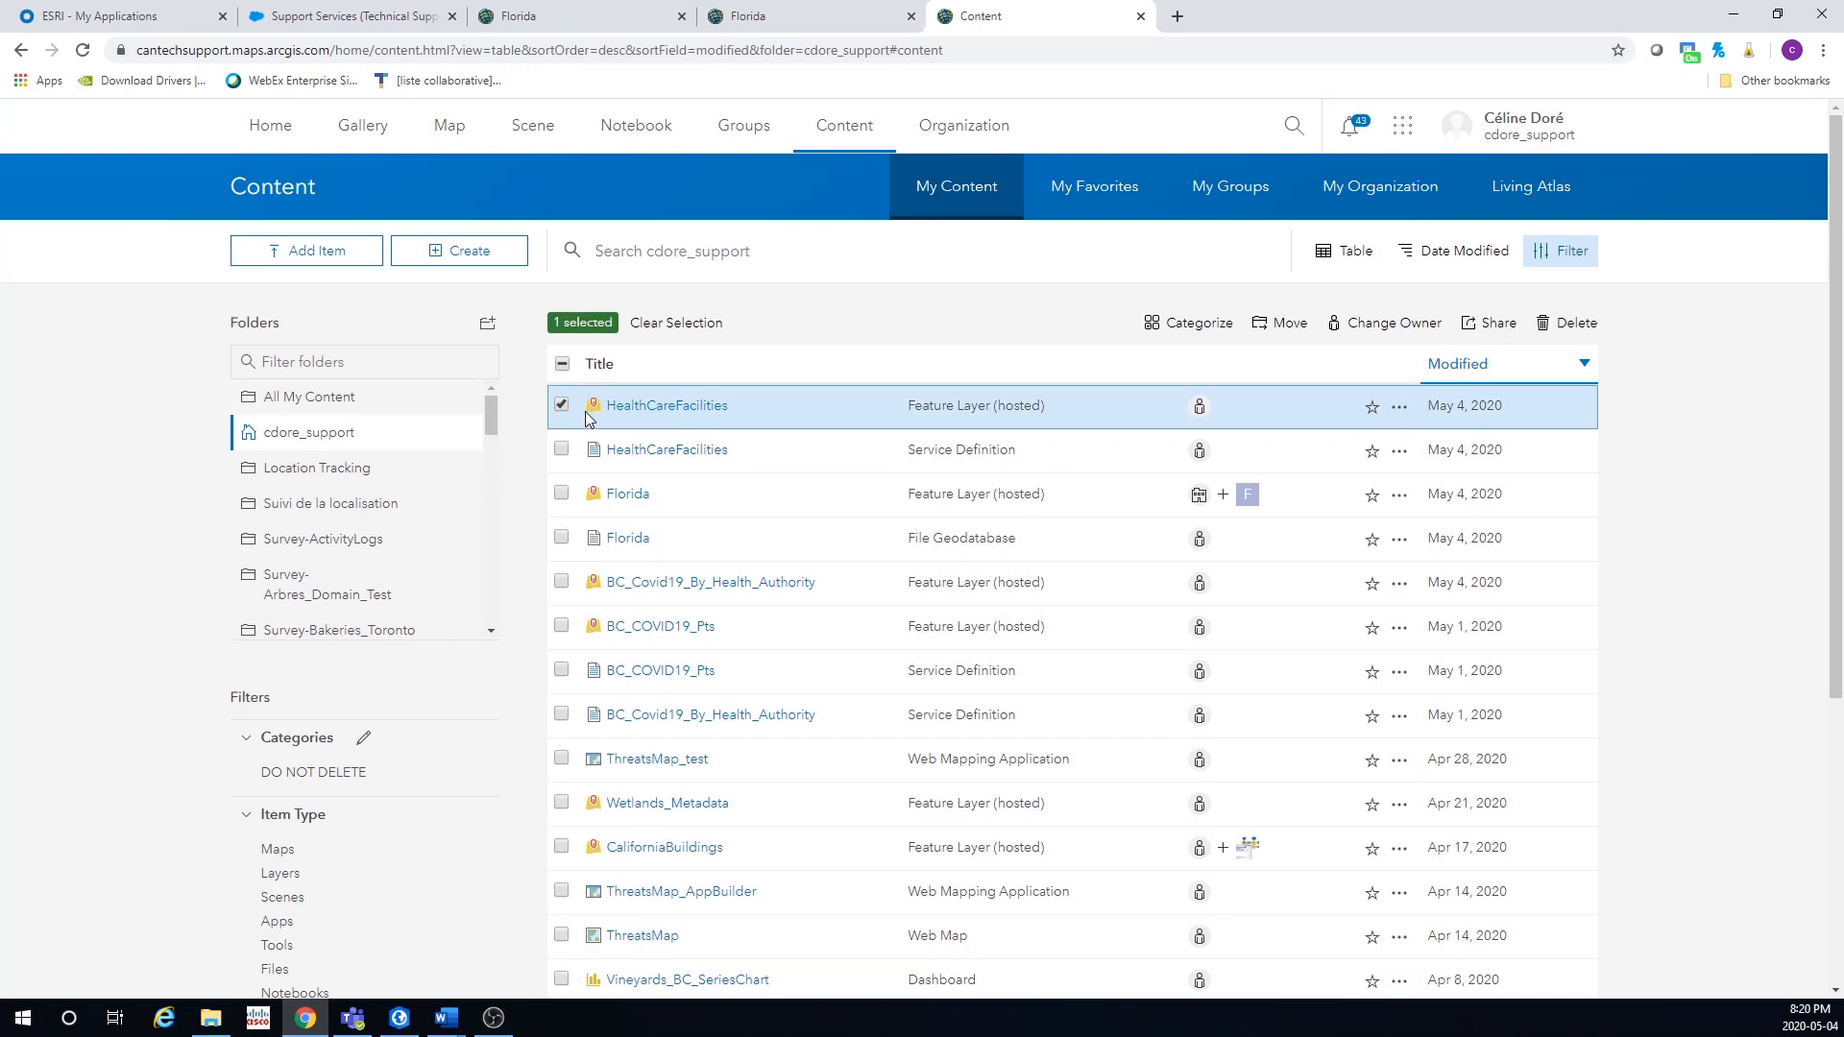
pyautogui.click(1497, 323)
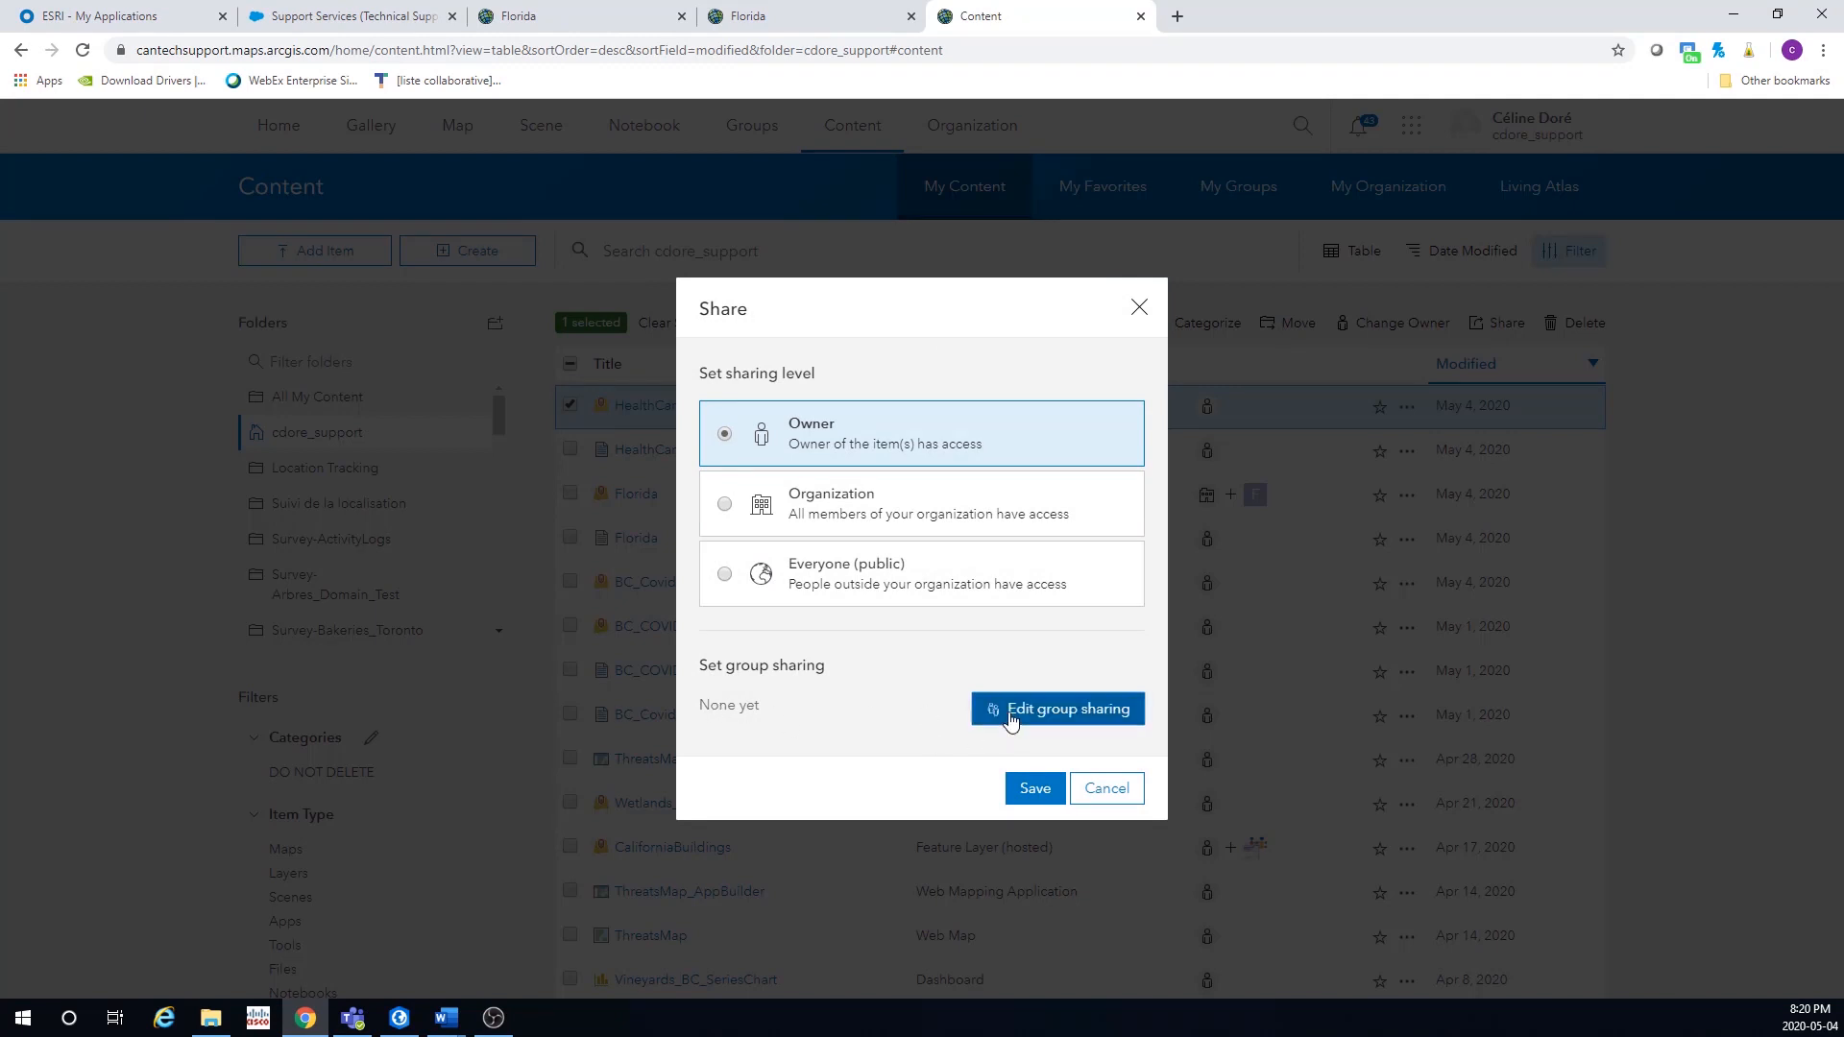
pyautogui.click(1057, 708)
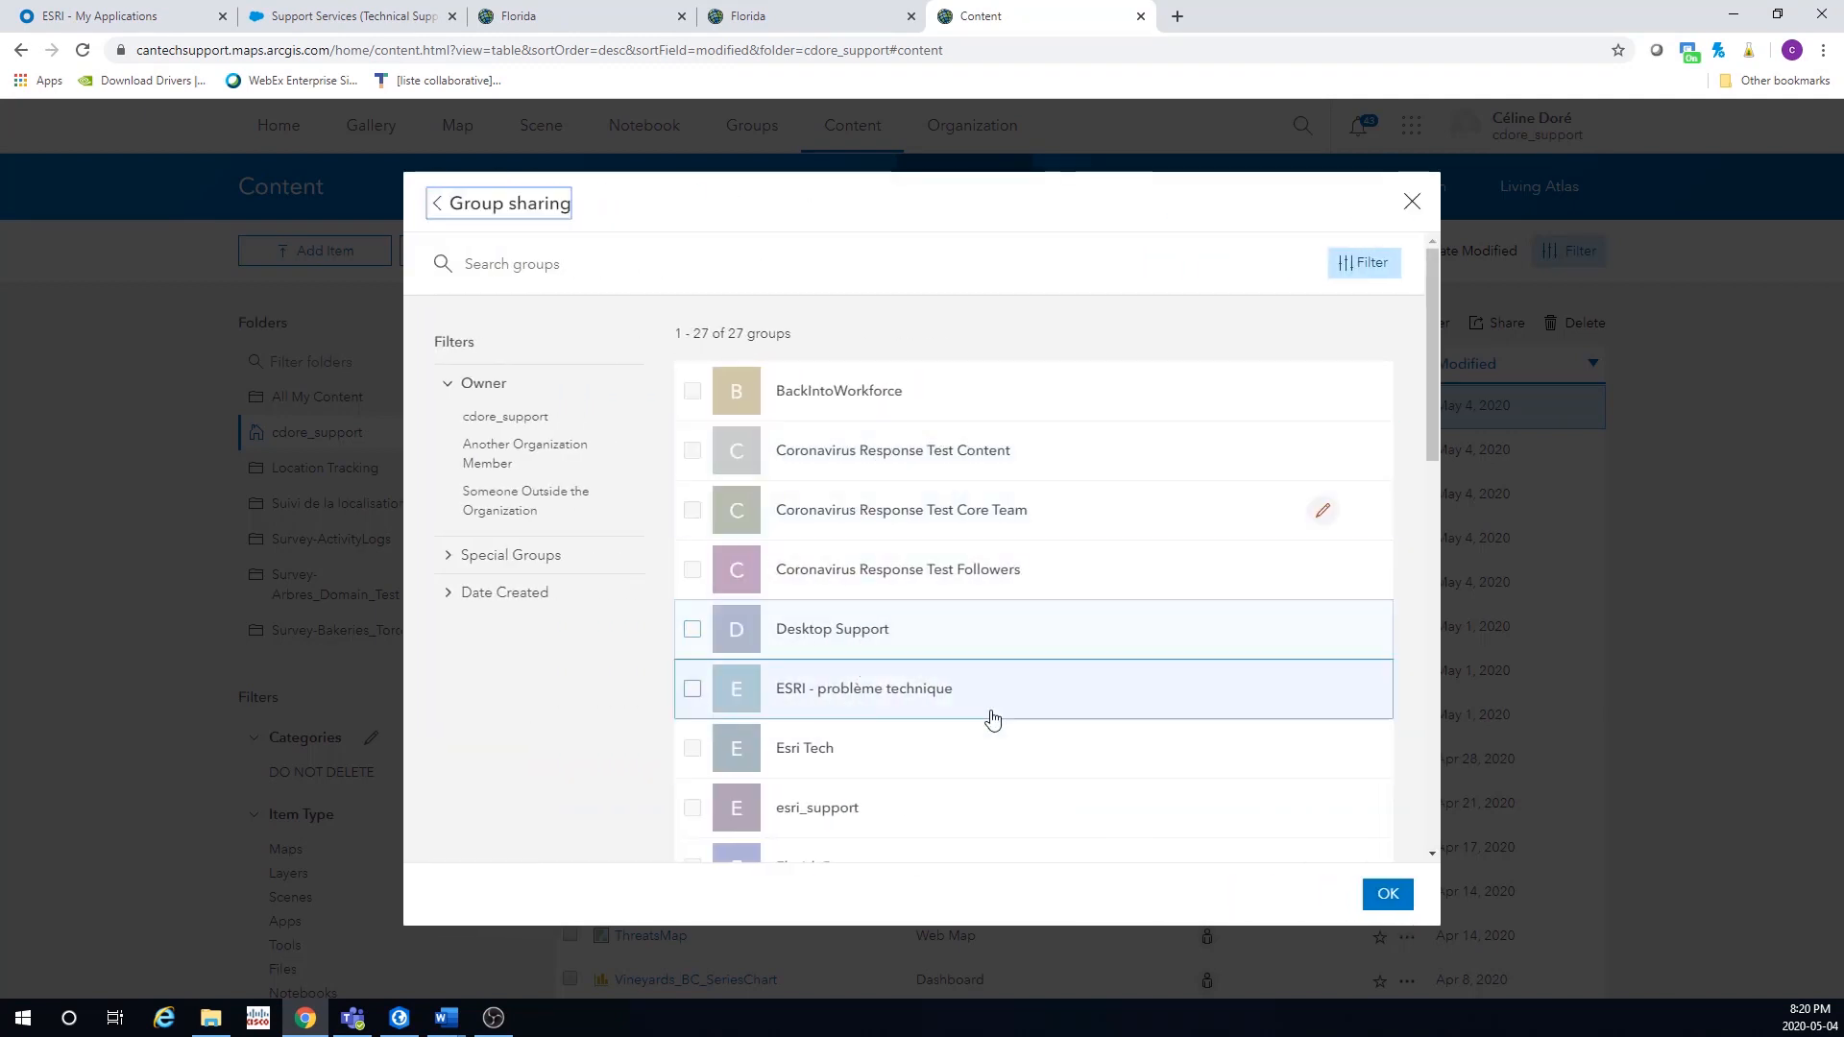
pyautogui.scroll(-3)
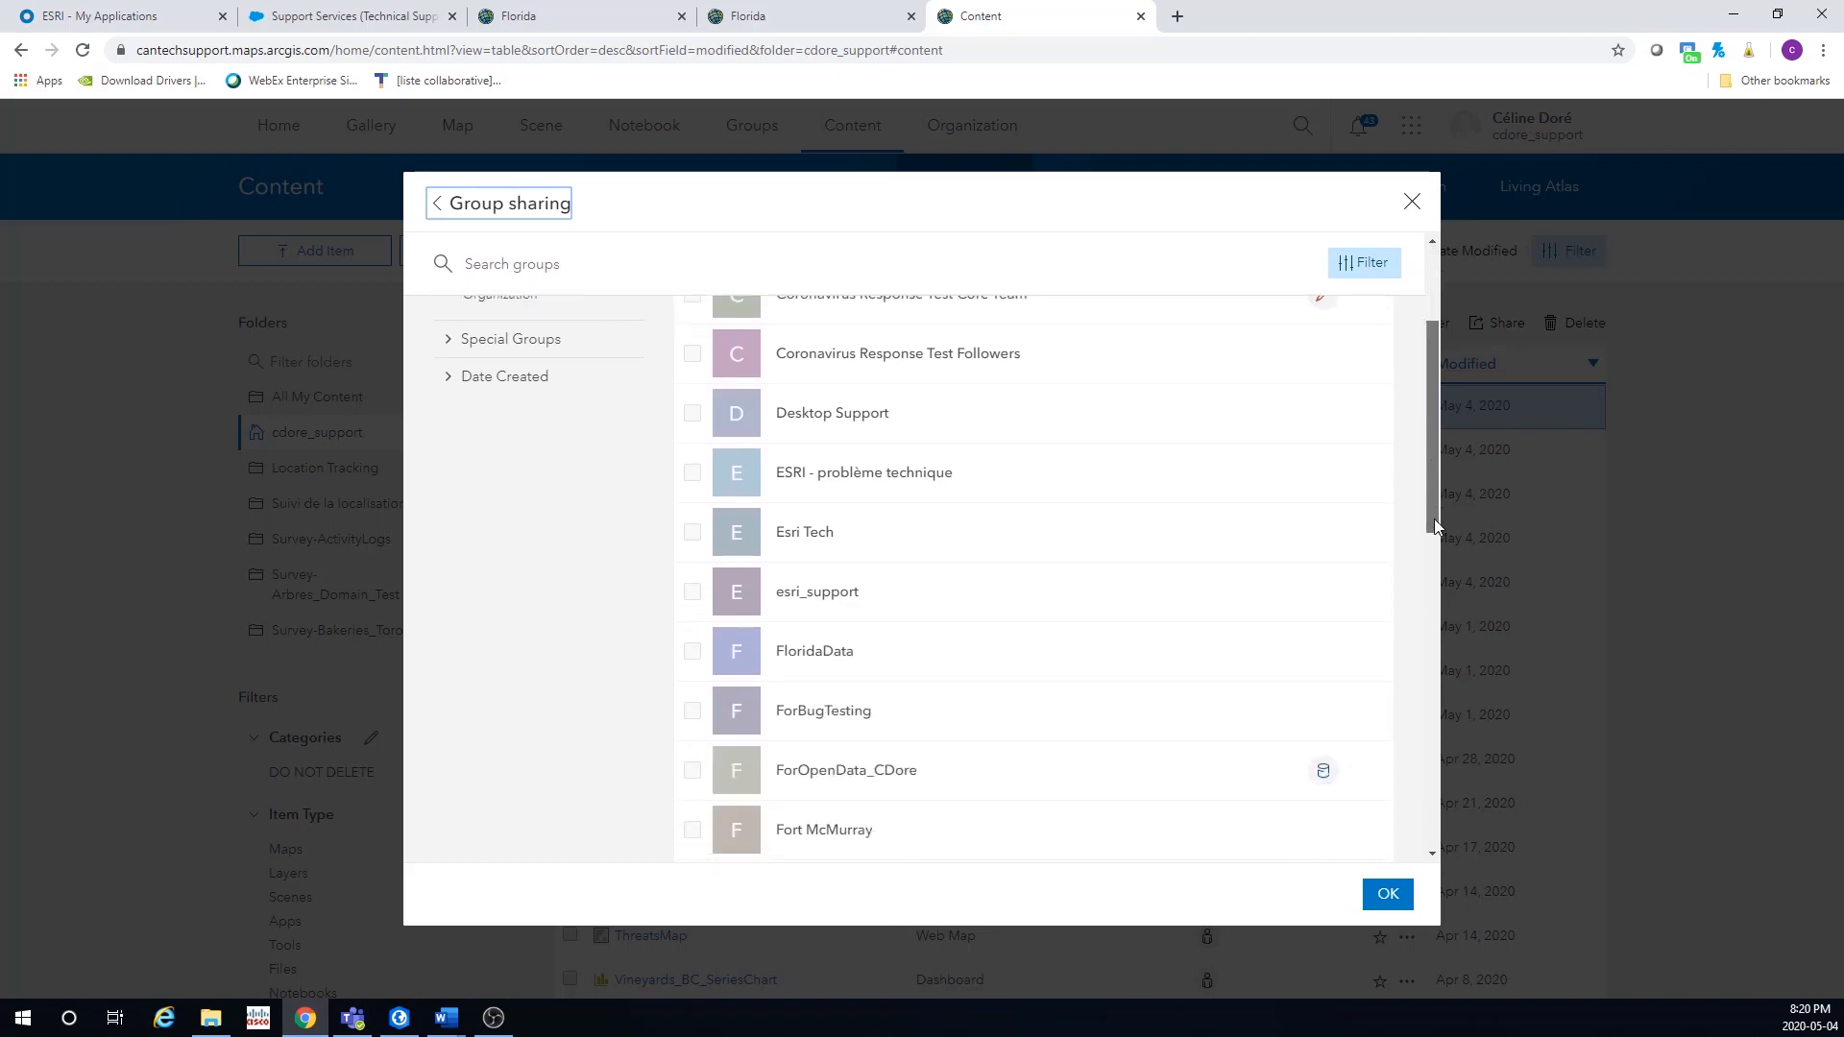
pyautogui.scroll(-3)
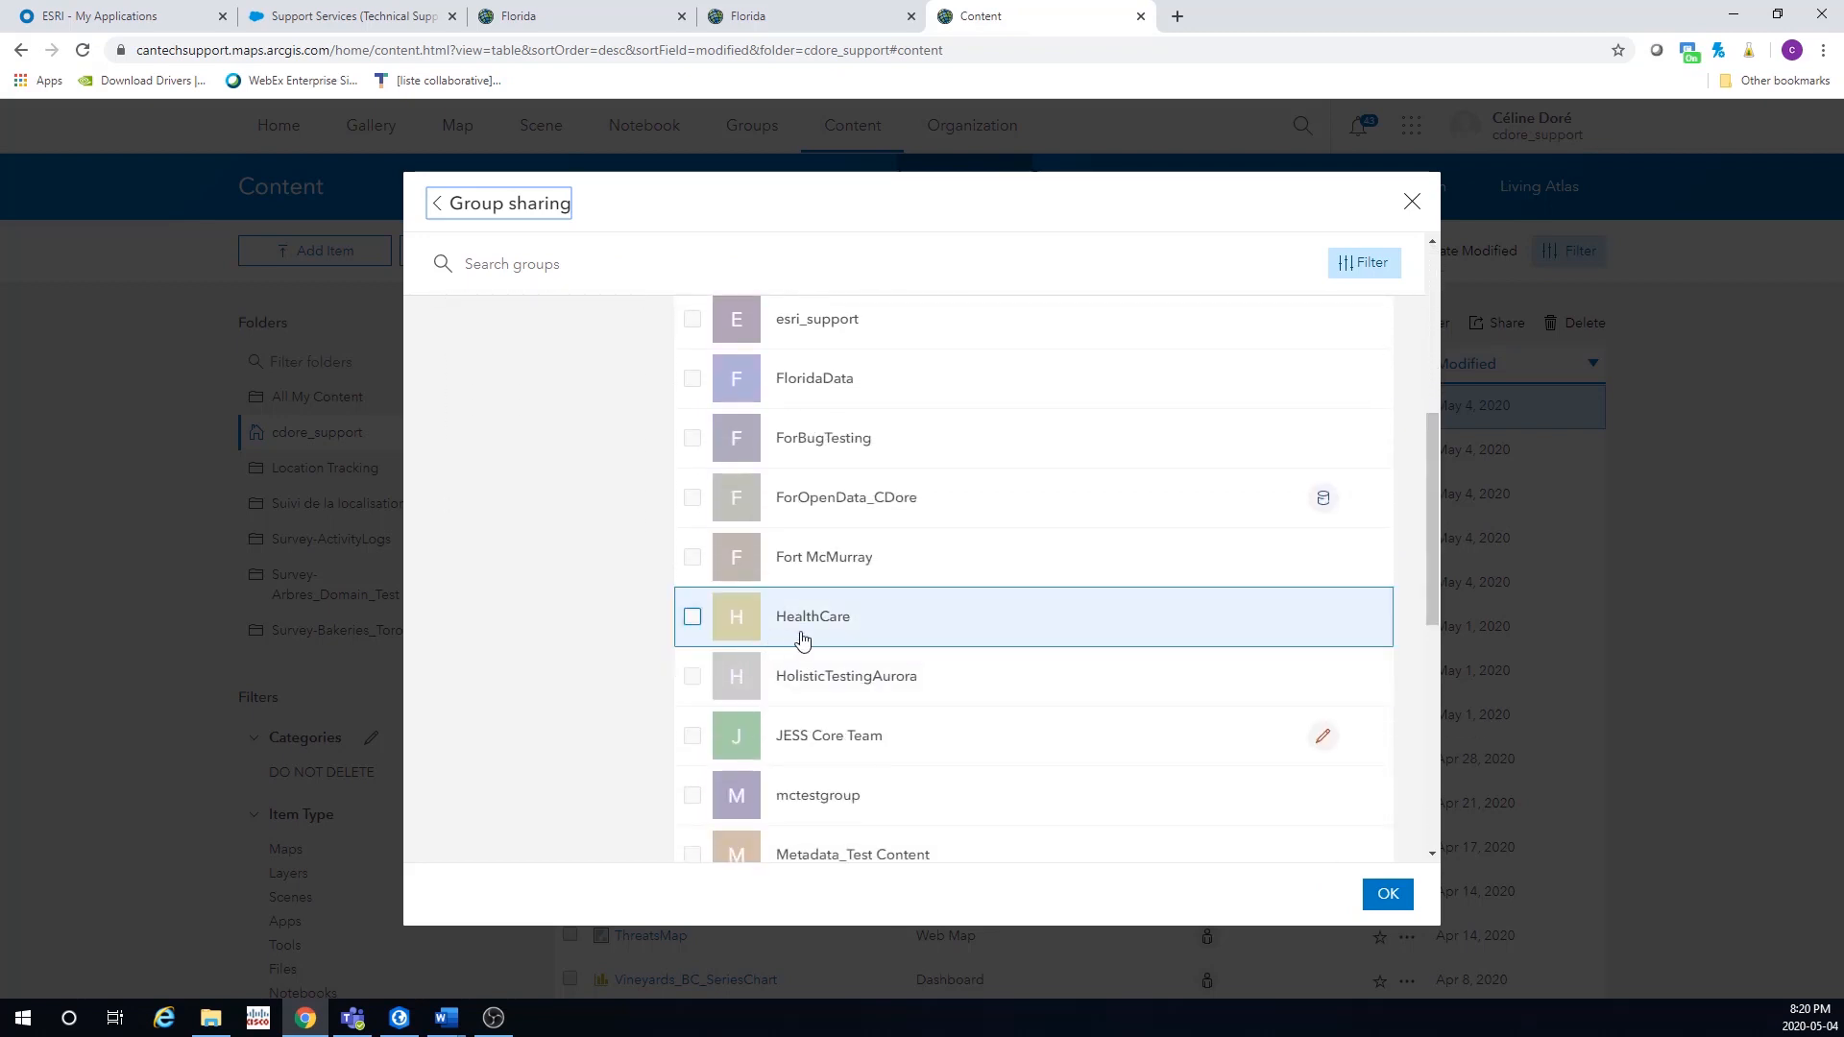
pyautogui.click(692, 617)
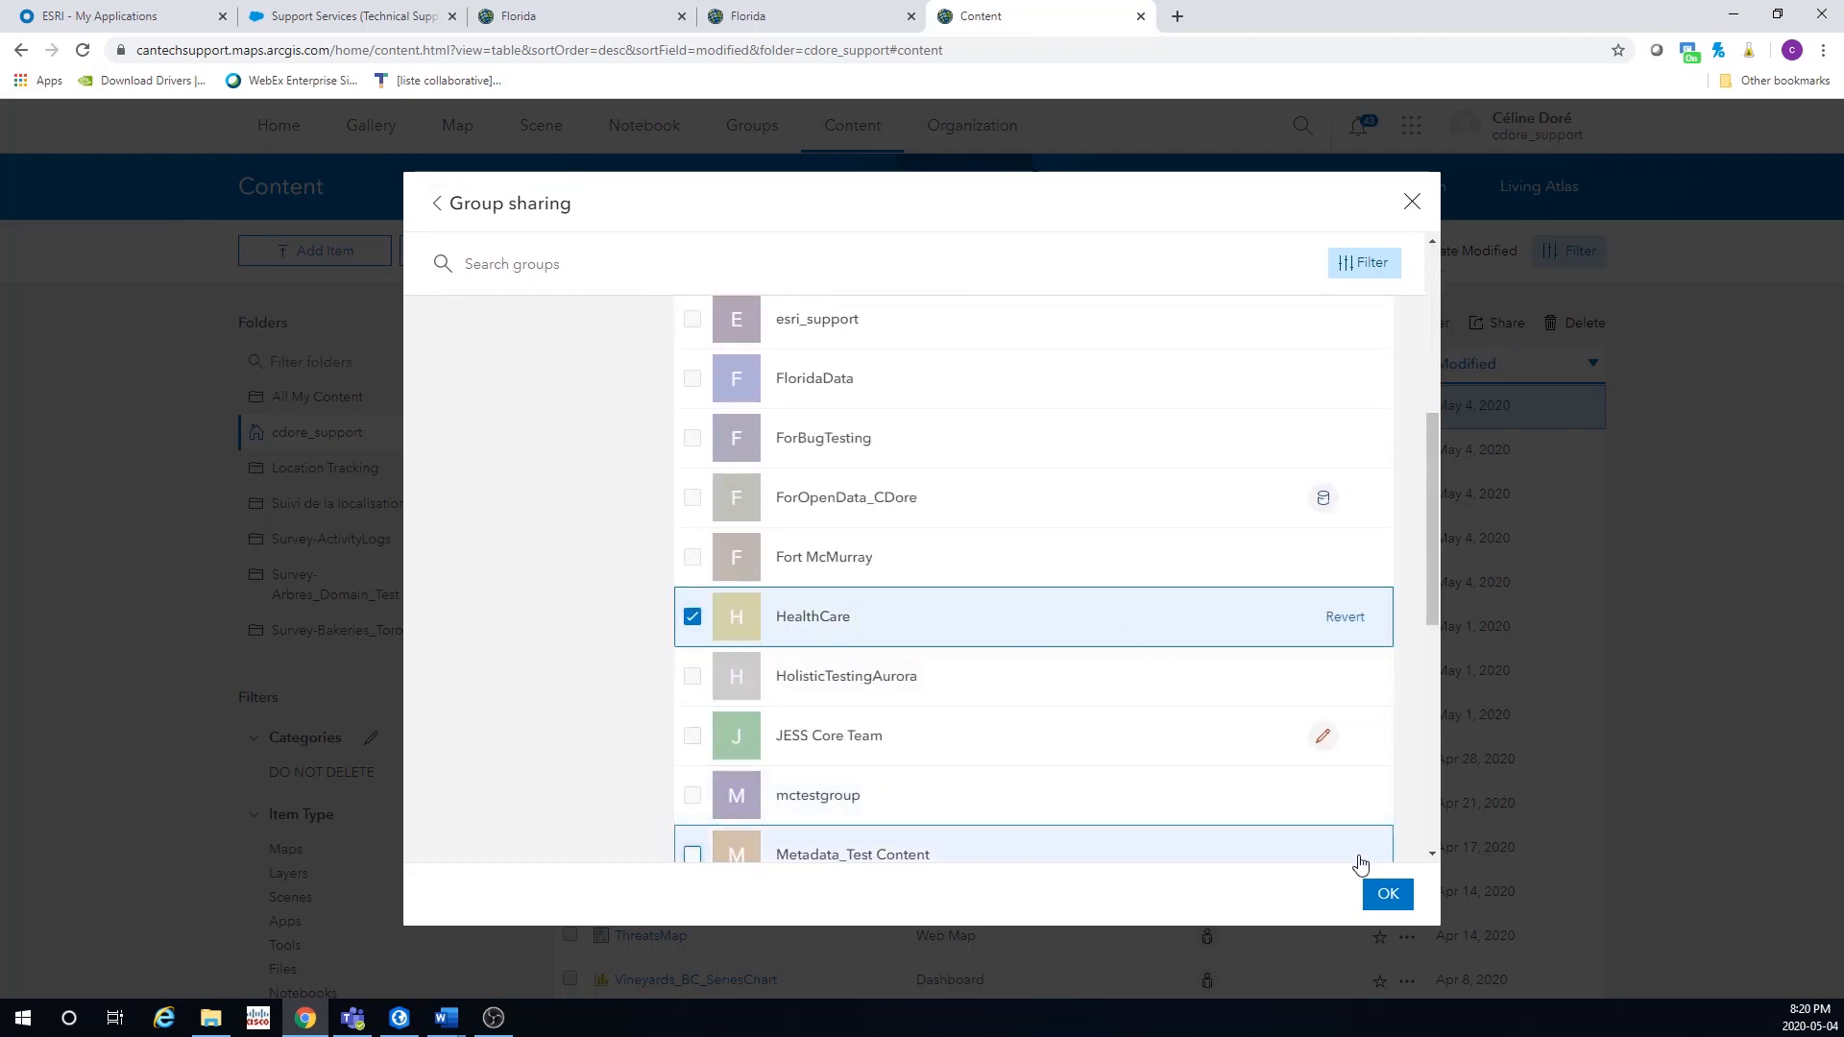
pyautogui.click(1387, 893)
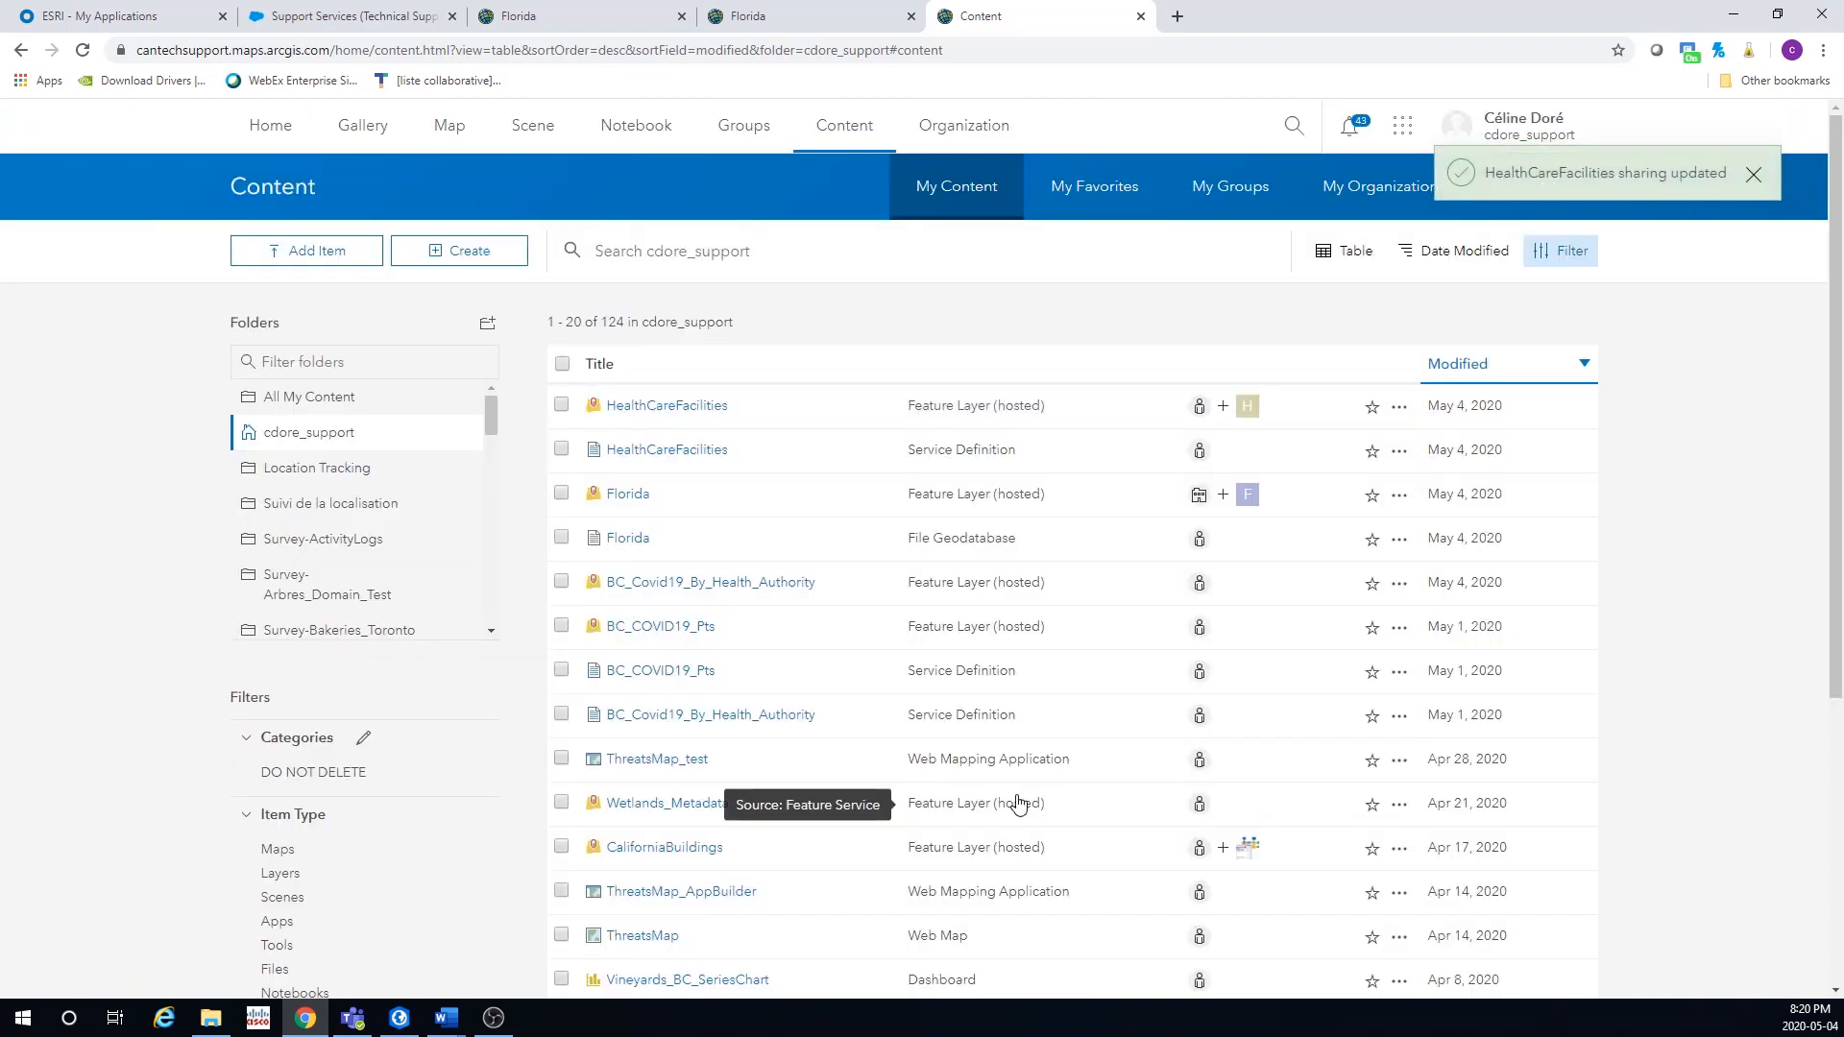
pyautogui.click(743, 126)
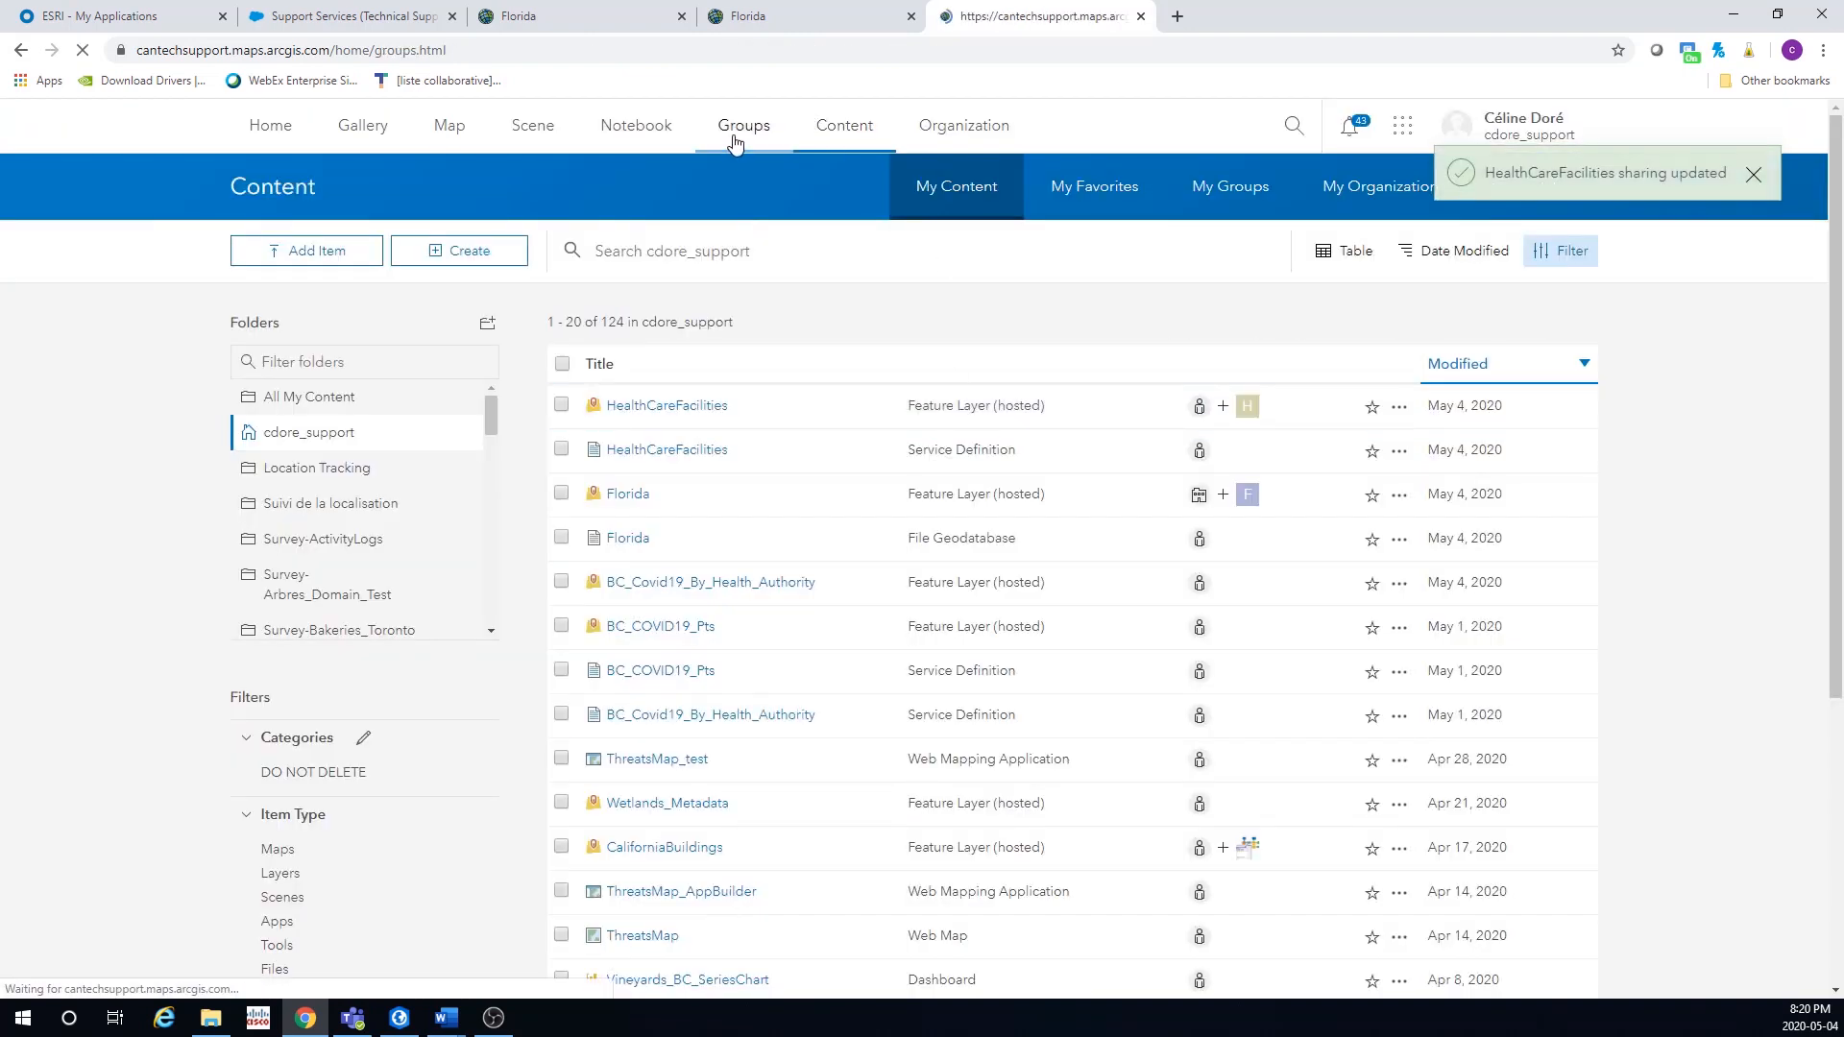
# - Go to Groups and scroll My Groups to find the HealthCare group
pyautogui.click(743, 126)
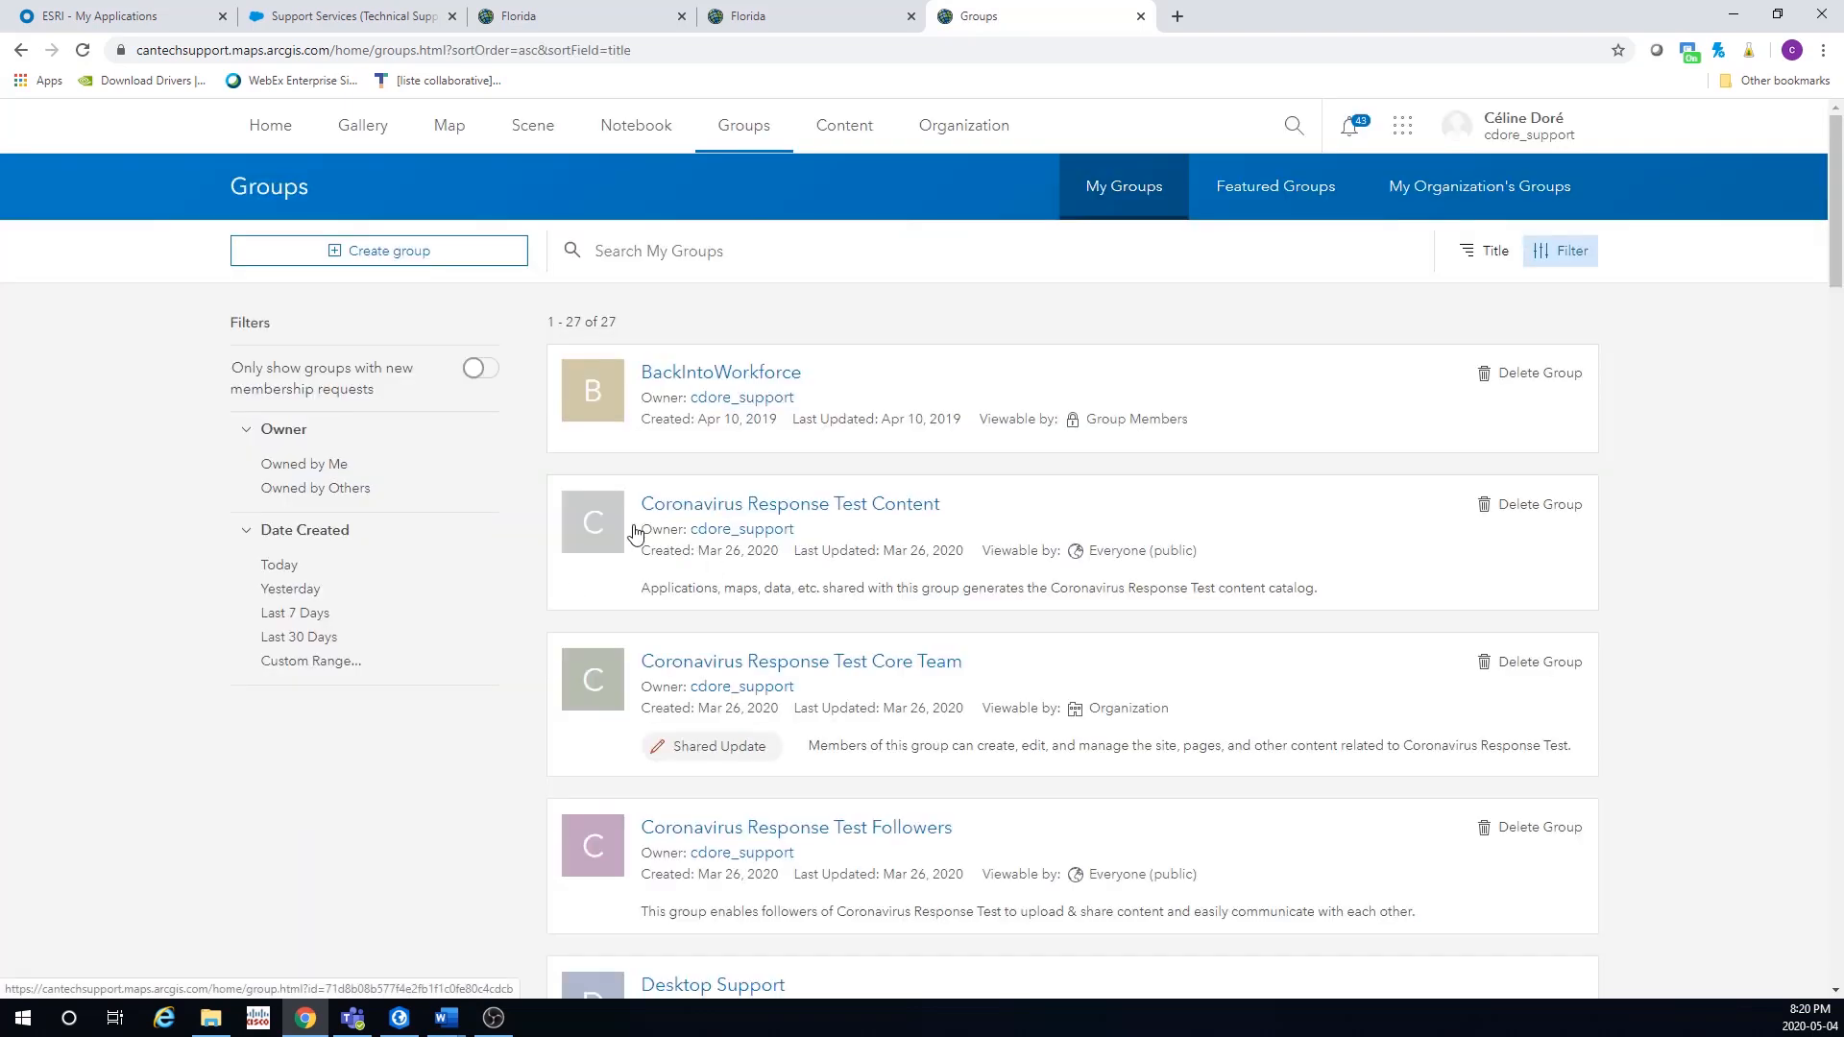
pyautogui.scroll(-3)
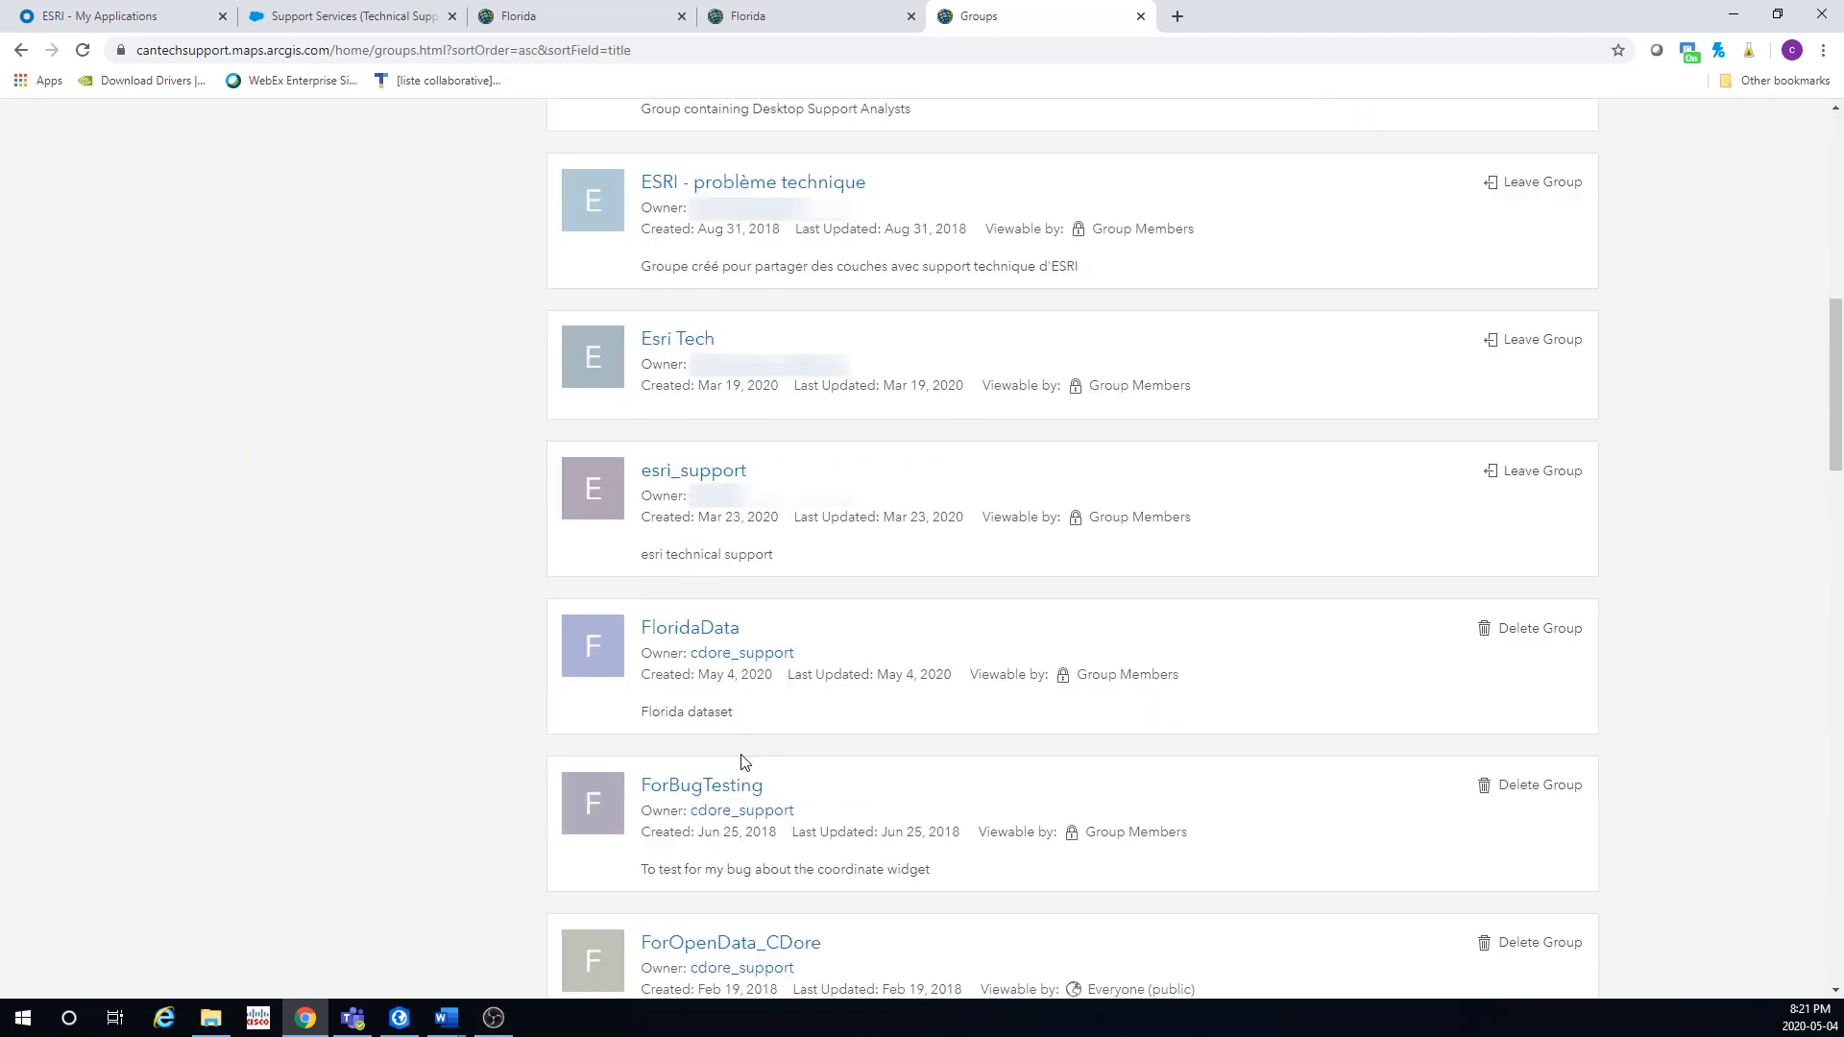
pyautogui.moveTo(733, 742)
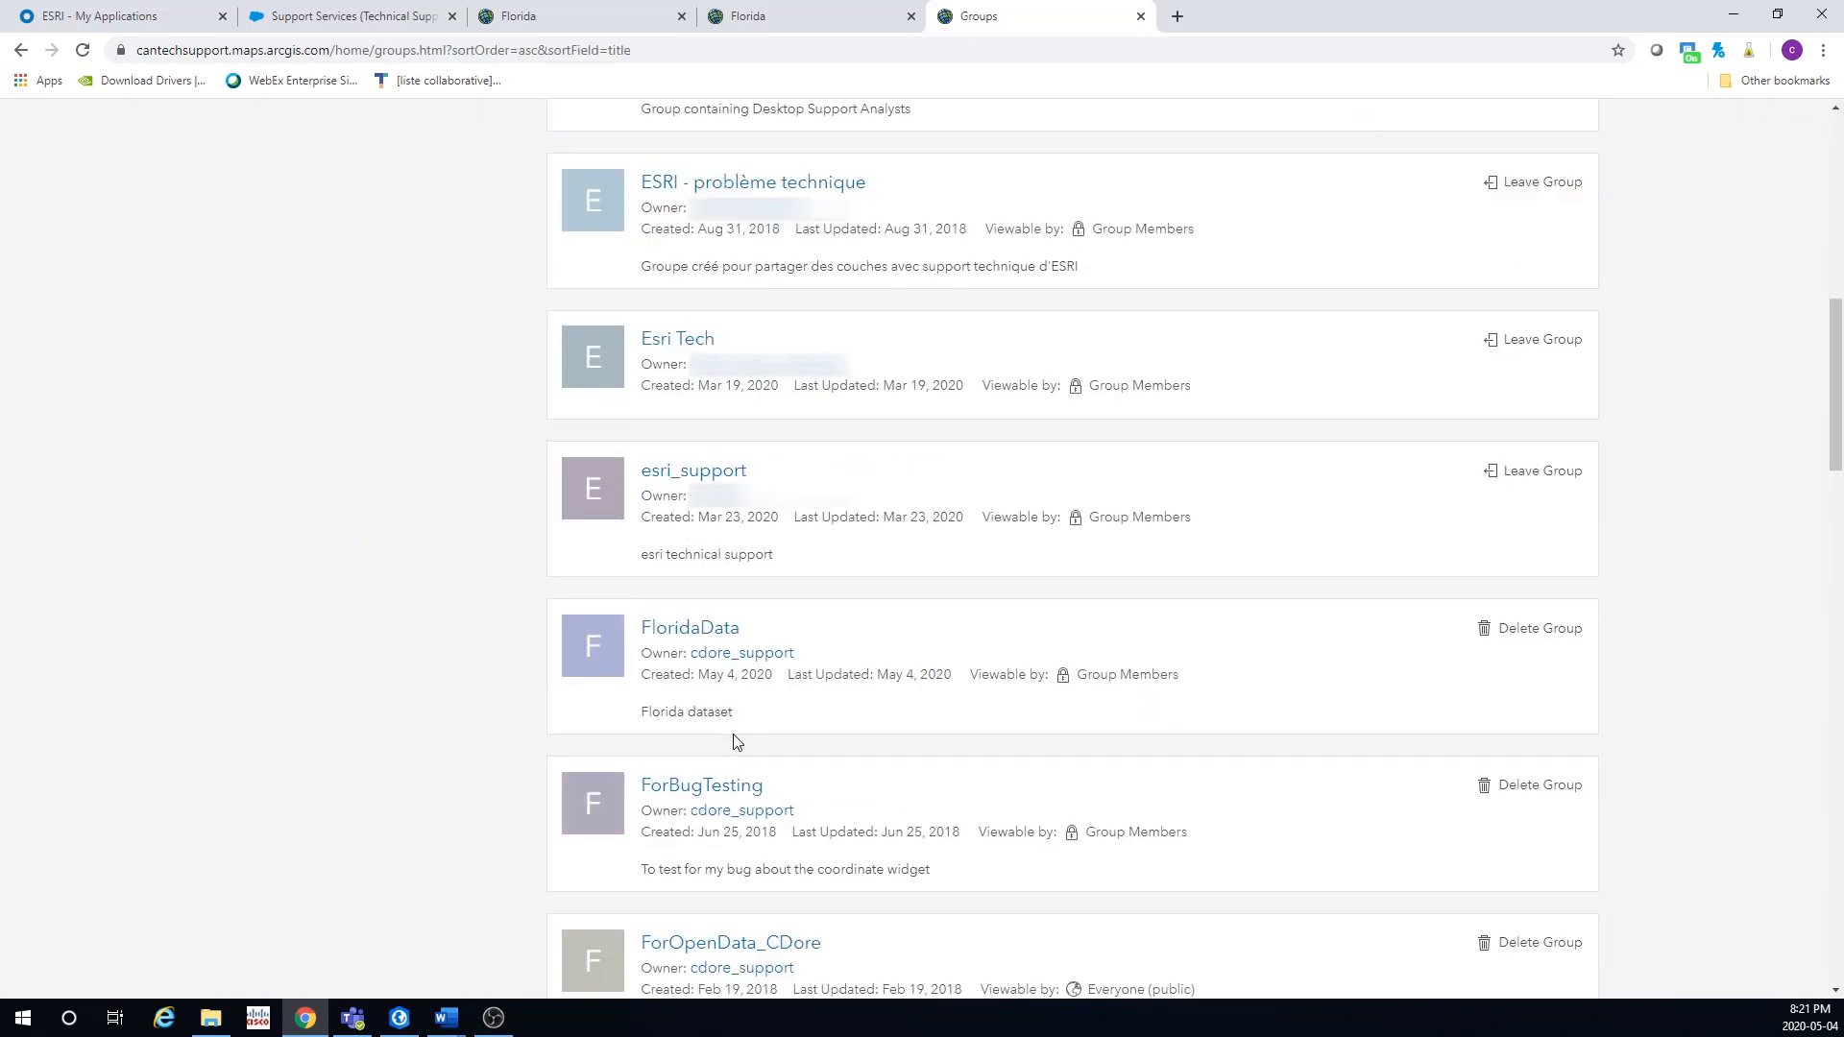
pyautogui.scroll(-3)
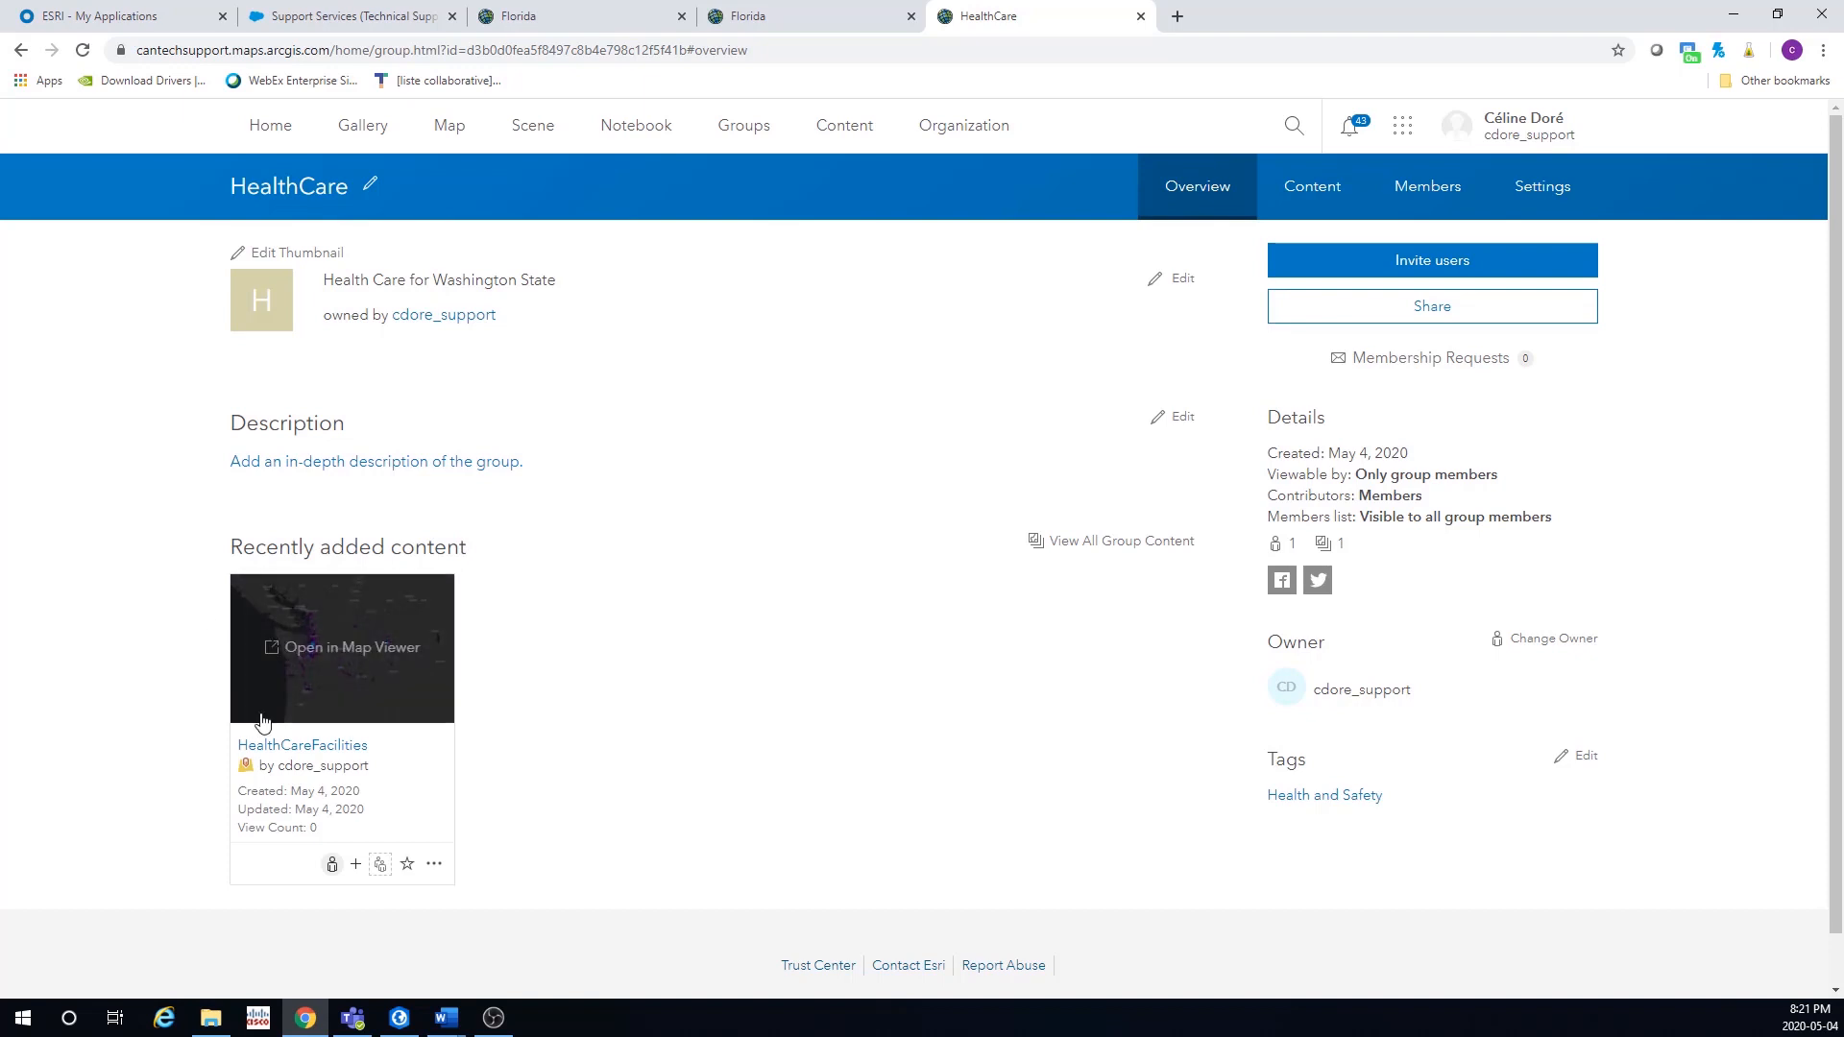
pyautogui.moveTo(379, 753)
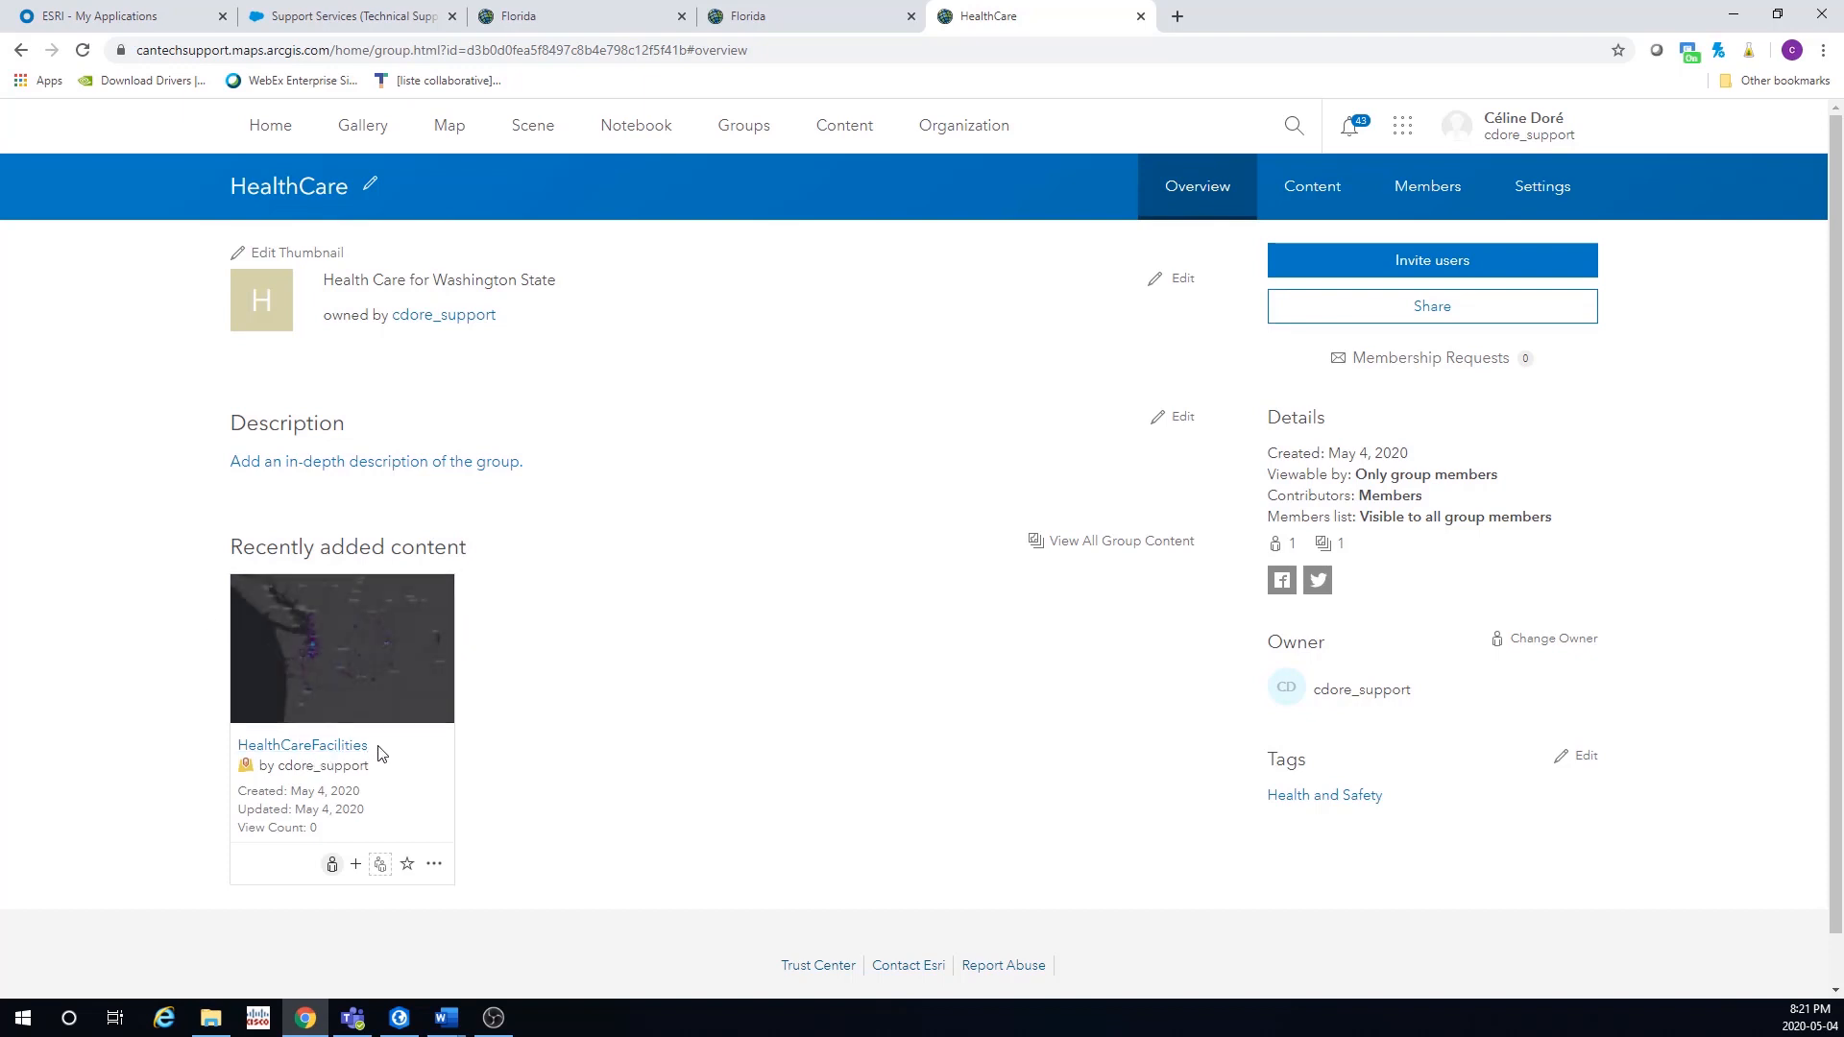
pyautogui.moveTo(585, 587)
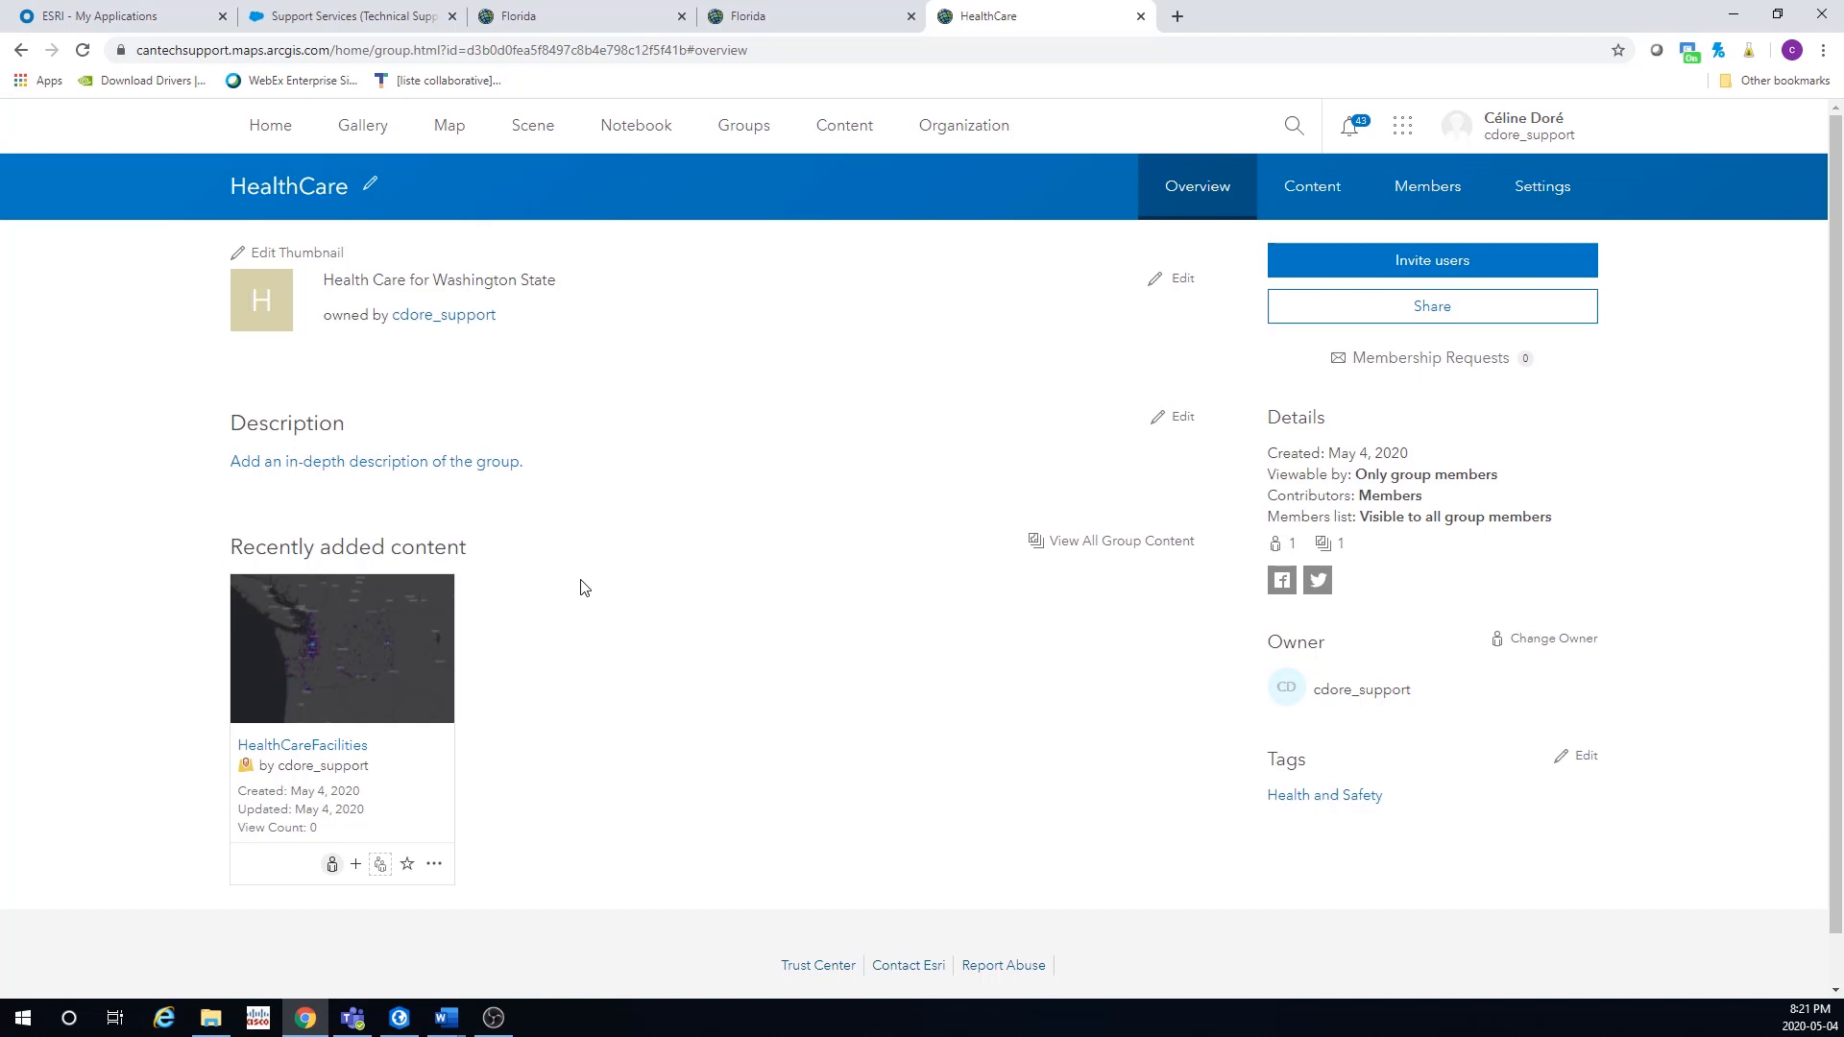
pyautogui.moveTo(593, 667)
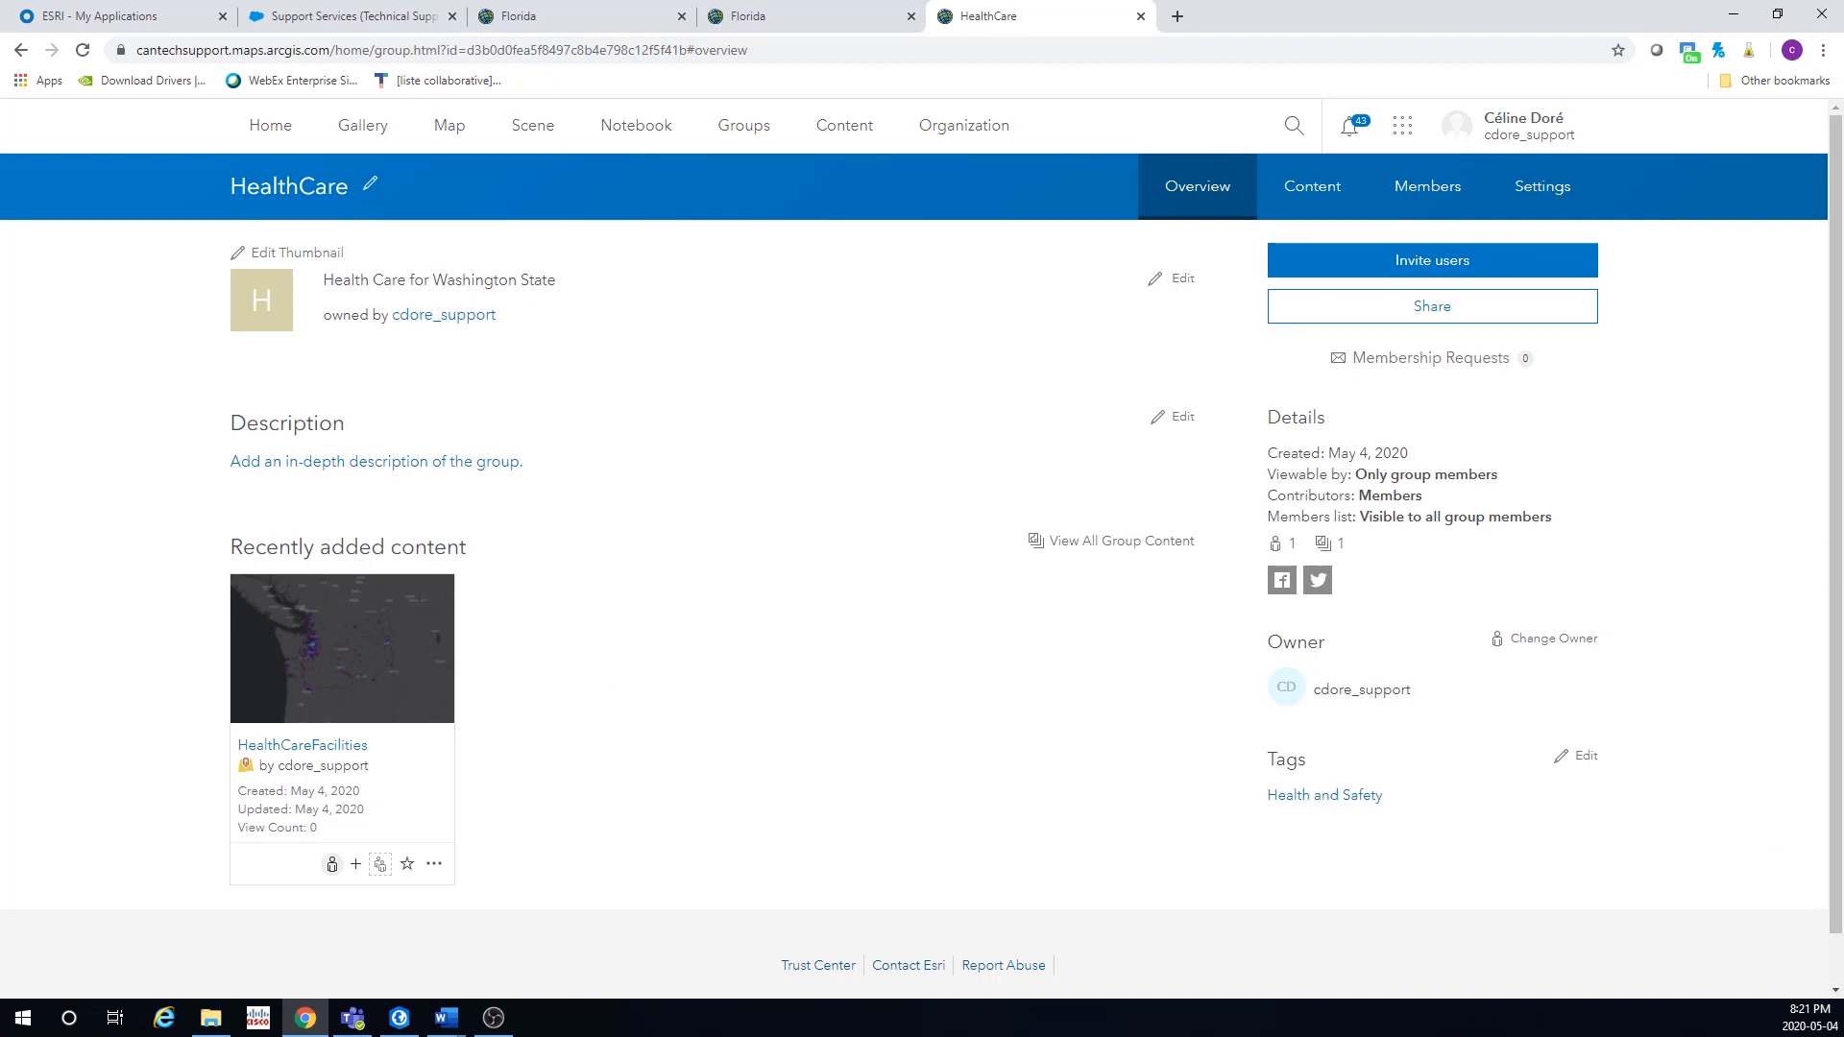
pyautogui.moveTo(1153, 796)
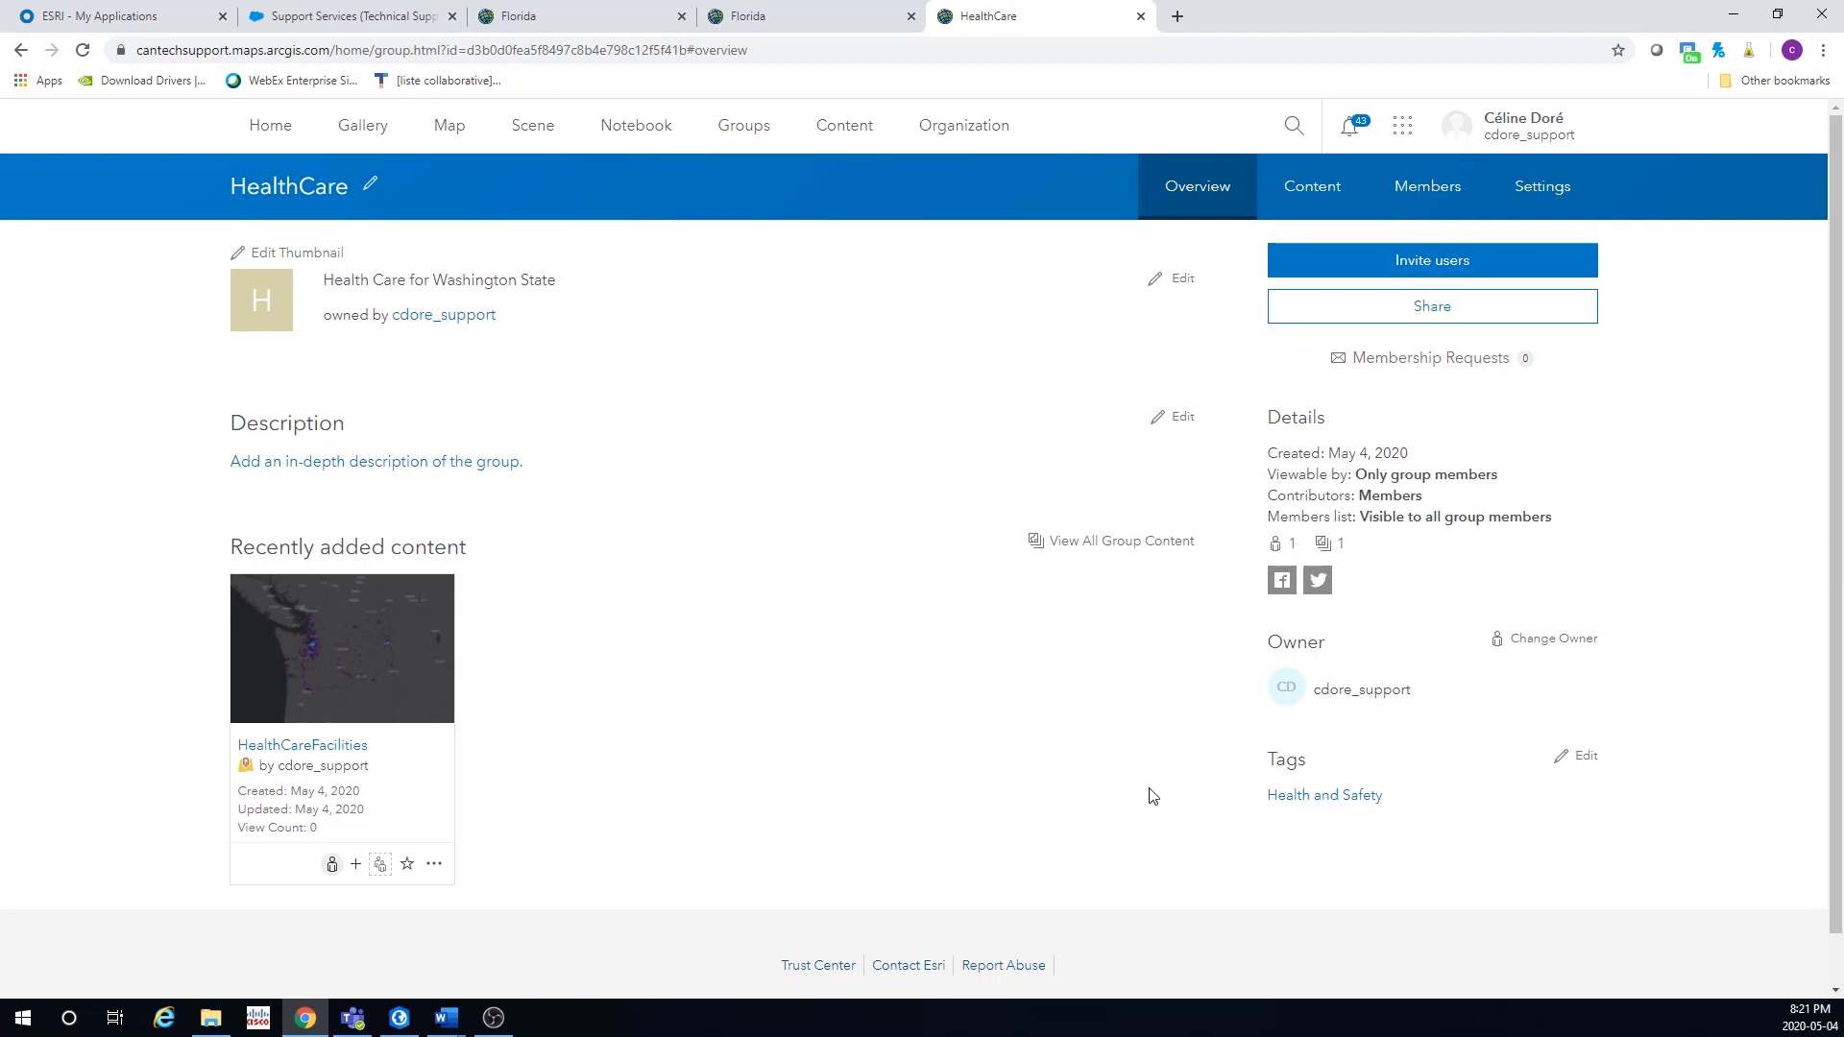
pyautogui.moveTo(917, 845)
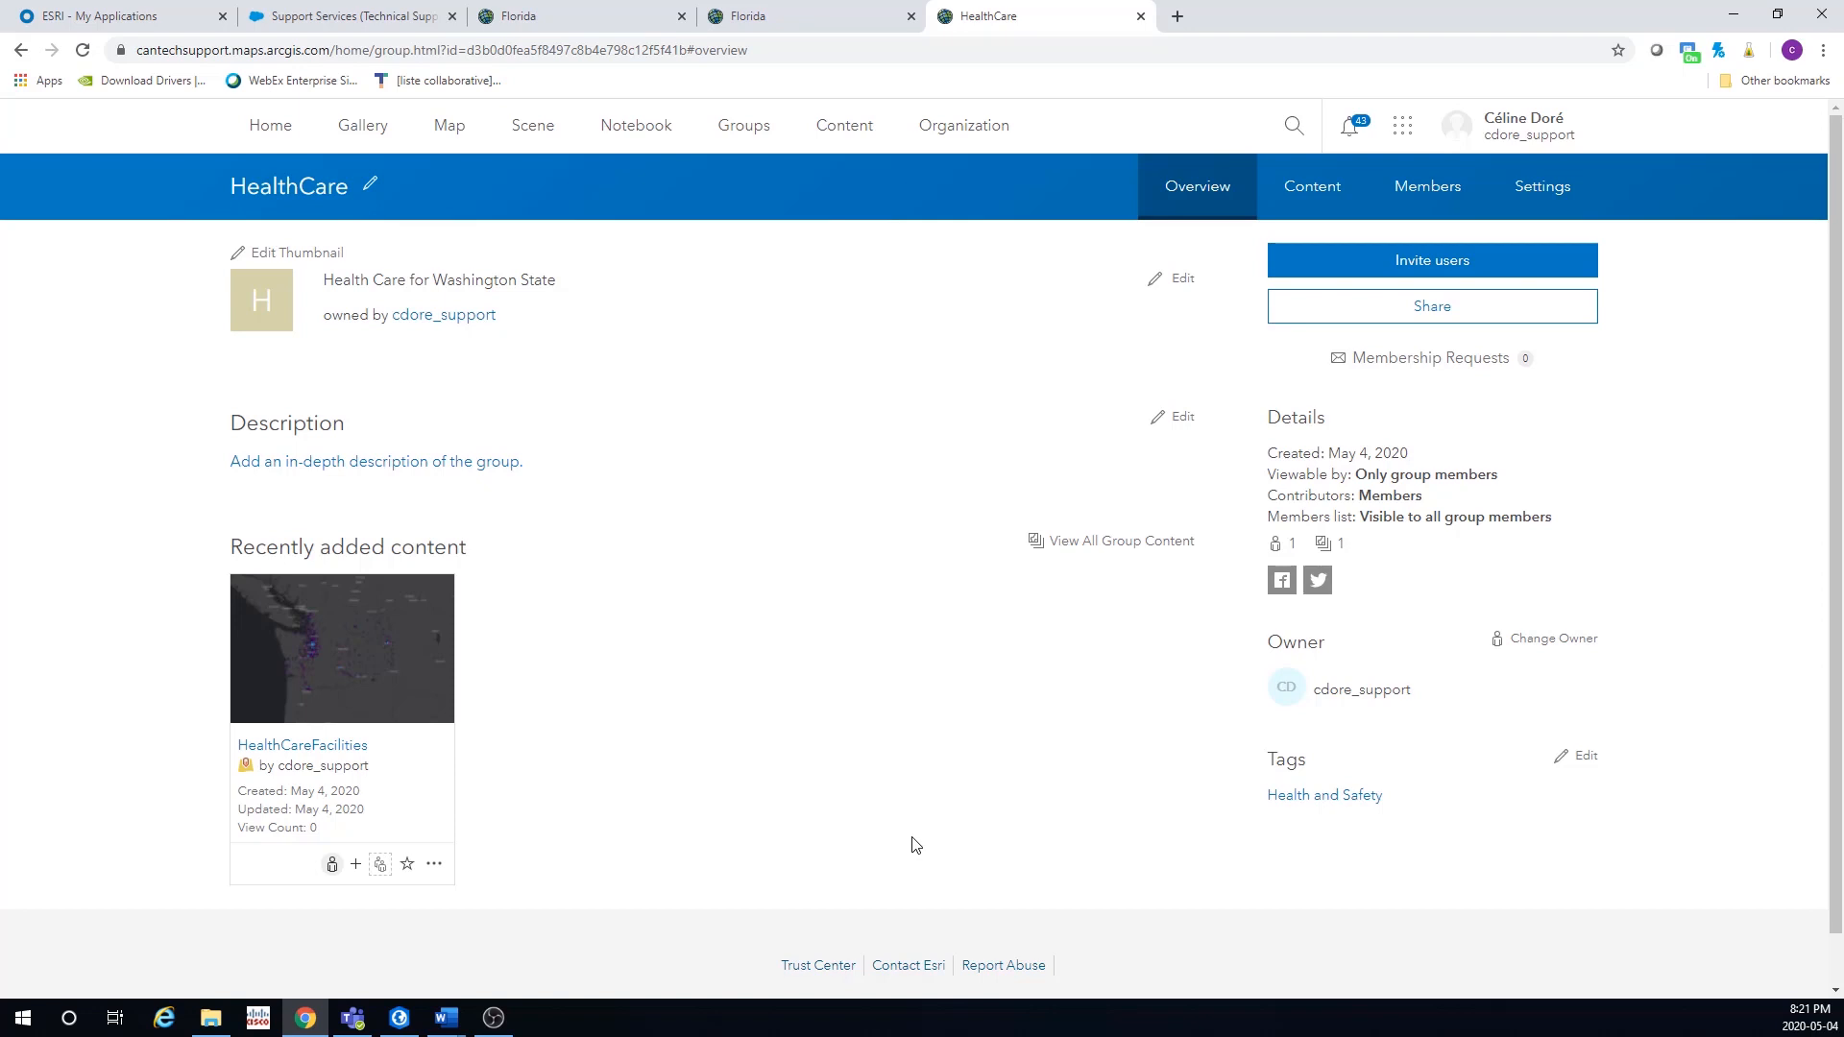